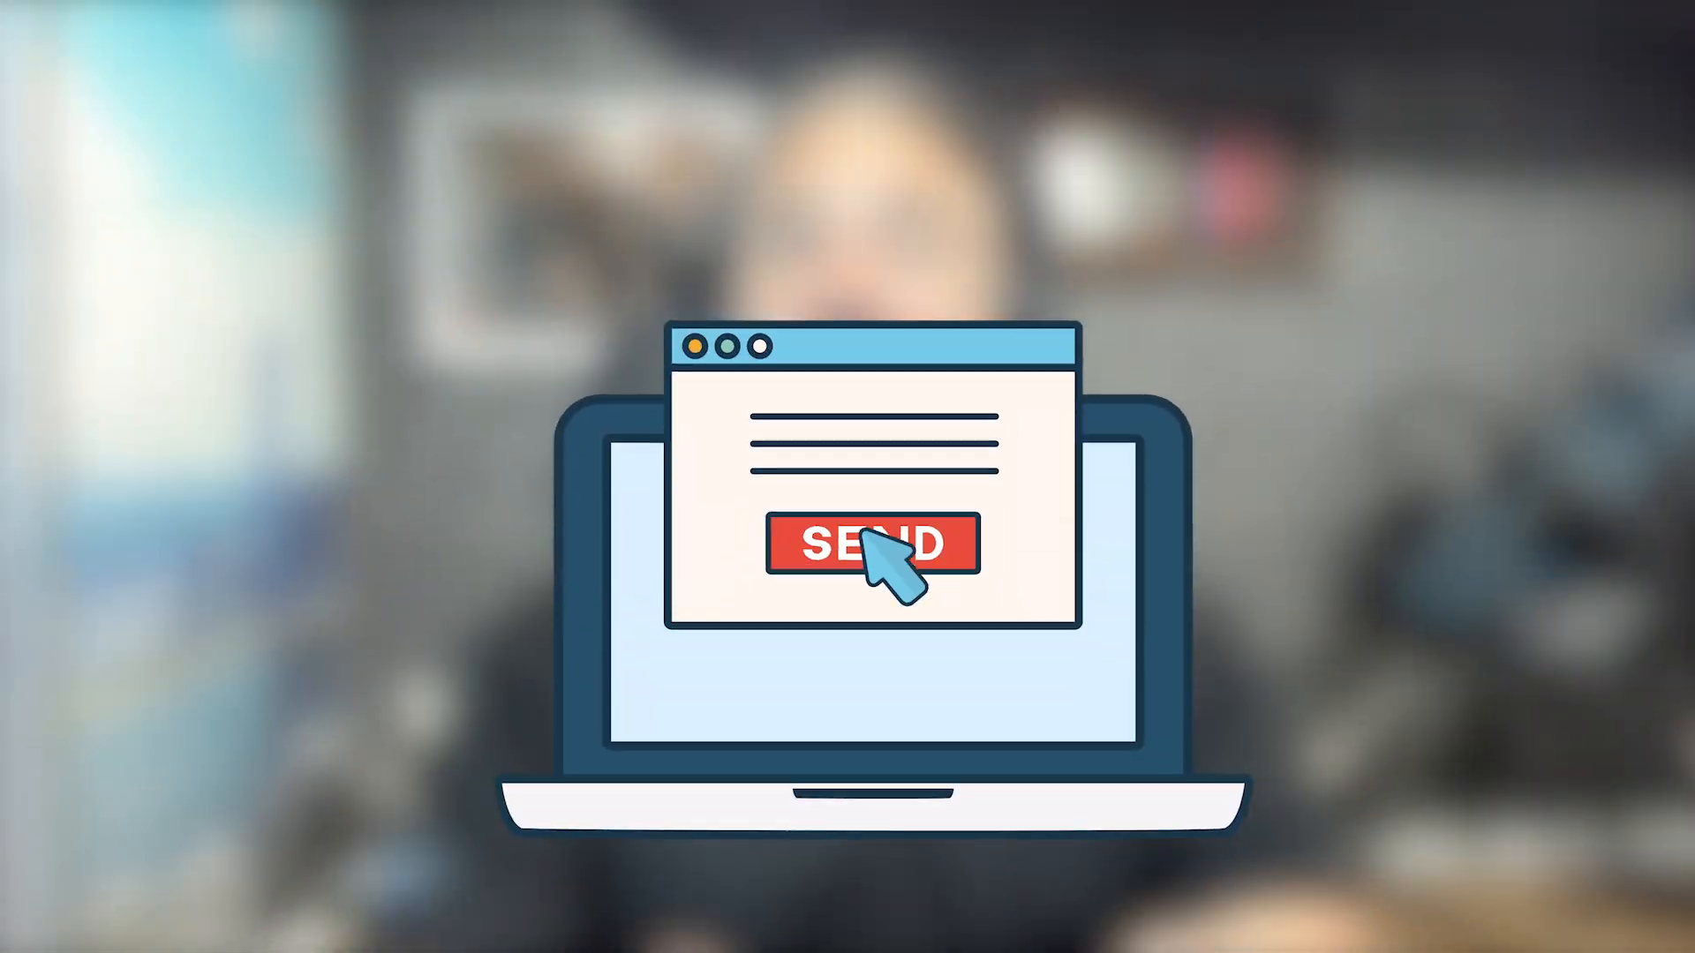
Start the ChatGPT prompt with the company description and its website link.
click(871, 543)
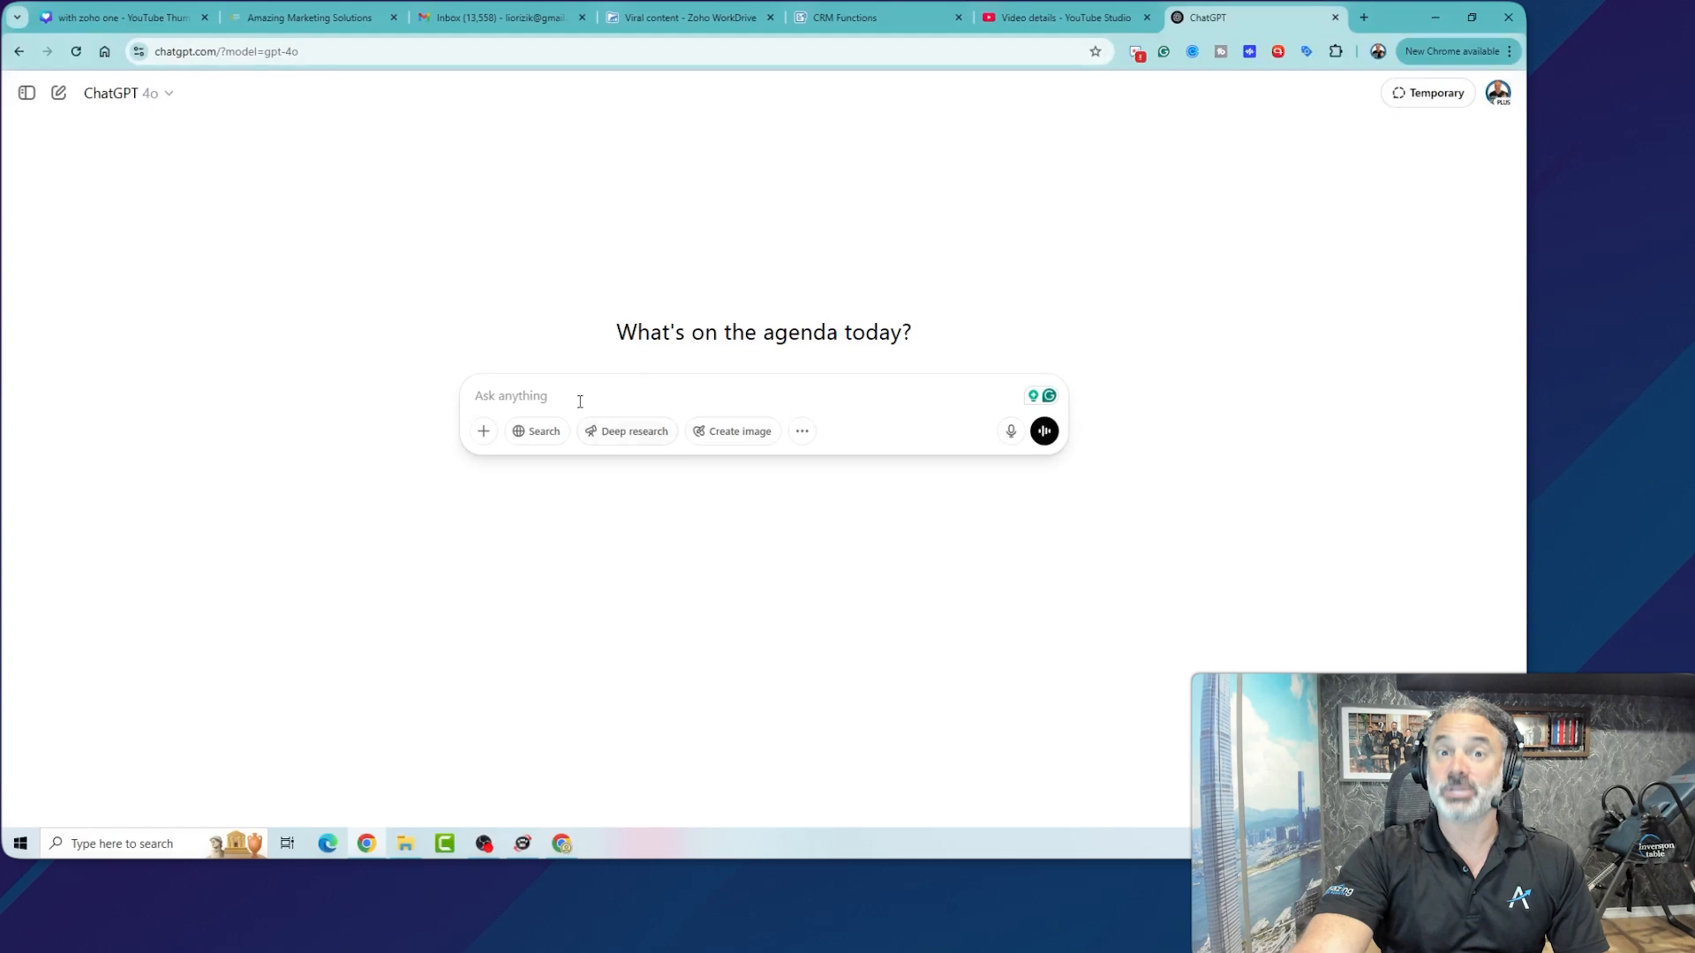
mouse_move(632, 432)
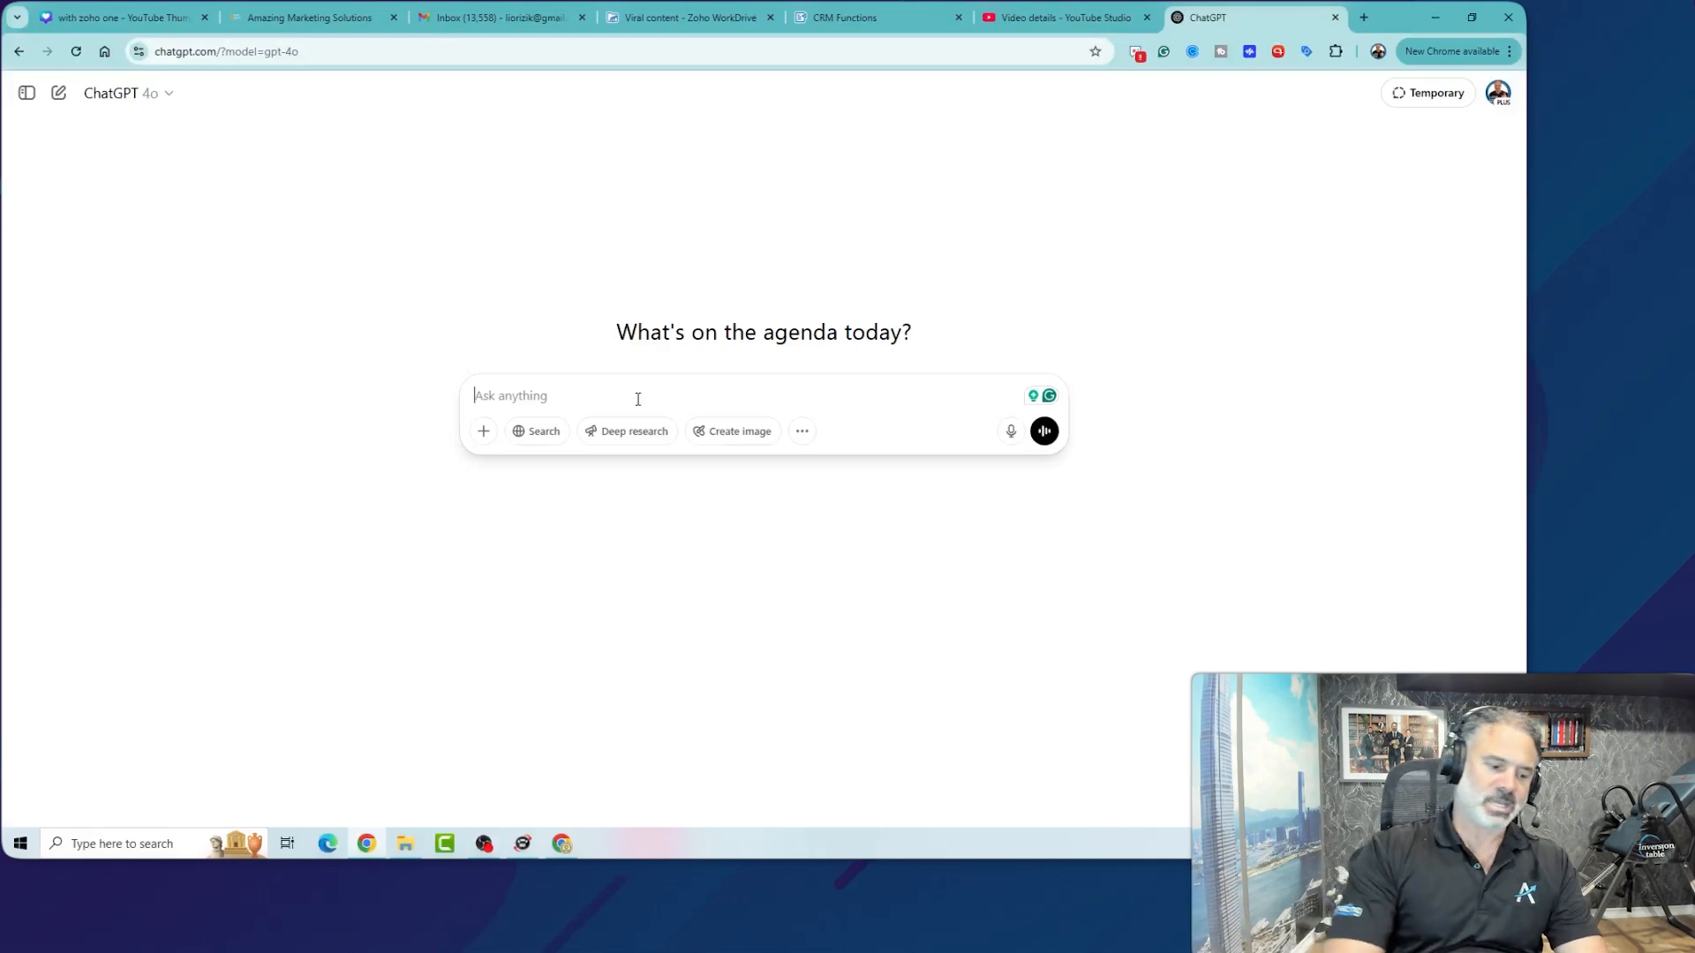
text(we are amazing business reso)
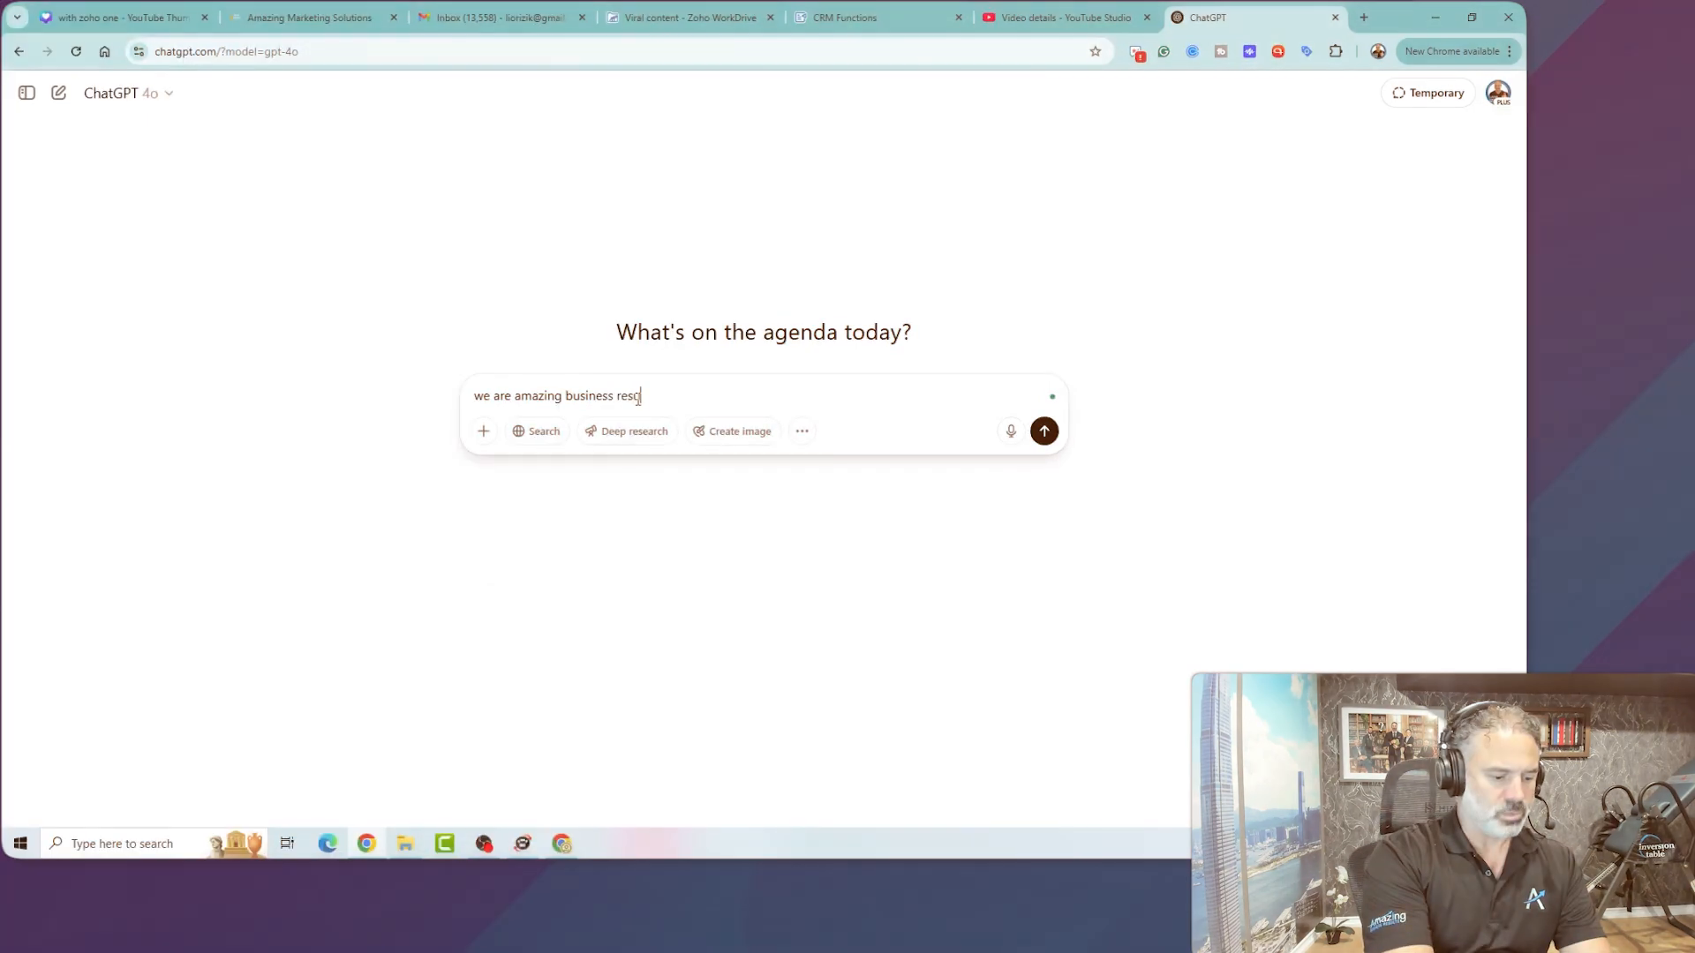
text(ults. you can)
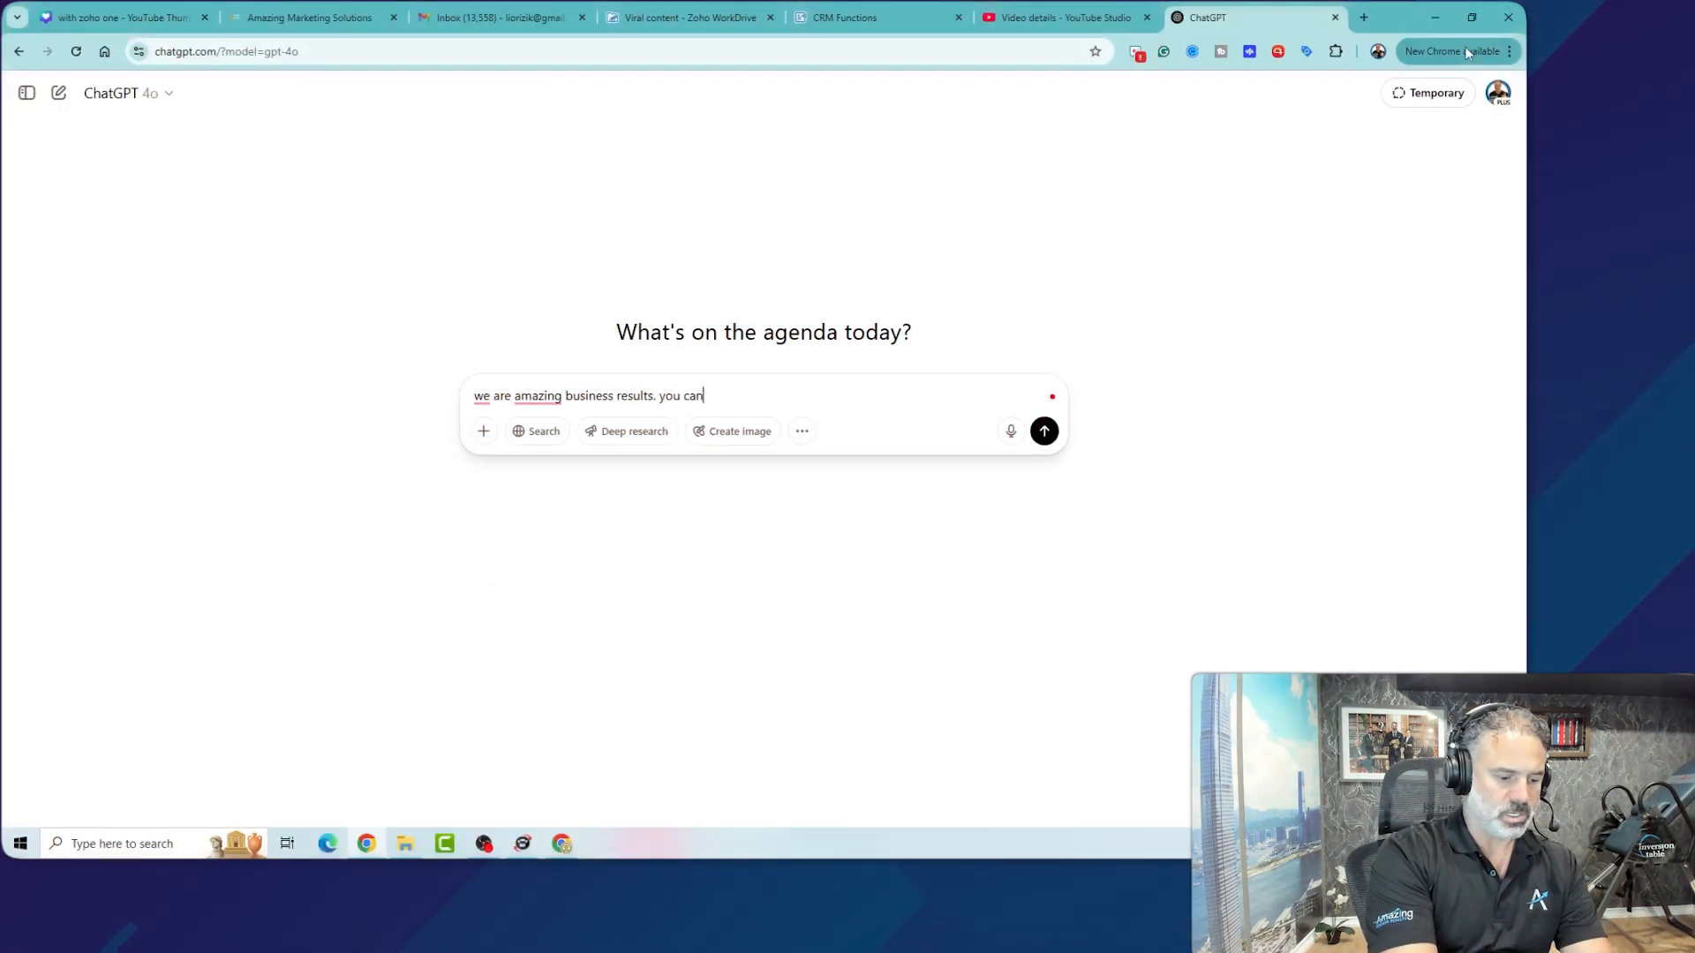
text(get more info about us from)
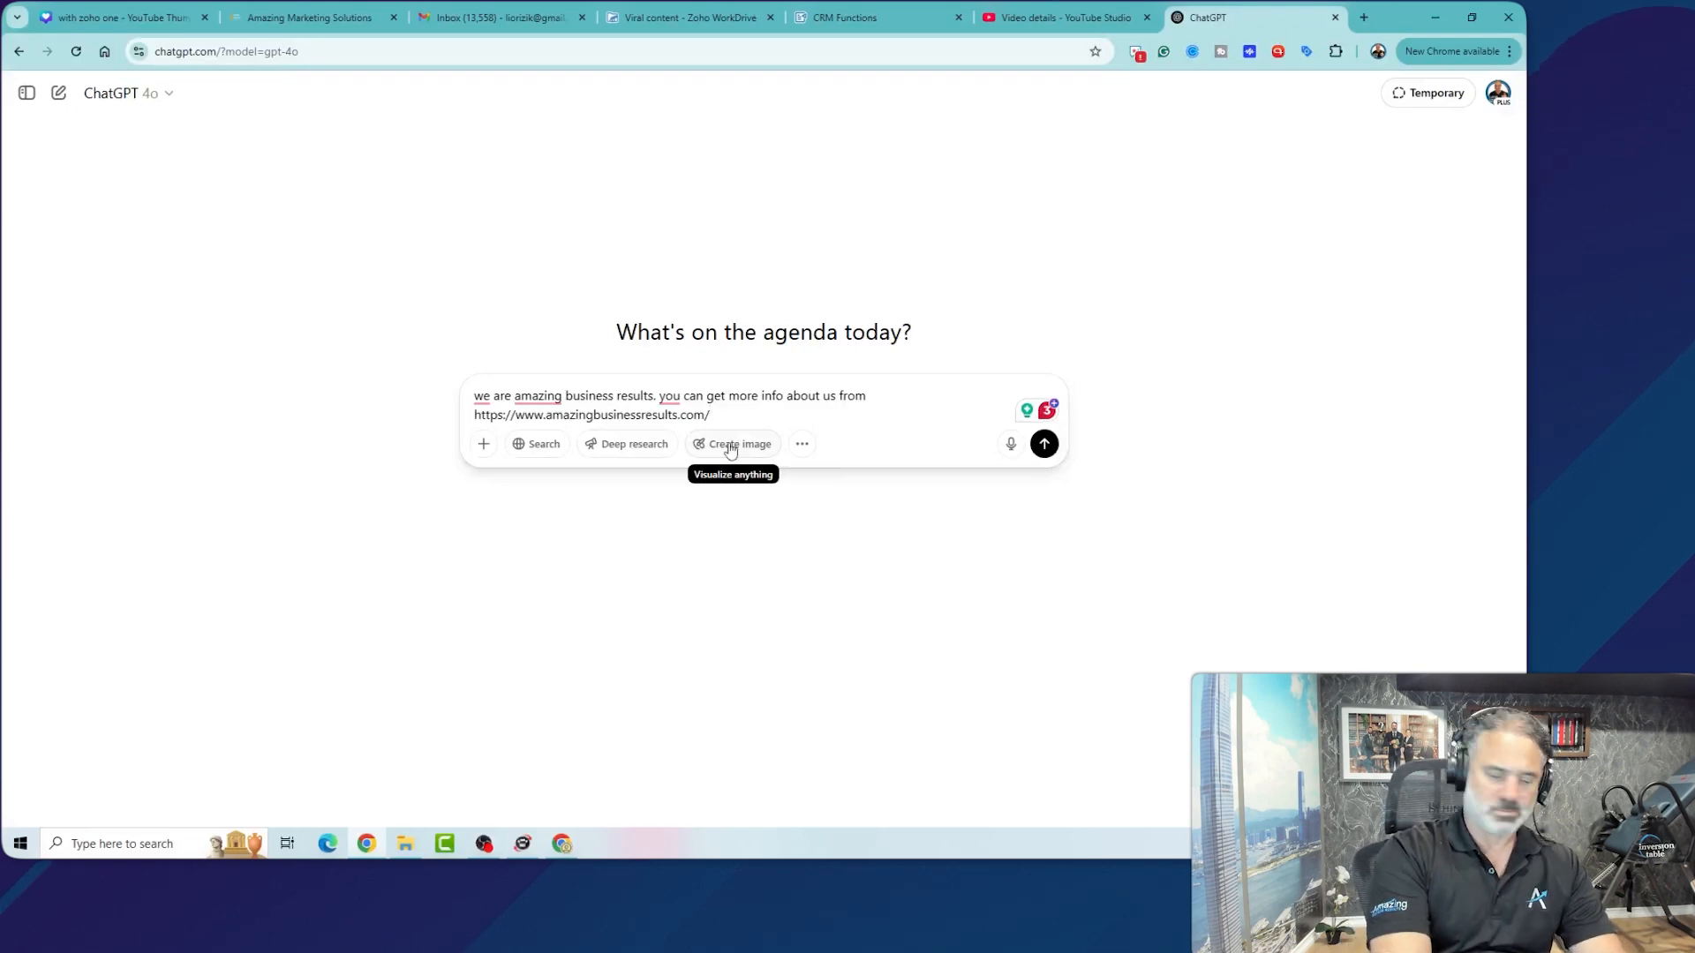
Request 5 follow-up emails for leads who don't answer calls, ending with a breakup email.
text(i would like you to c)
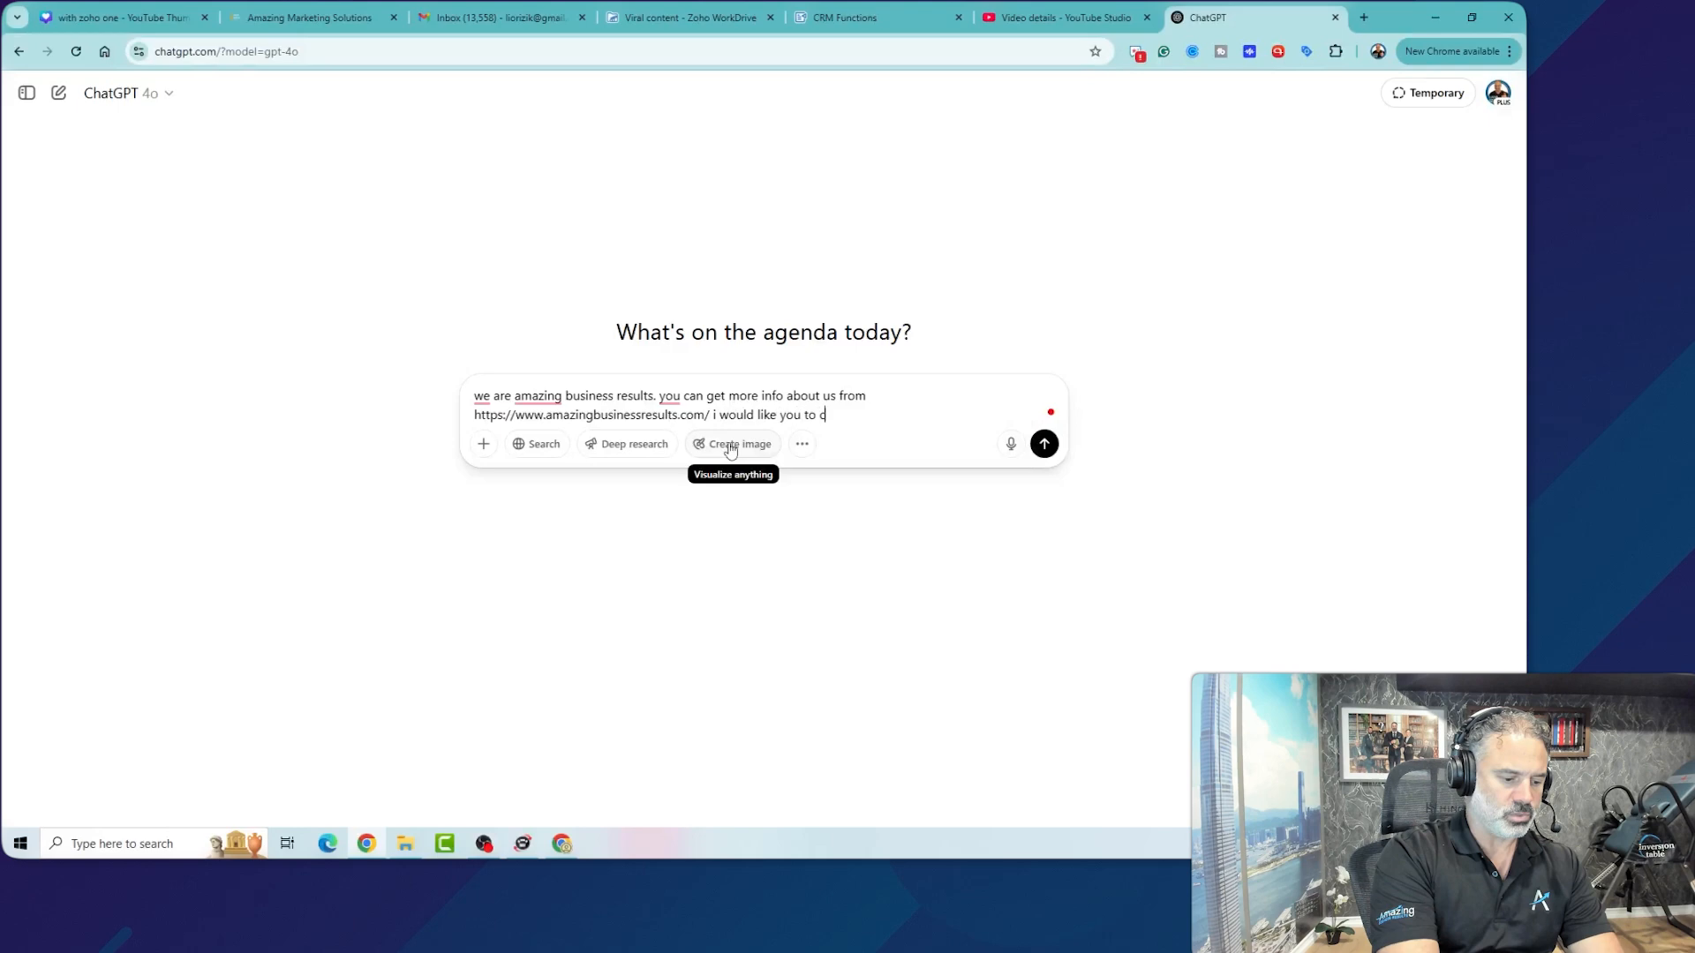
text(reate 5)
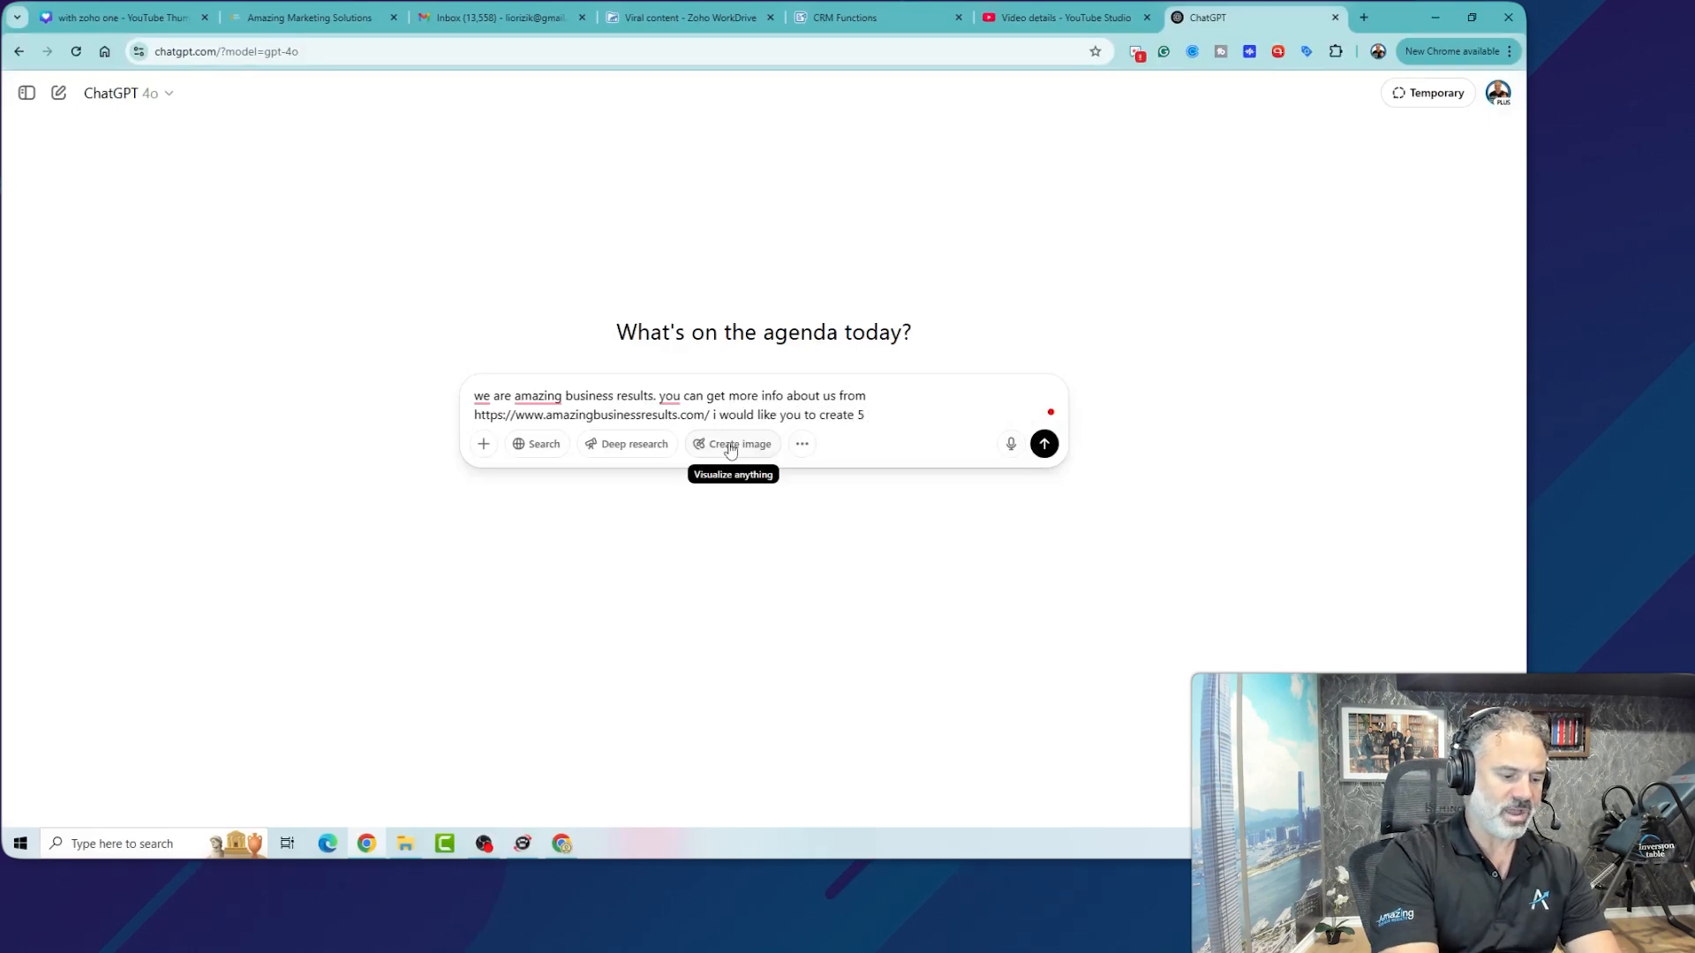
text(email fgo)
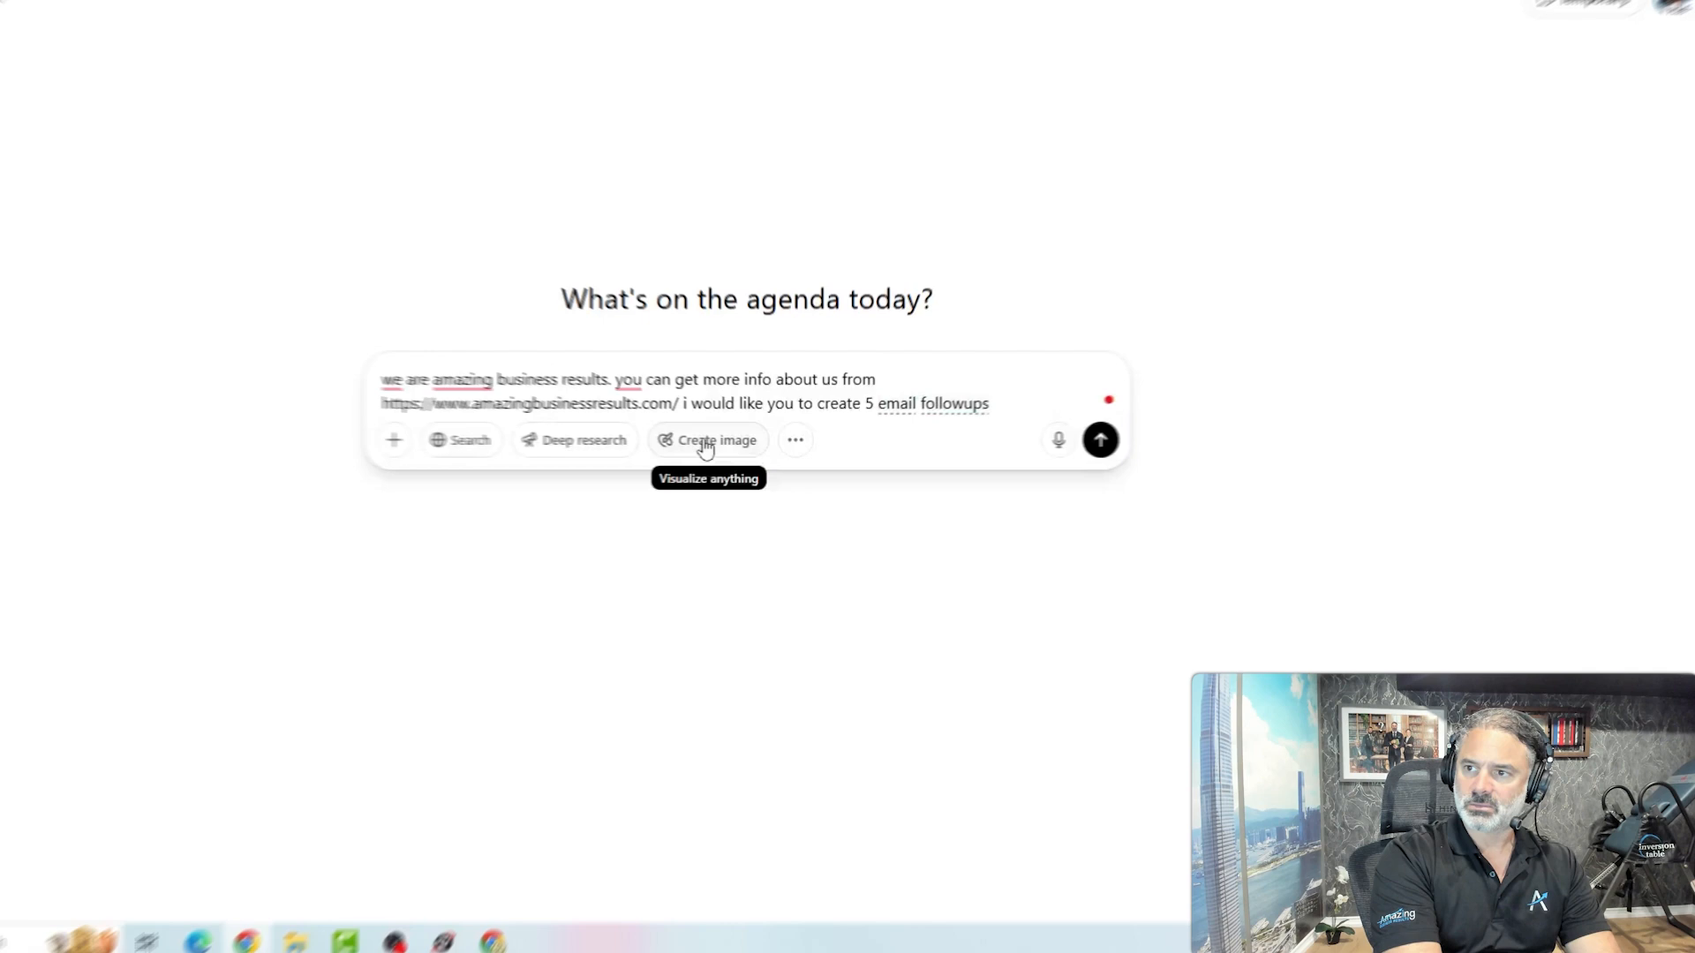
text(that will b)
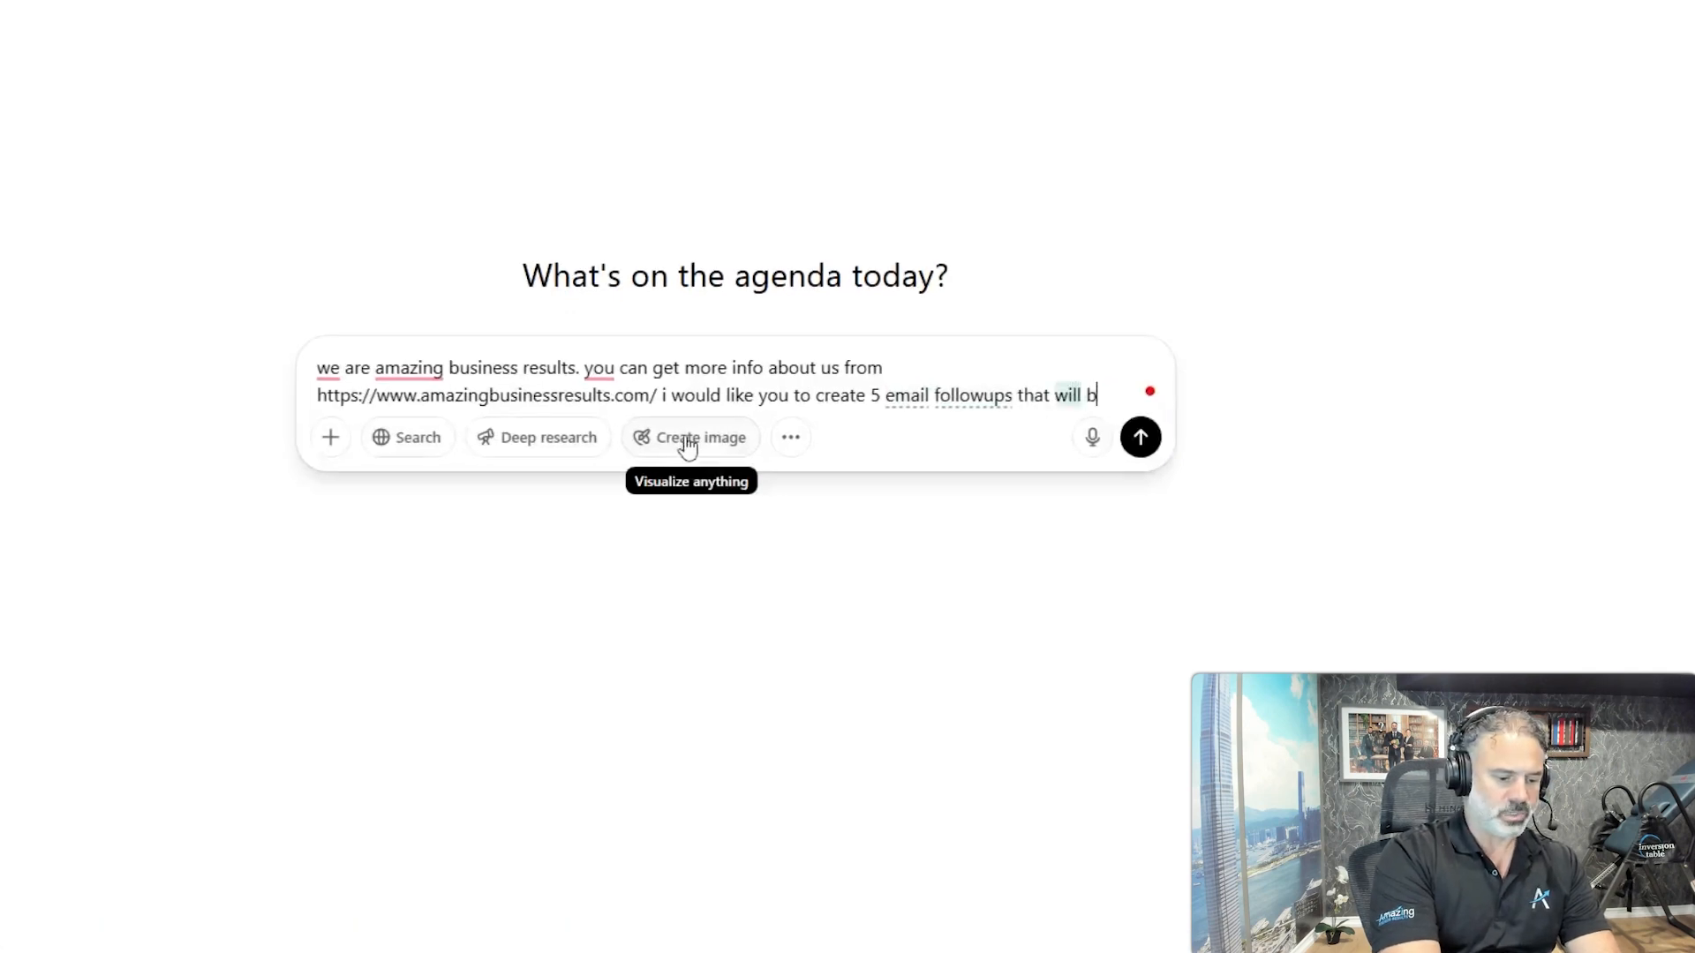
text(e sent after my t)
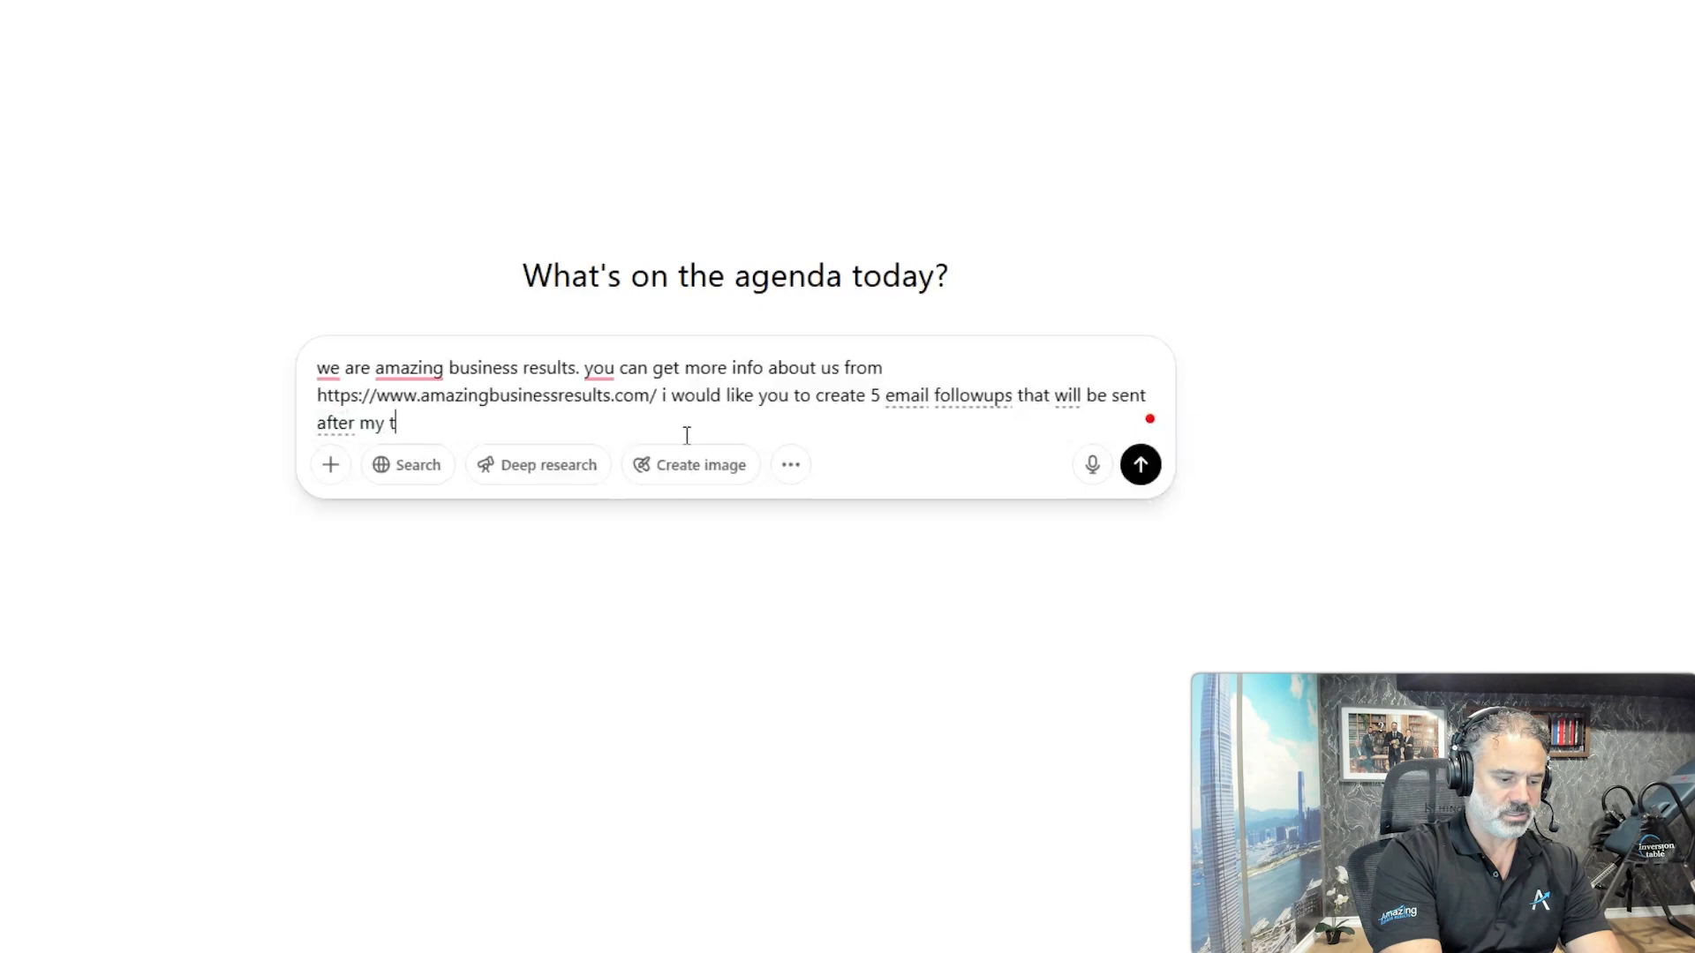
text(eam is trying to)
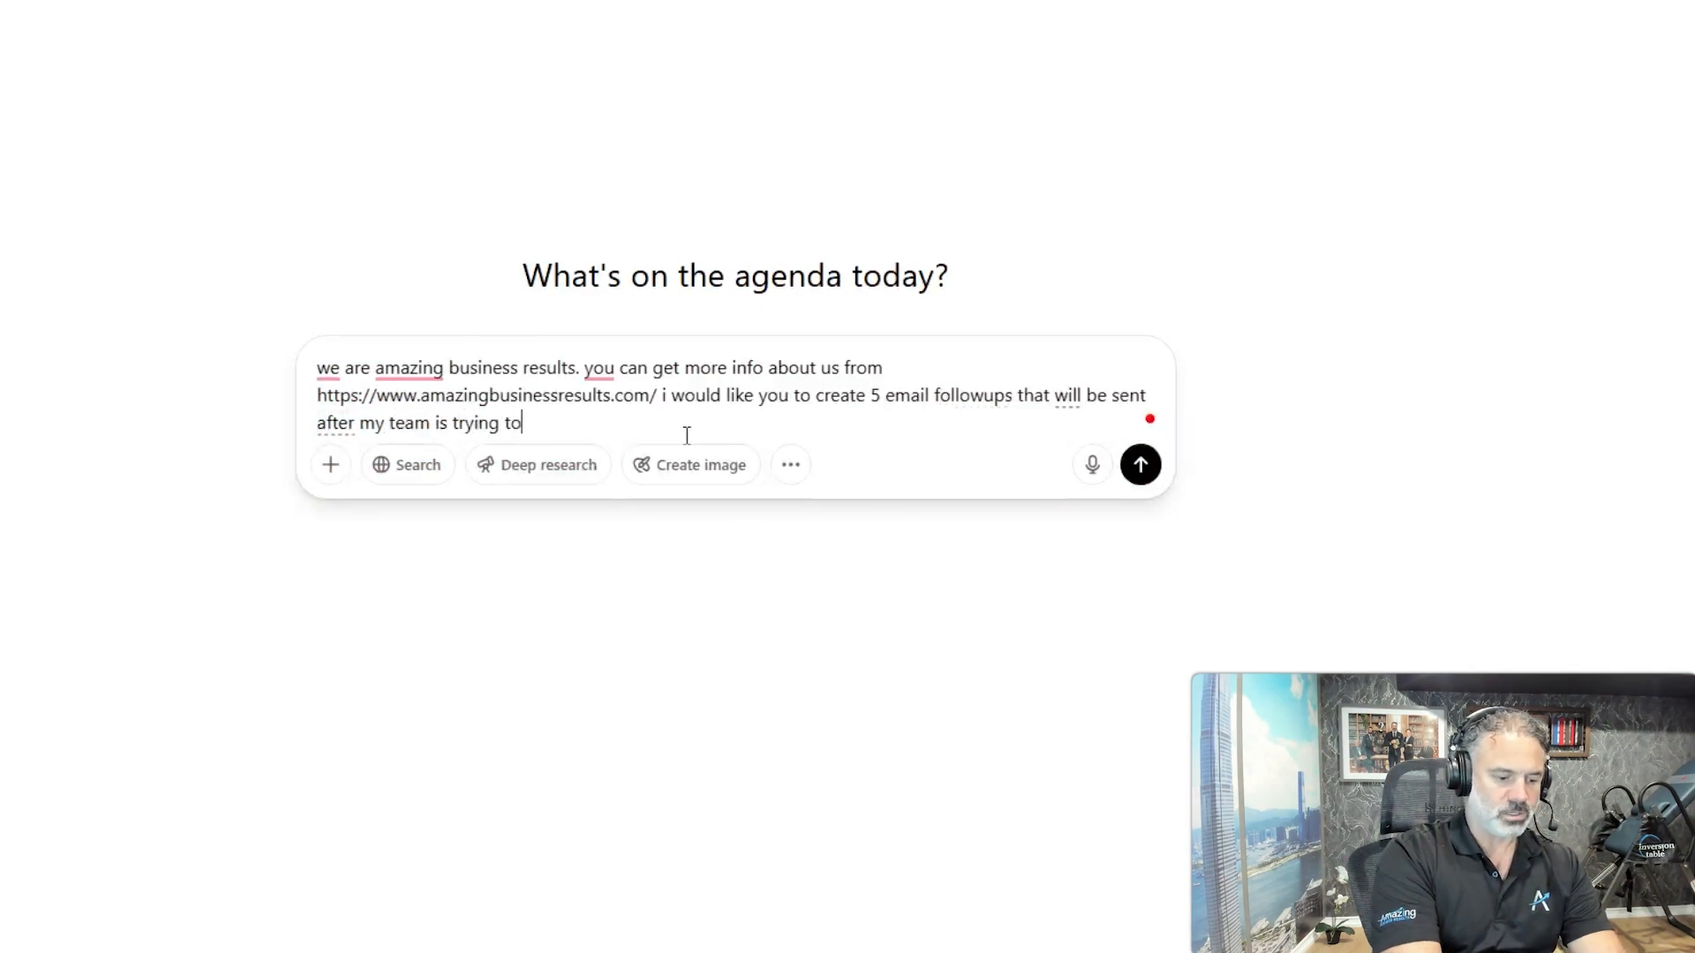
text(call the)
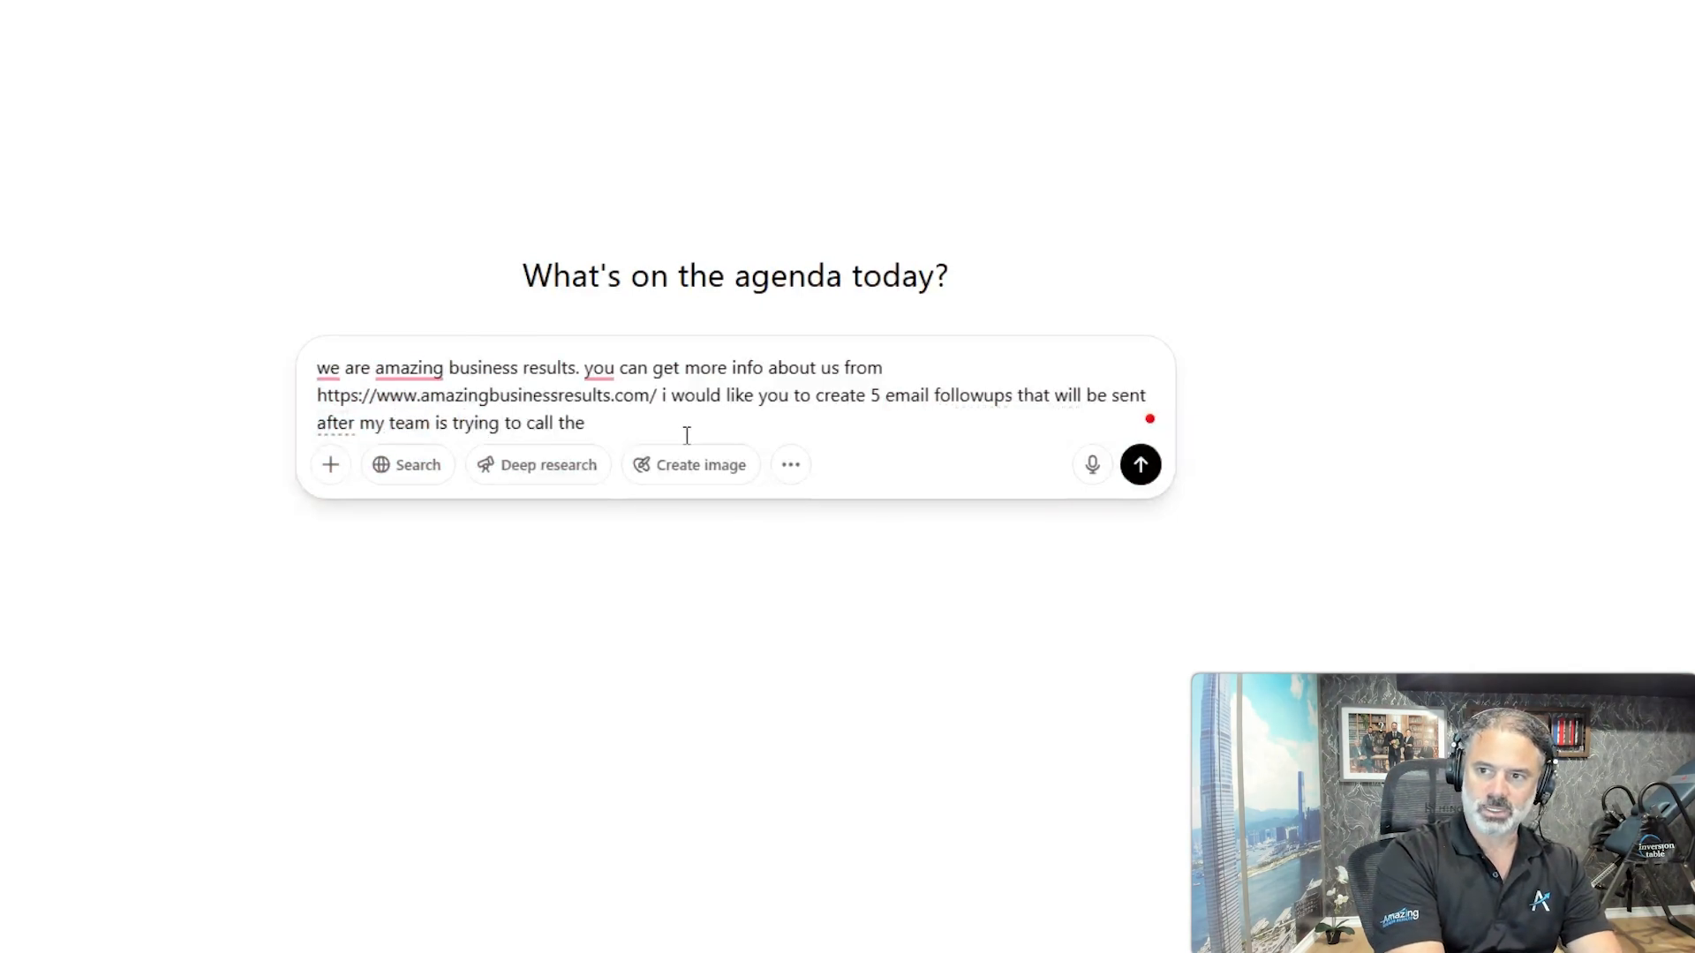
text(lead but there is no)
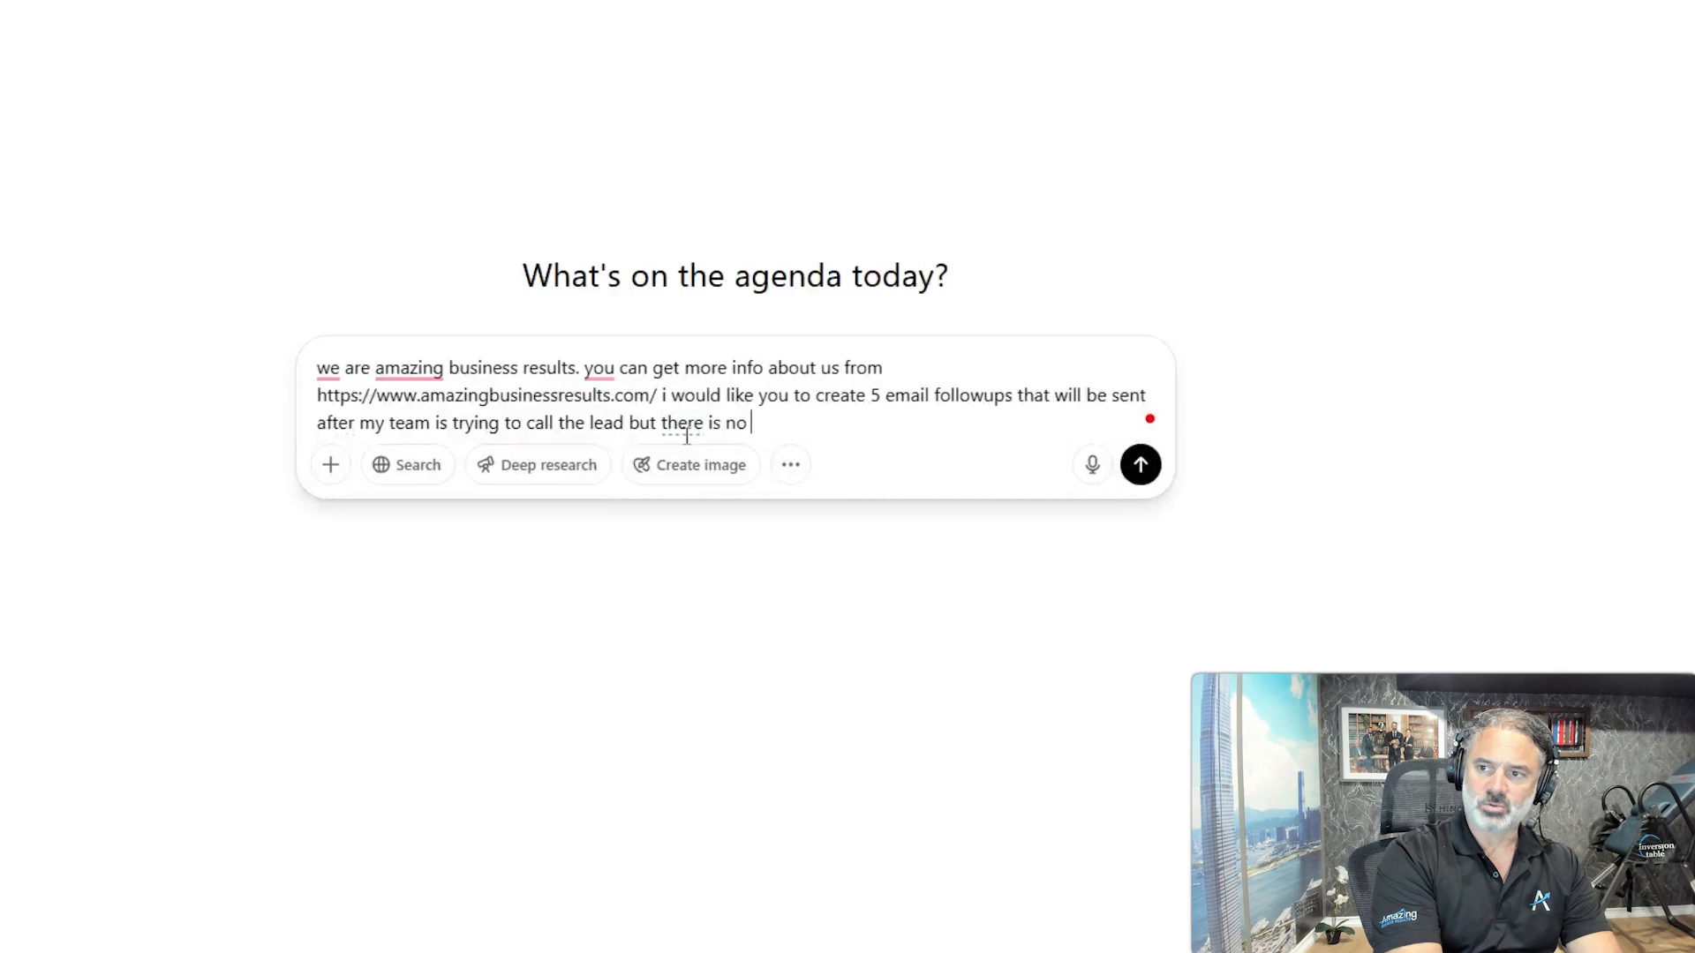
text(answer. the last email)
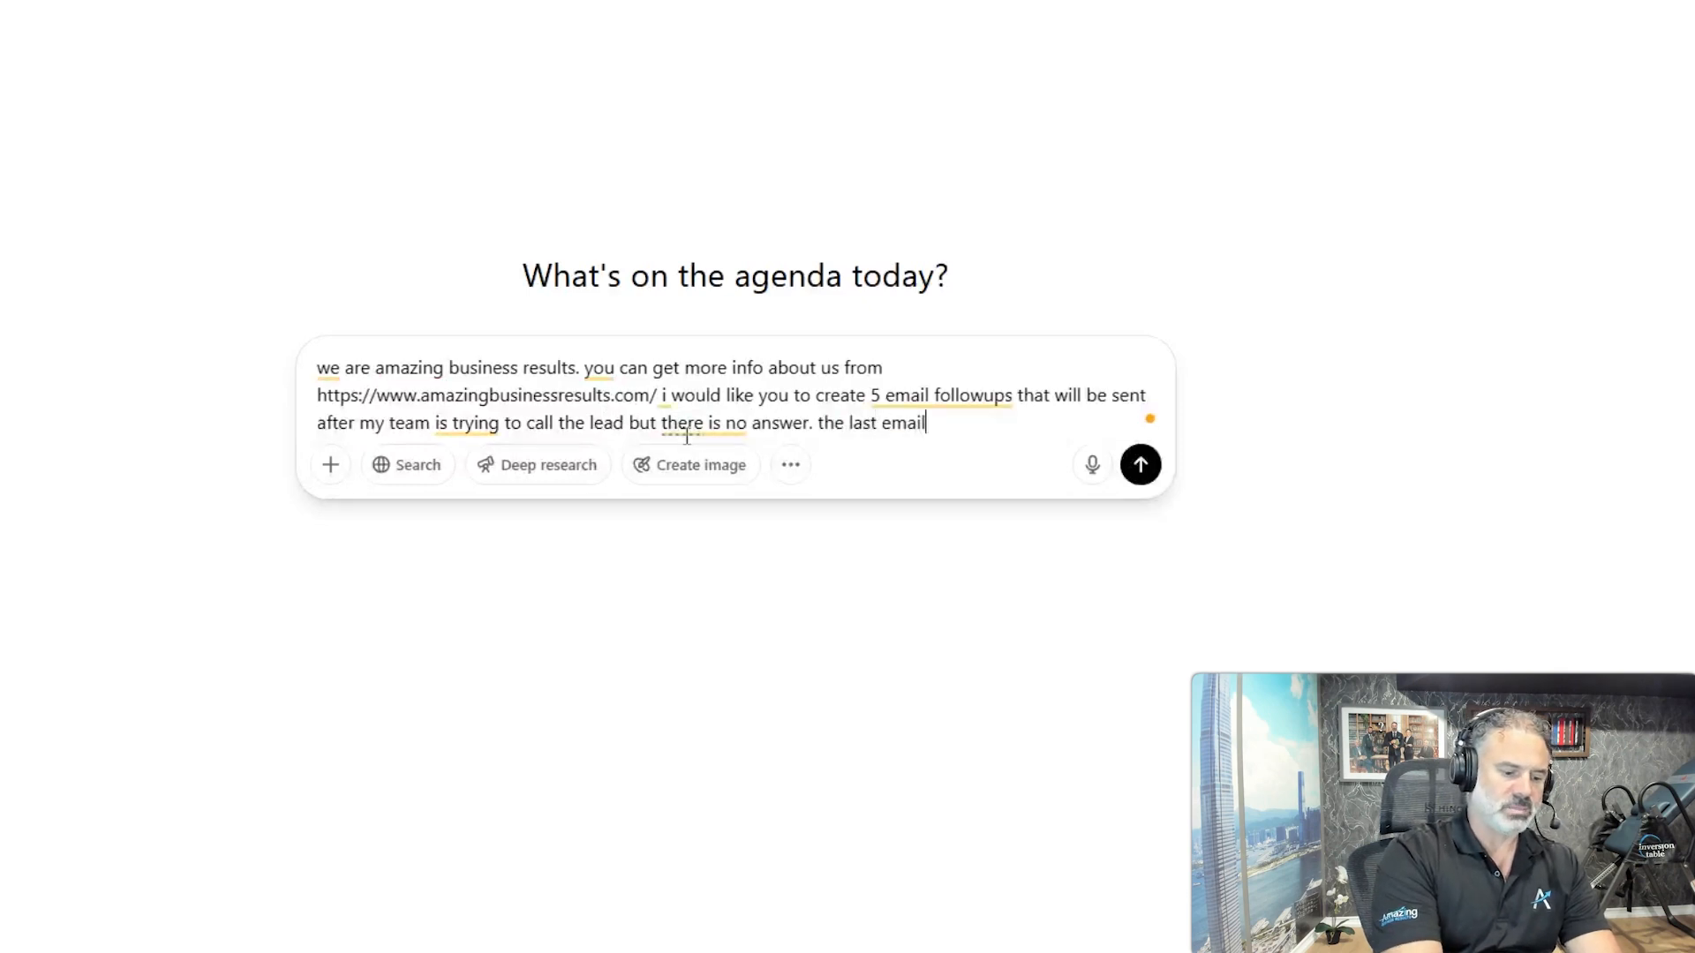
text(will be a b)
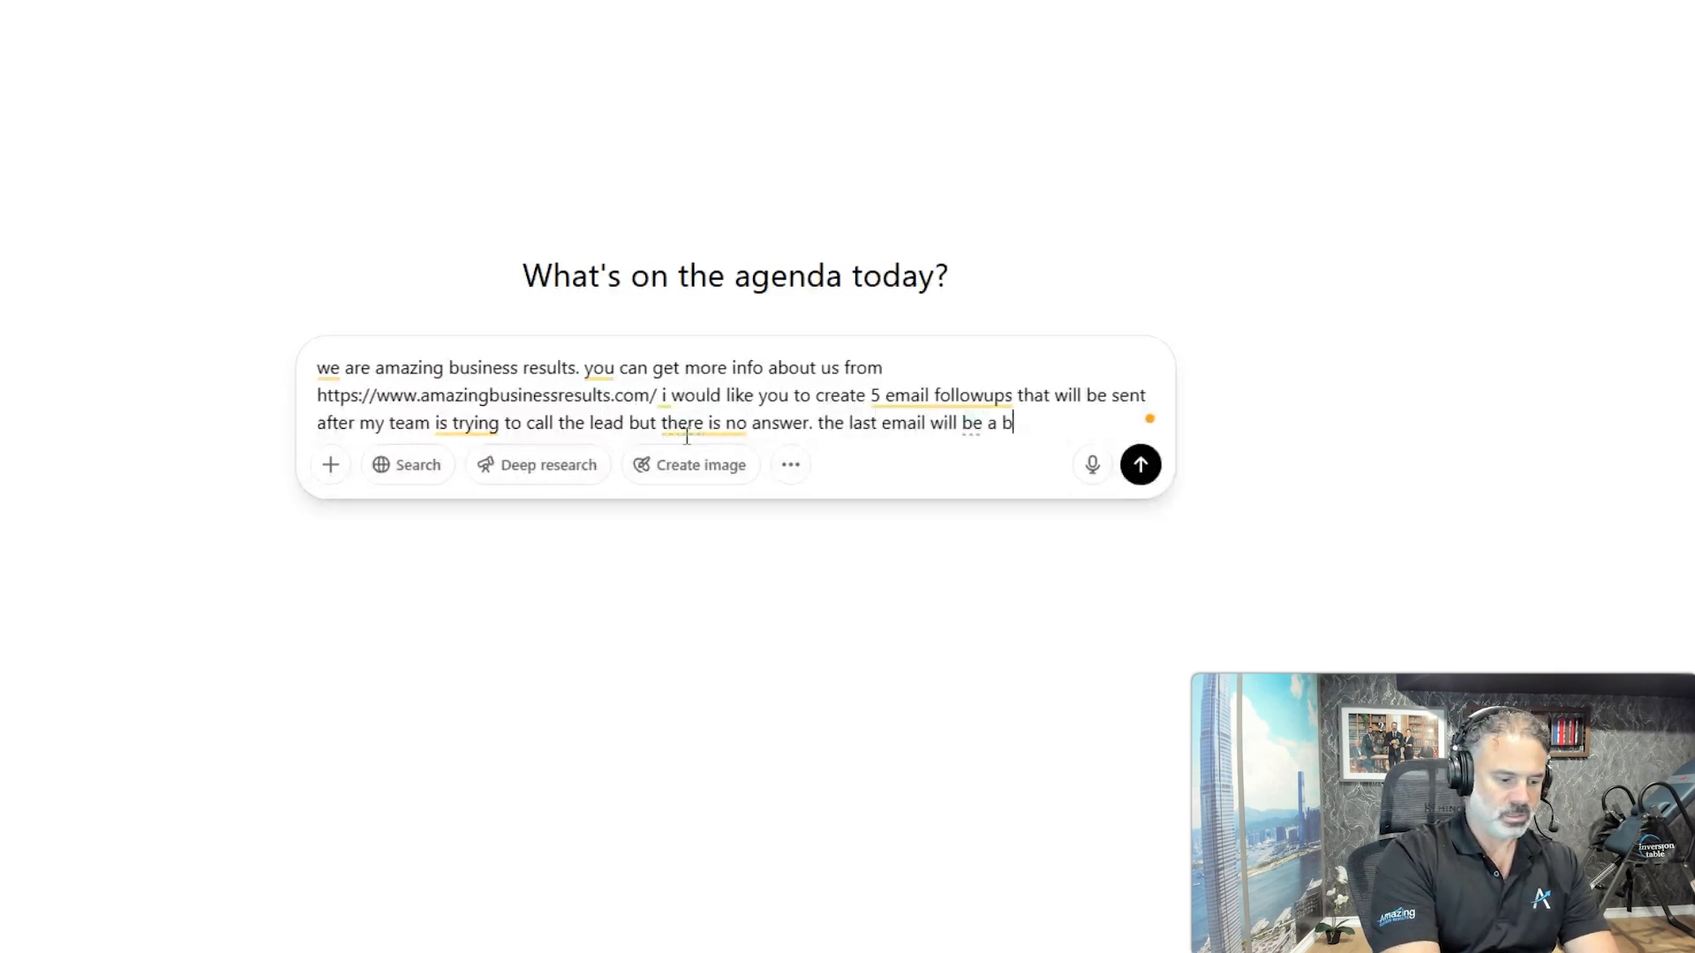
text(reakup email.)
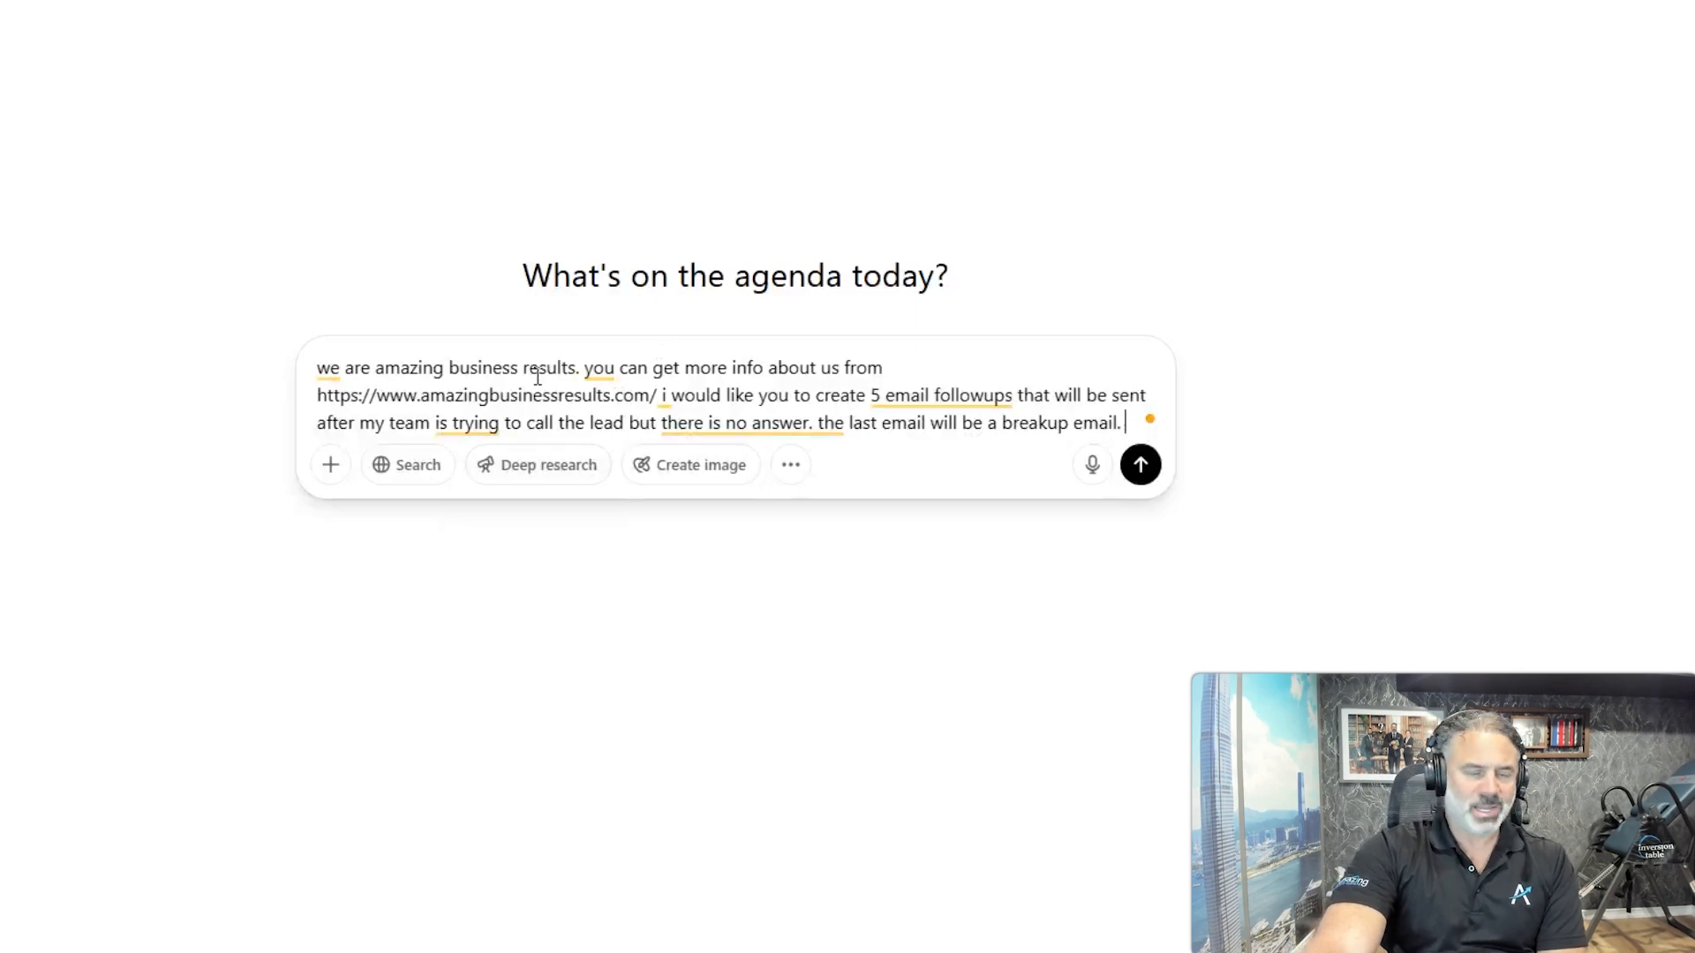
mouse_move(855, 366)
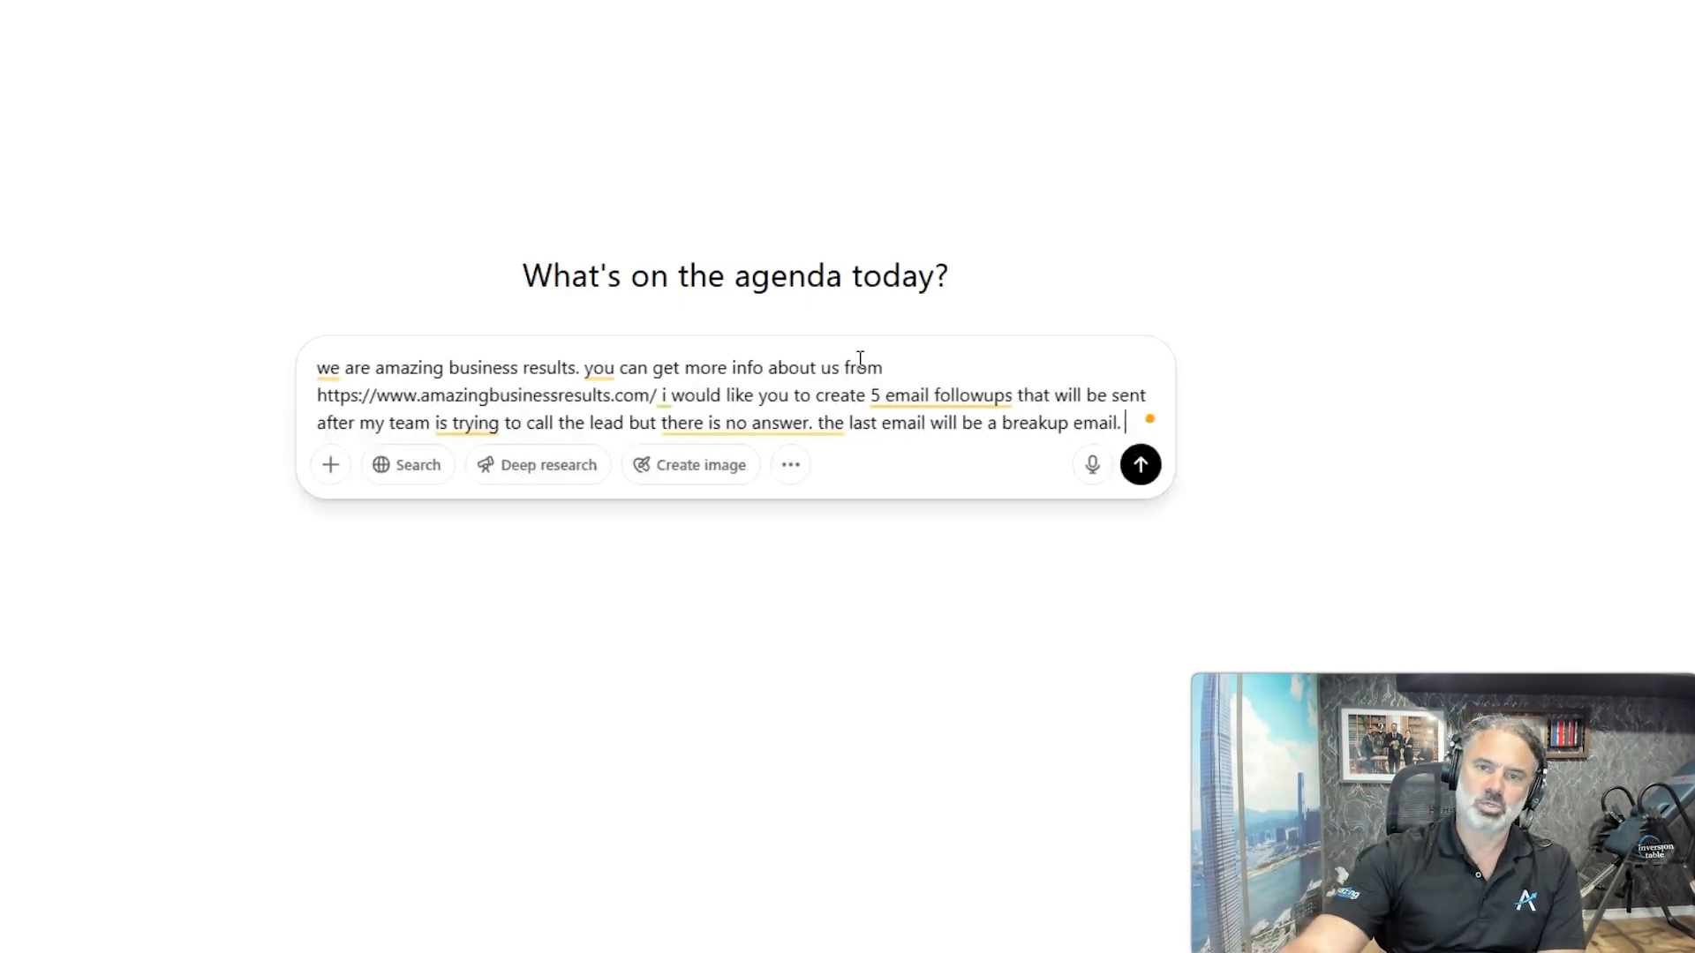
Submit the prompt and read through Emails 1–5, ending with the 'Should I close your file?' breakup.
click(1140, 465)
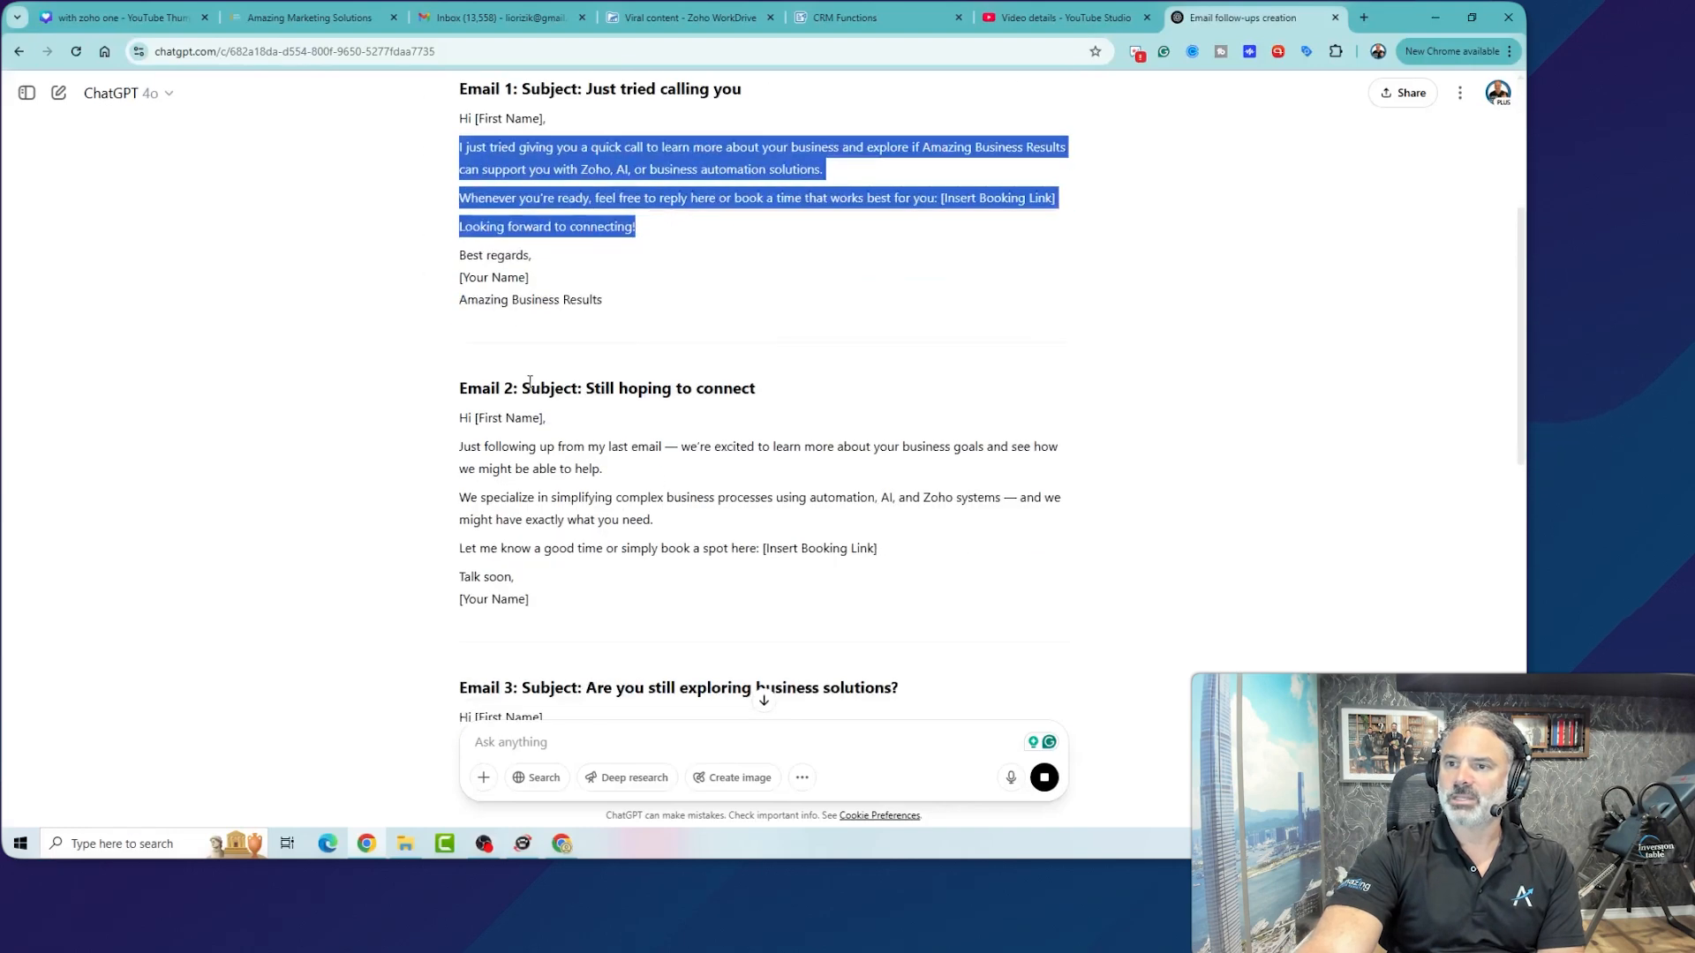
scroll(down, 3)
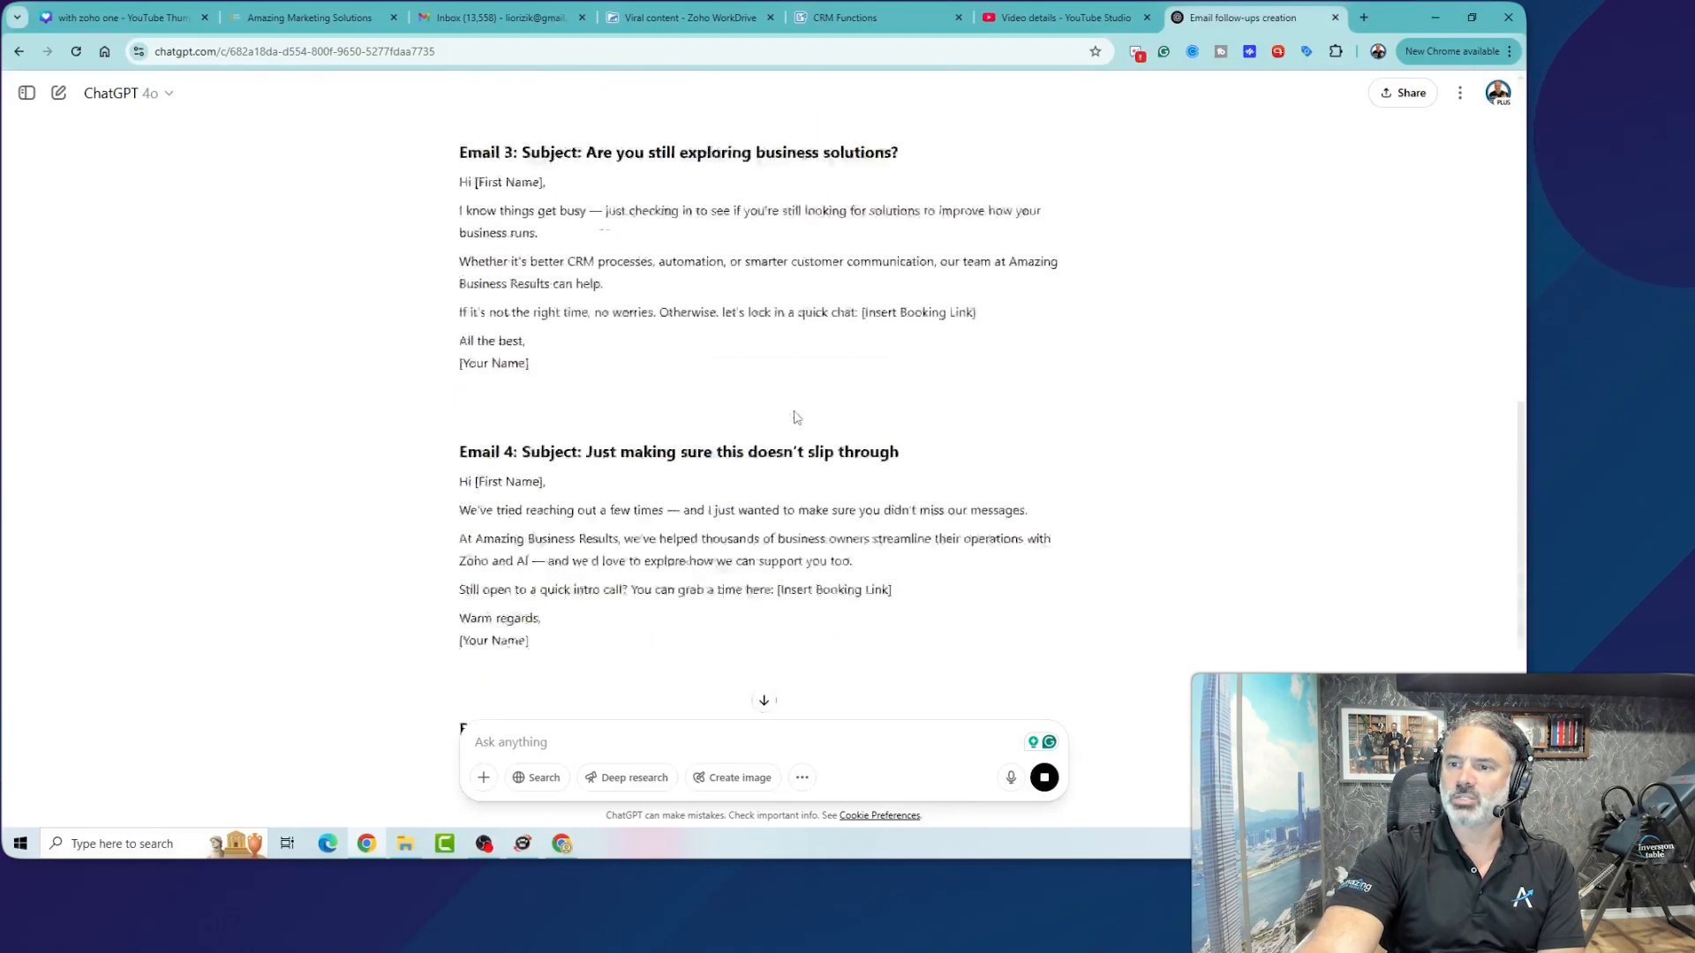
scroll(down, 3)
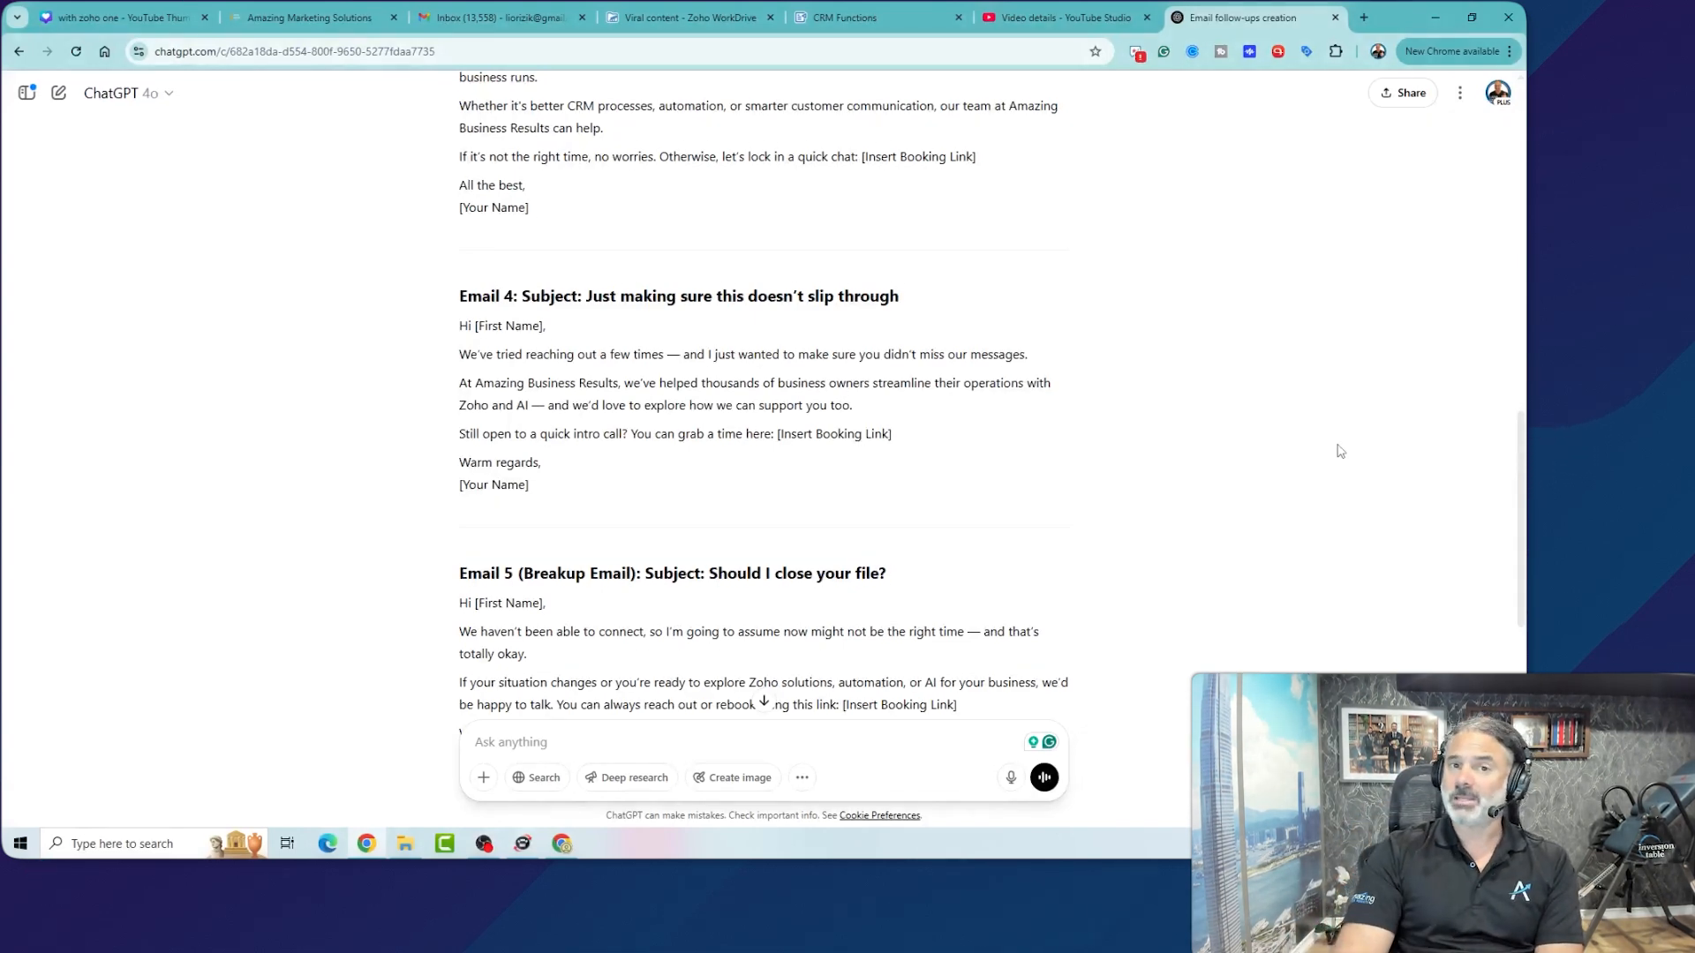
scroll(down, 3)
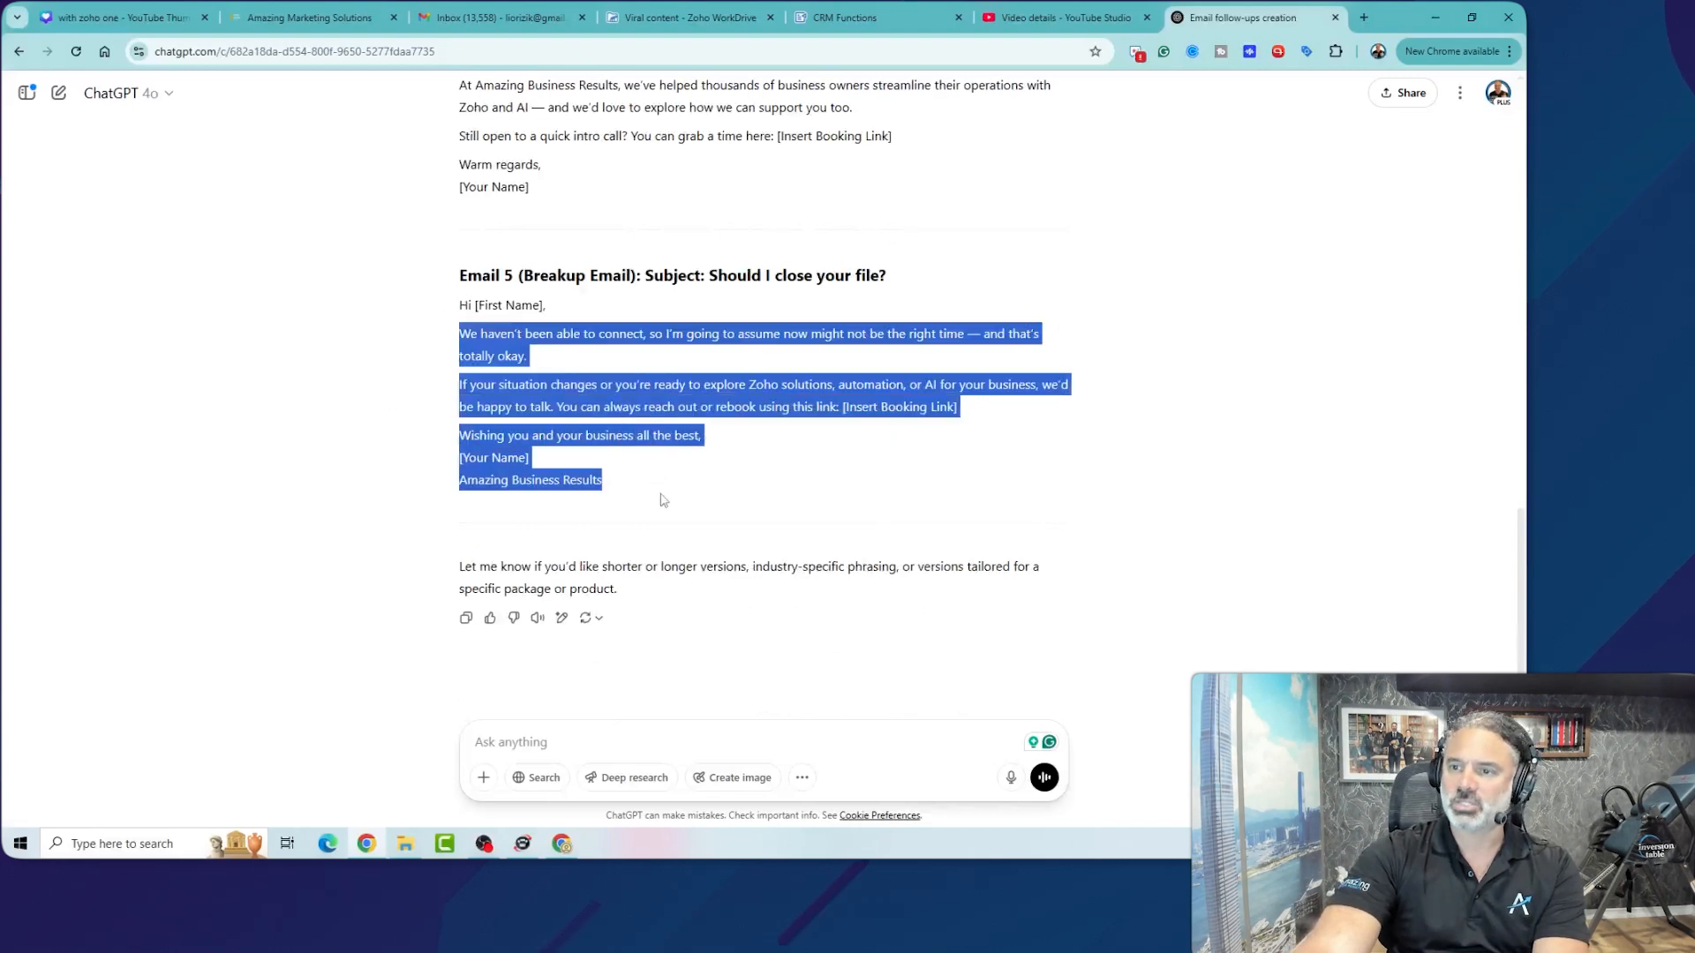
Ask ChatGPT to recreate the five emails using the Seinfeld technique.
click(652, 512)
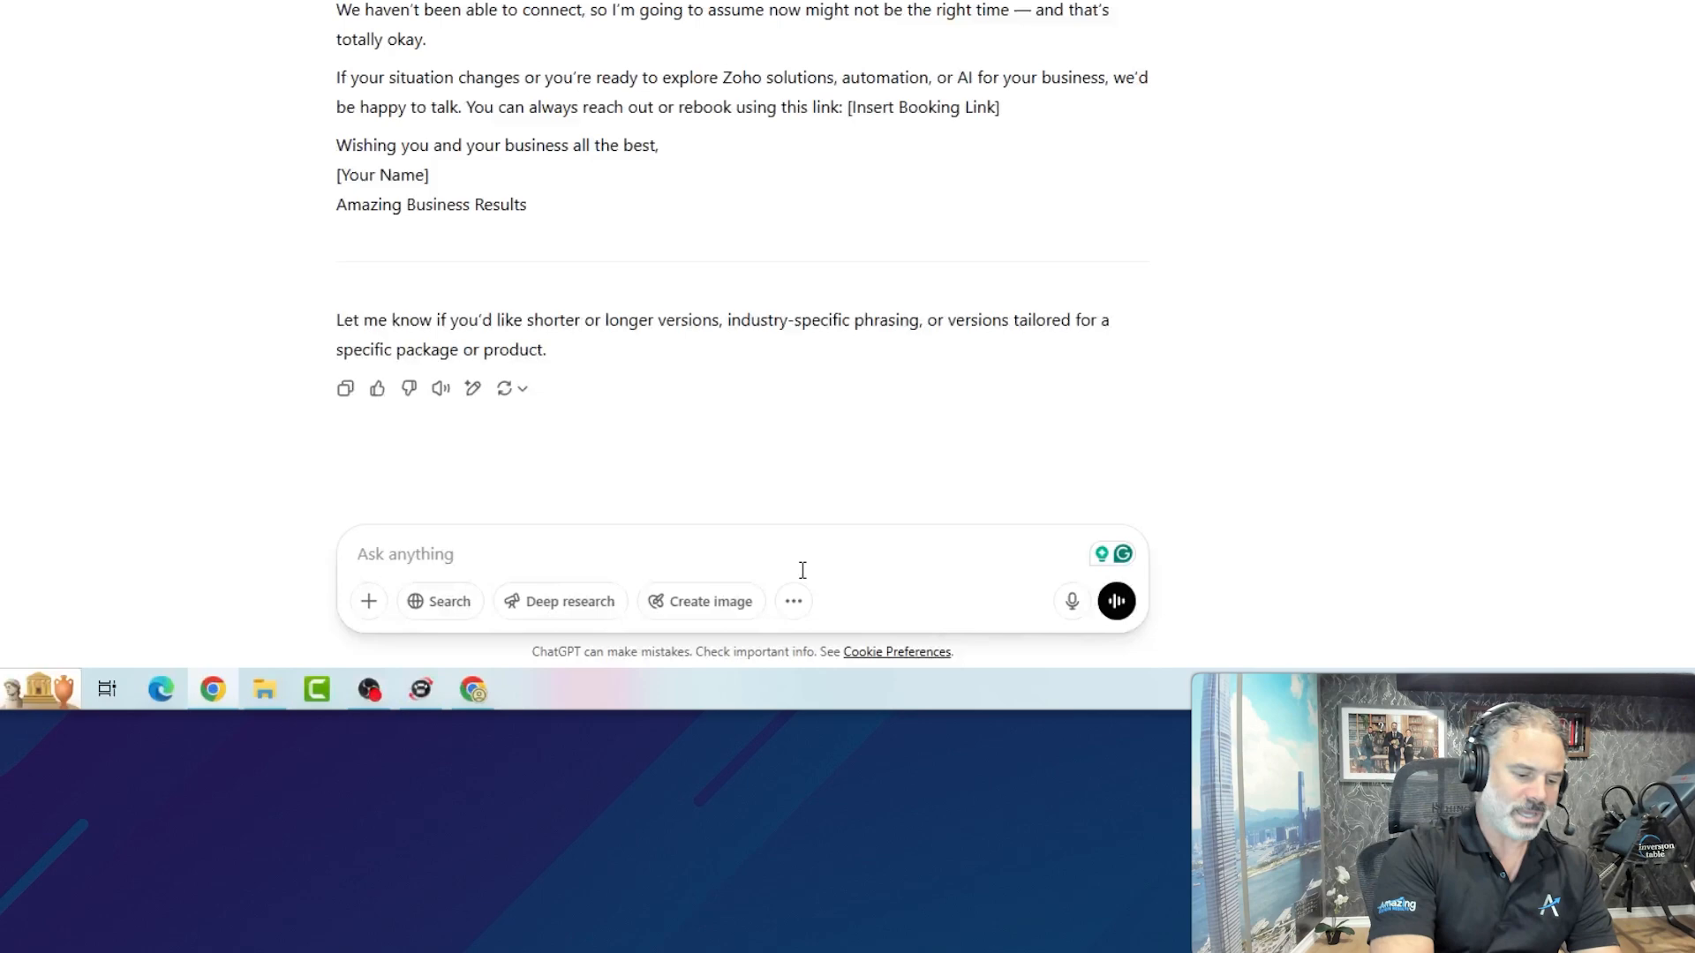
text(ca)
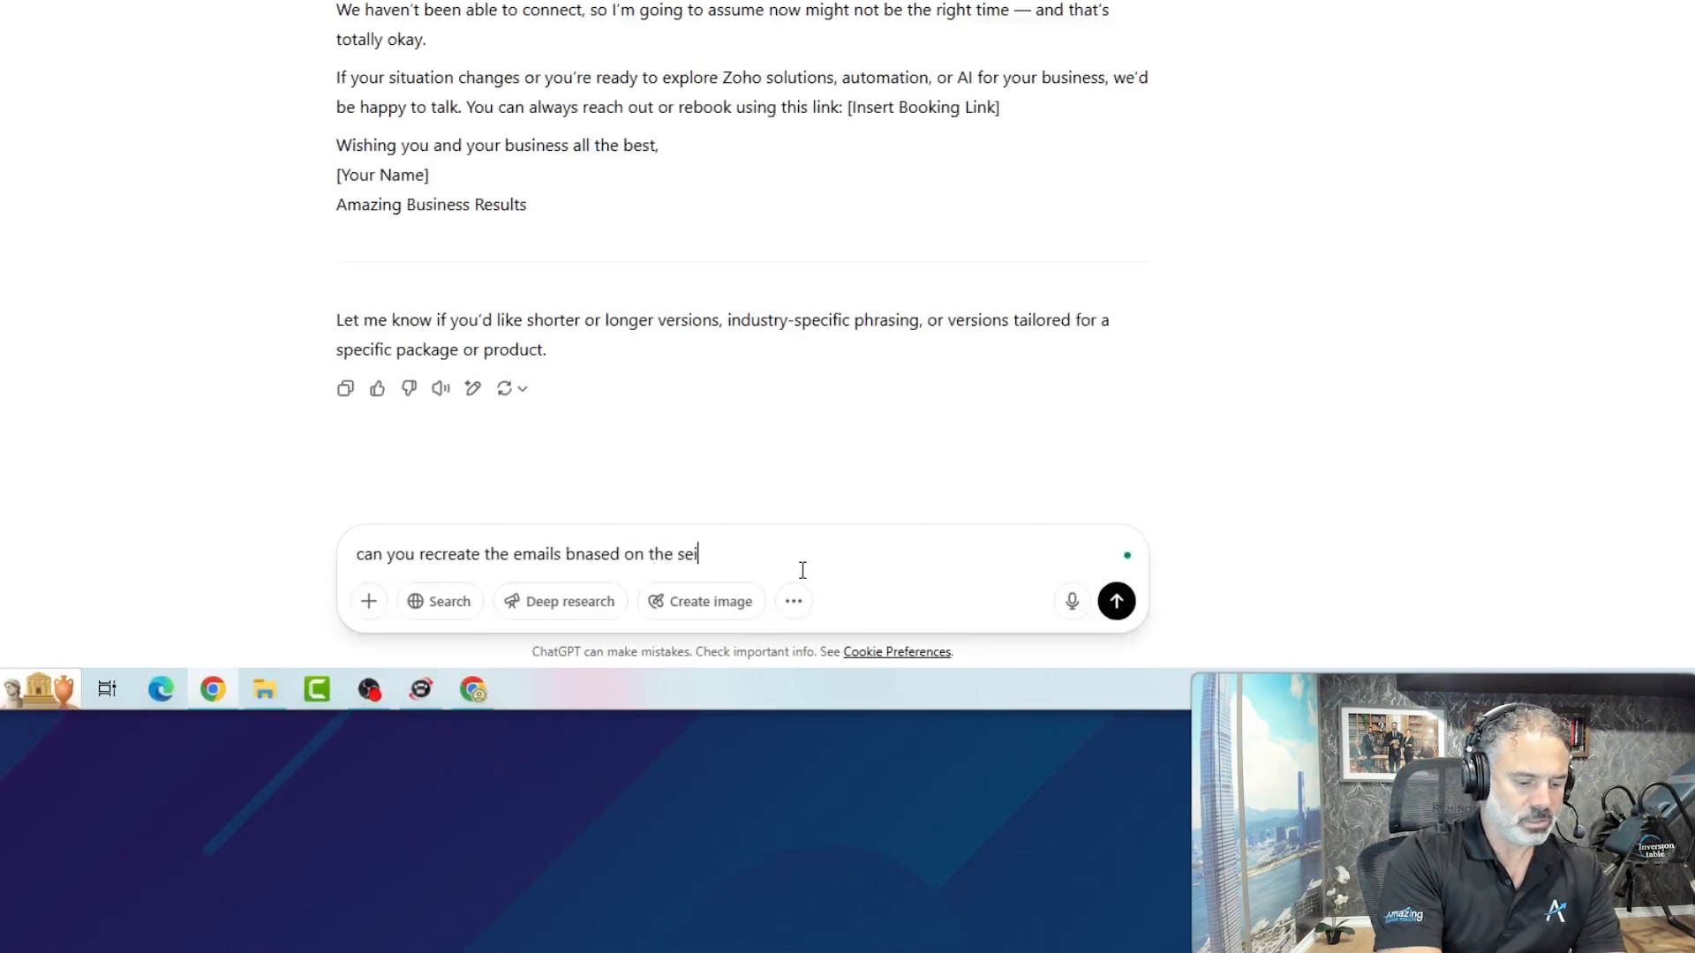
text(nfeld teqnique)
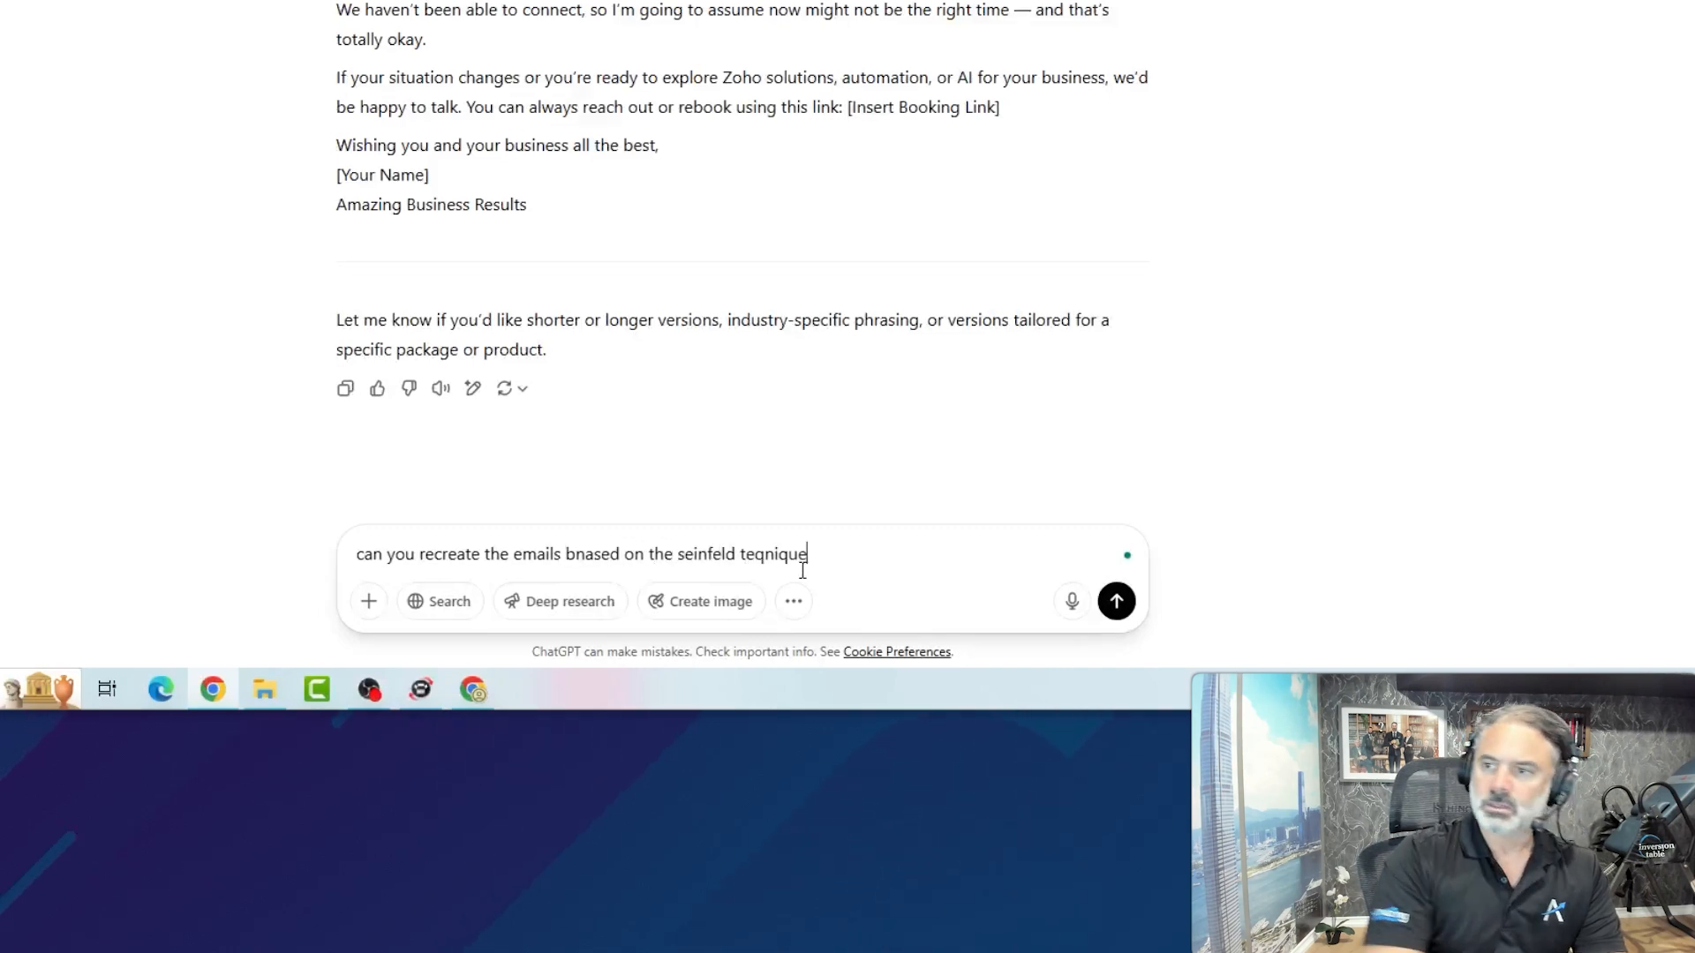
click(1114, 601)
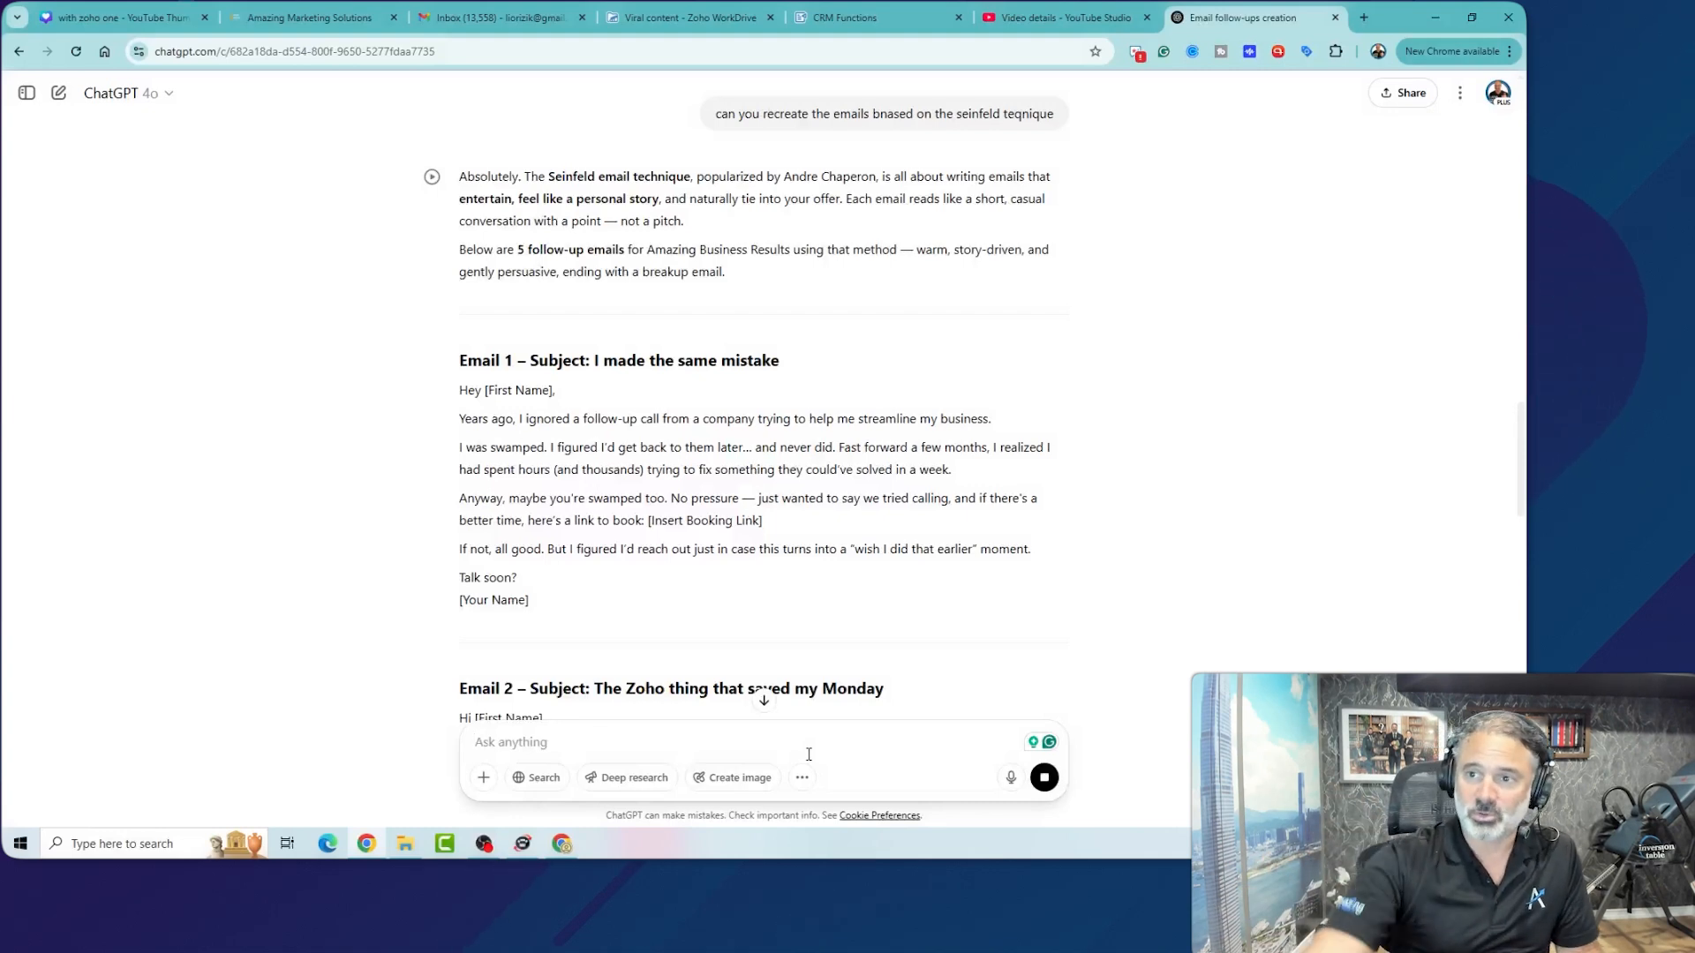
drag(458, 360, 716, 361)
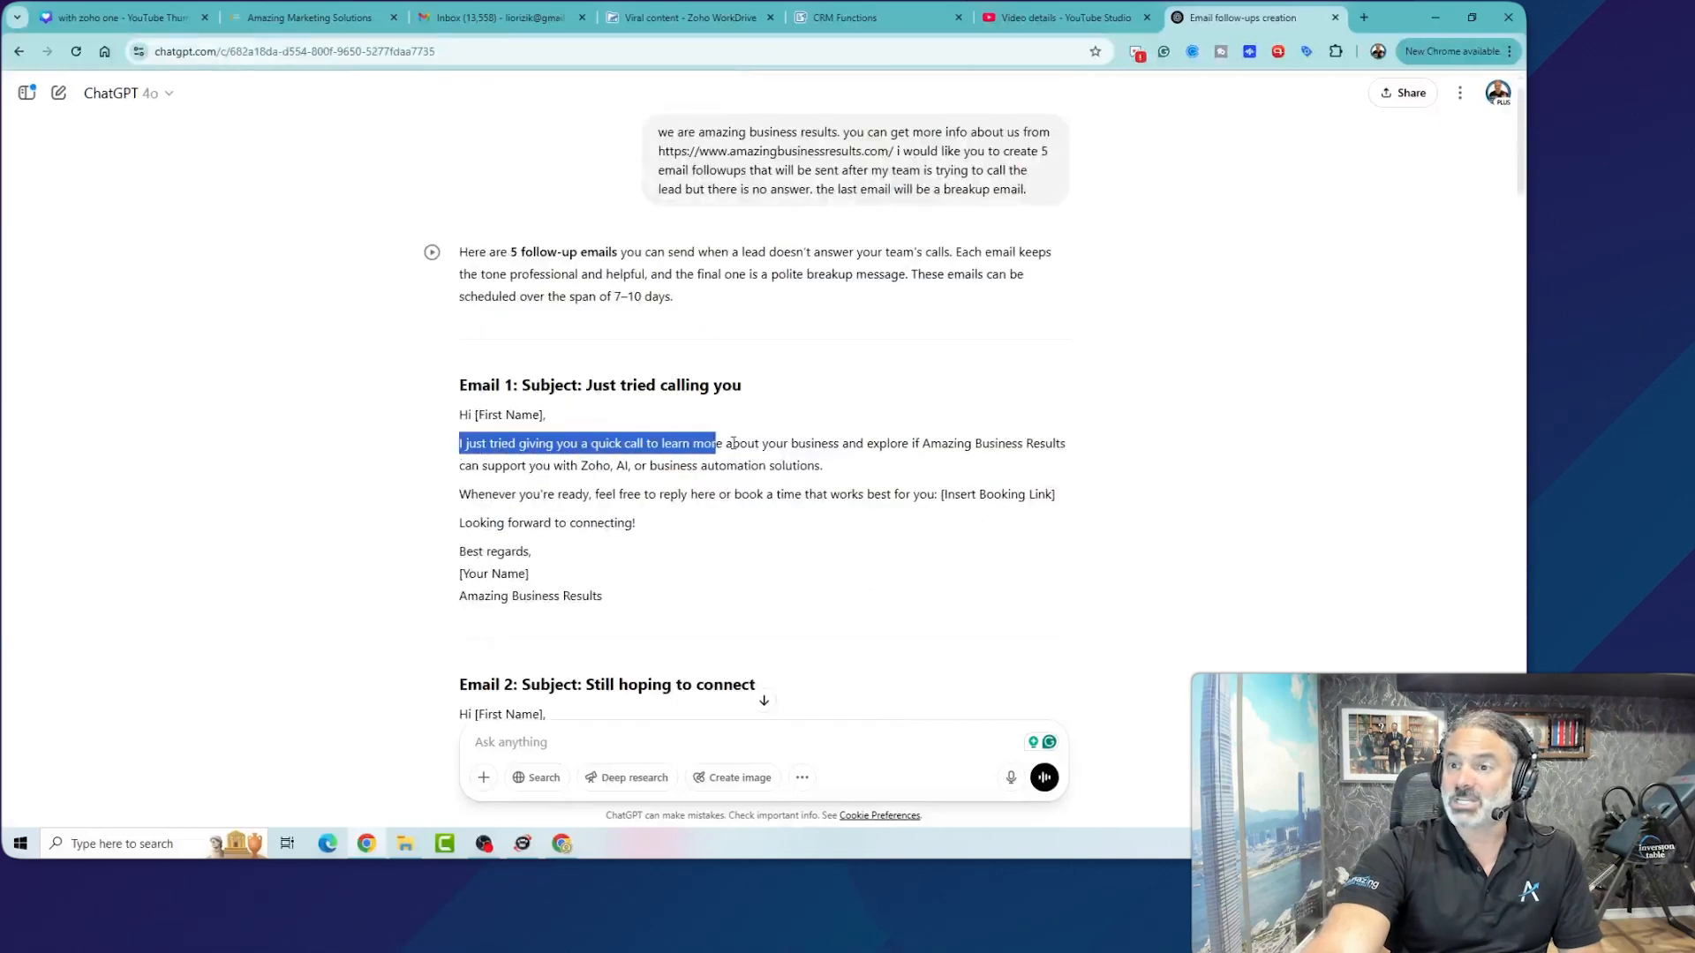
drag(713, 443, 1063, 444)
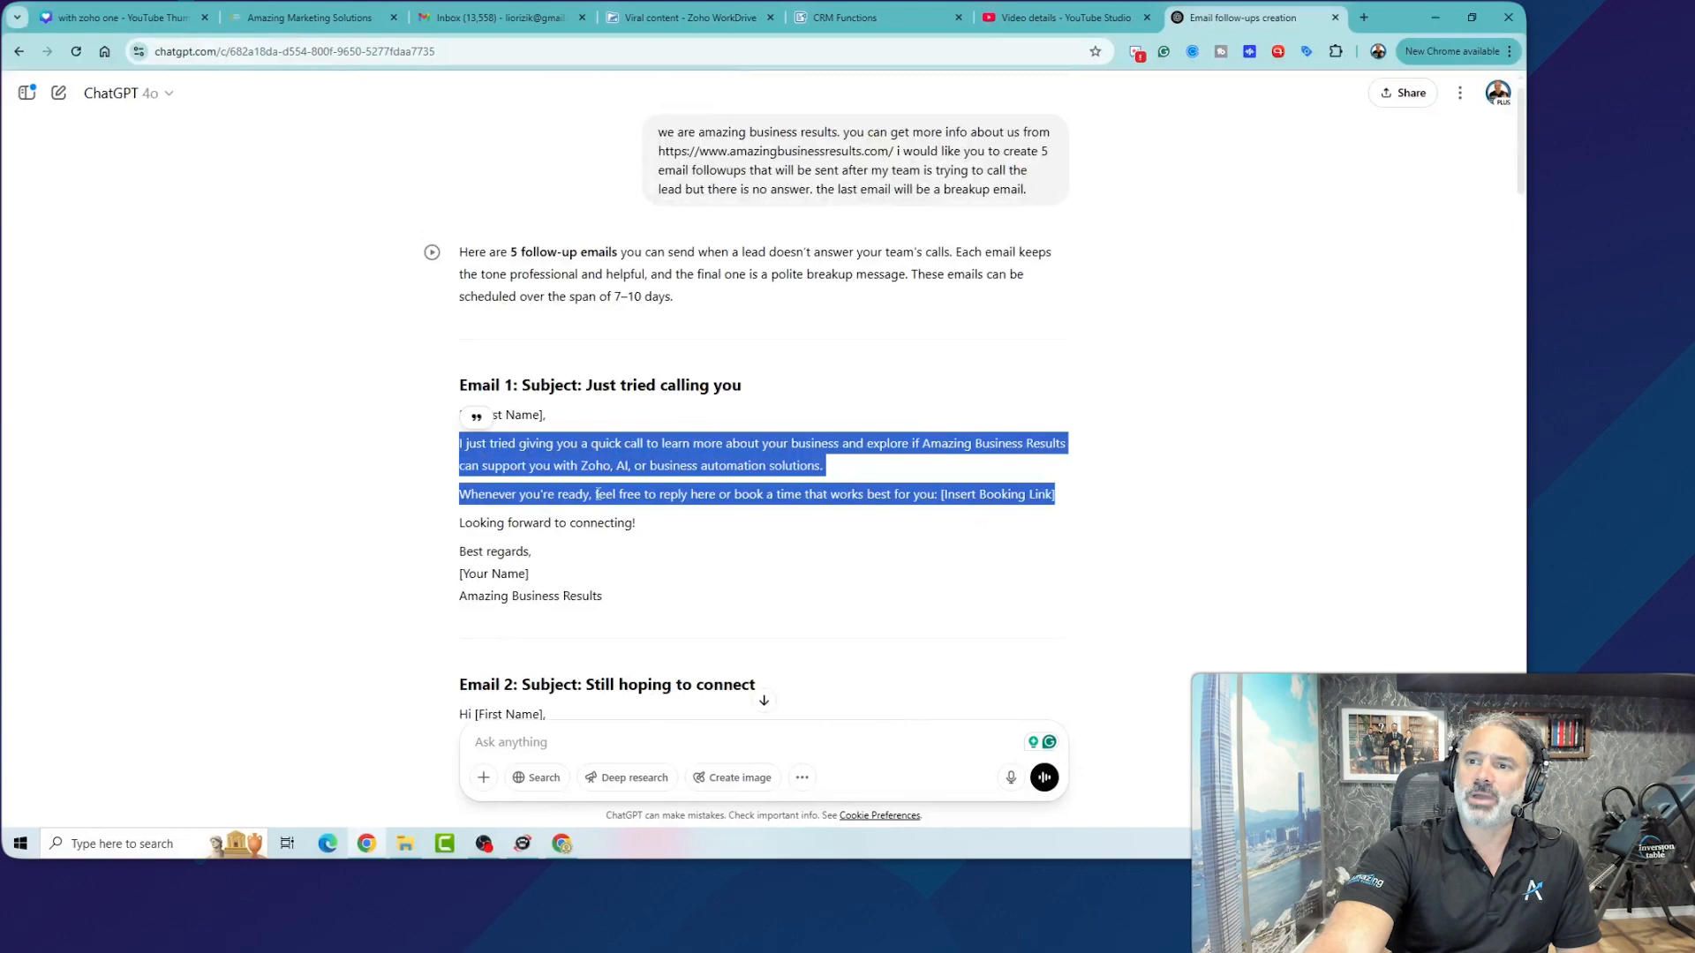
scroll(down, 3)
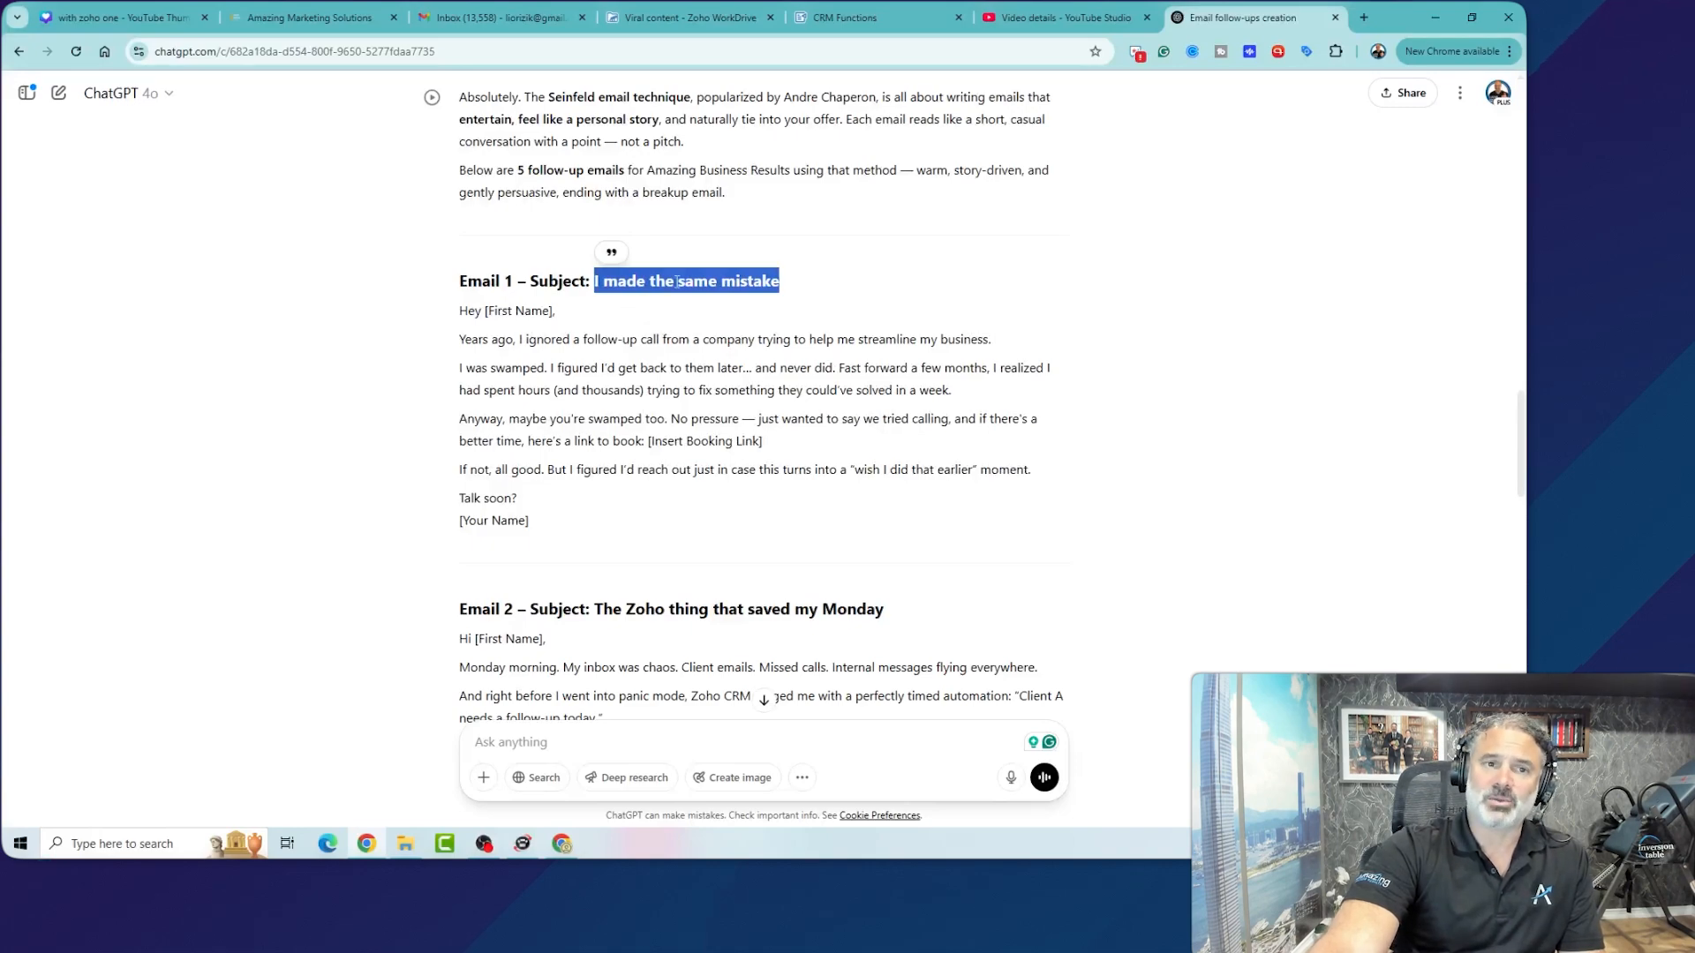
scroll(down, 3)
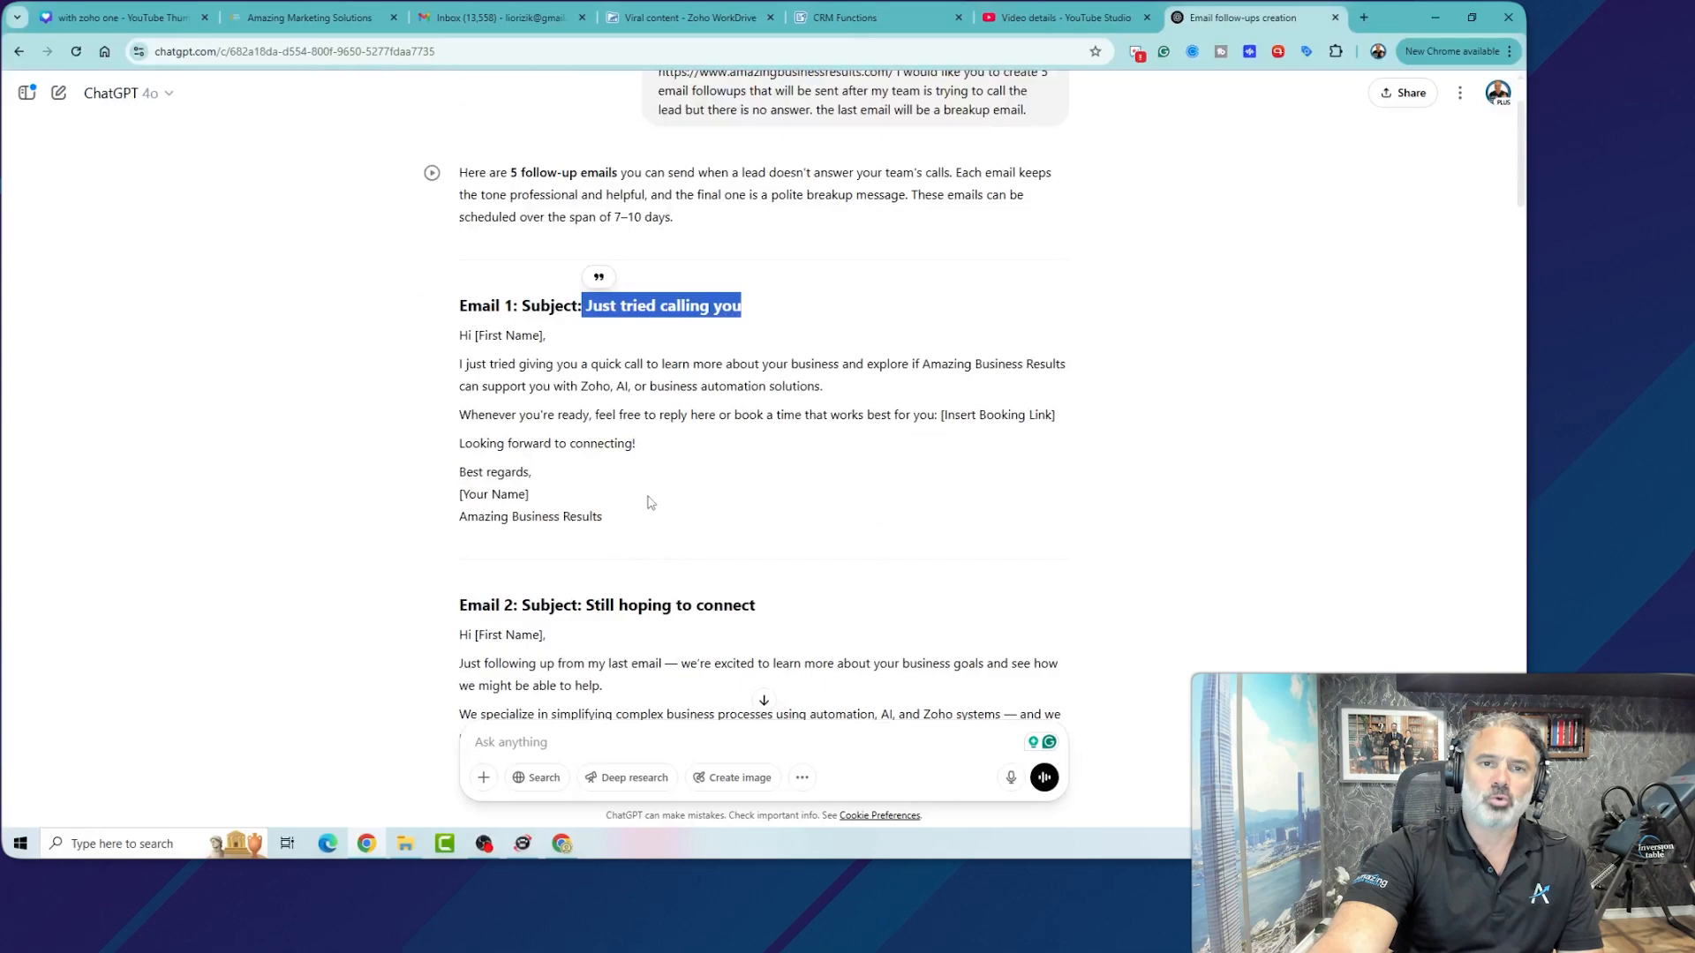
scroll(down, 3)
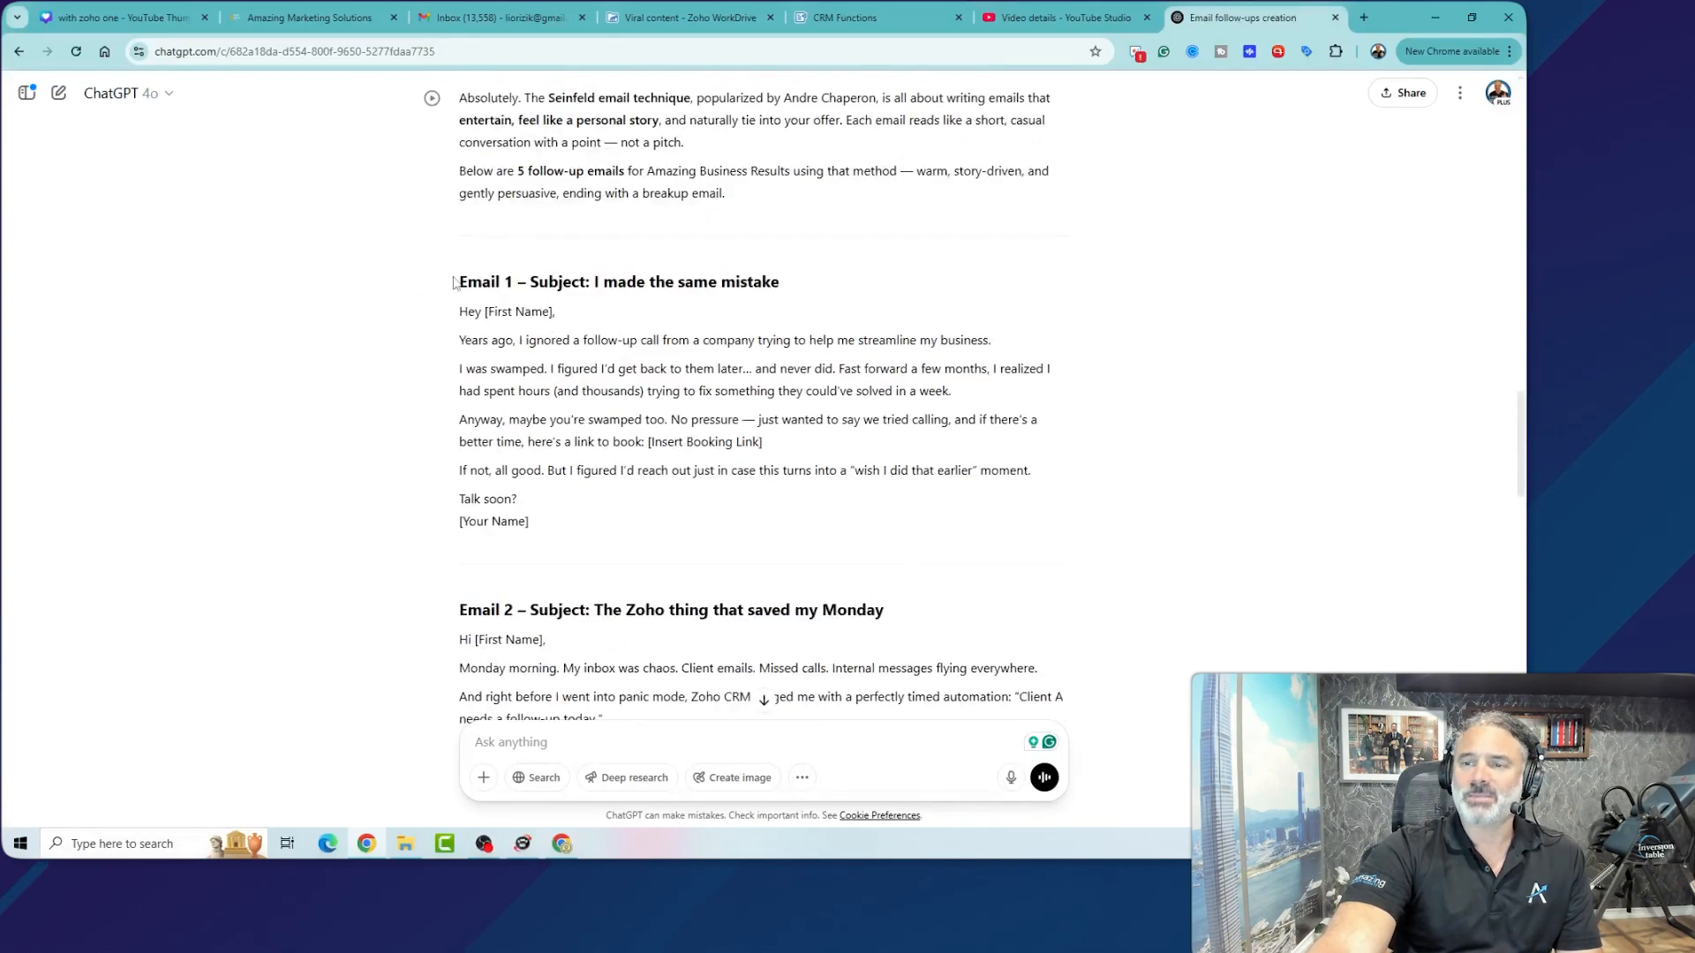
drag(458, 281, 529, 521)
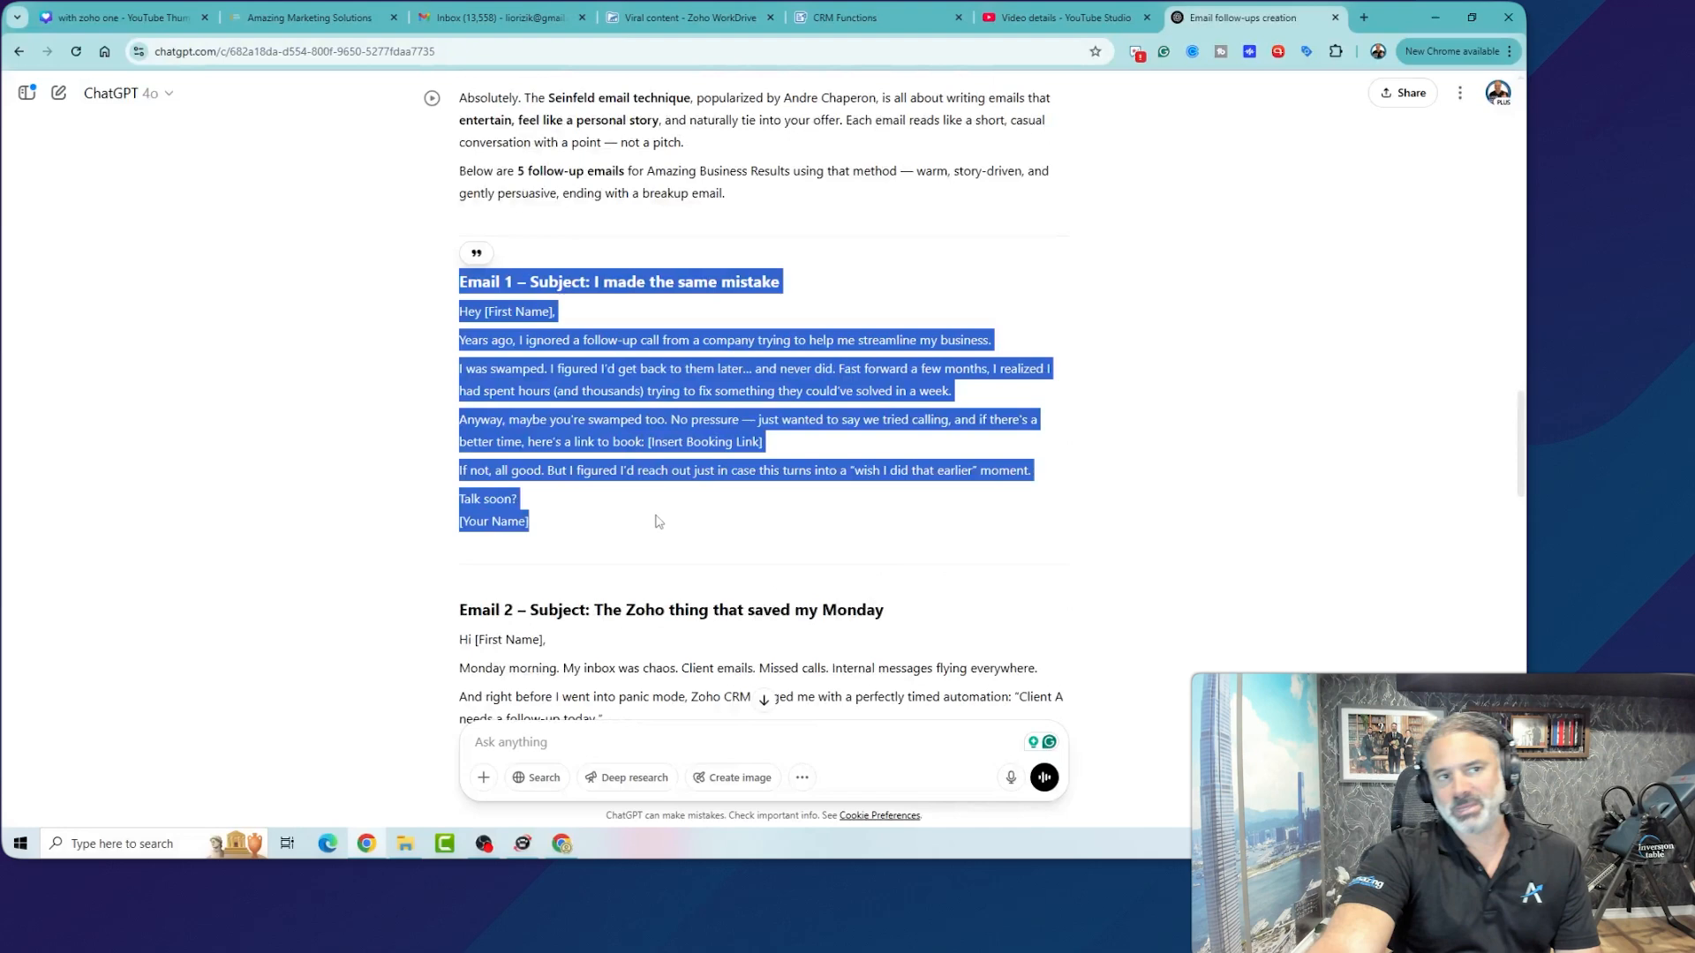
click(657, 522)
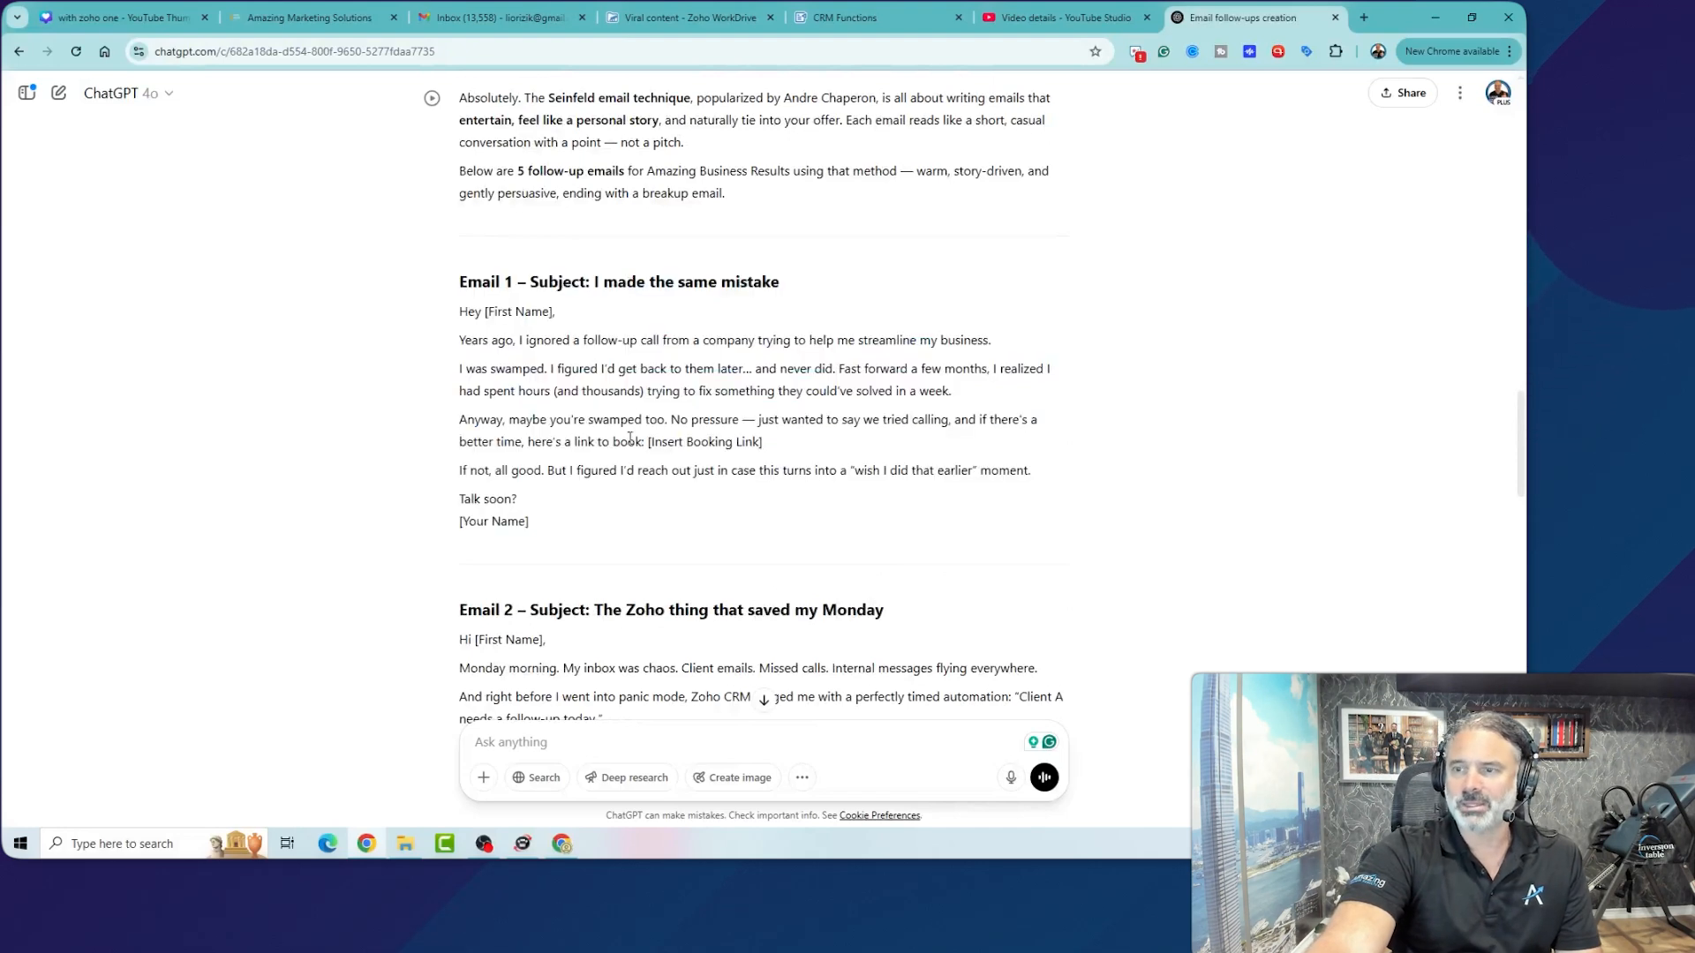
drag(458, 339, 790, 339)
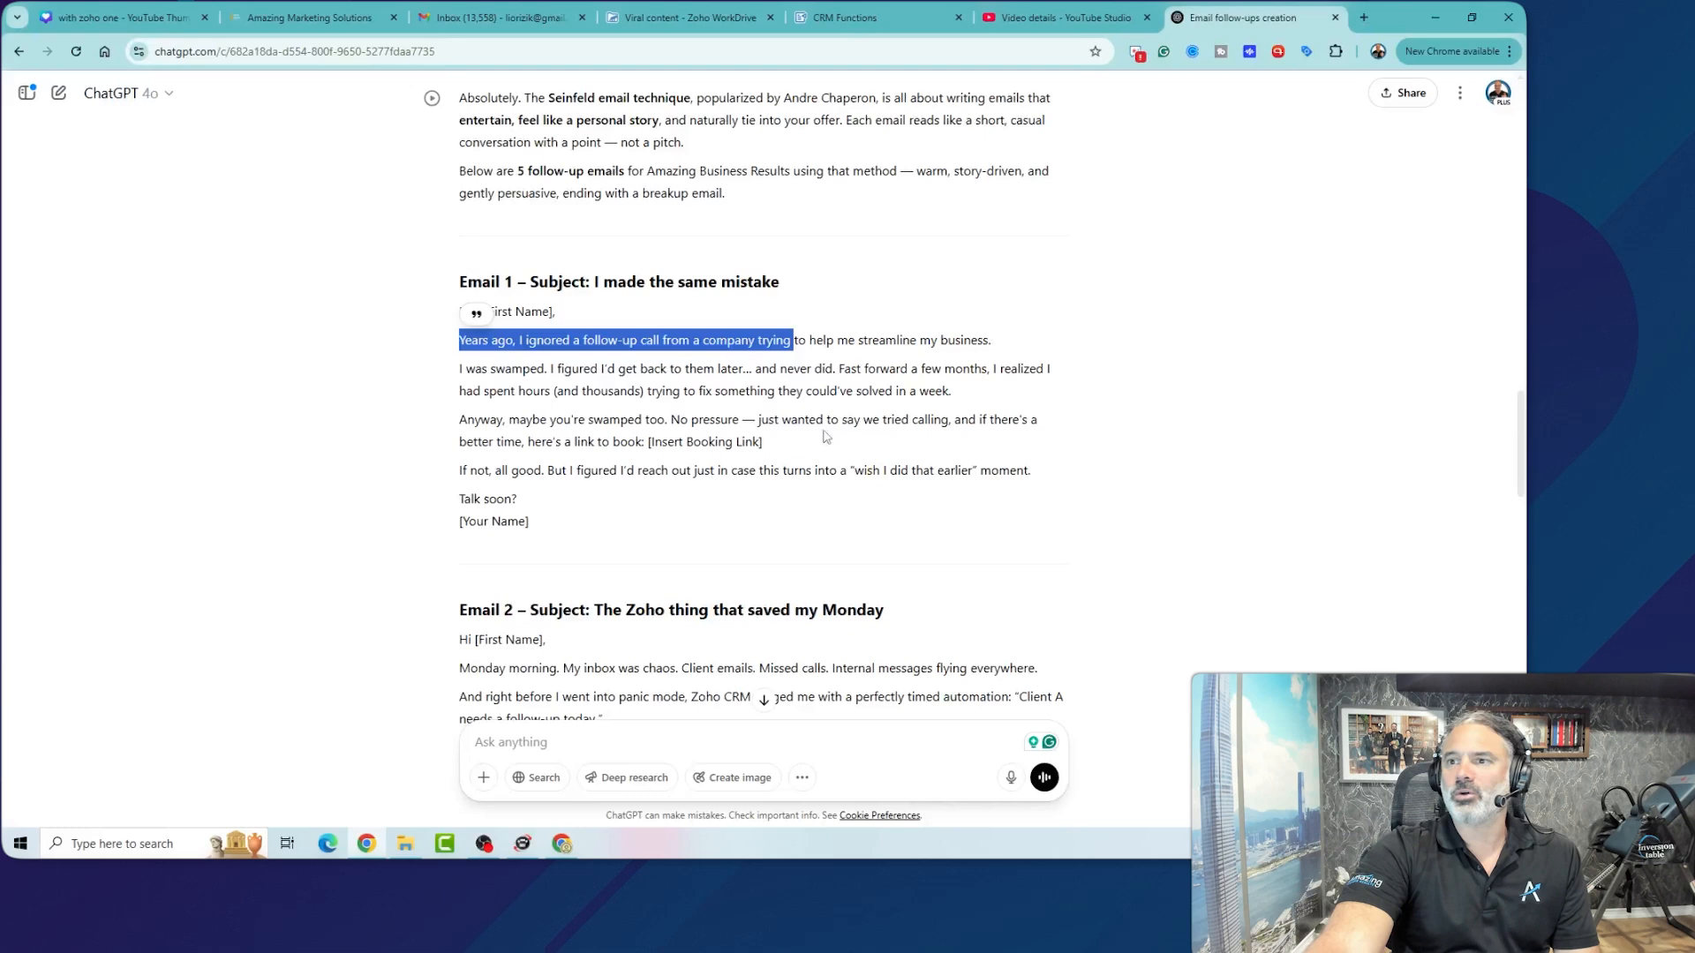
mouse_move(882, 384)
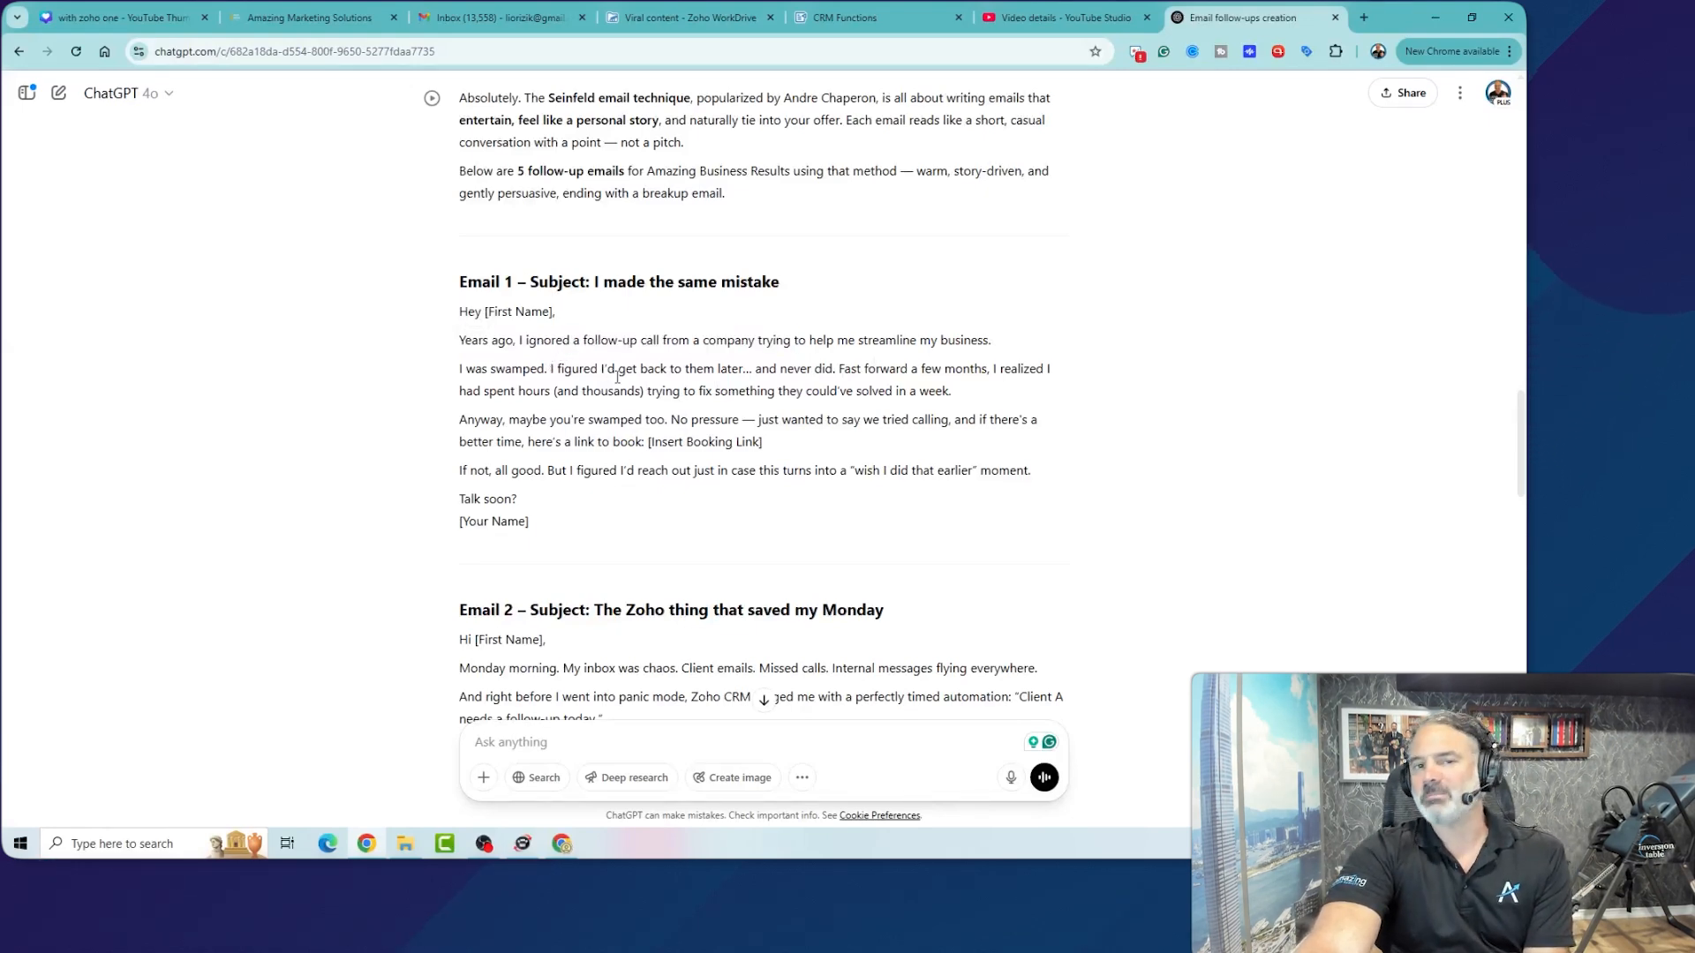
drag(459, 281, 529, 521)
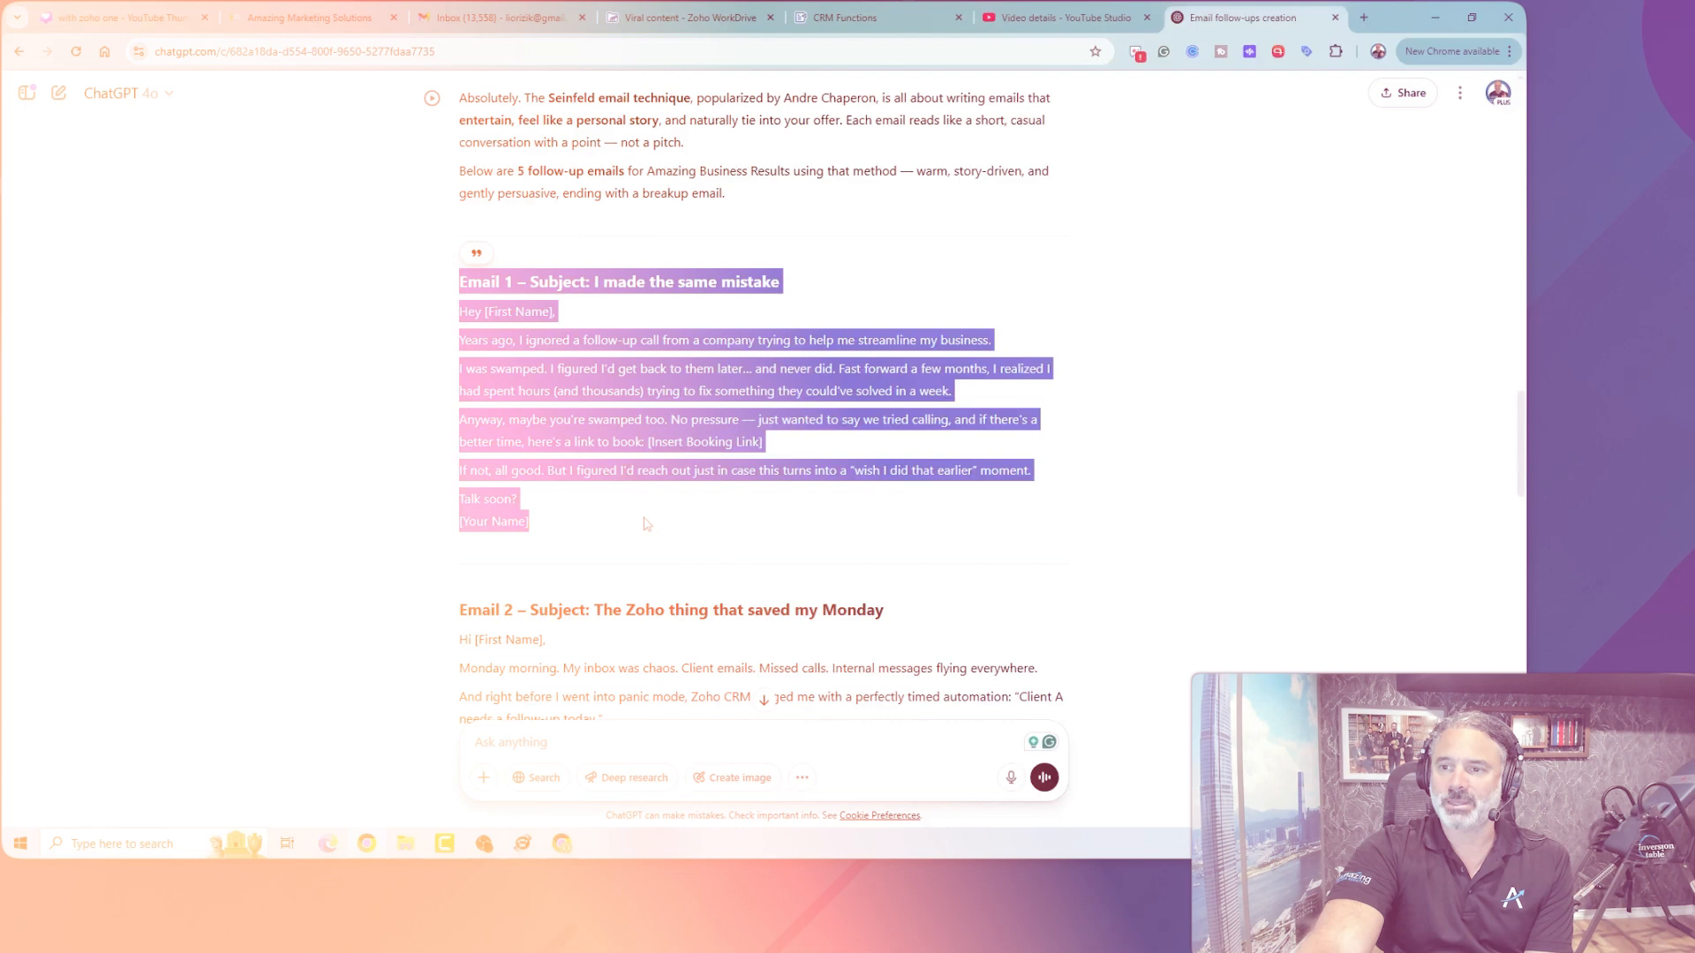
click(607, 262)
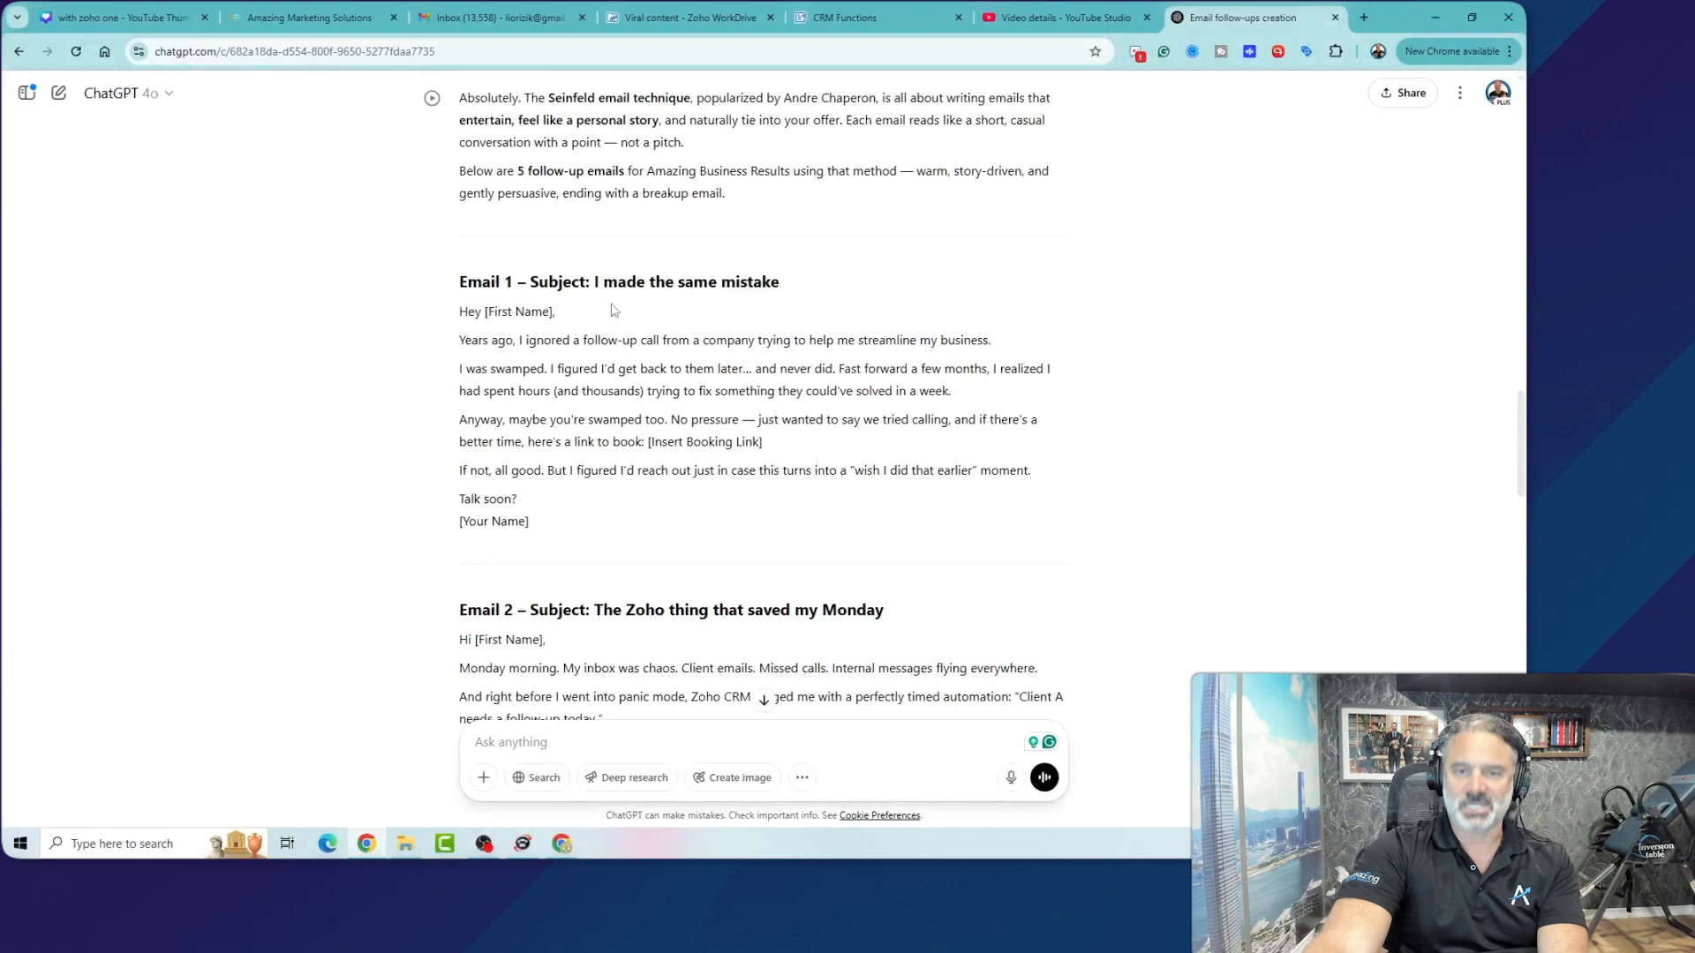
mouse_move(665, 164)
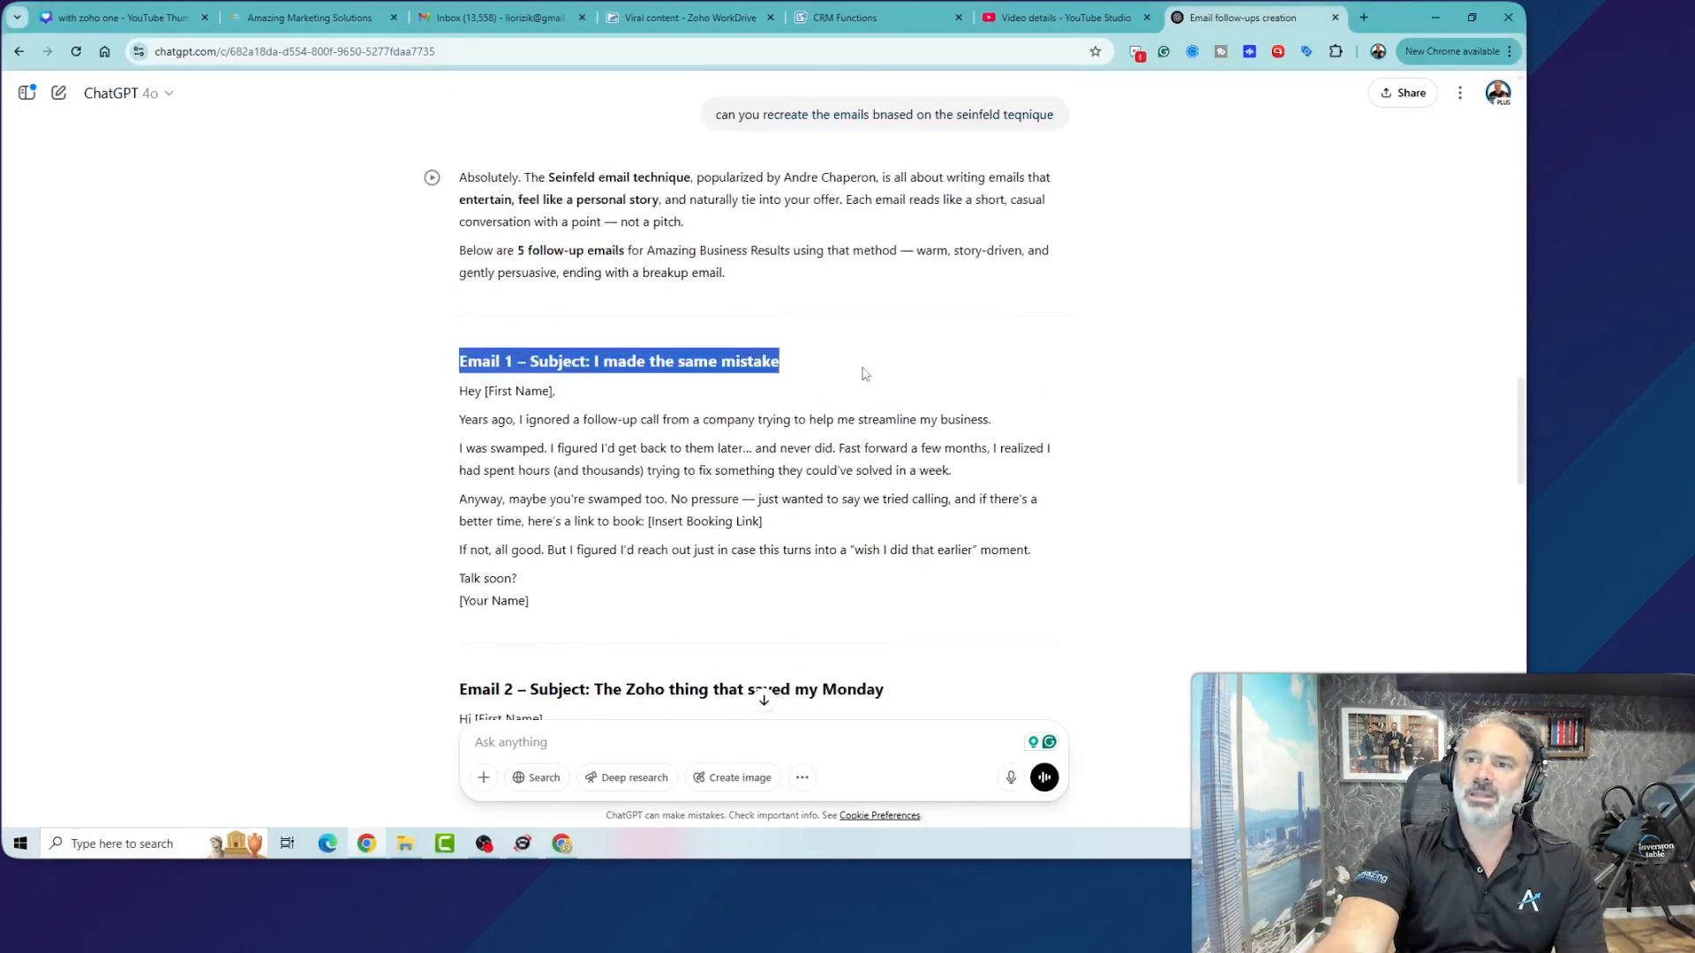
scroll(down, 3)
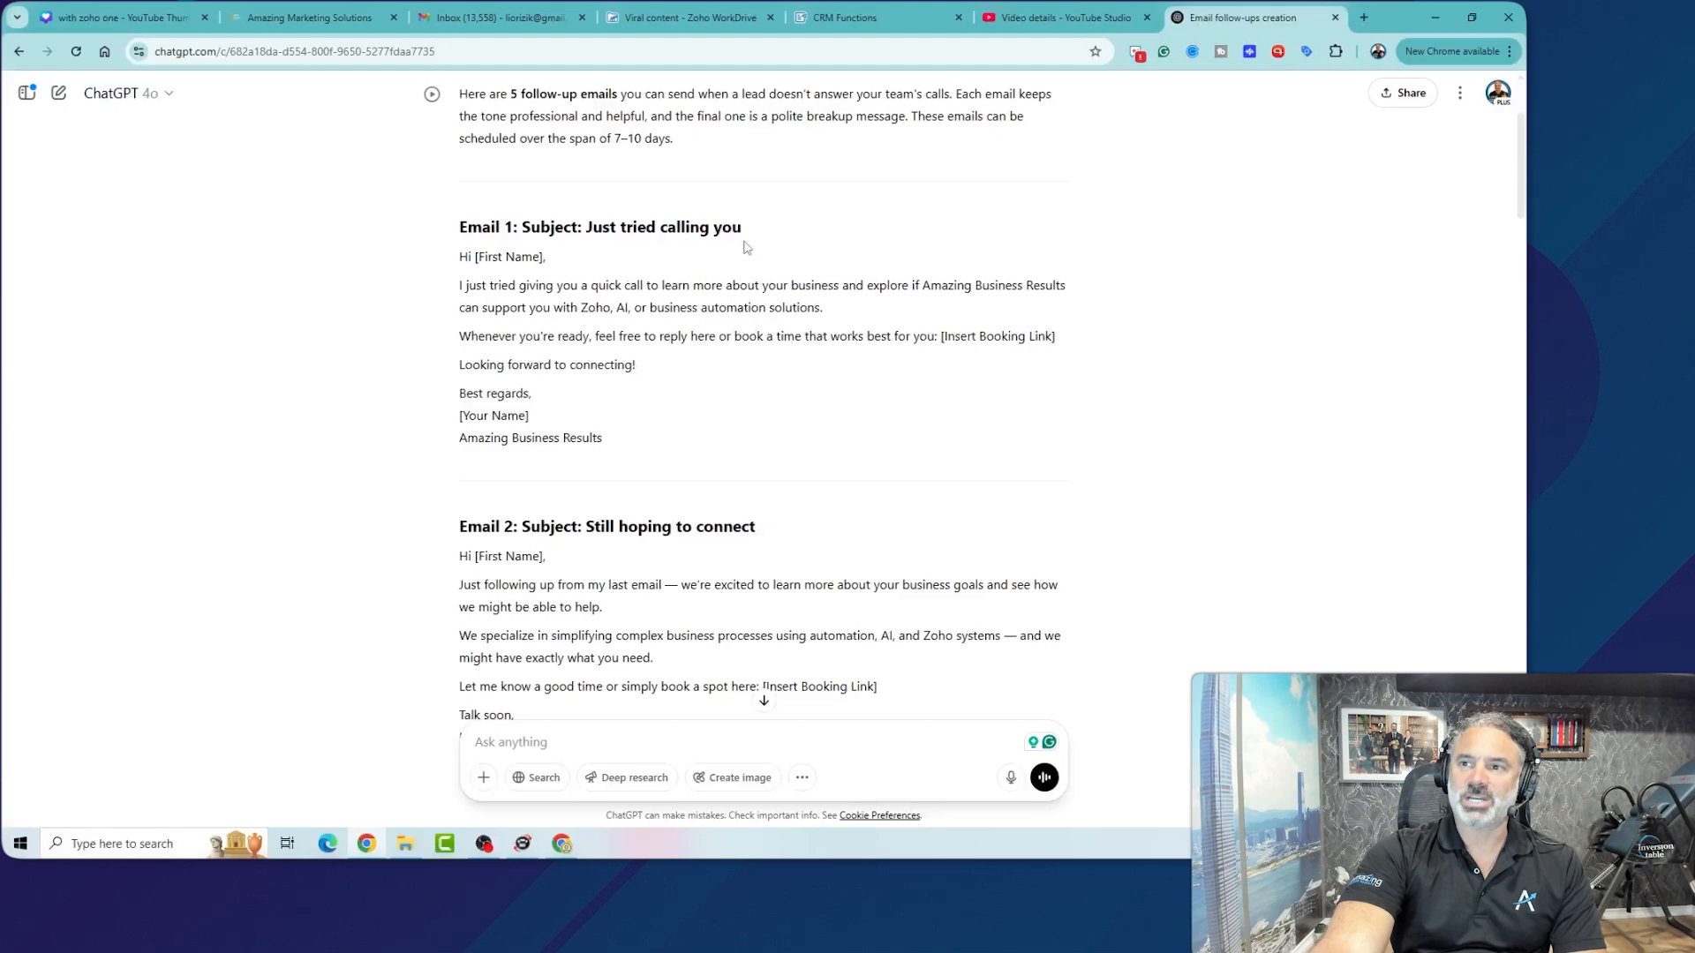
mouse_move(732, 265)
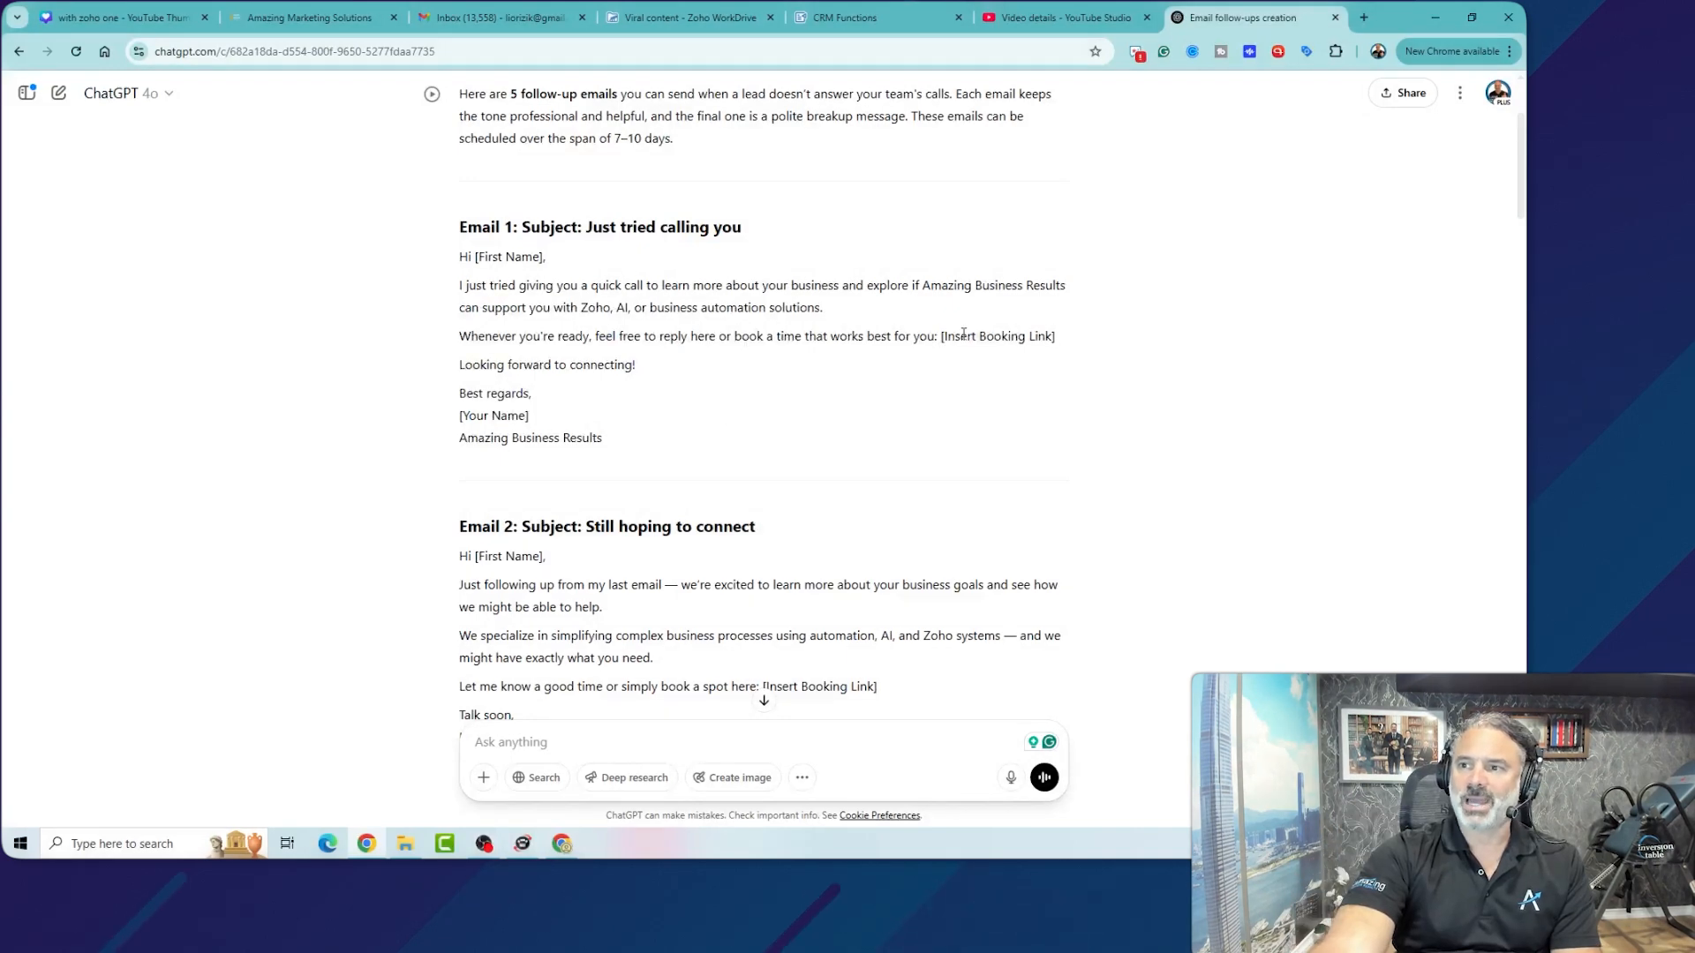
Copy the 'Just tried calling you' email body and switch over to Zoho CRM.
double_click(995, 337)
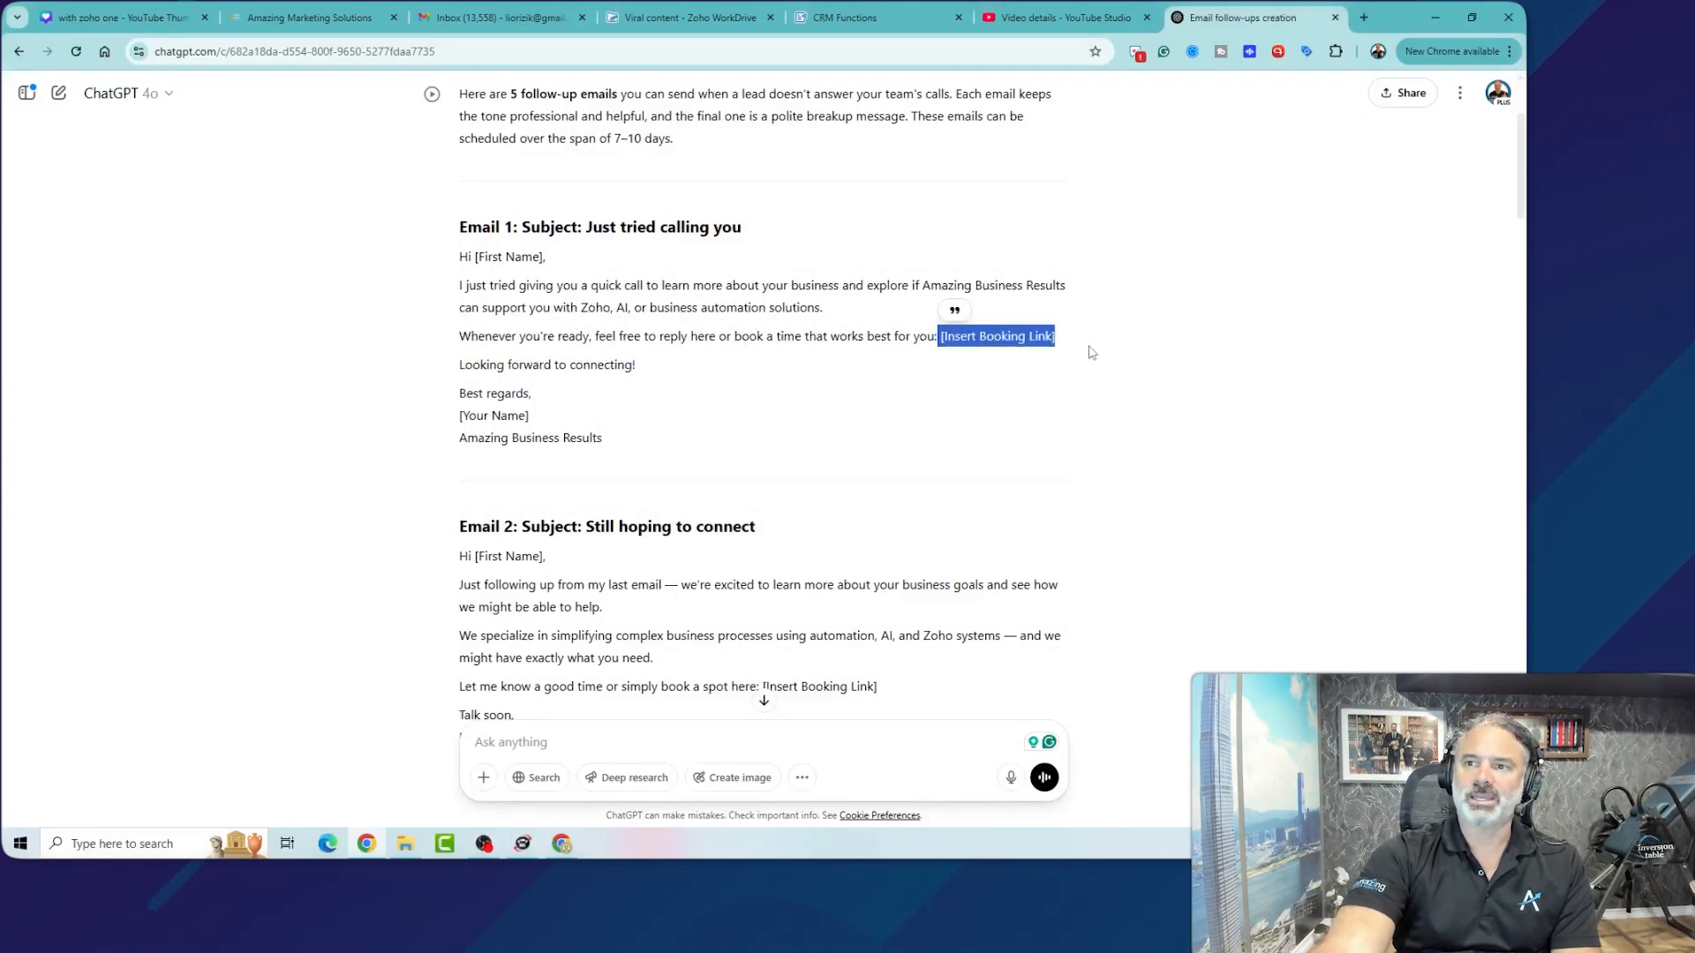
mouse_move(743, 381)
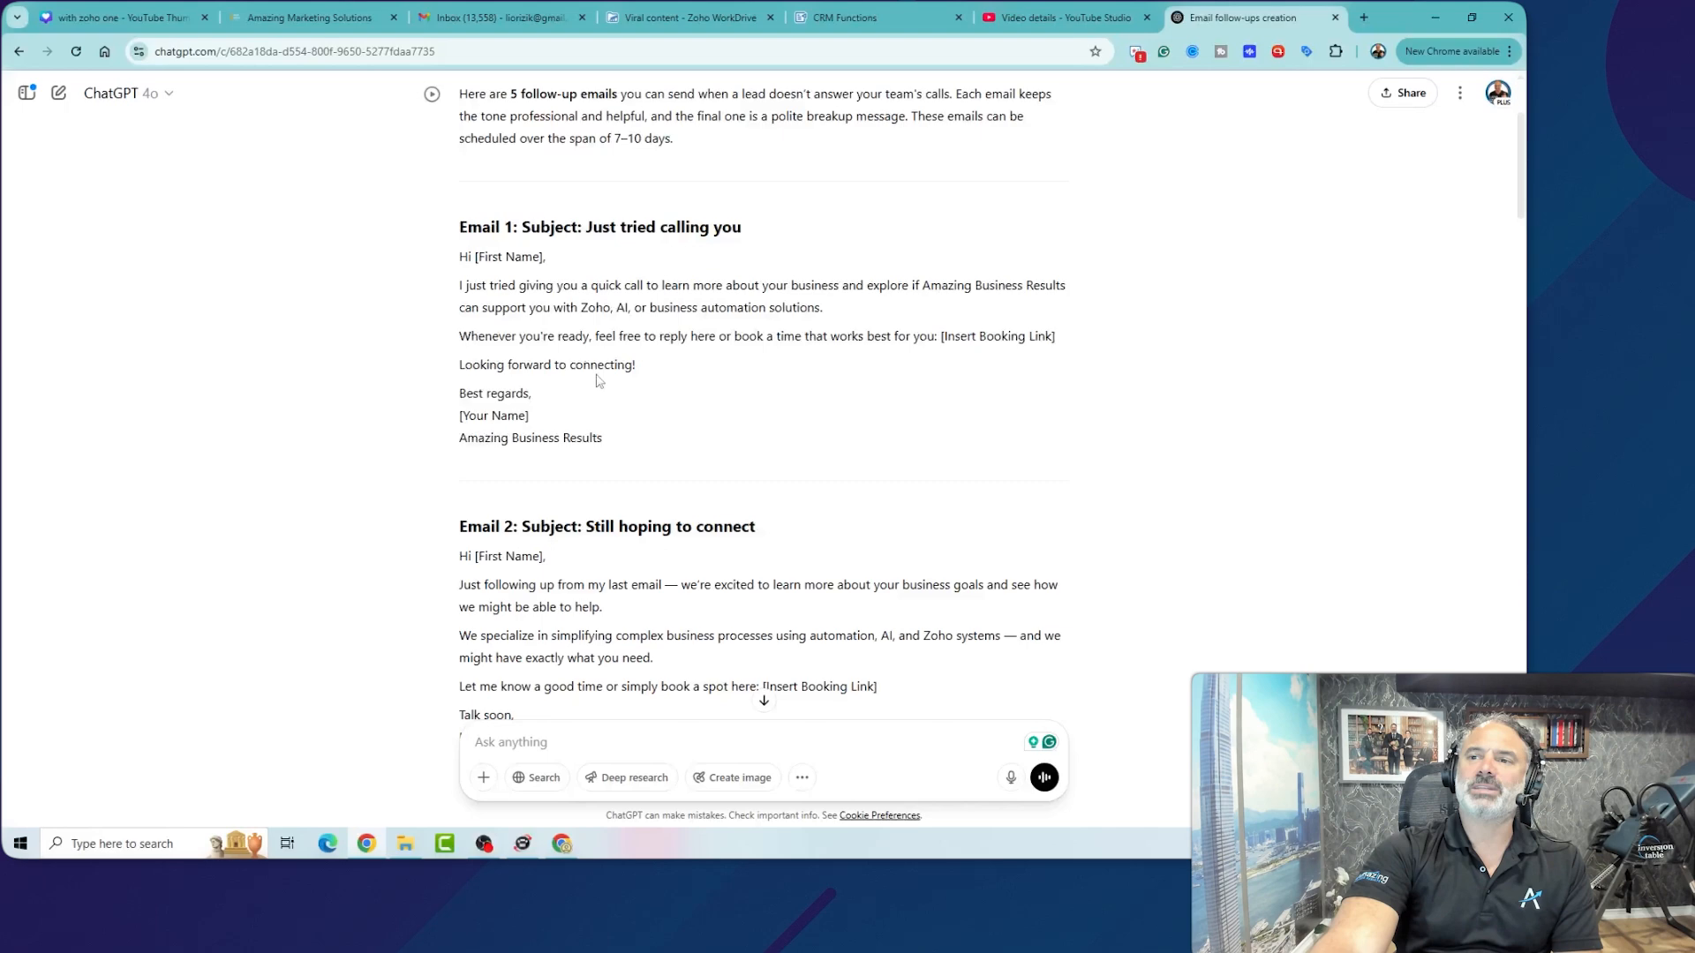
drag(458, 284, 636, 365)
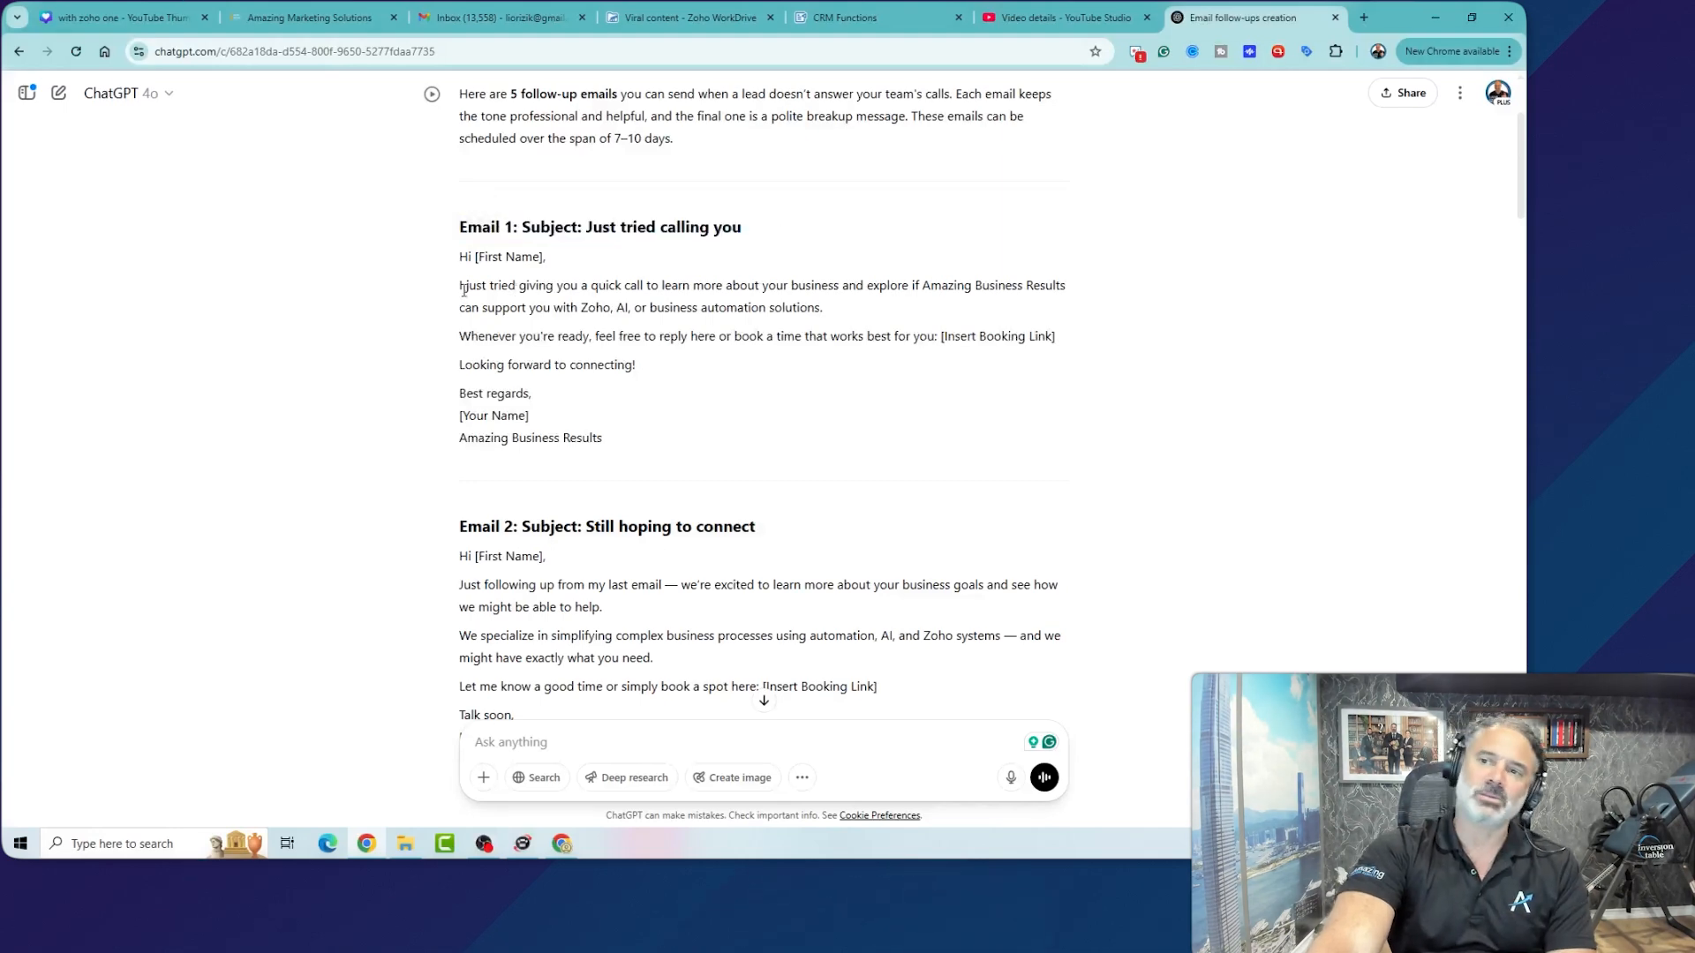
drag(458, 284, 602, 438)
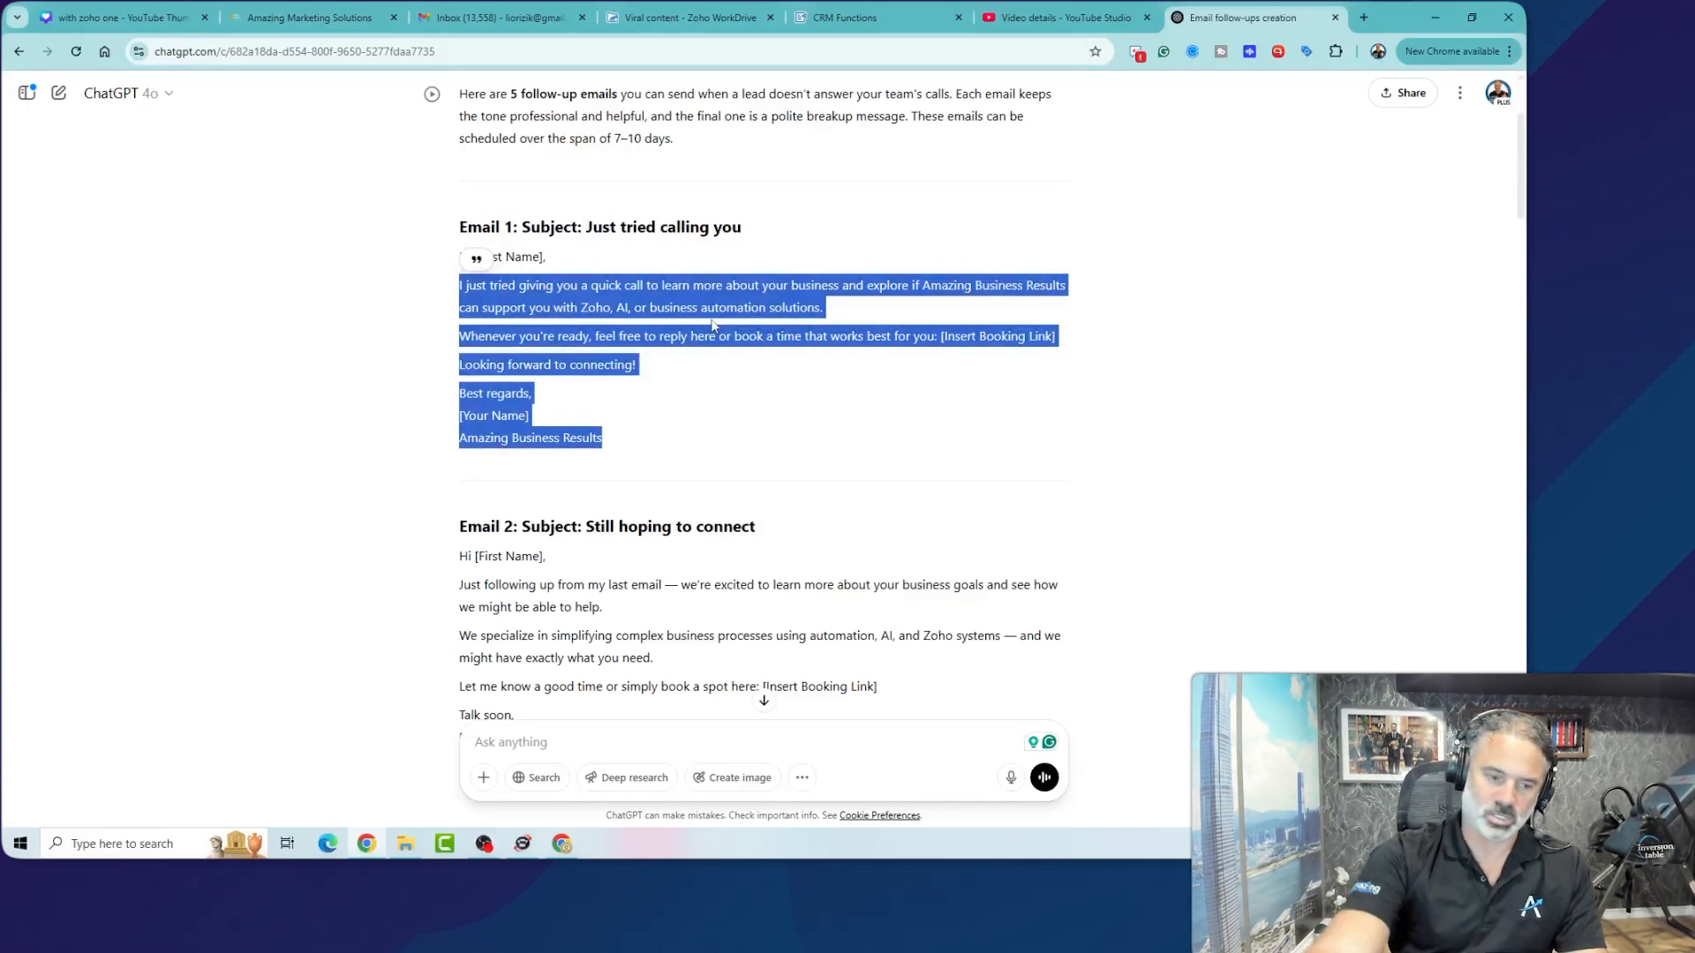
key(alt+tab)
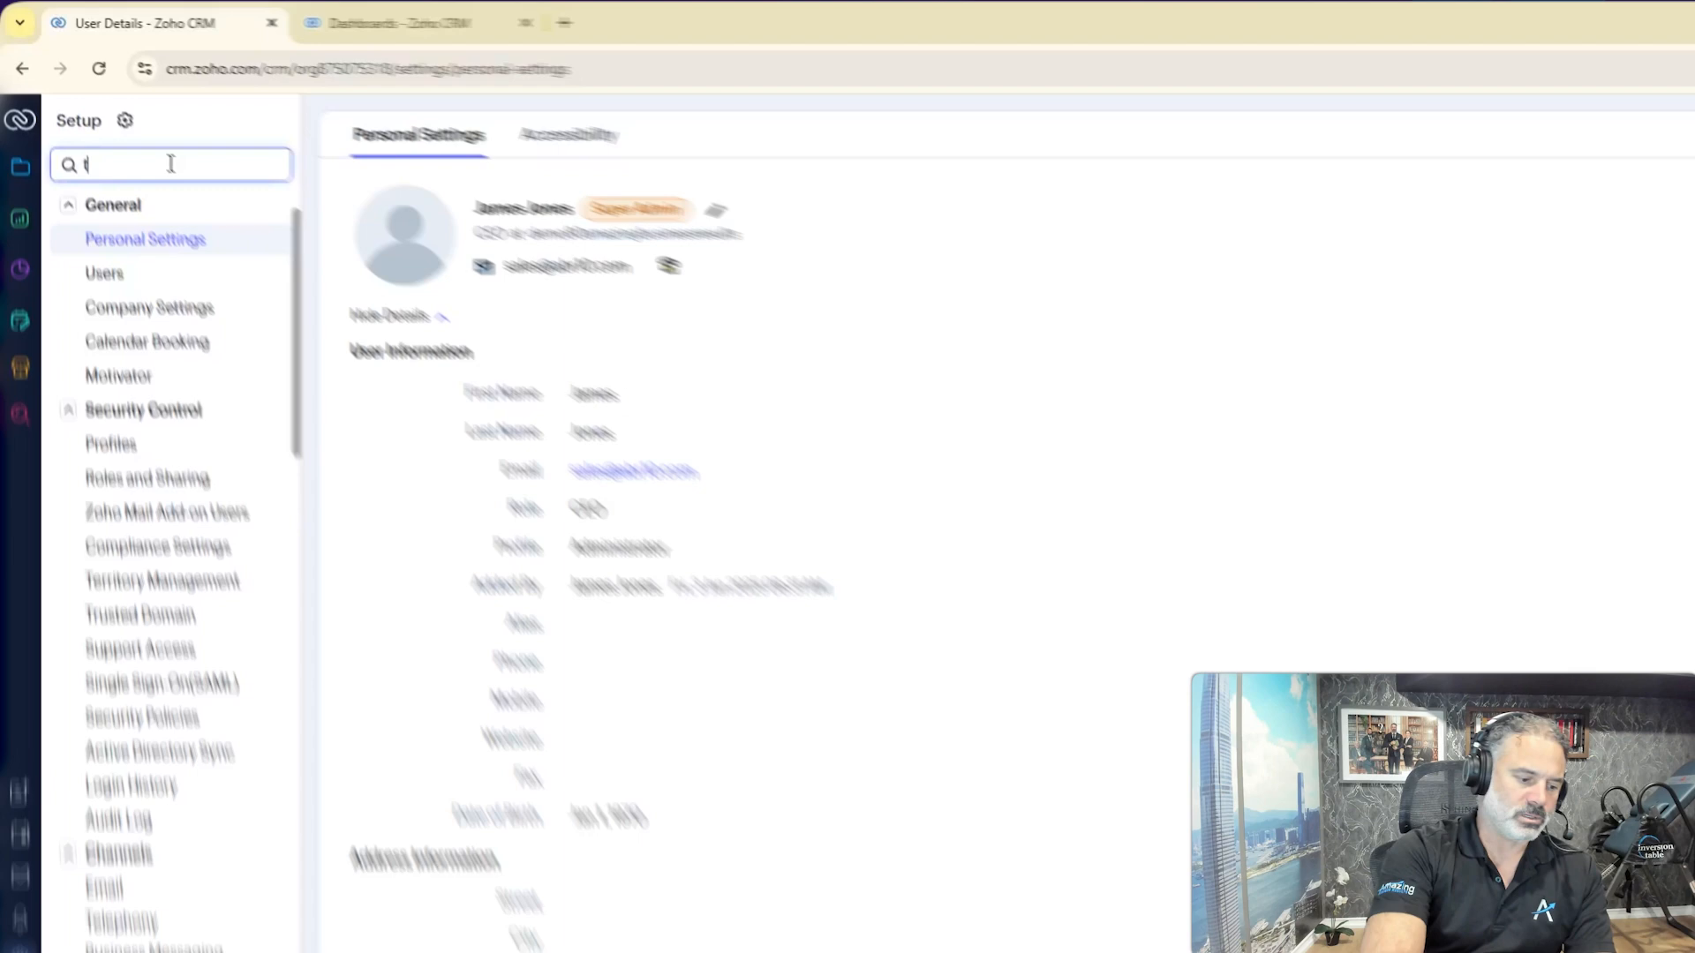
Create a new email template for the Leads module from Setup's Email templates.
text(emplate)
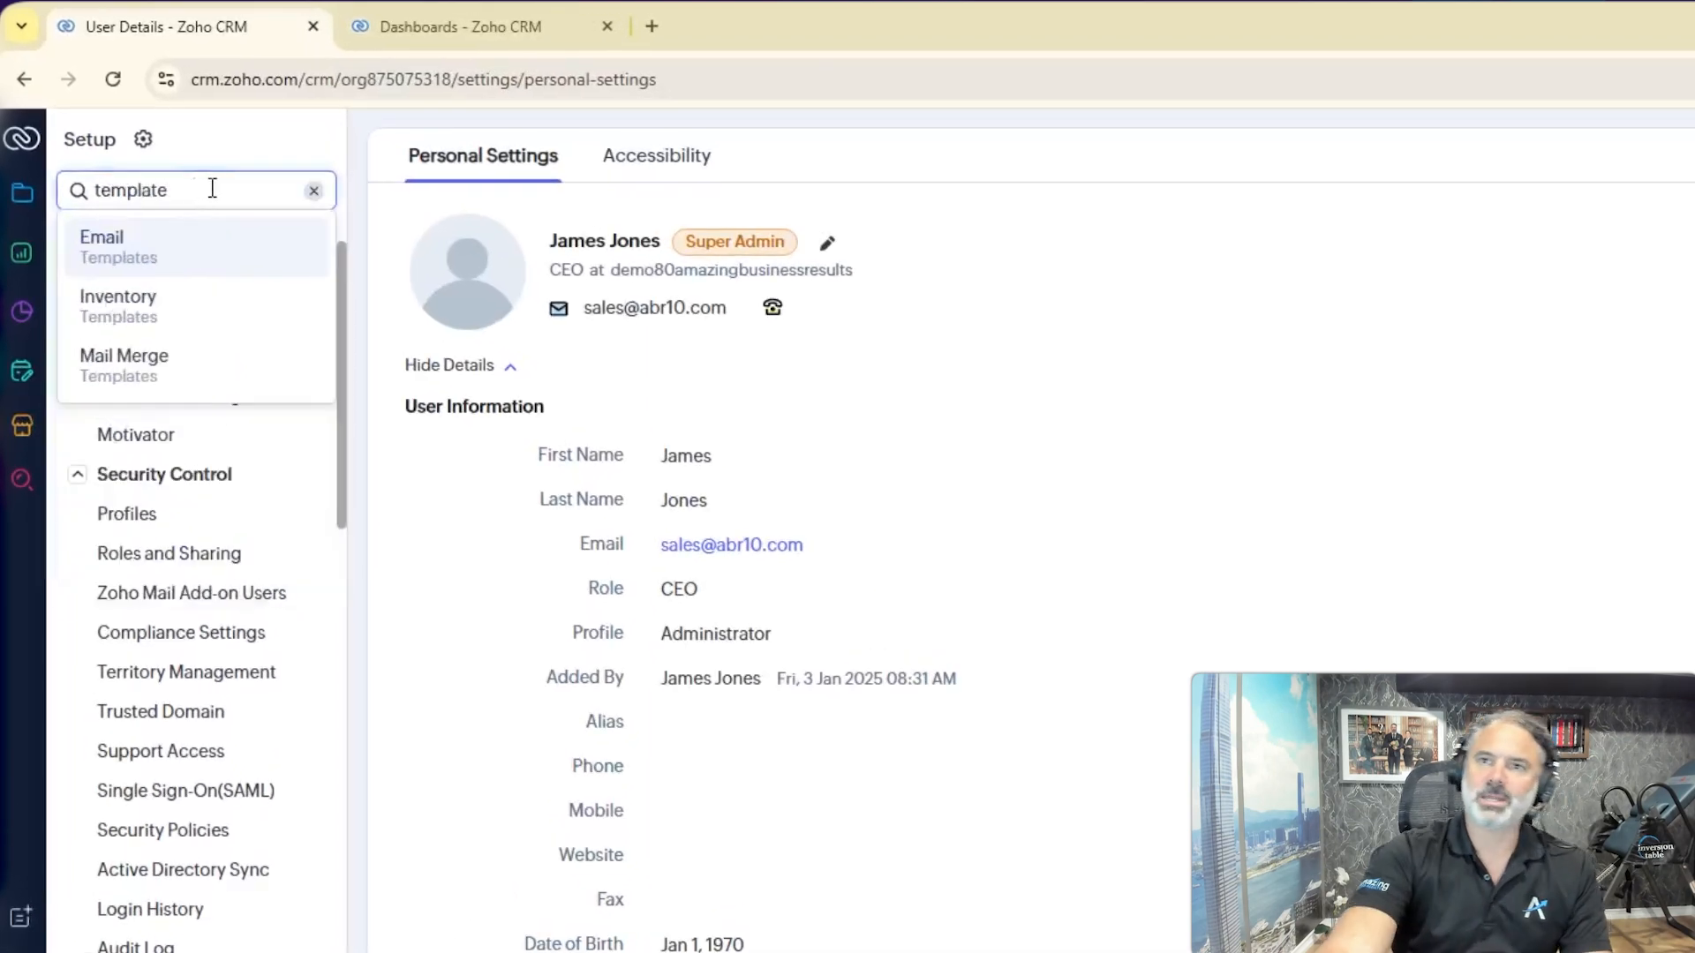
click(101, 245)
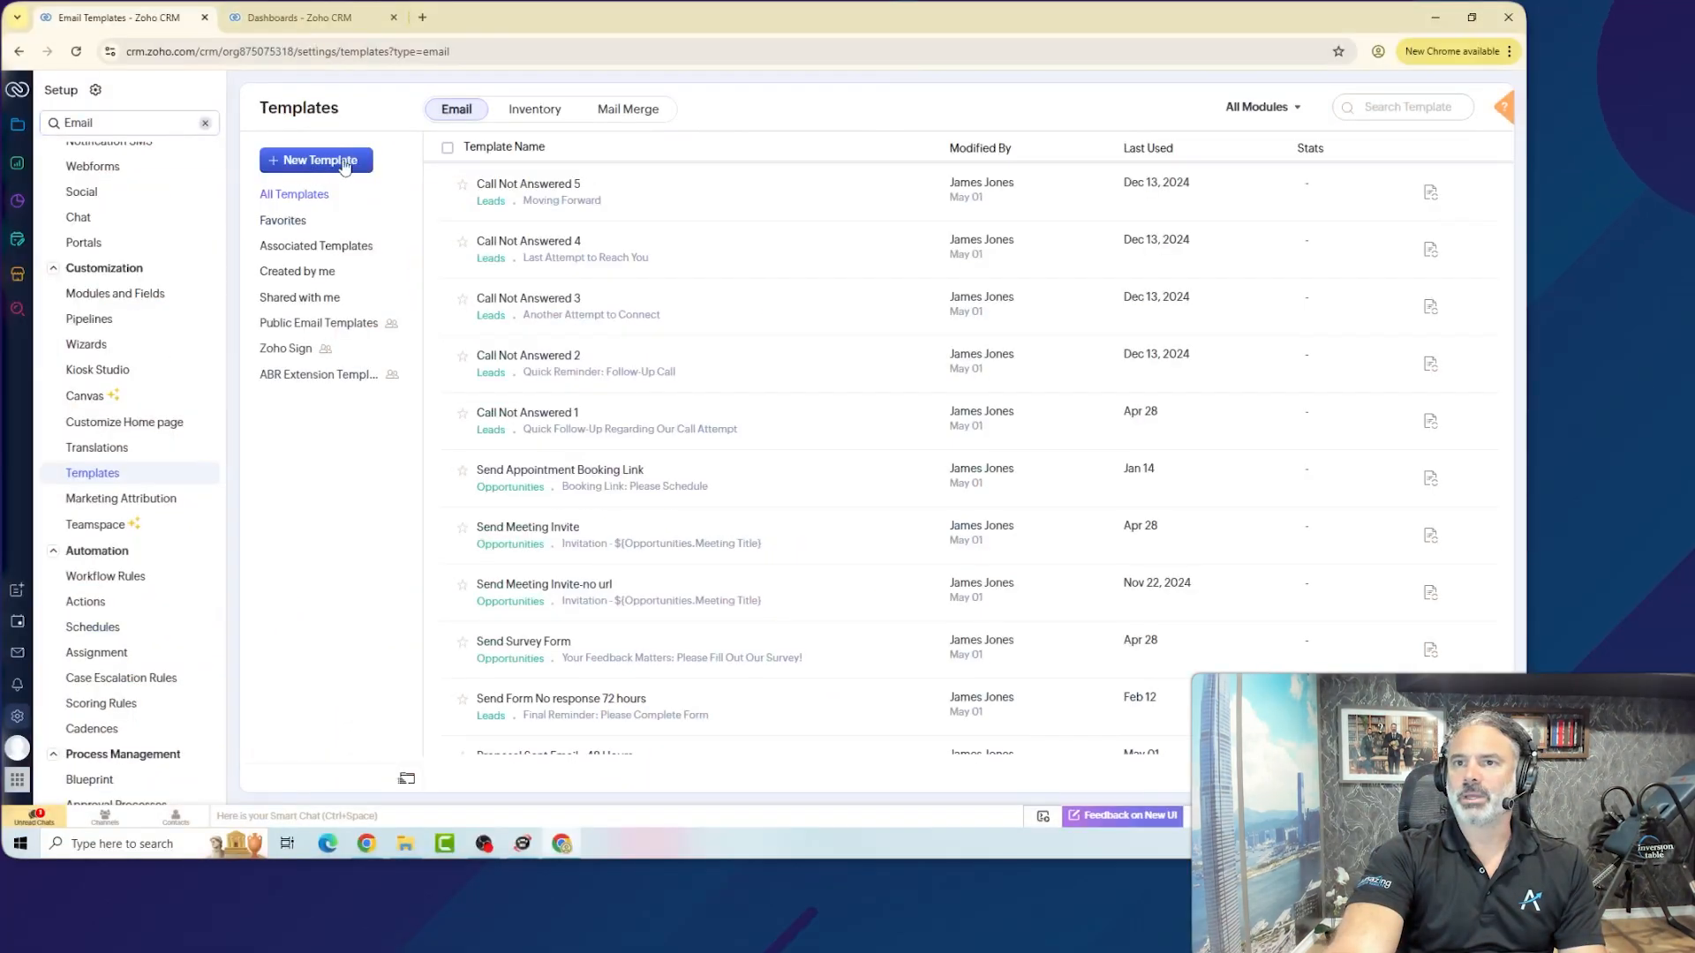
click(314, 159)
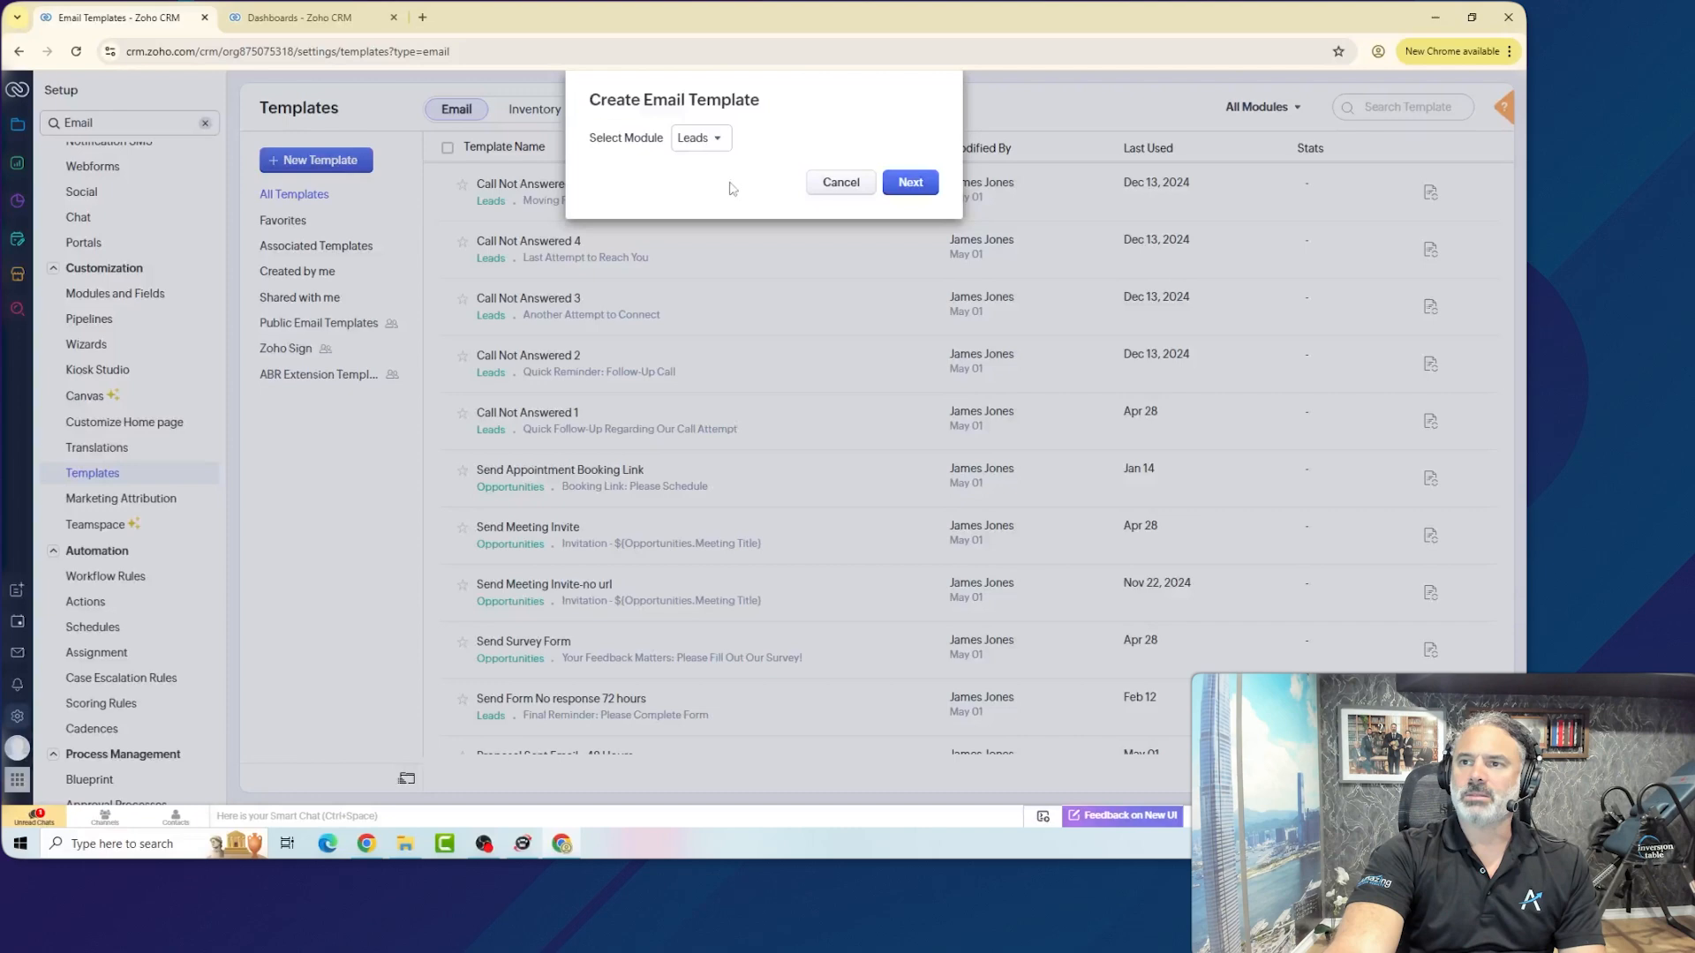
click(698, 137)
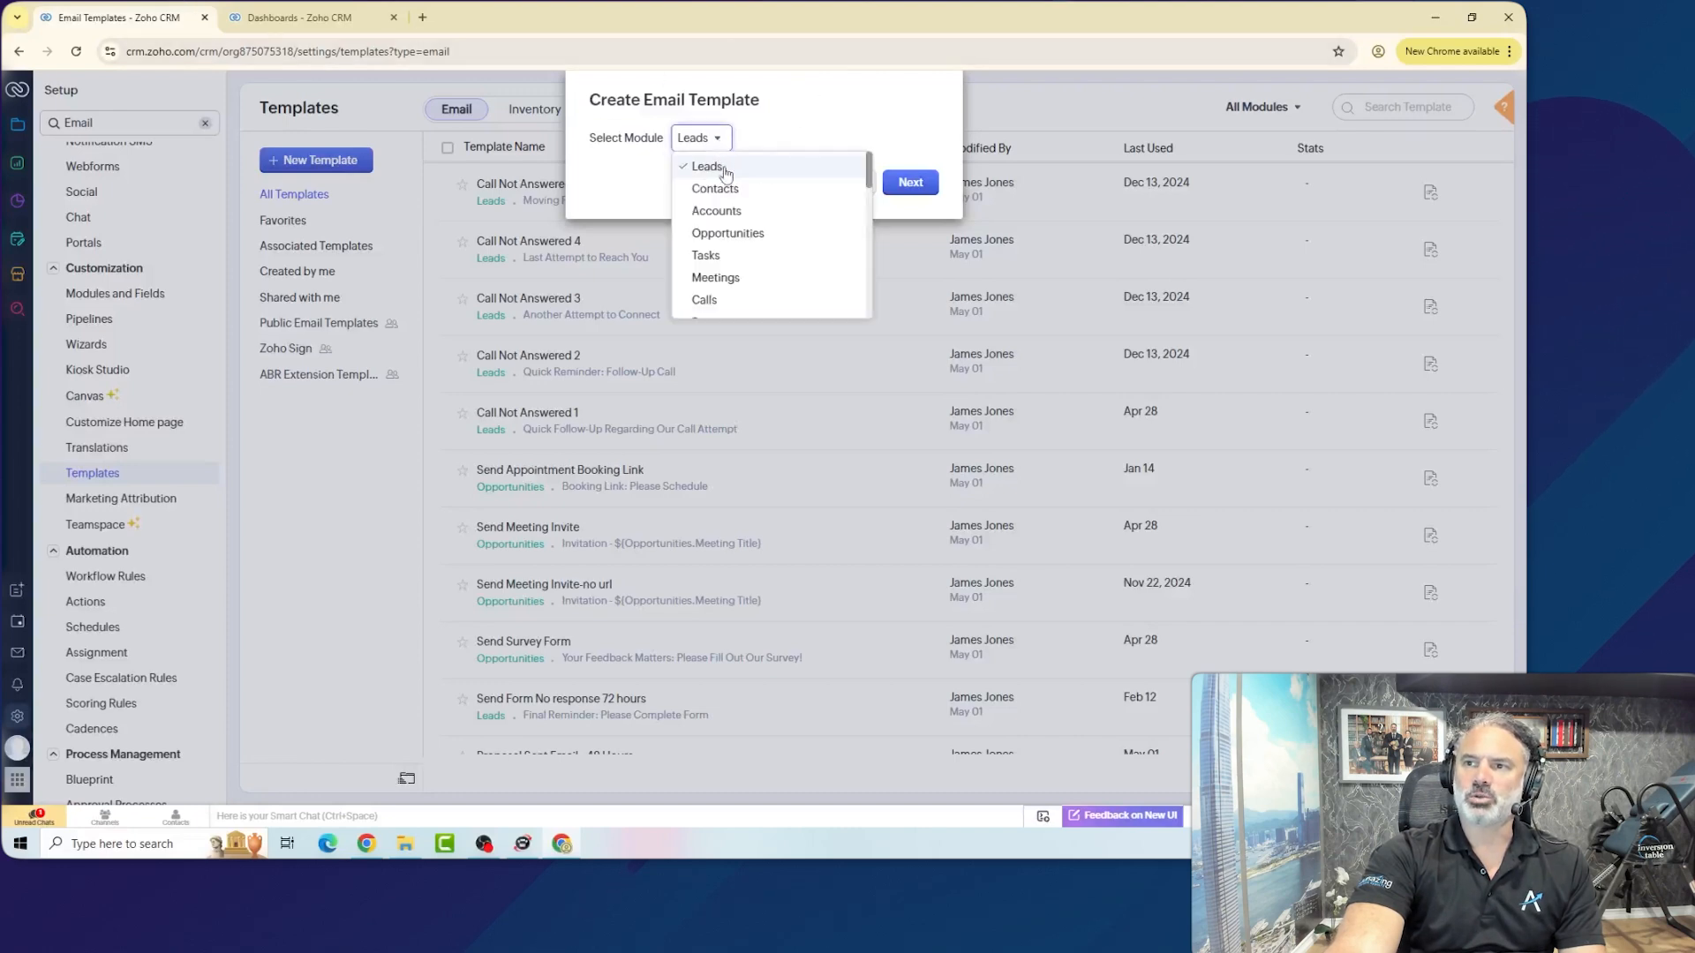
mouse_move(714, 211)
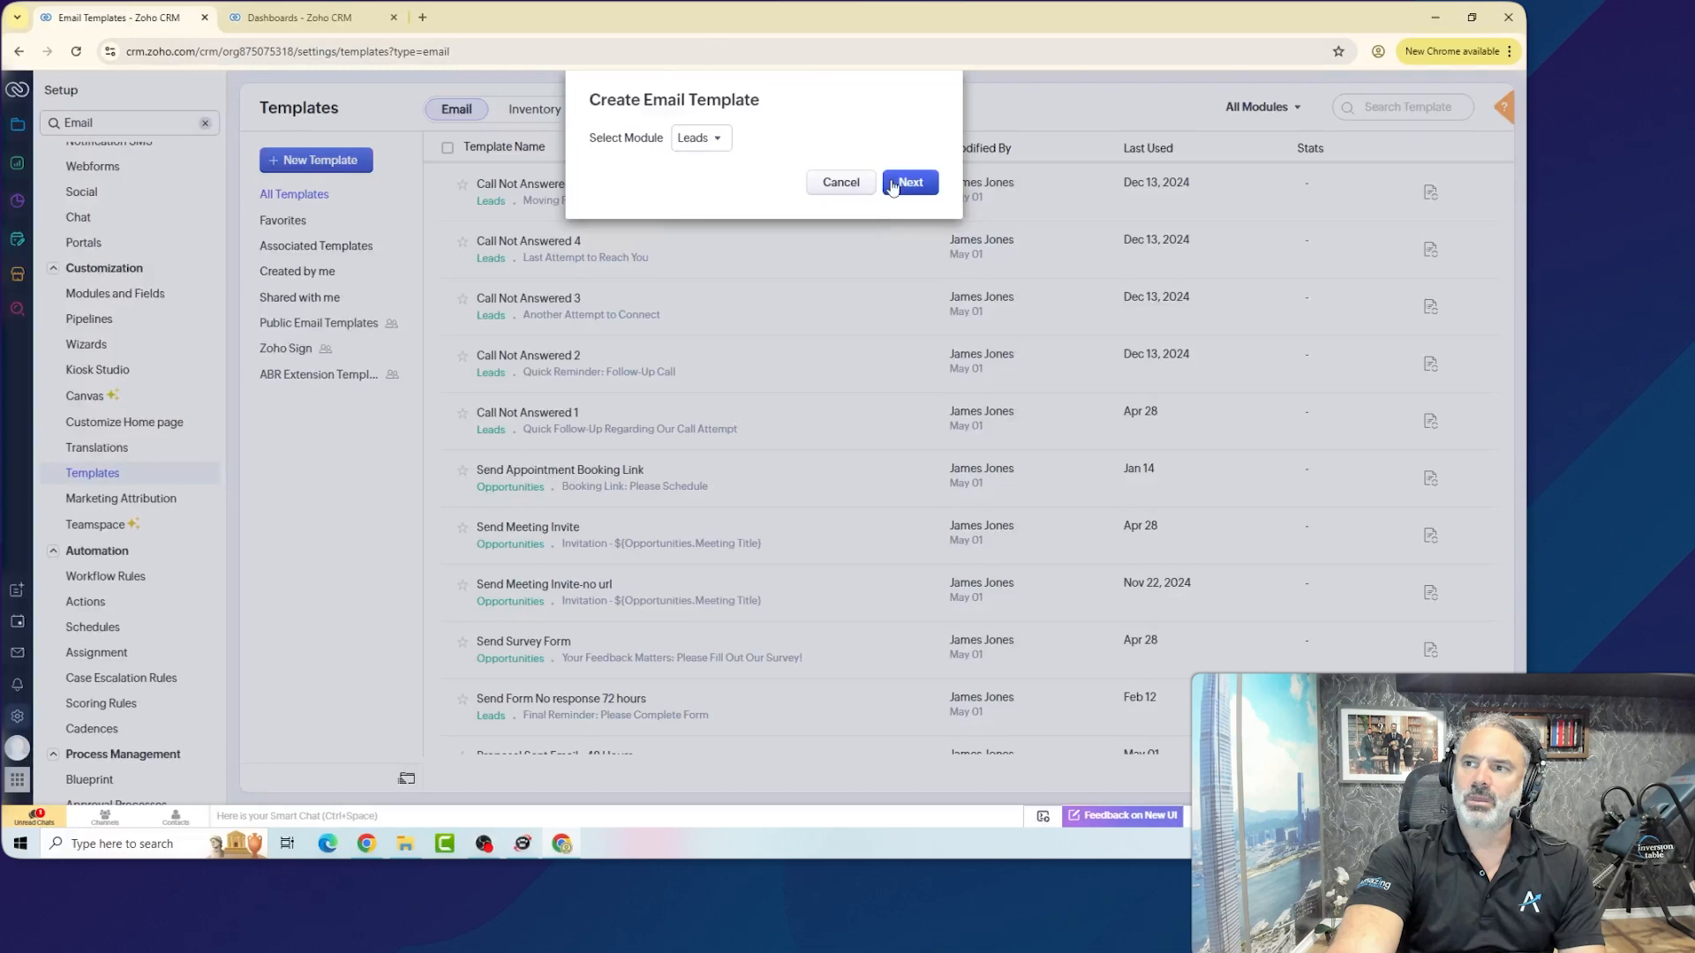
click(909, 181)
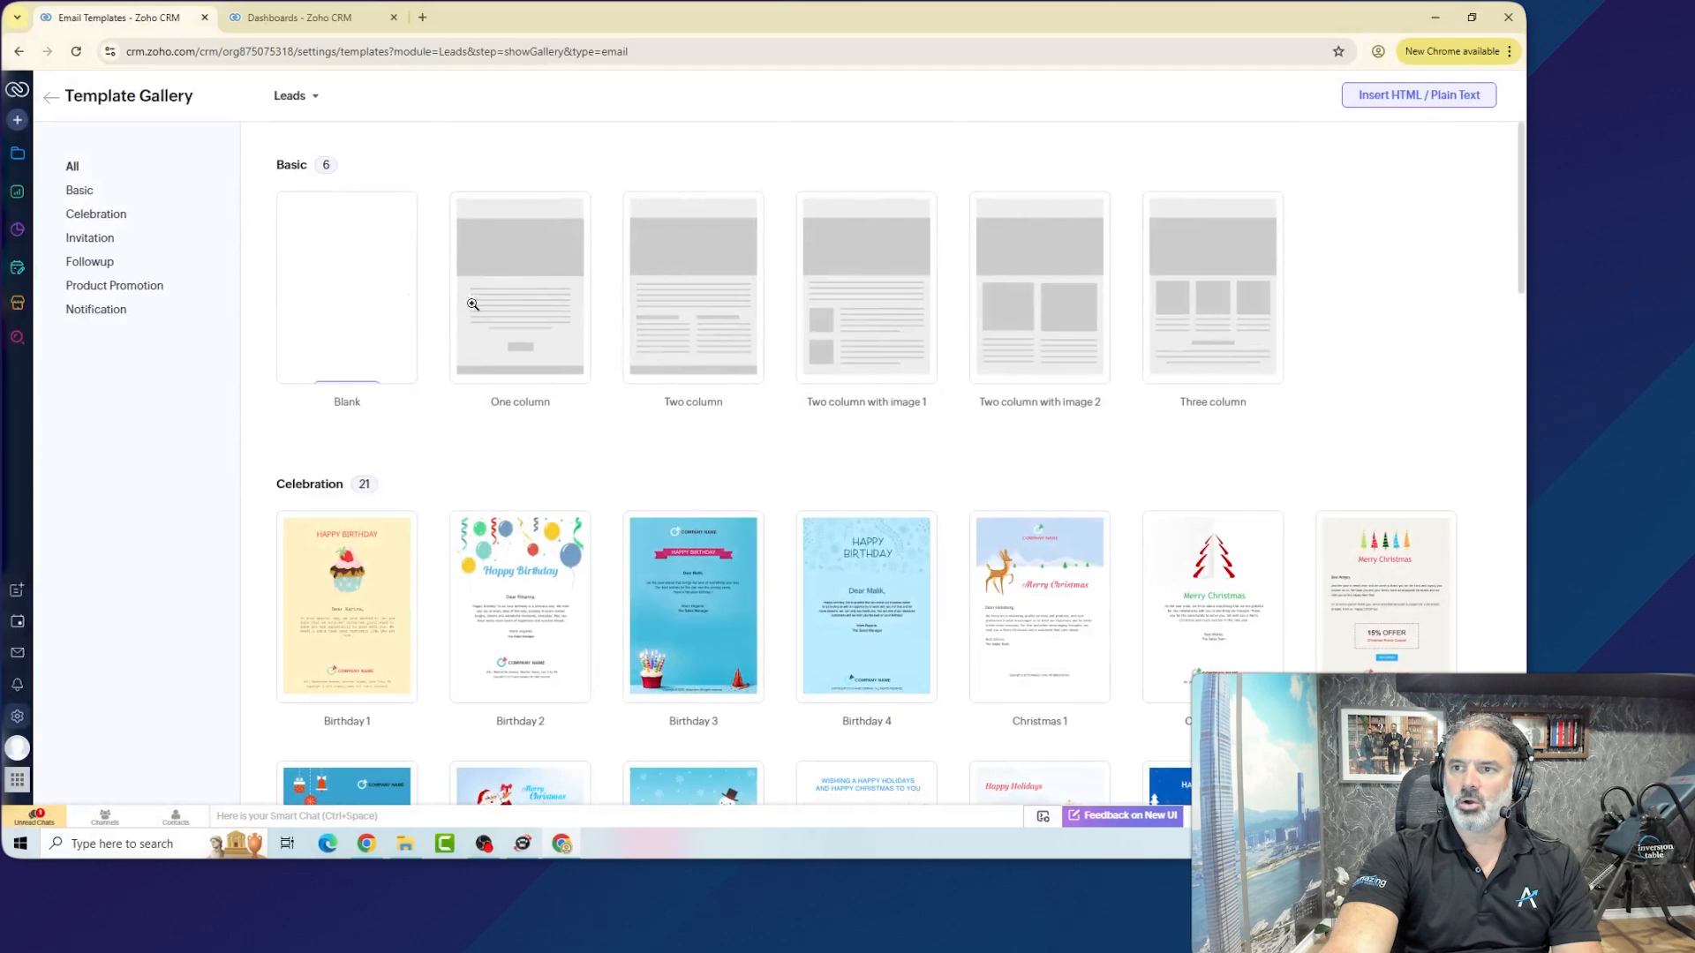
Browse the Template Gallery and close the Birthday 3 preview.
scroll(down, 3)
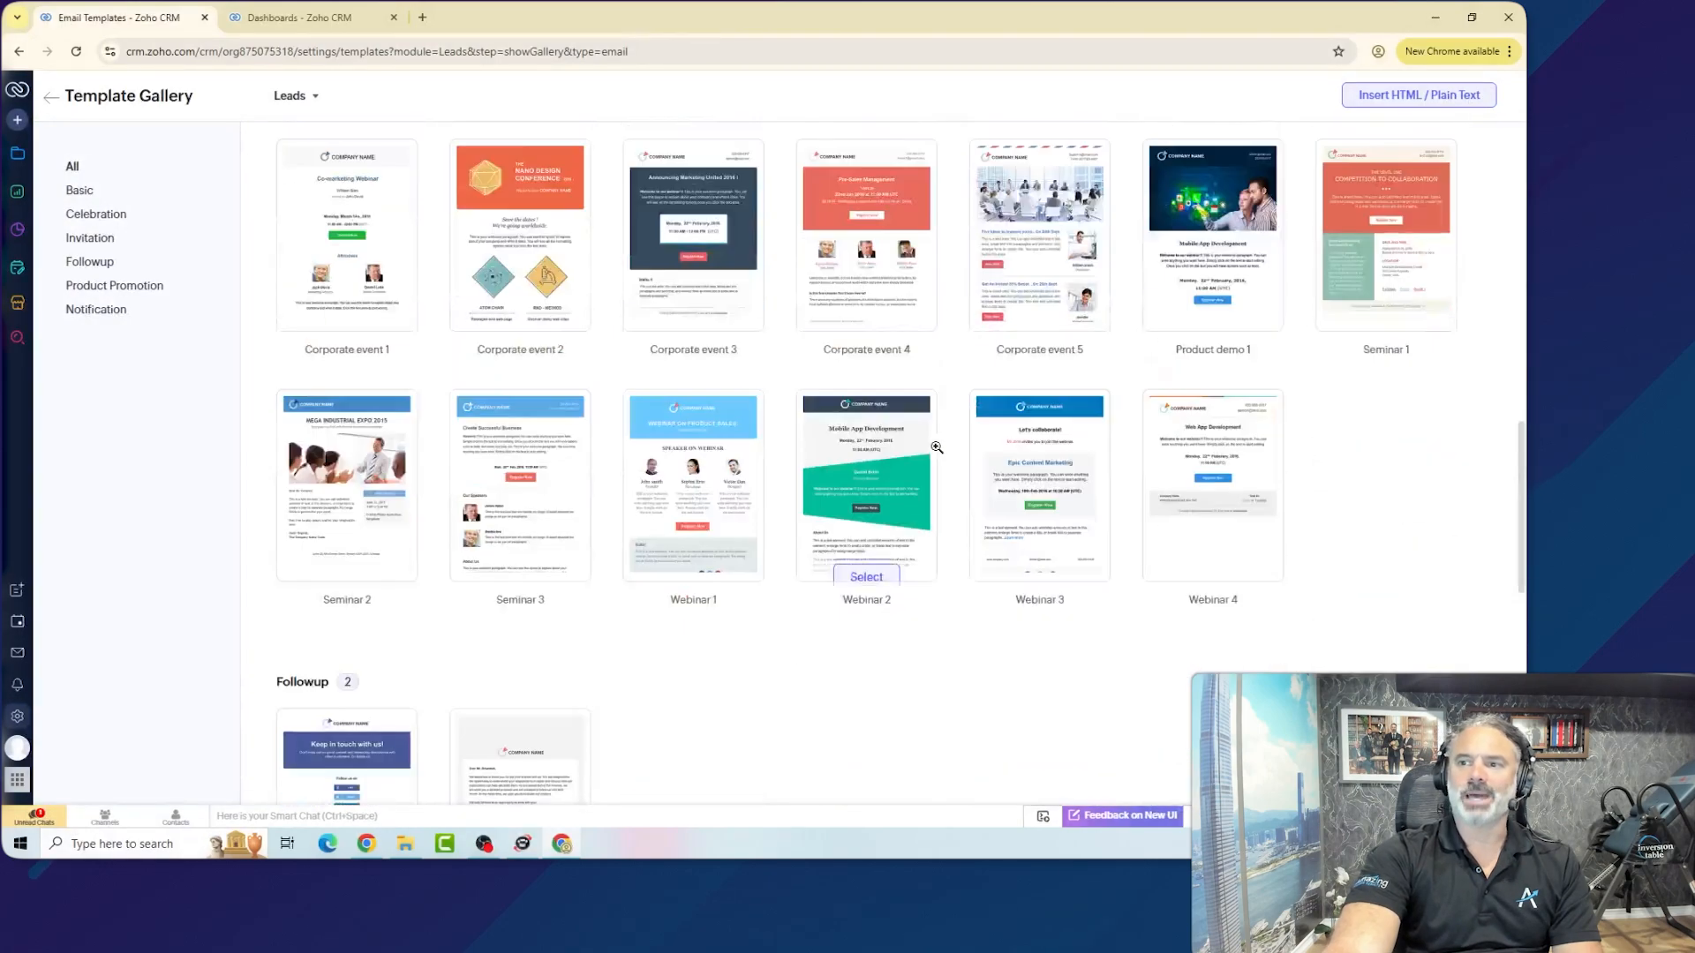
scroll(down, 3)
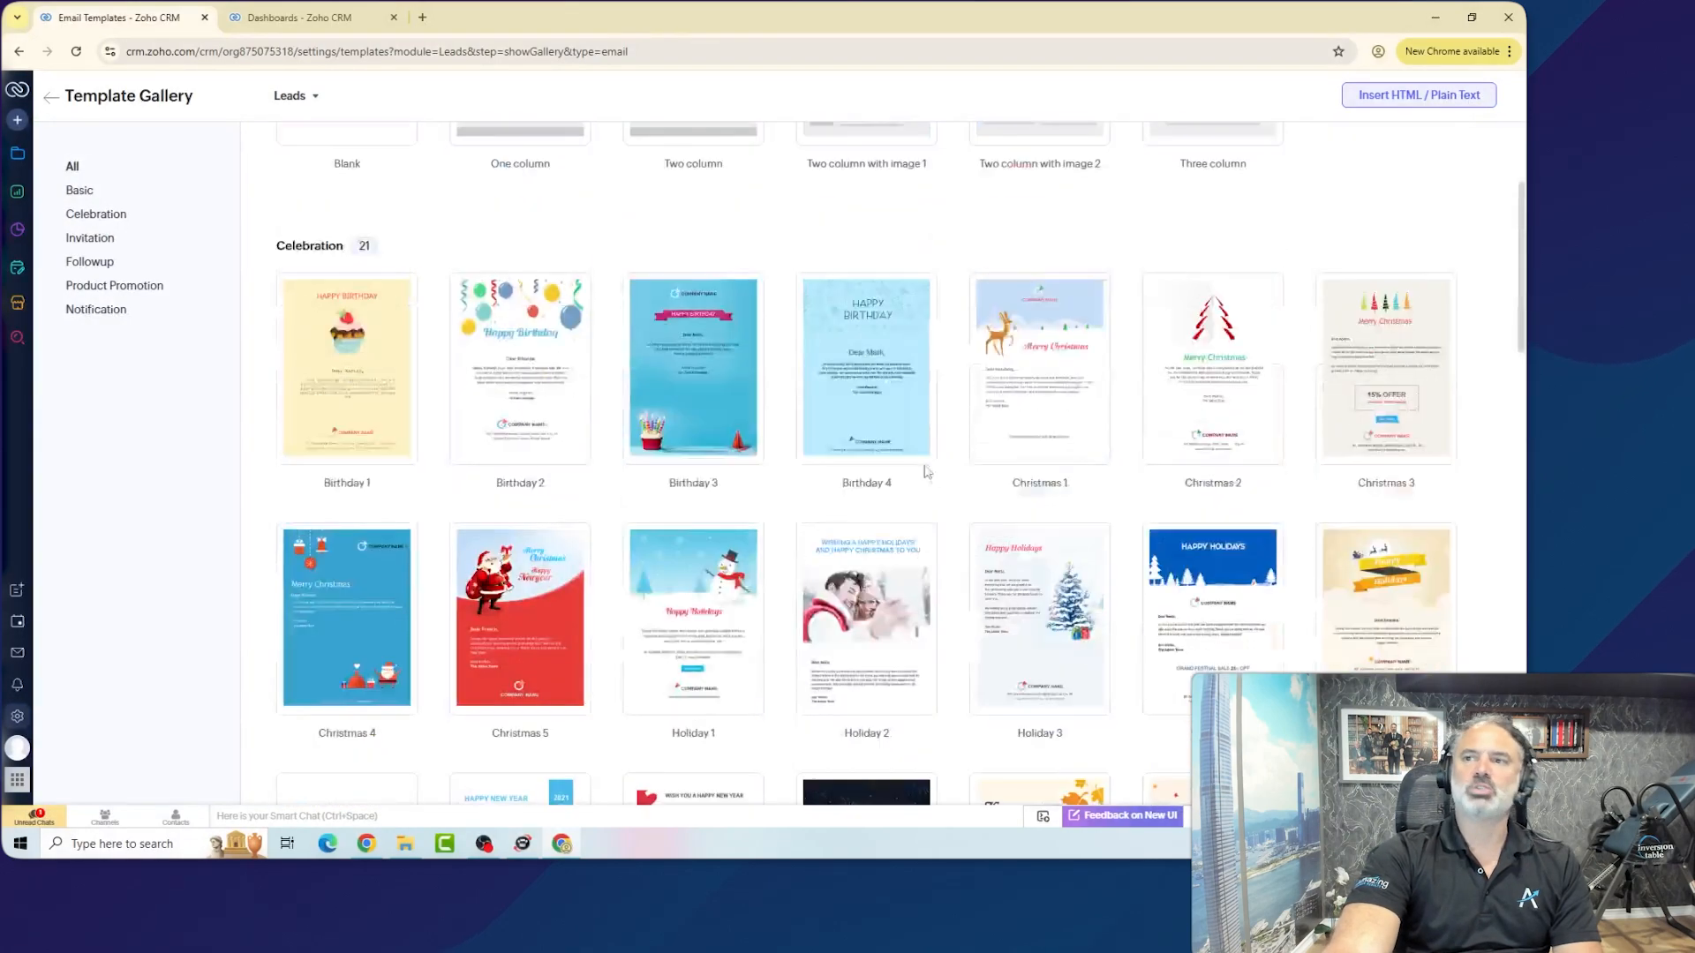
scroll(up, 3)
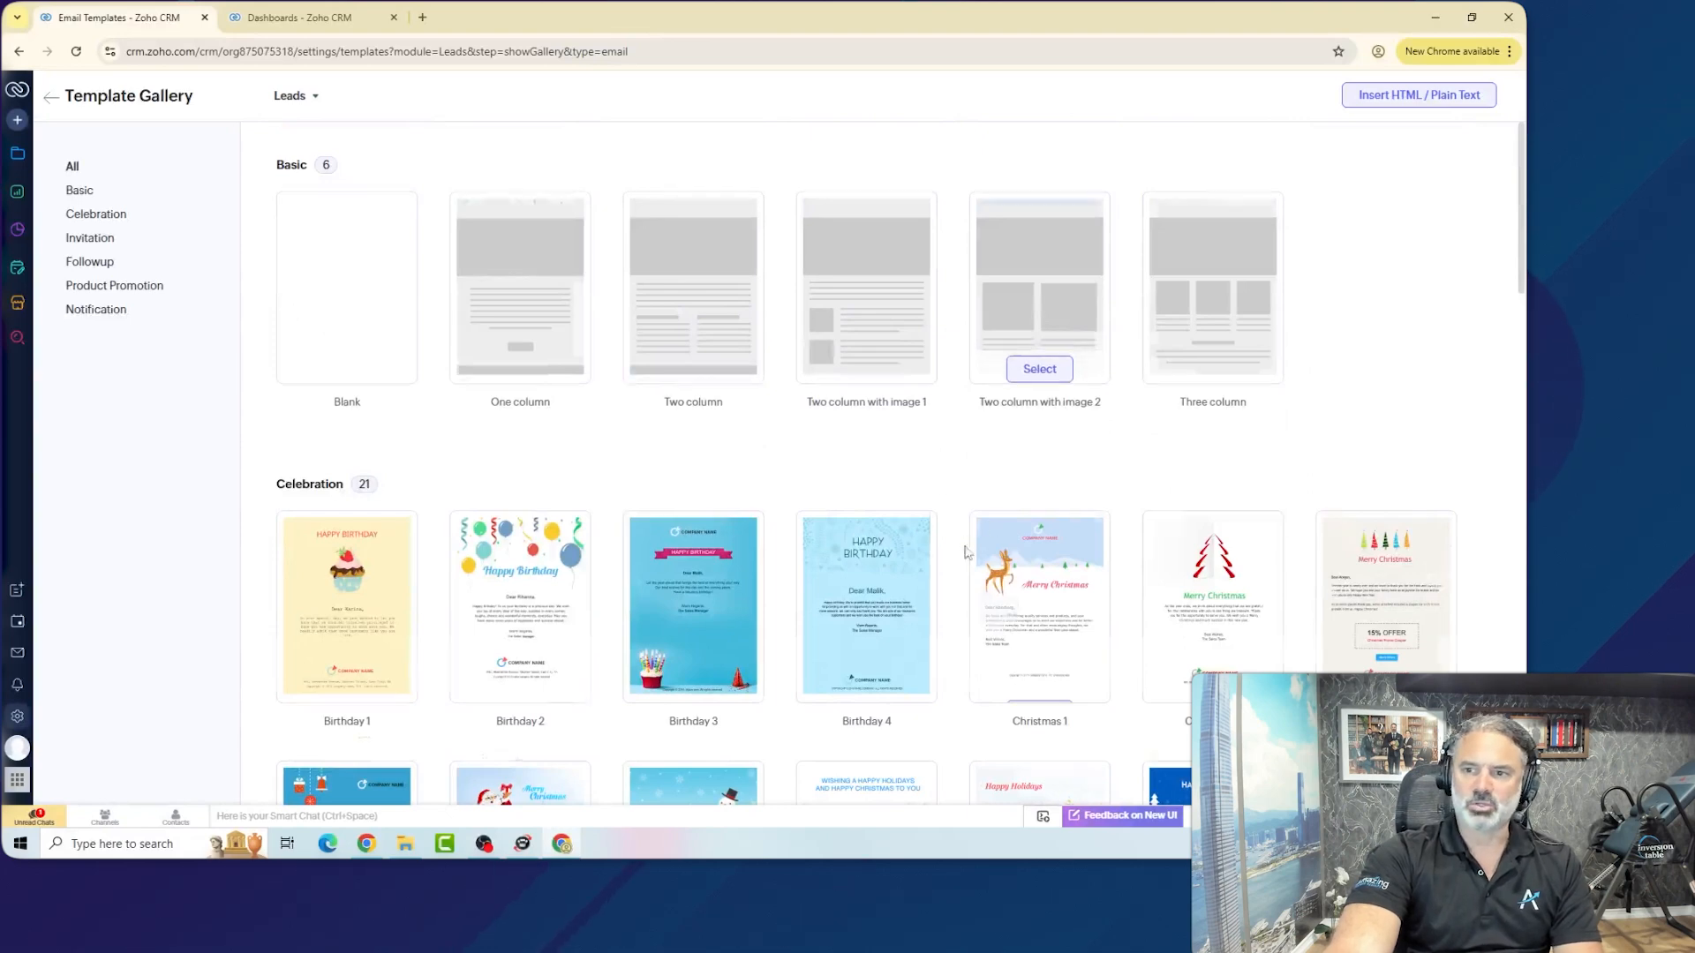
scroll(down, 3)
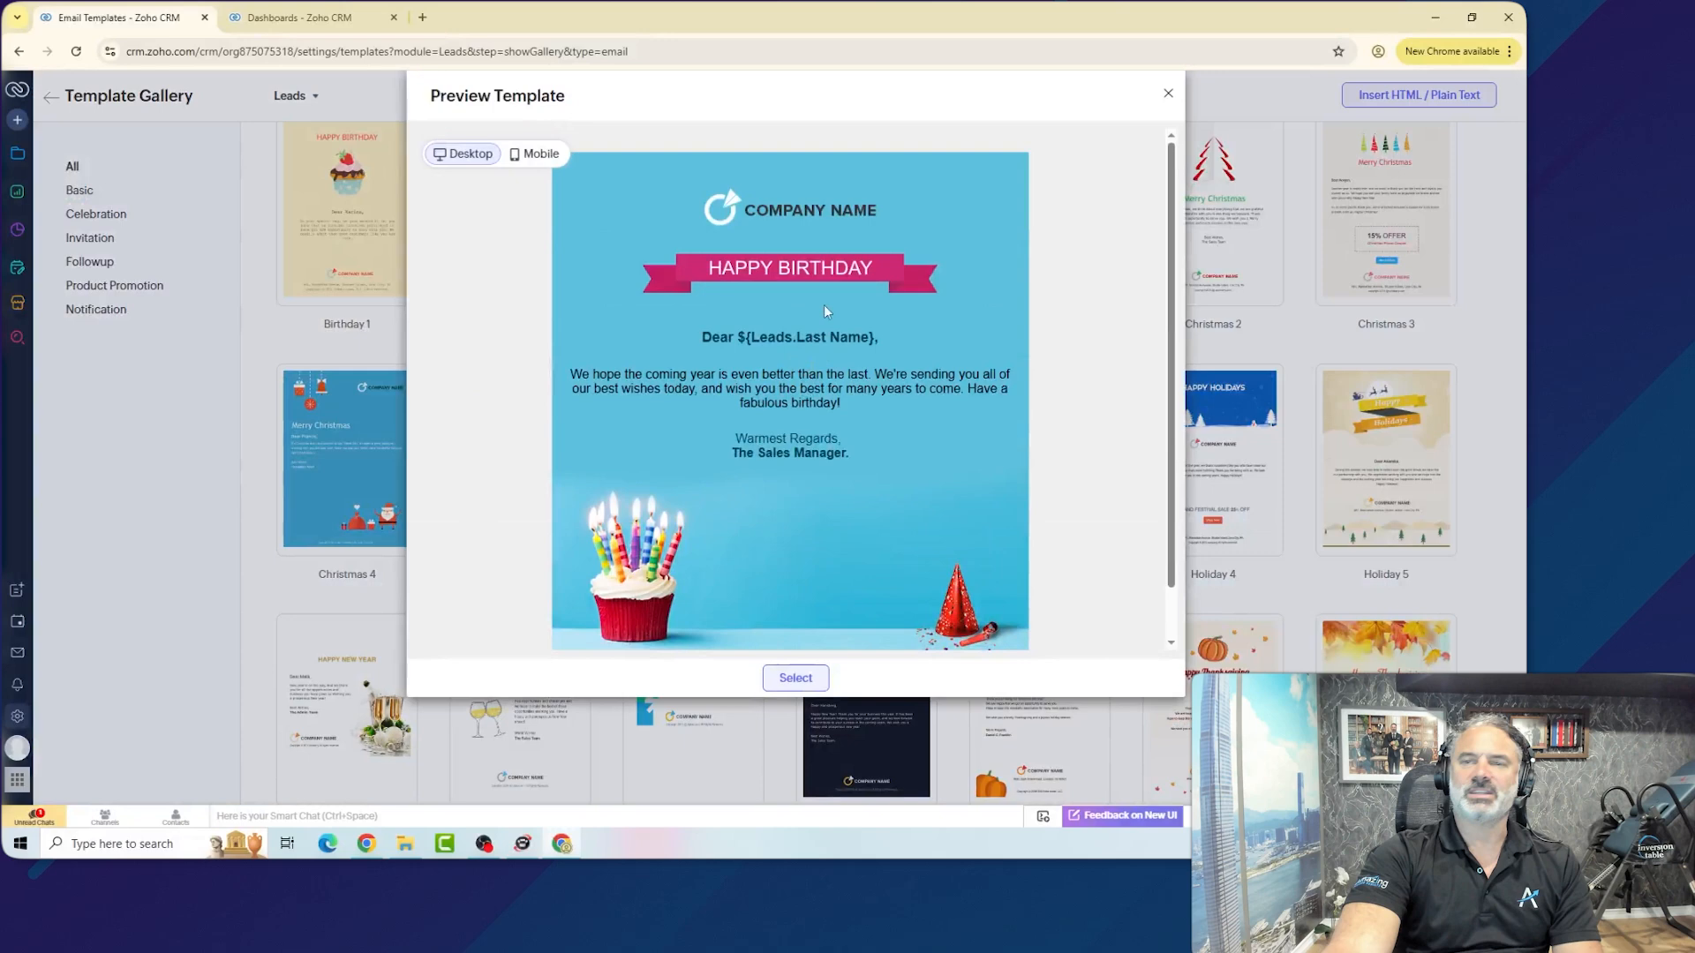
click(1166, 92)
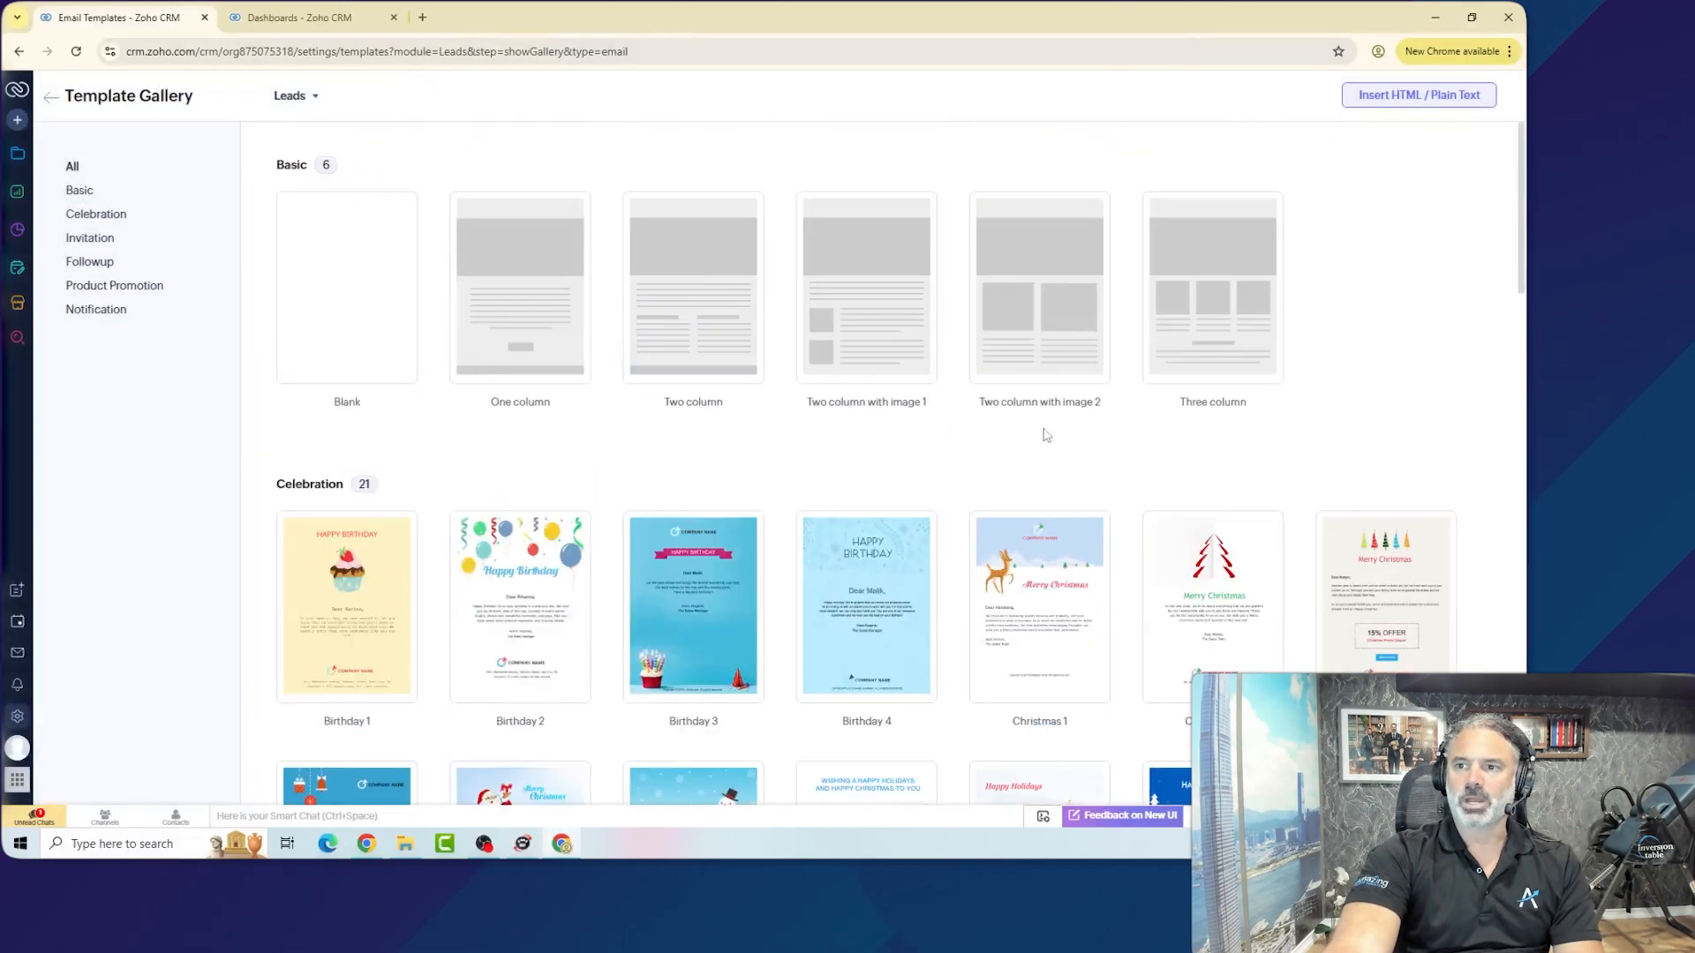
mouse_move(346, 286)
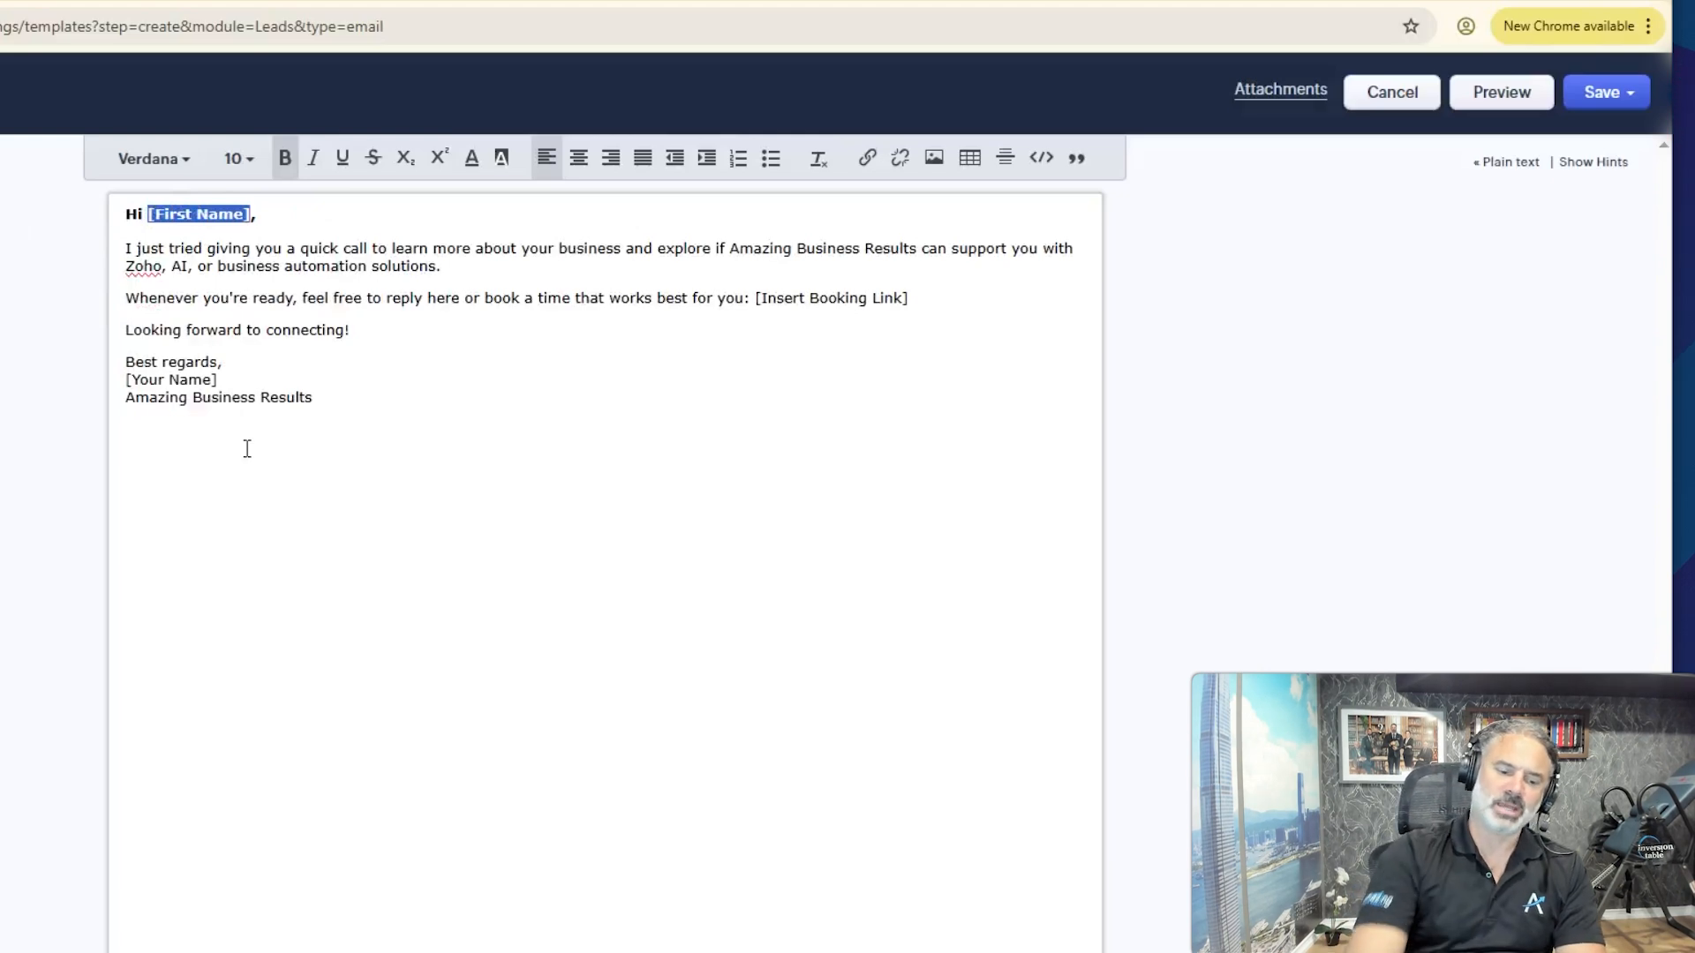
Replace the [First Name] placeholder with the Leads First Name merge field.
key(Delete)
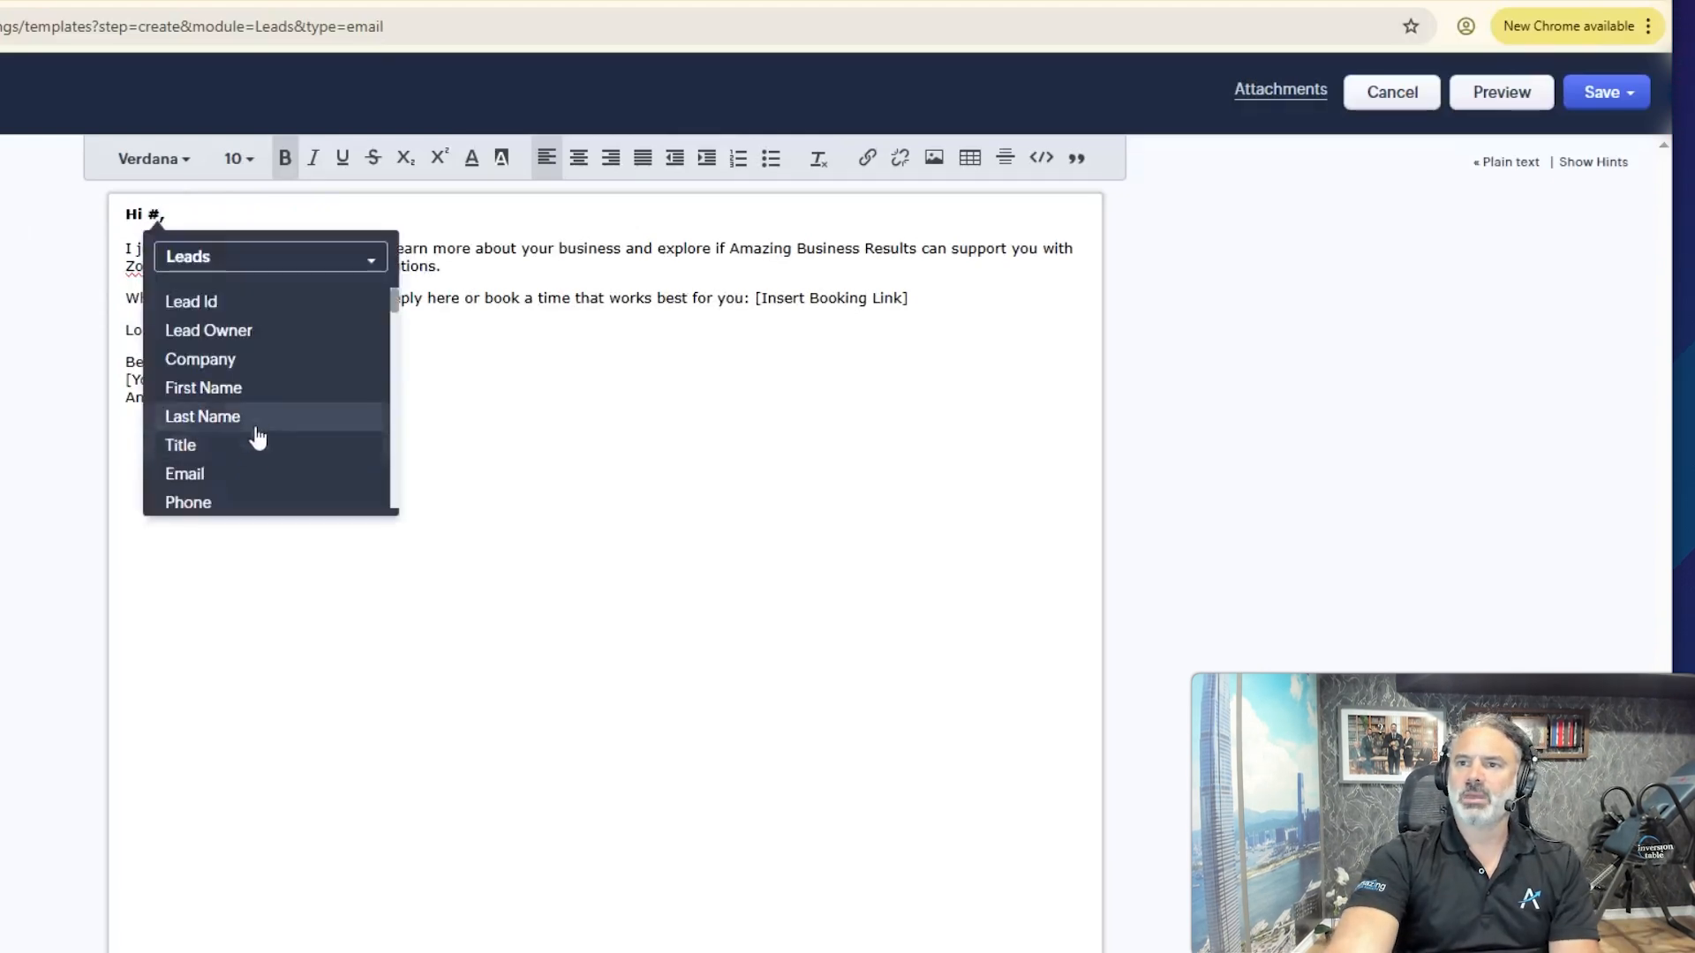
mouse_move(237, 387)
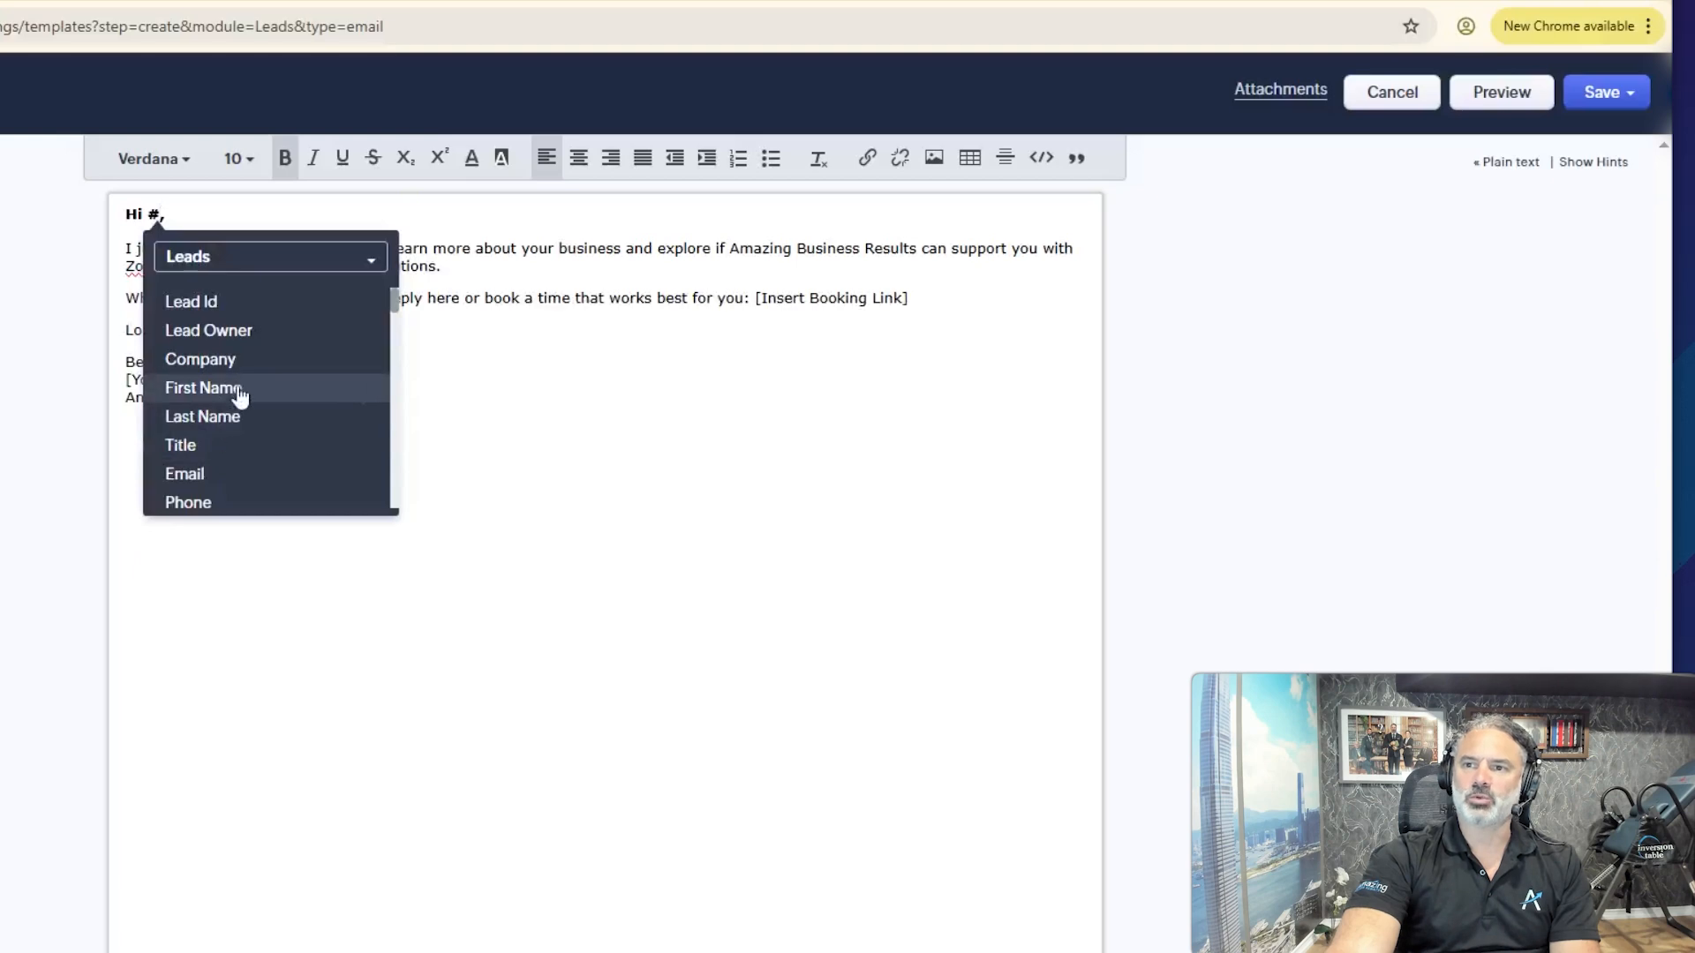
click(203, 387)
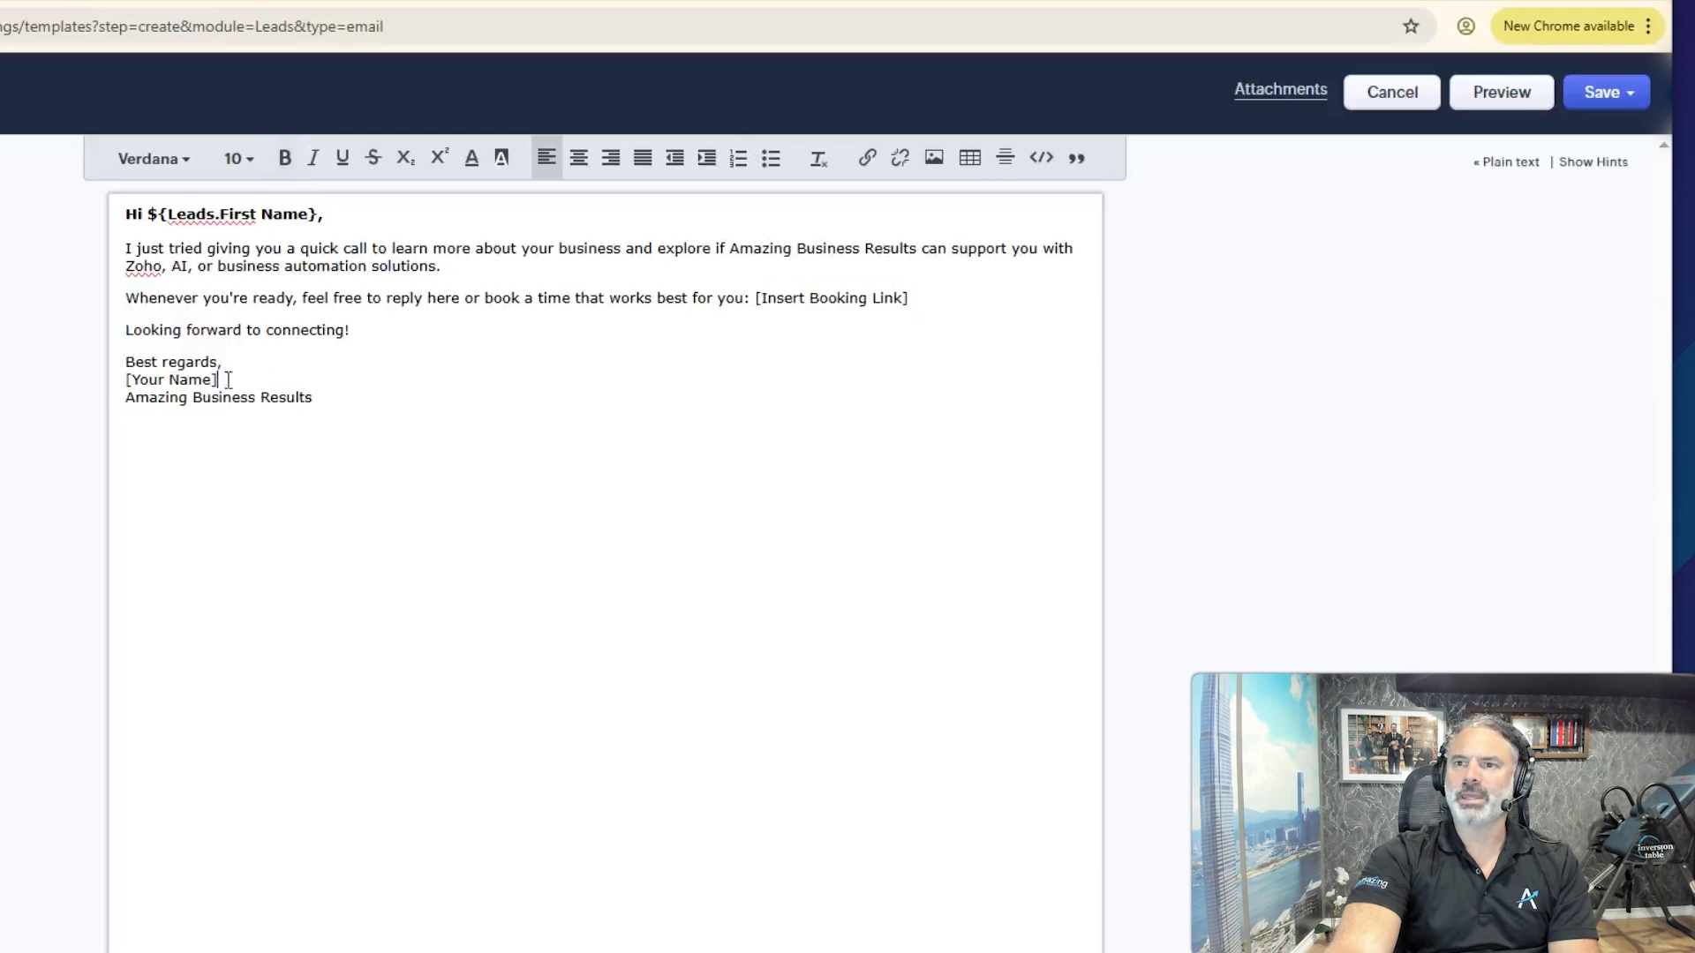
double_click(189, 361)
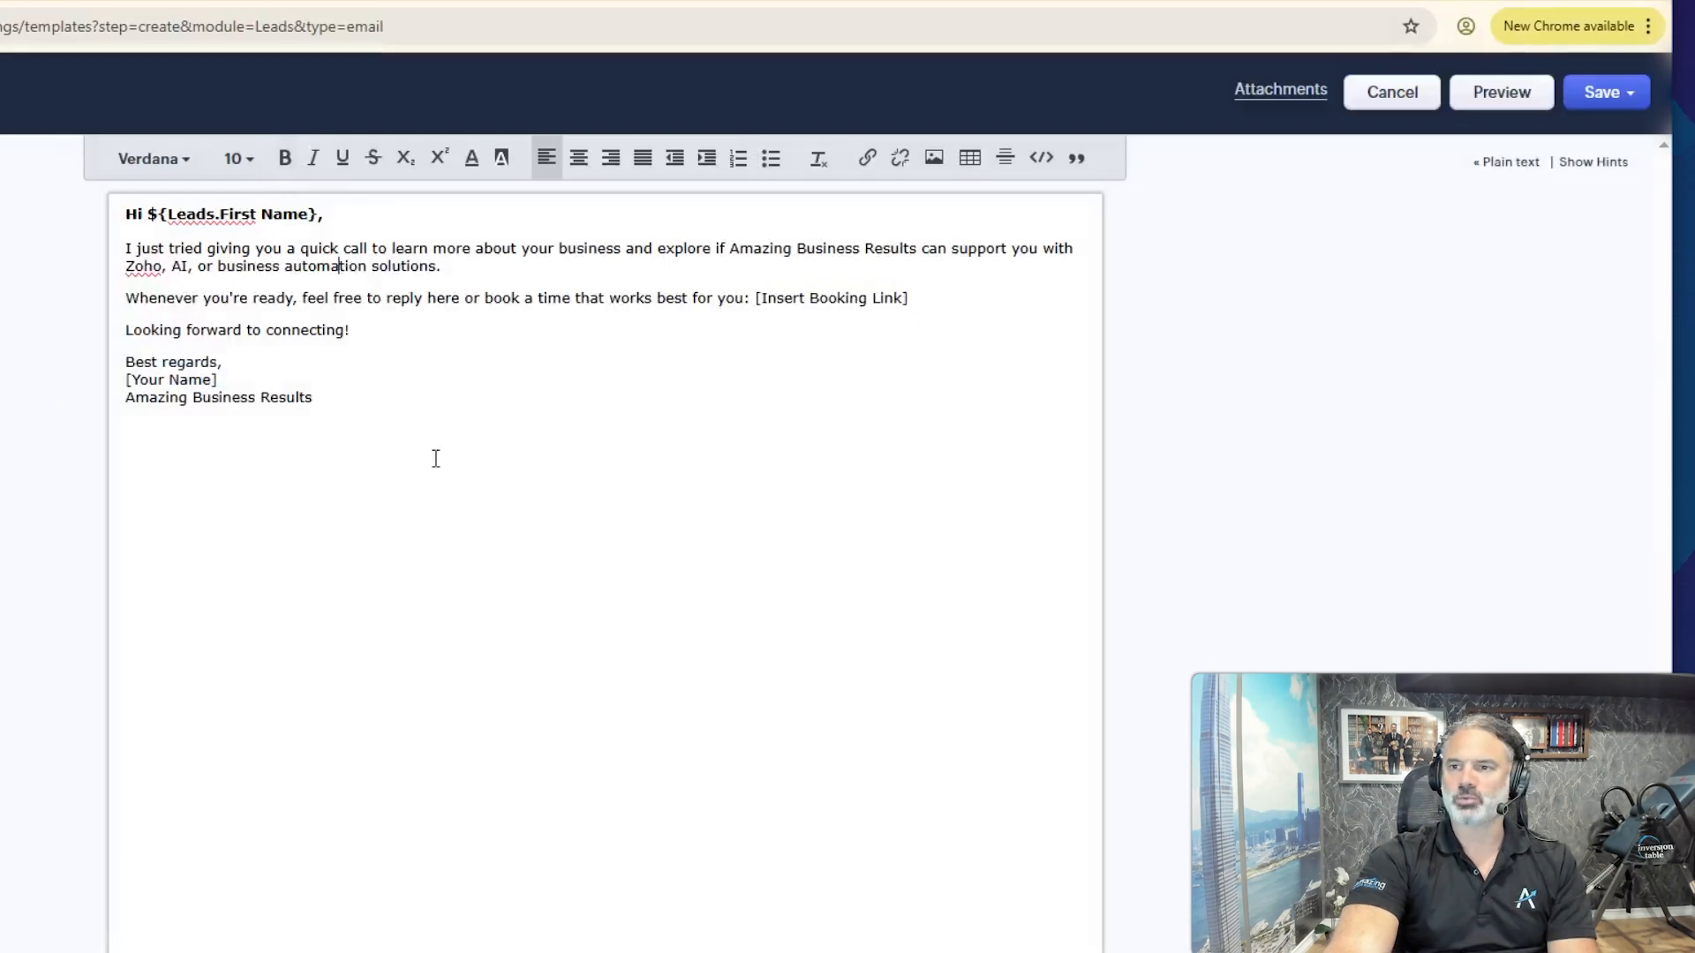
mouse_move(533, 392)
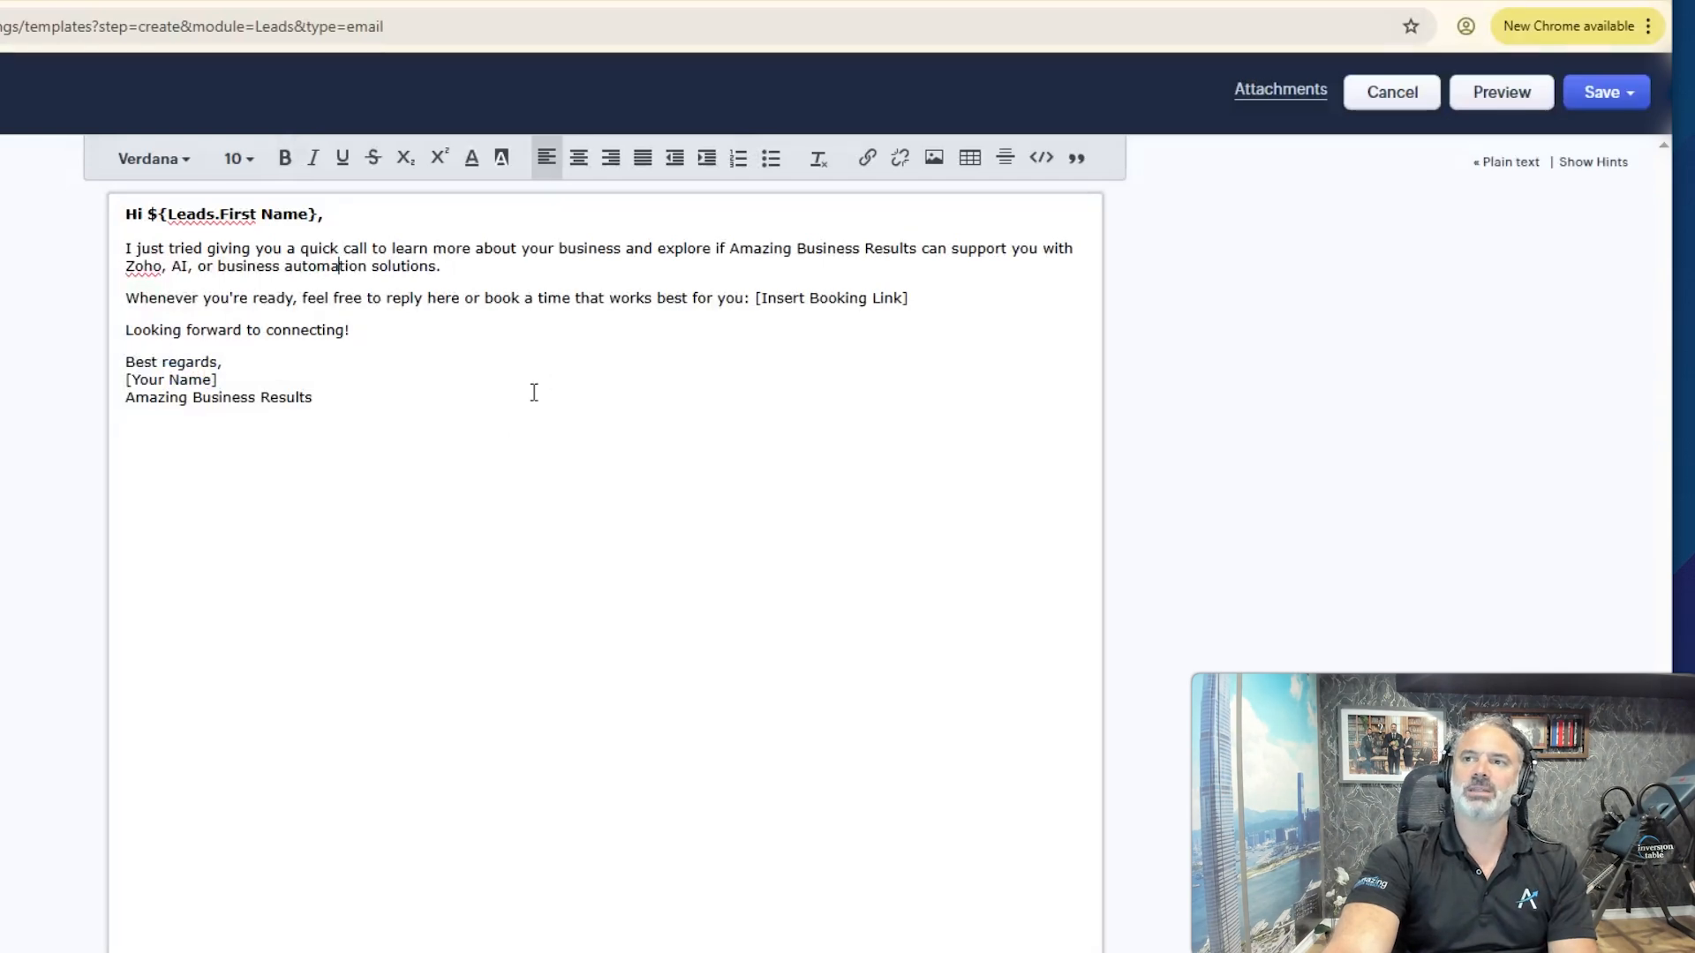
mouse_move(853, 328)
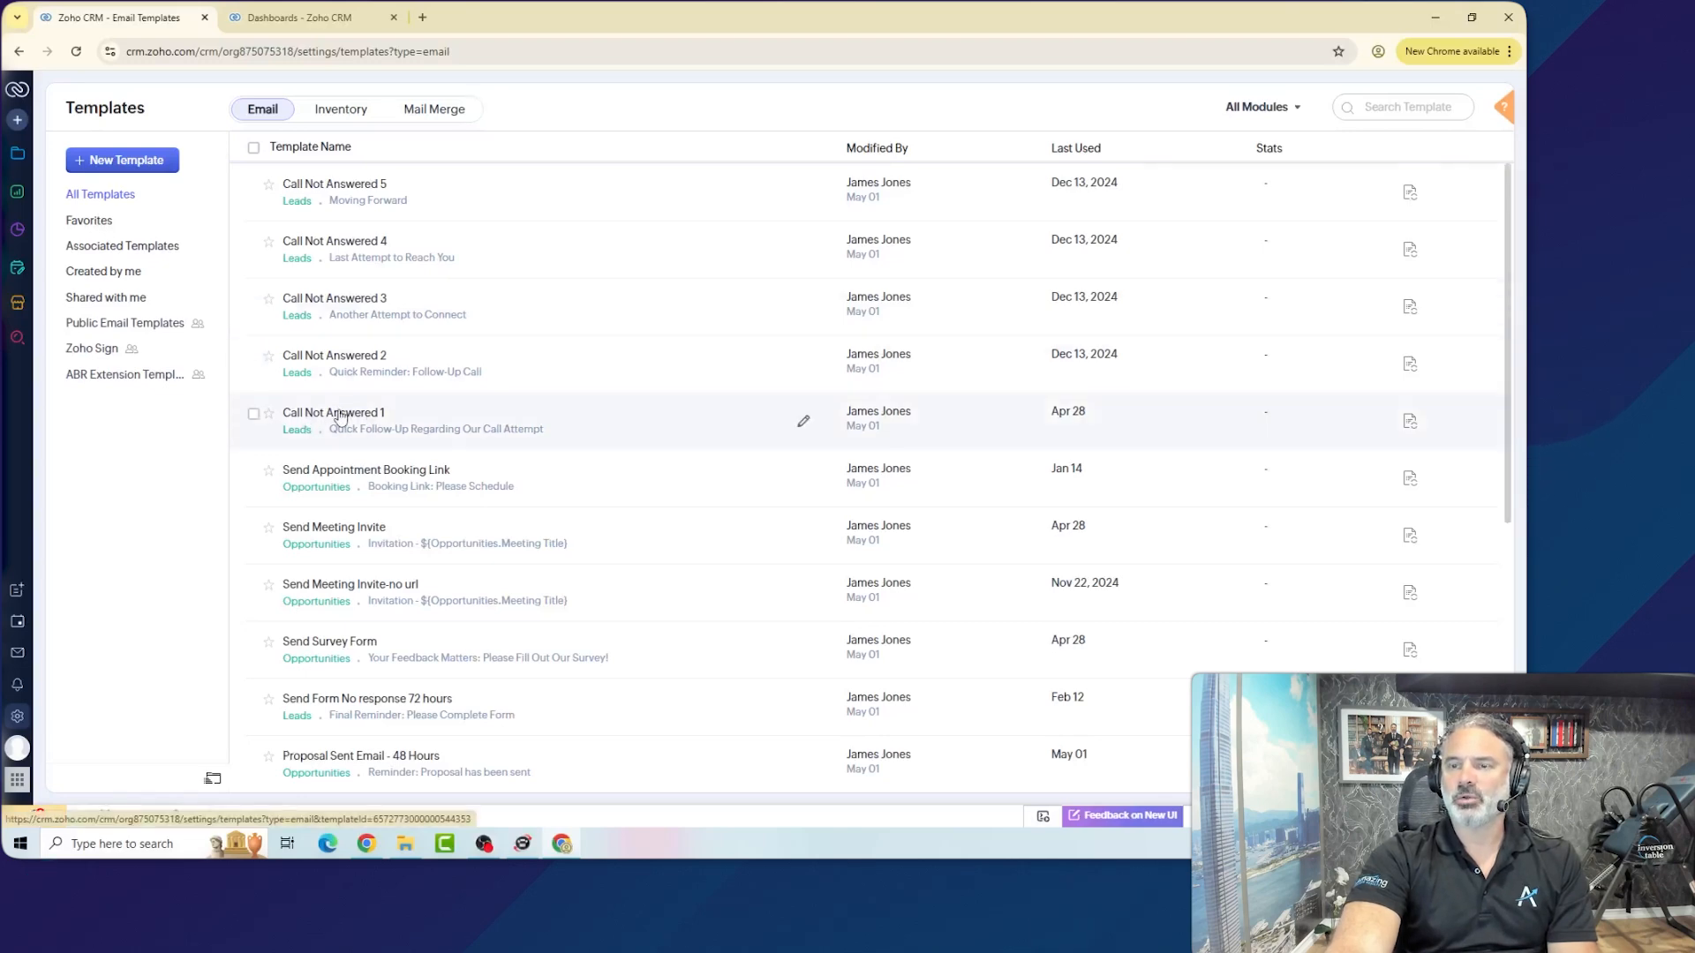
View Call Not Answered 1's analytics by version, comparing V1 and V3 open rates.
click(333, 412)
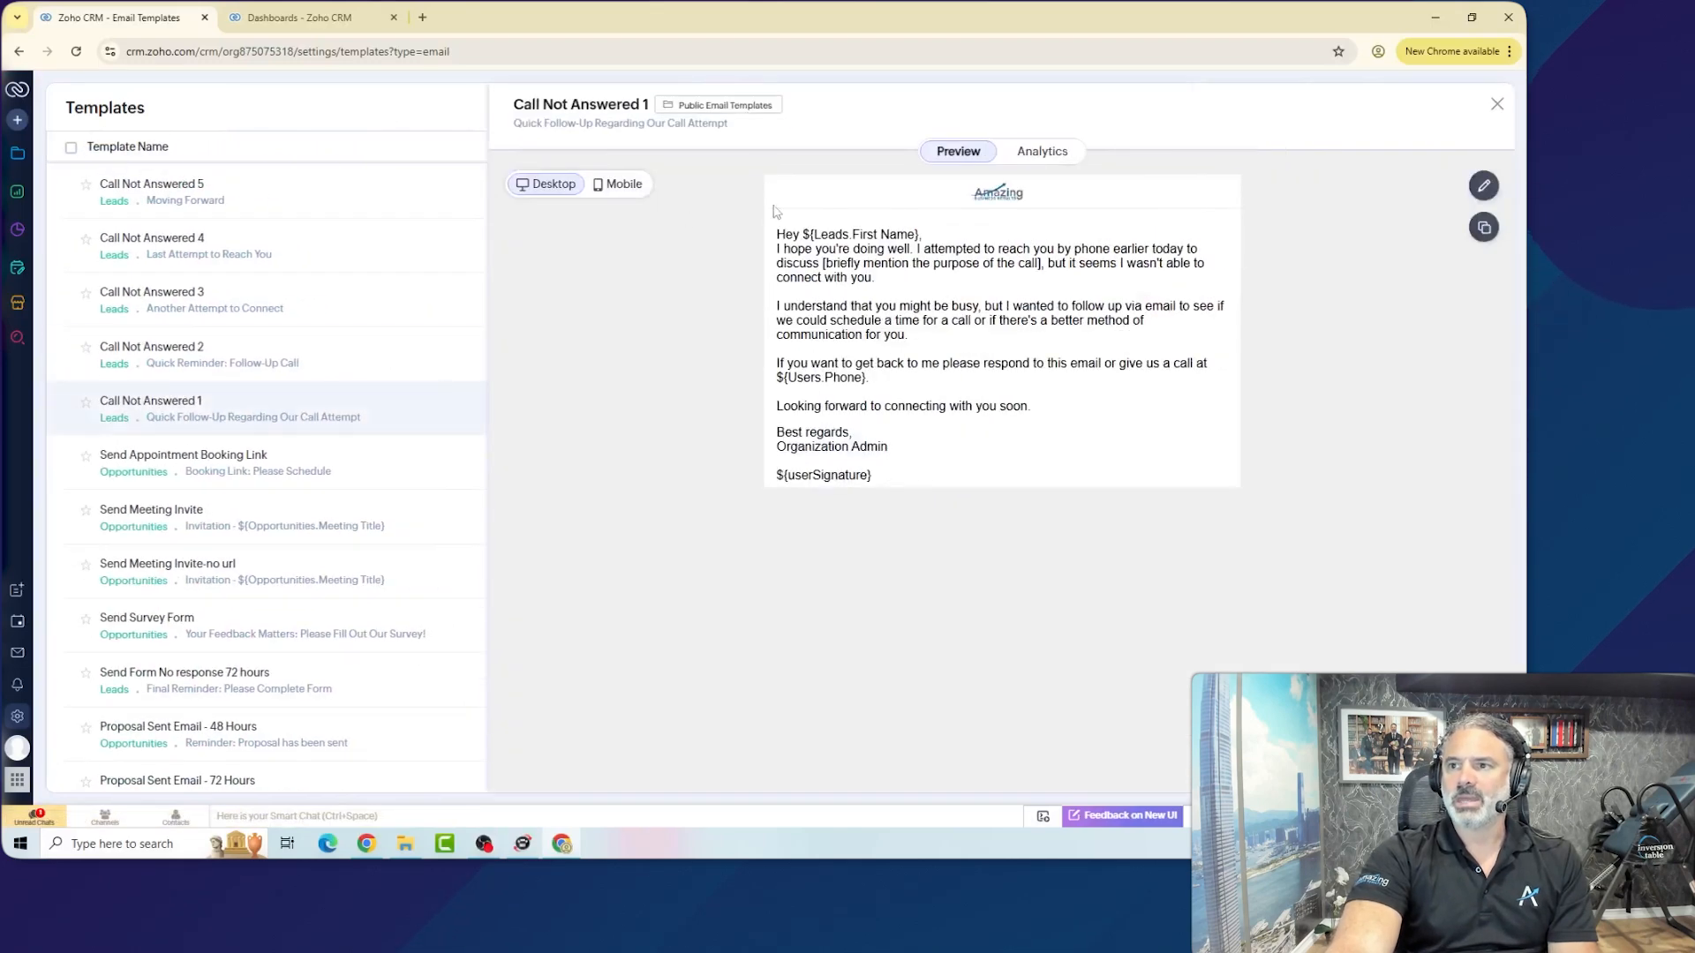
click(1041, 151)
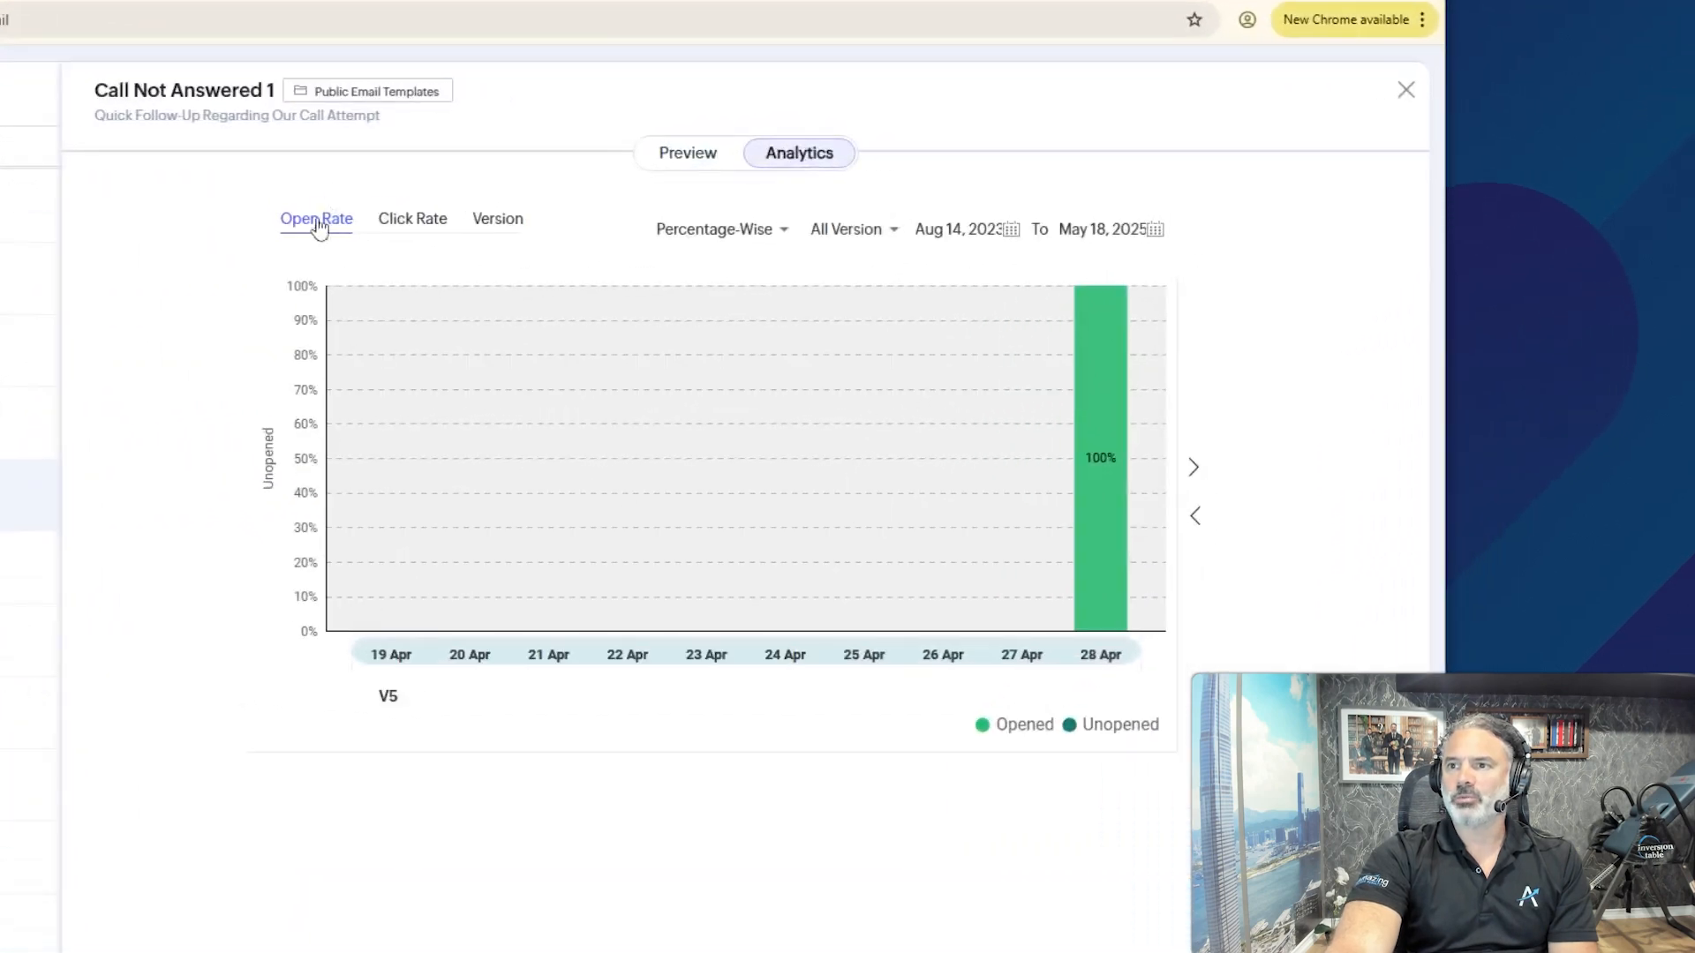
mouse_move(493, 201)
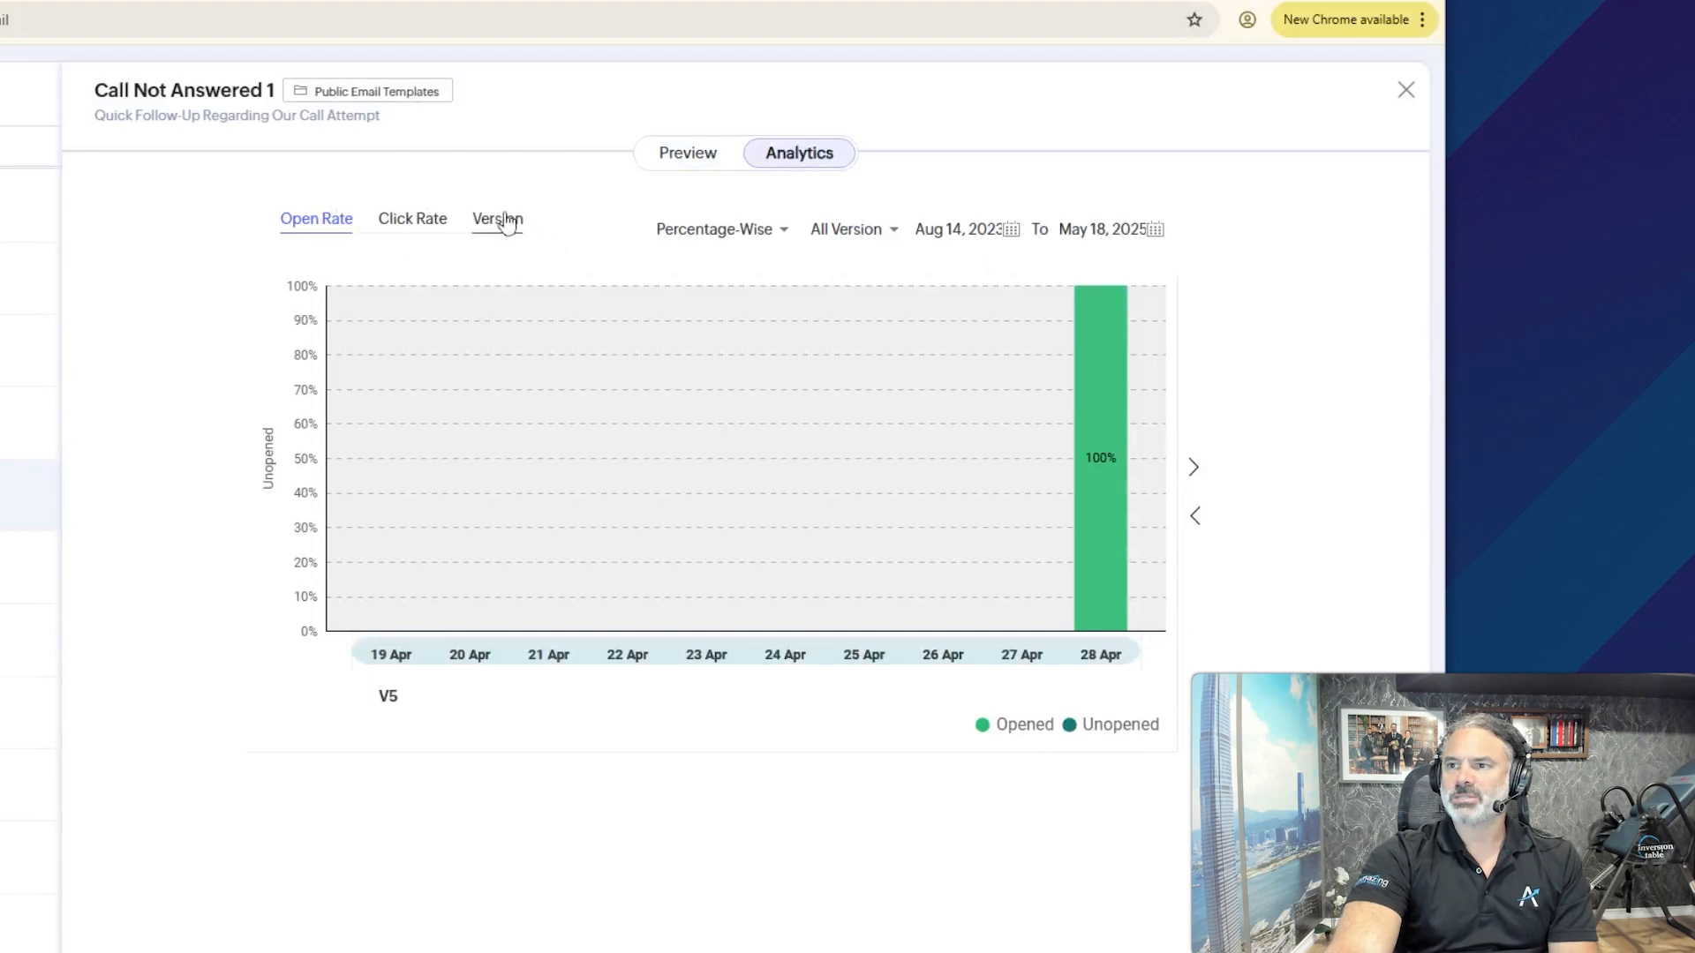
click(497, 218)
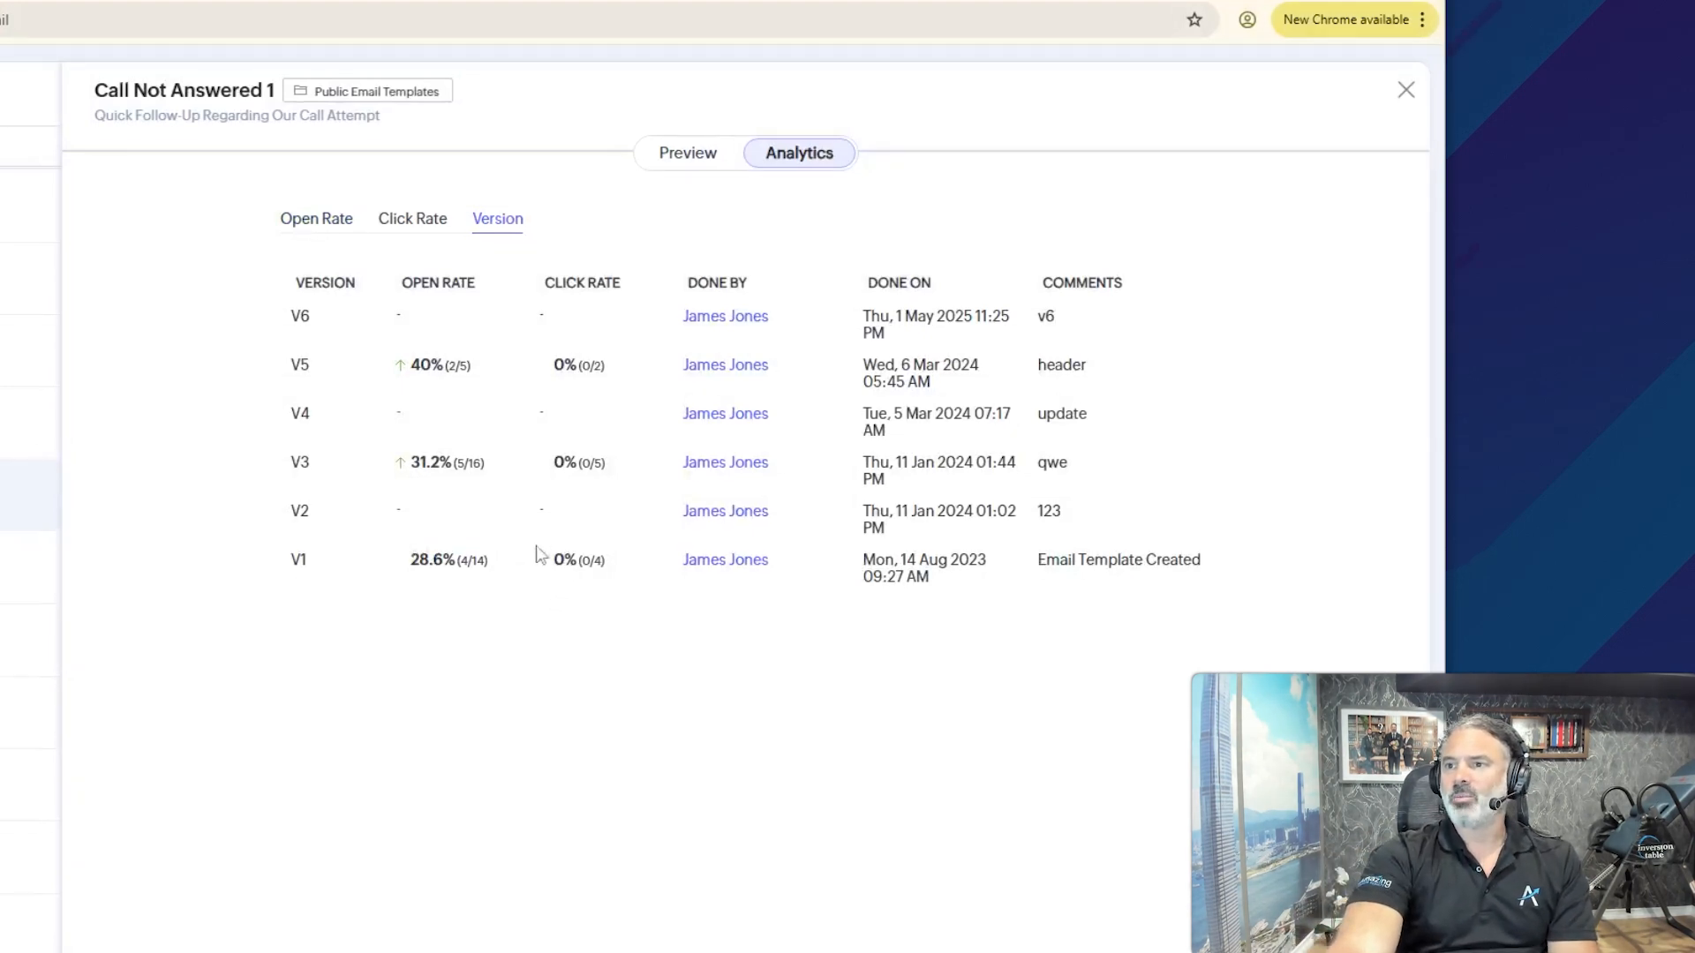
mouse_move(524, 593)
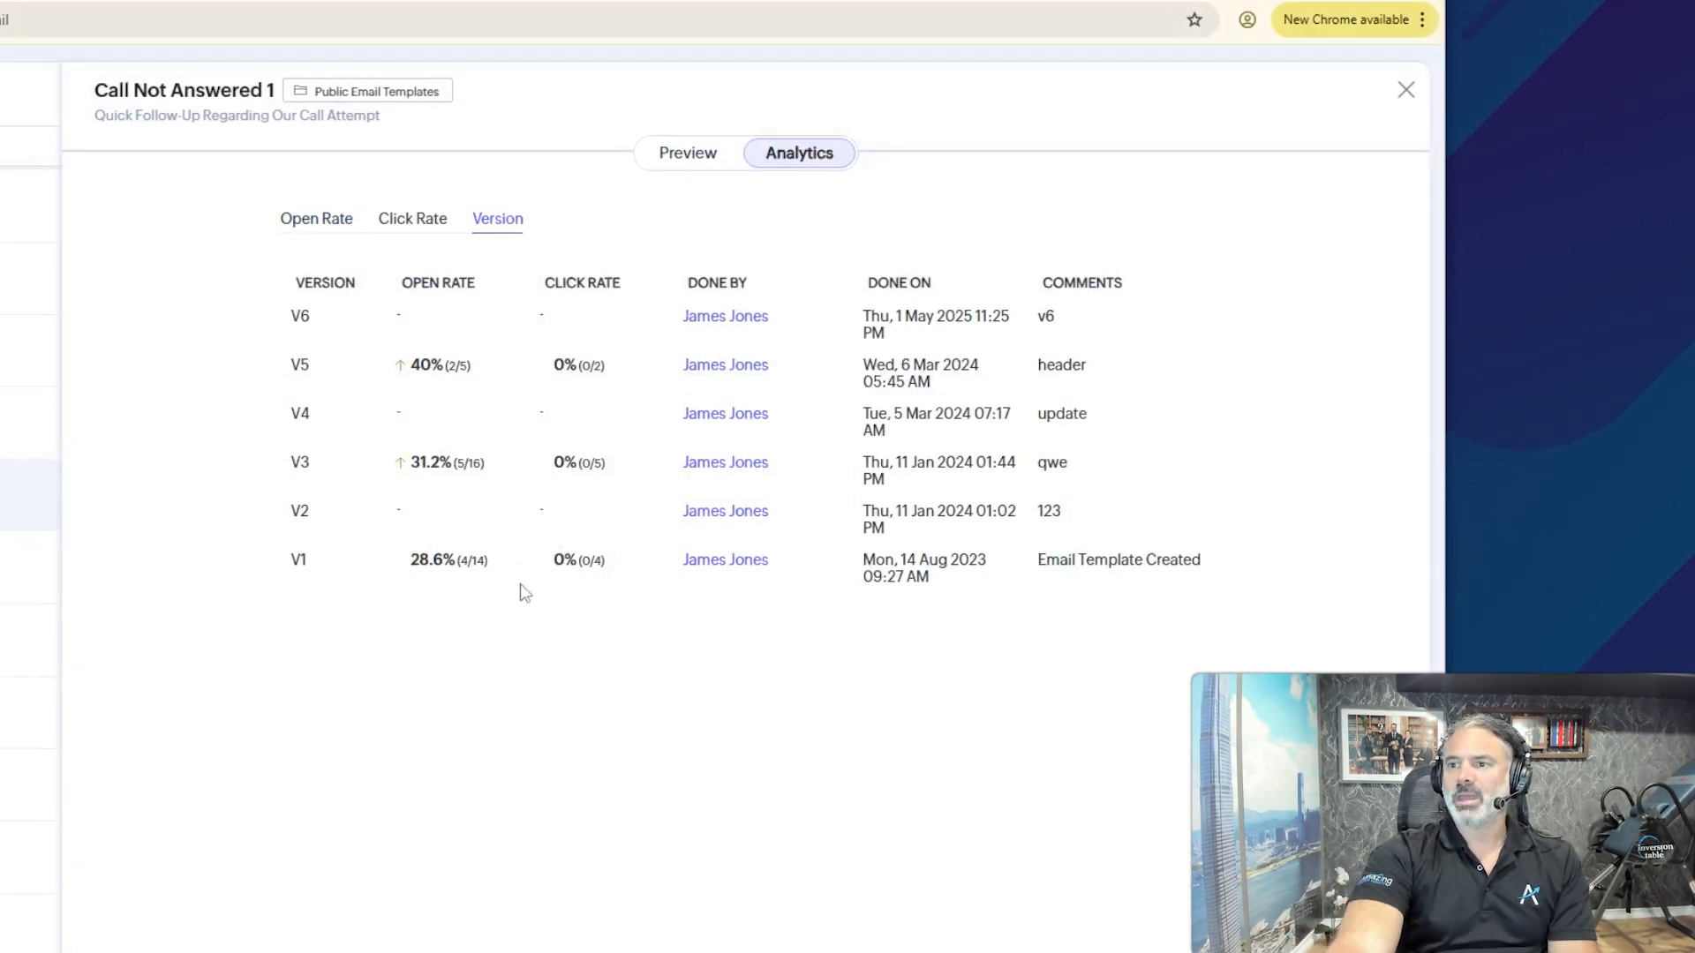
mouse_move(581, 554)
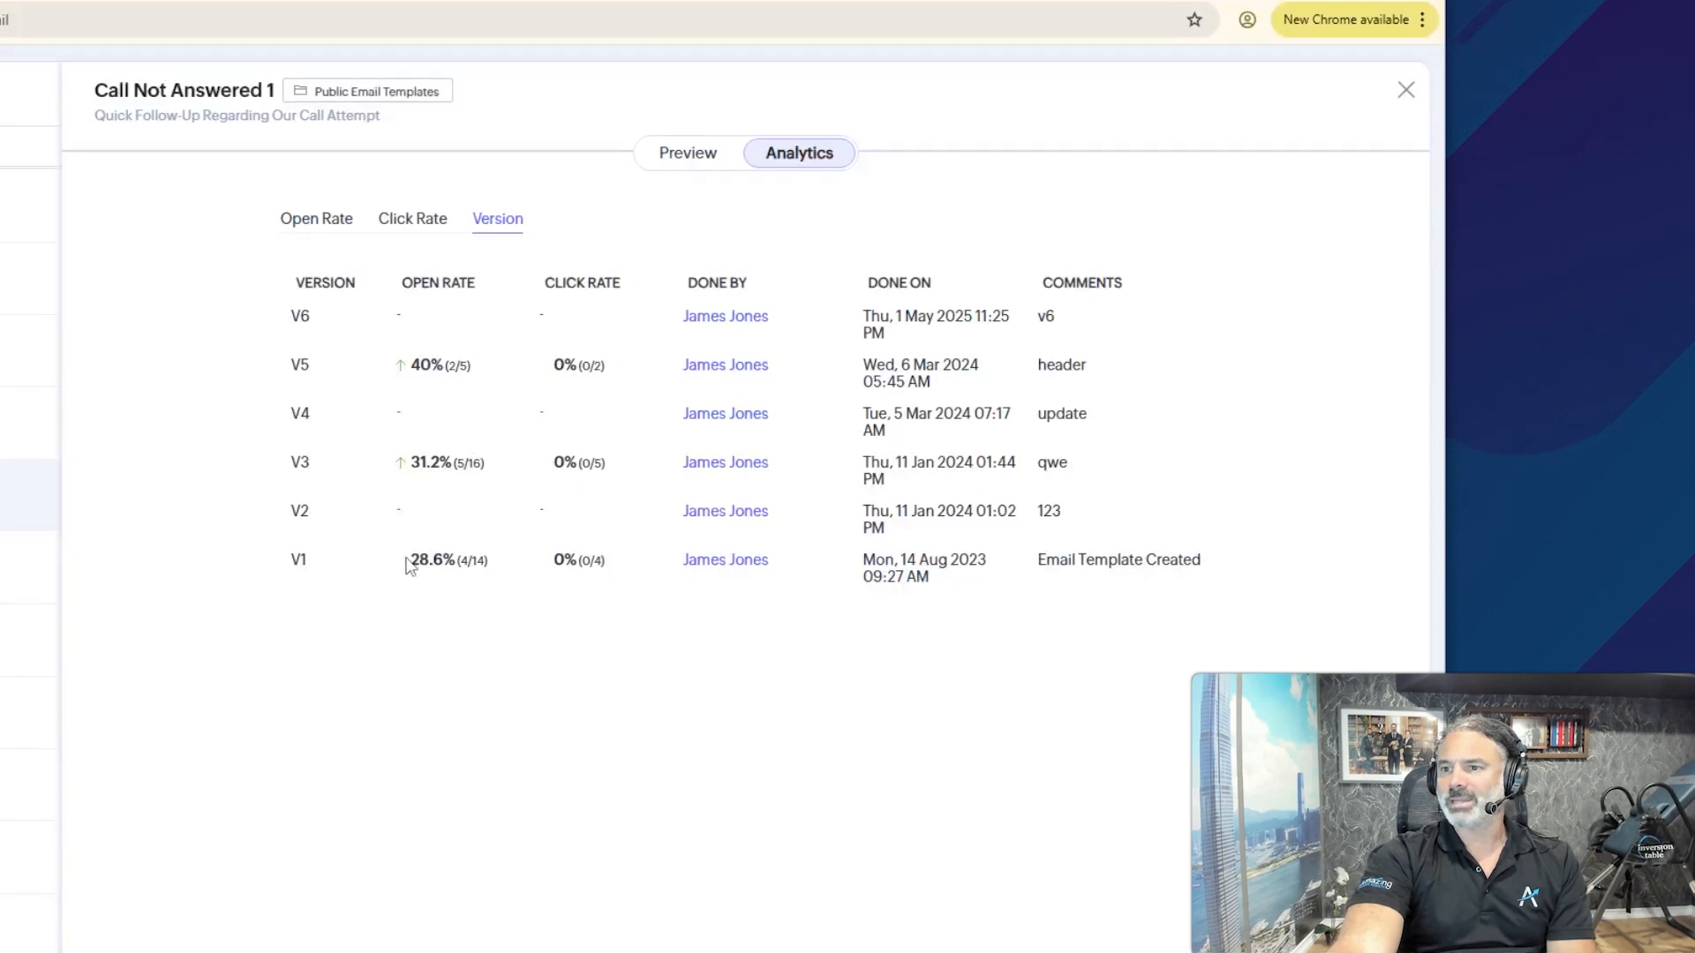
double_click(433, 560)
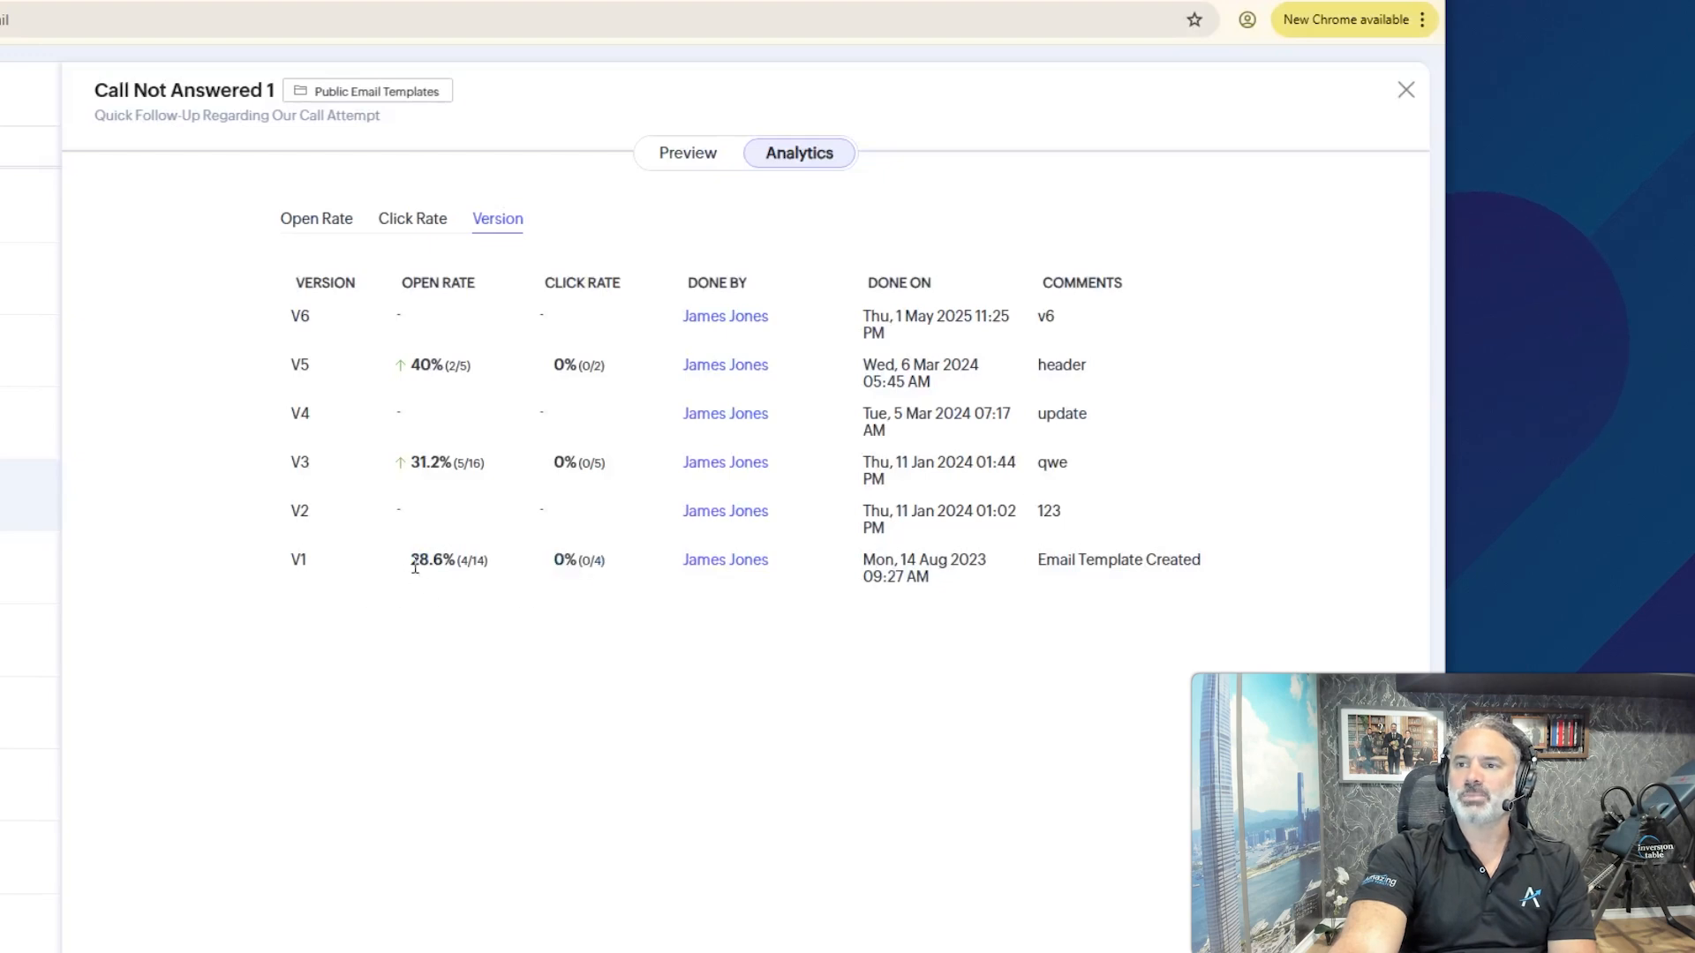
double_click(438, 559)
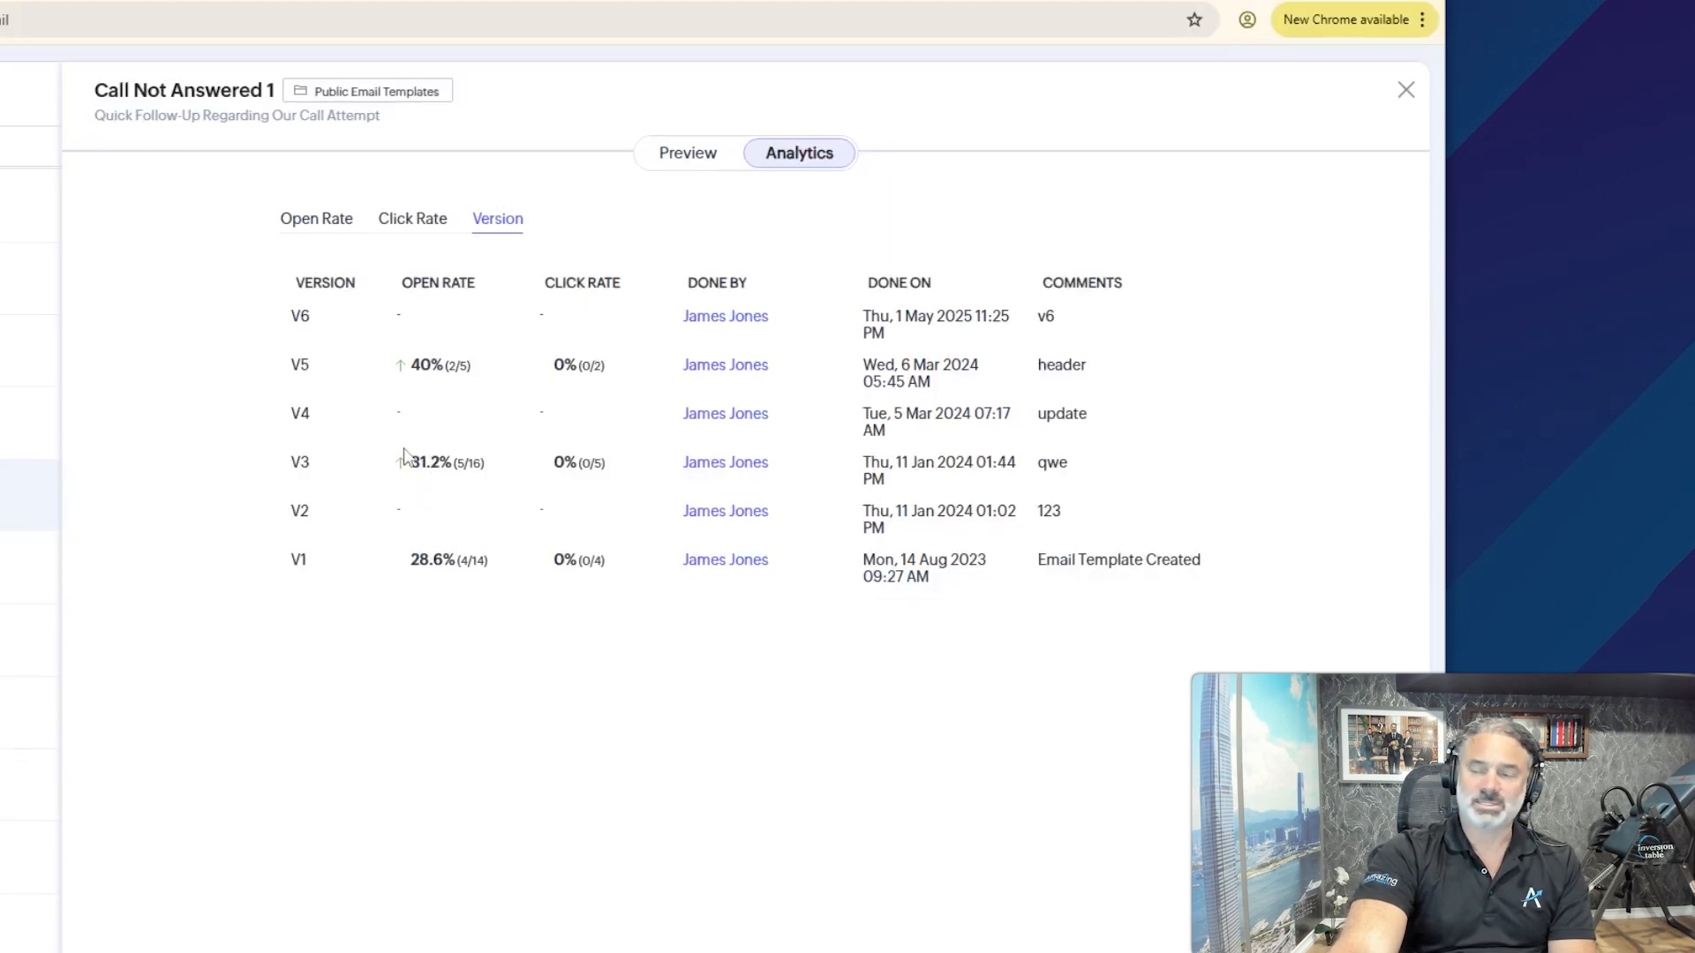
double_click(438, 461)
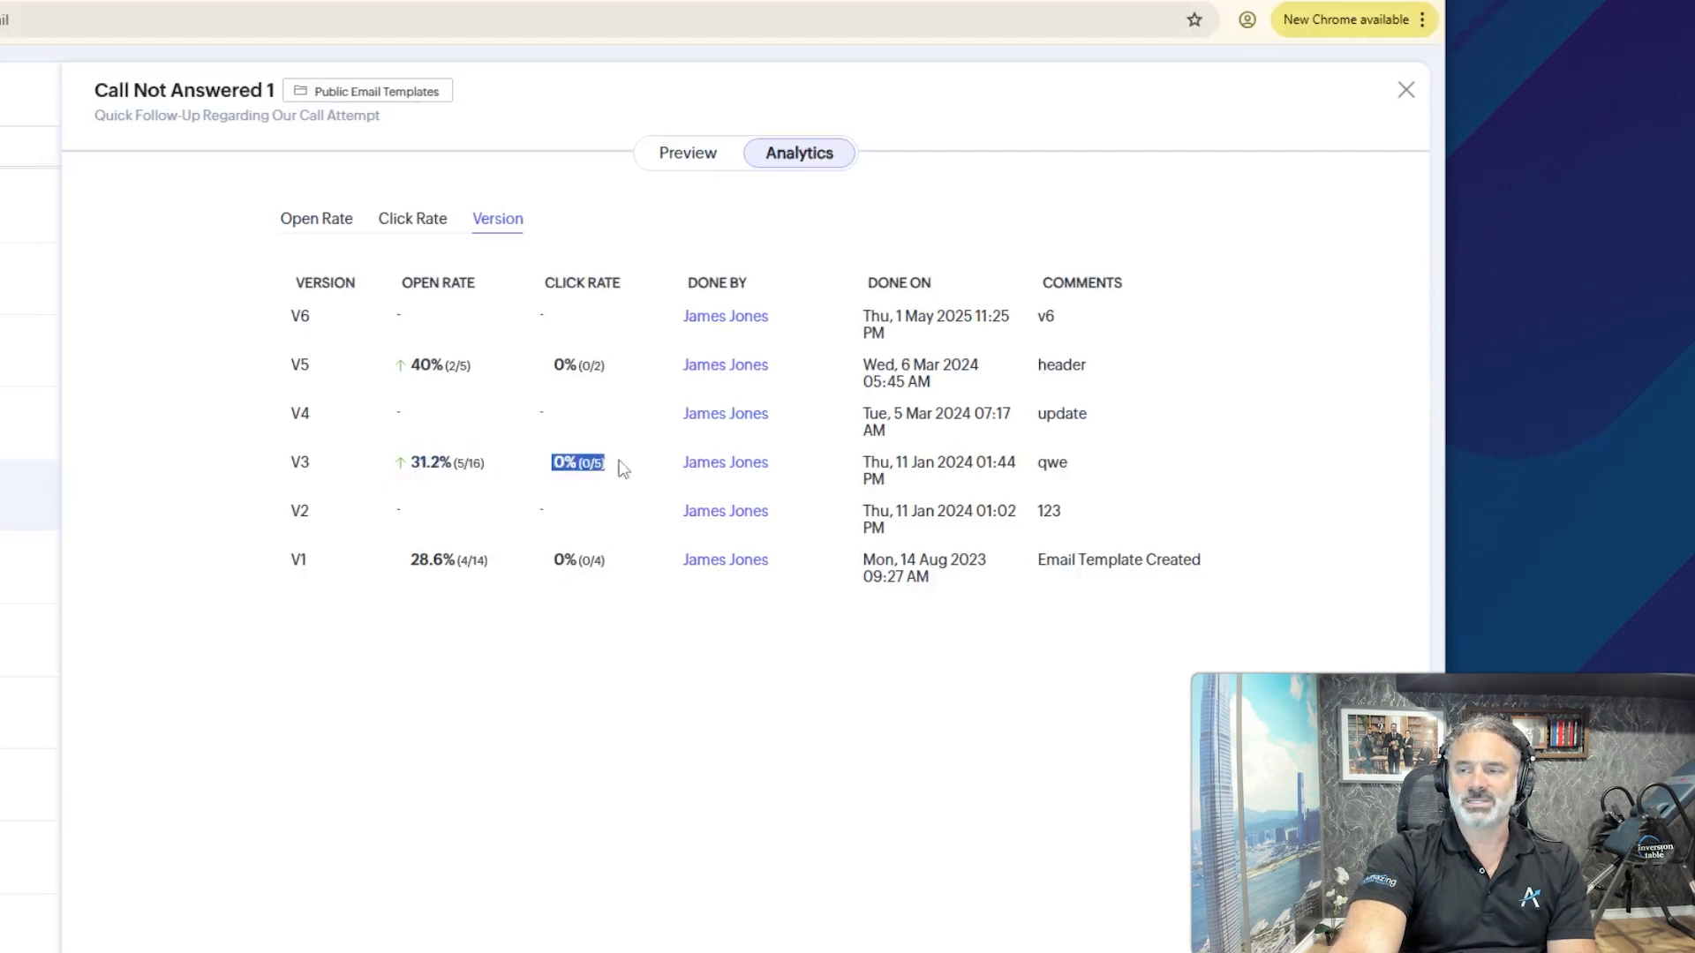
mouse_move(606, 463)
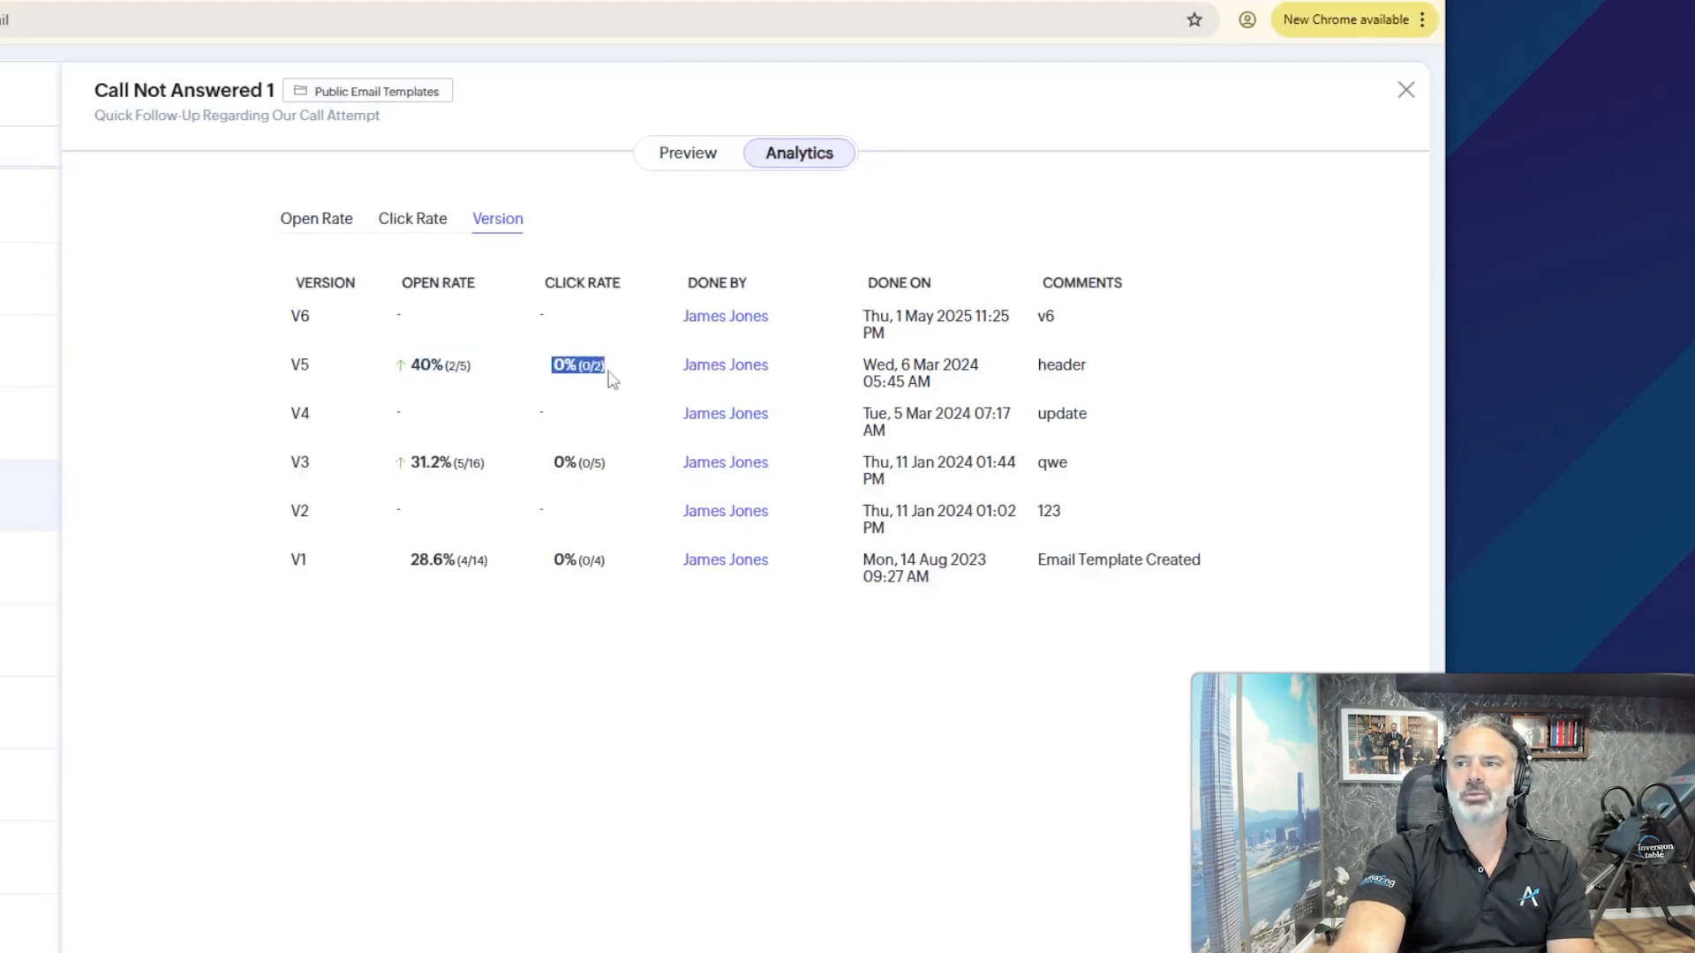
mouse_move(424, 369)
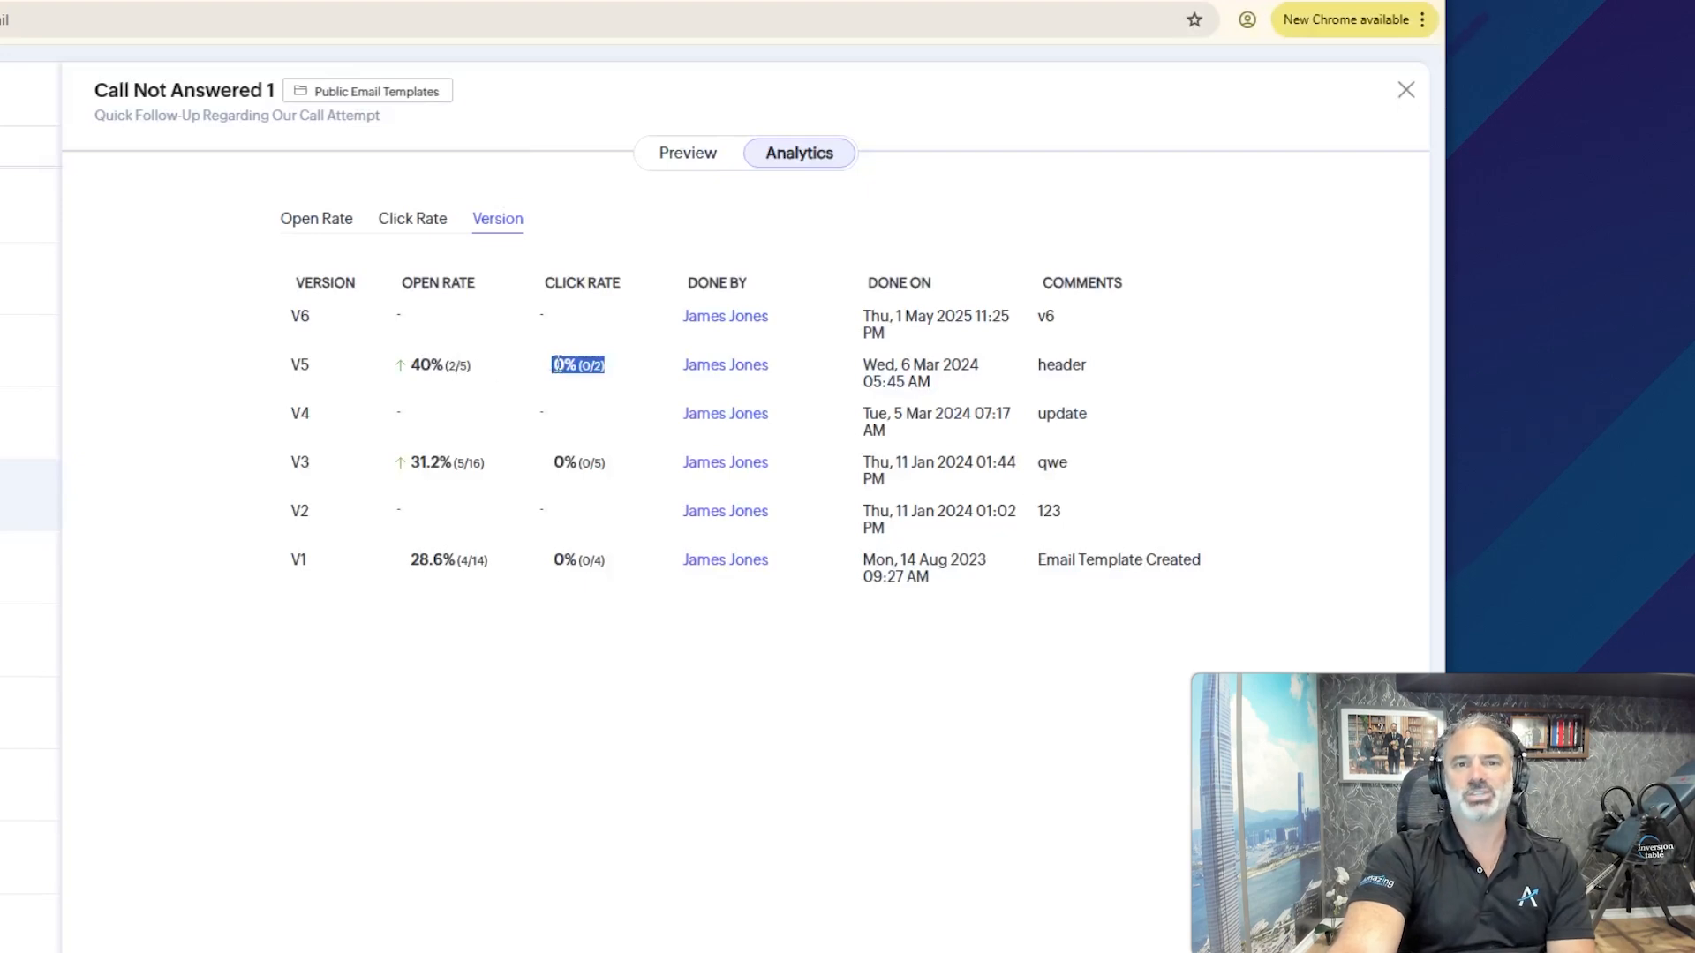
mouse_move(919, 348)
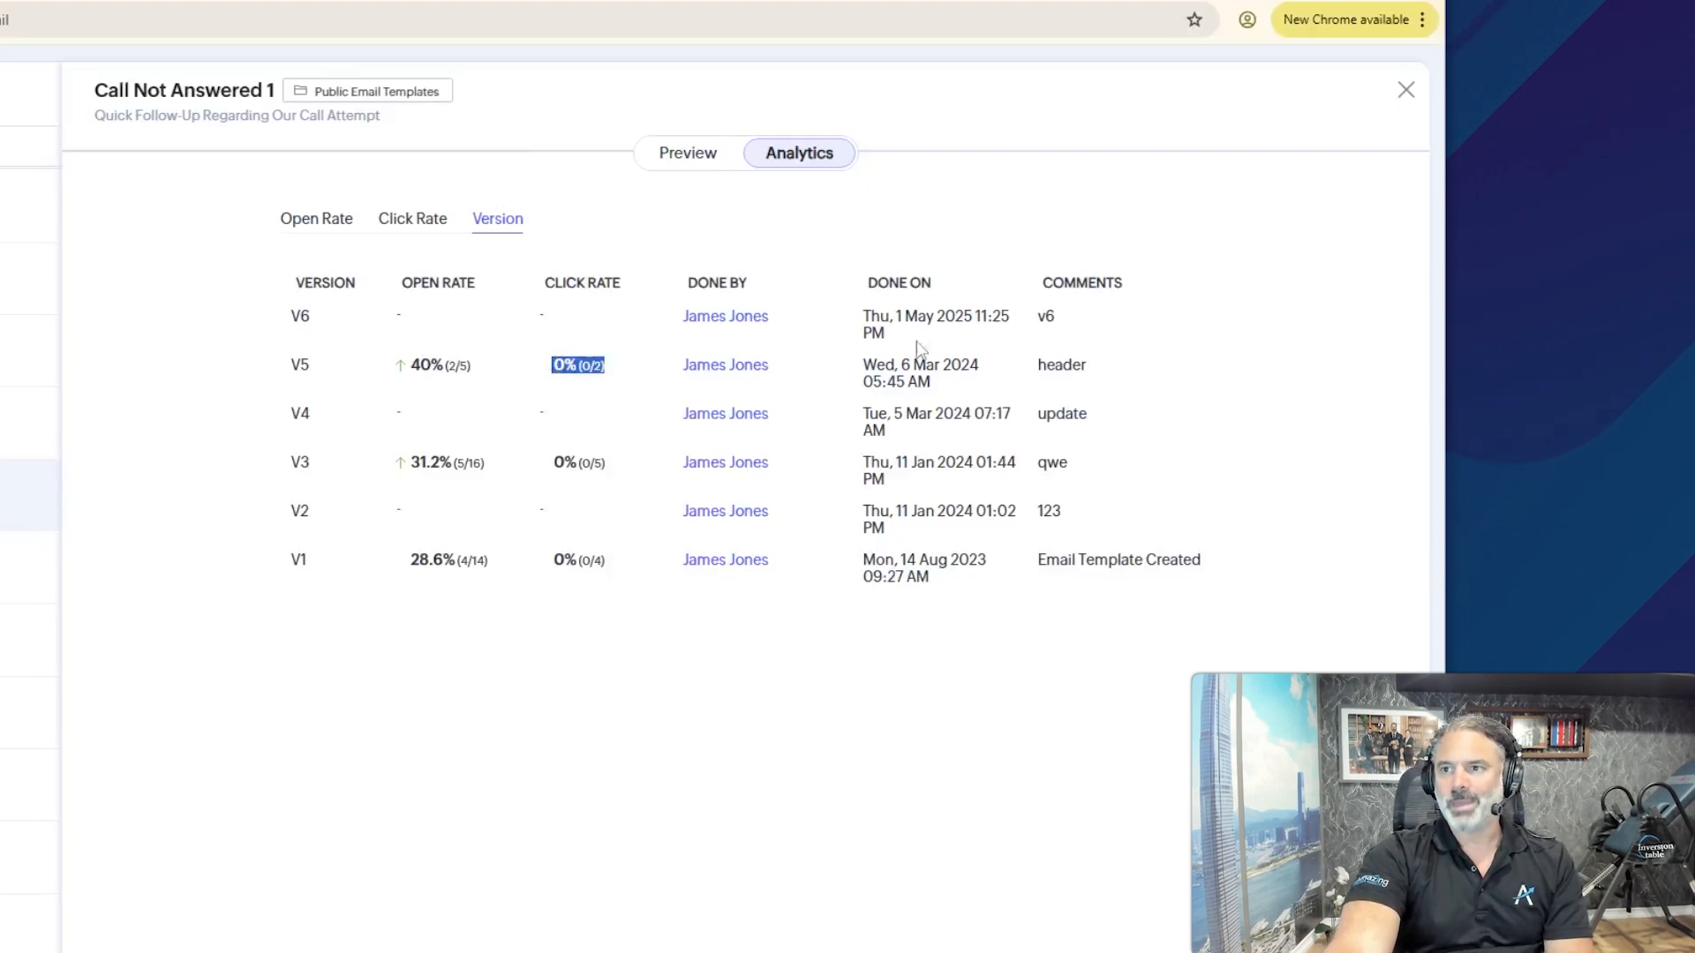
mouse_move(762, 311)
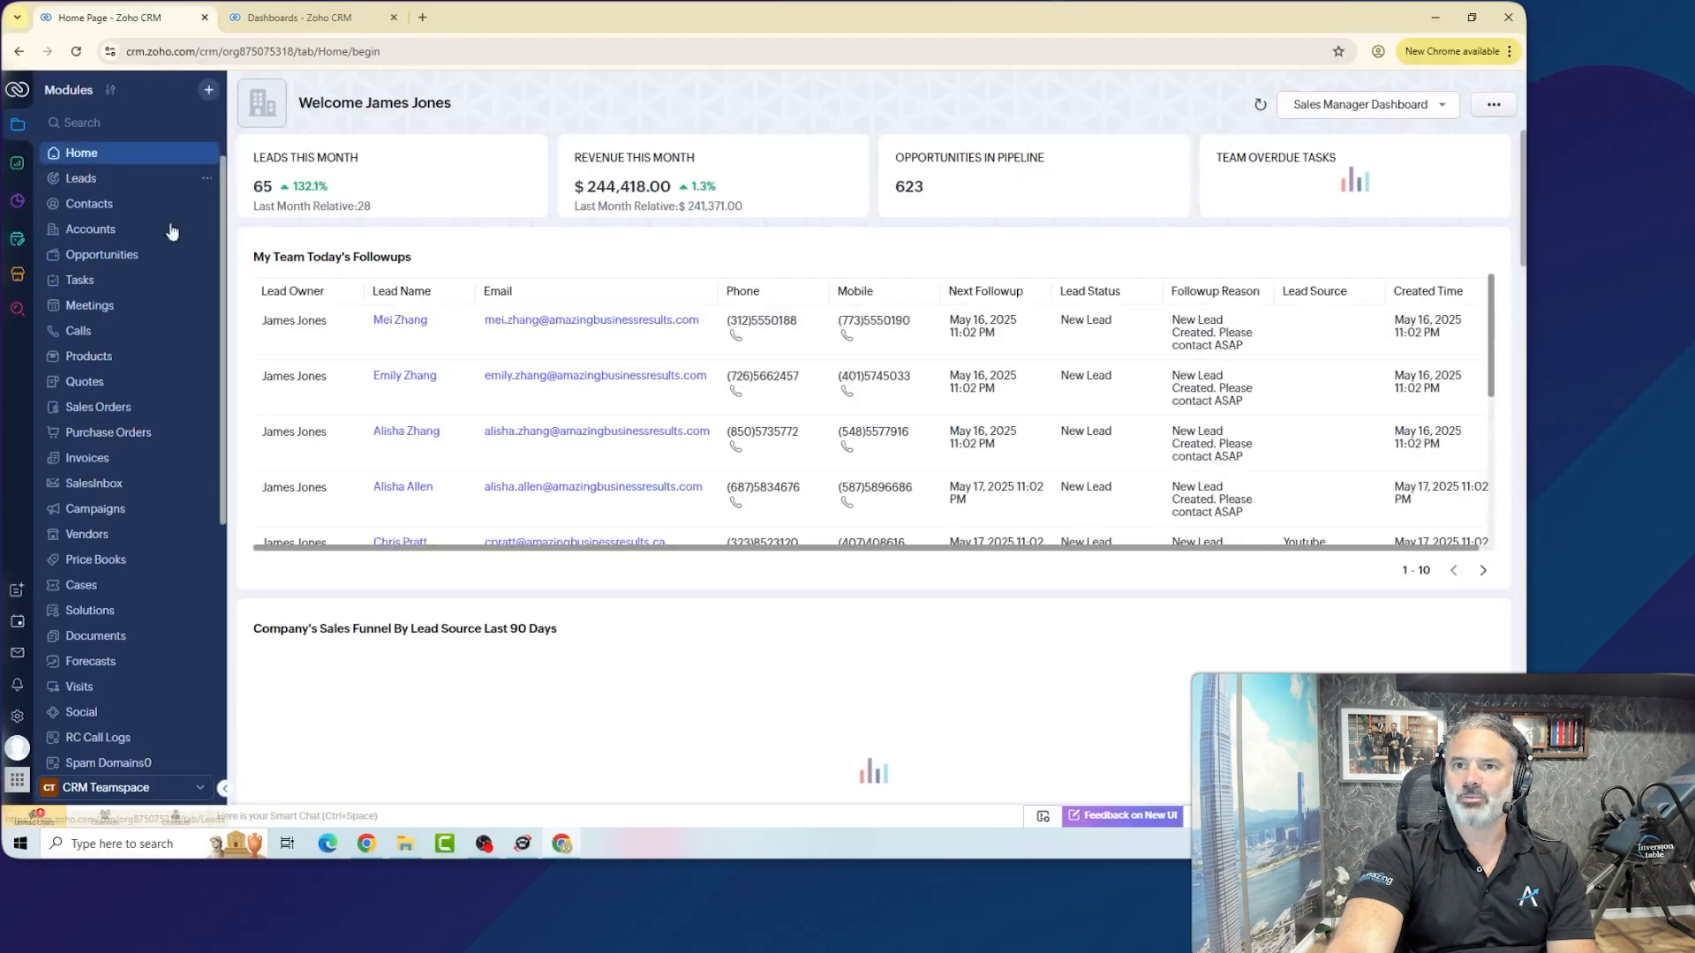
click(399, 320)
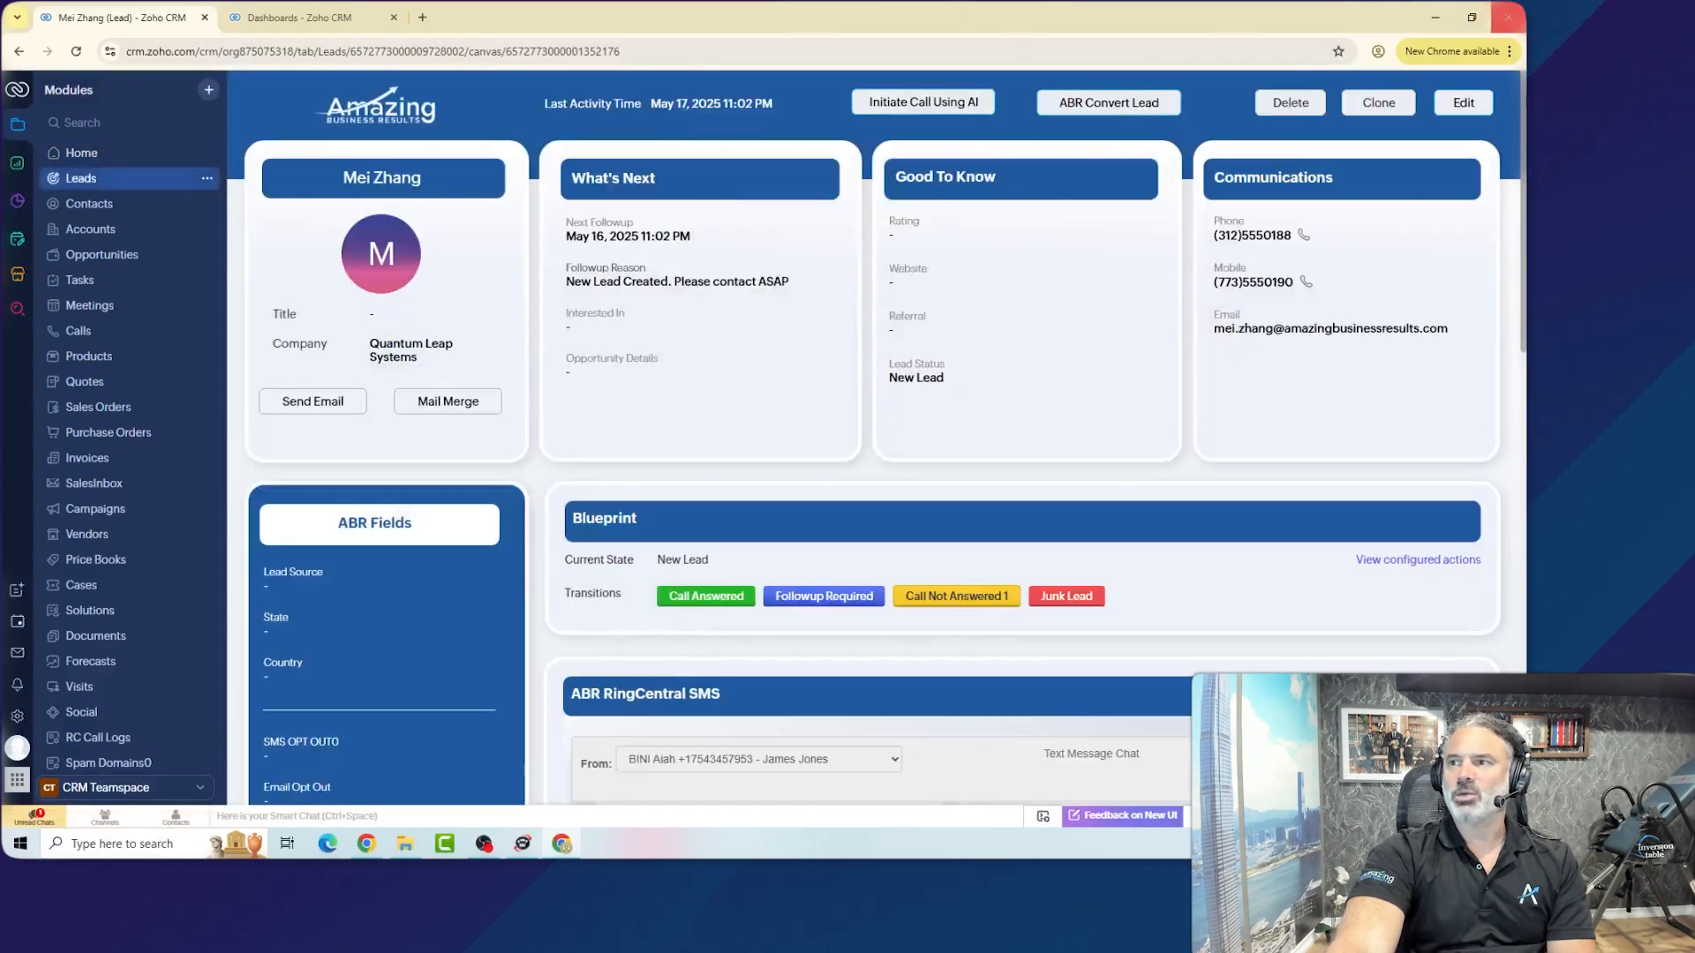
scroll(down, 3)
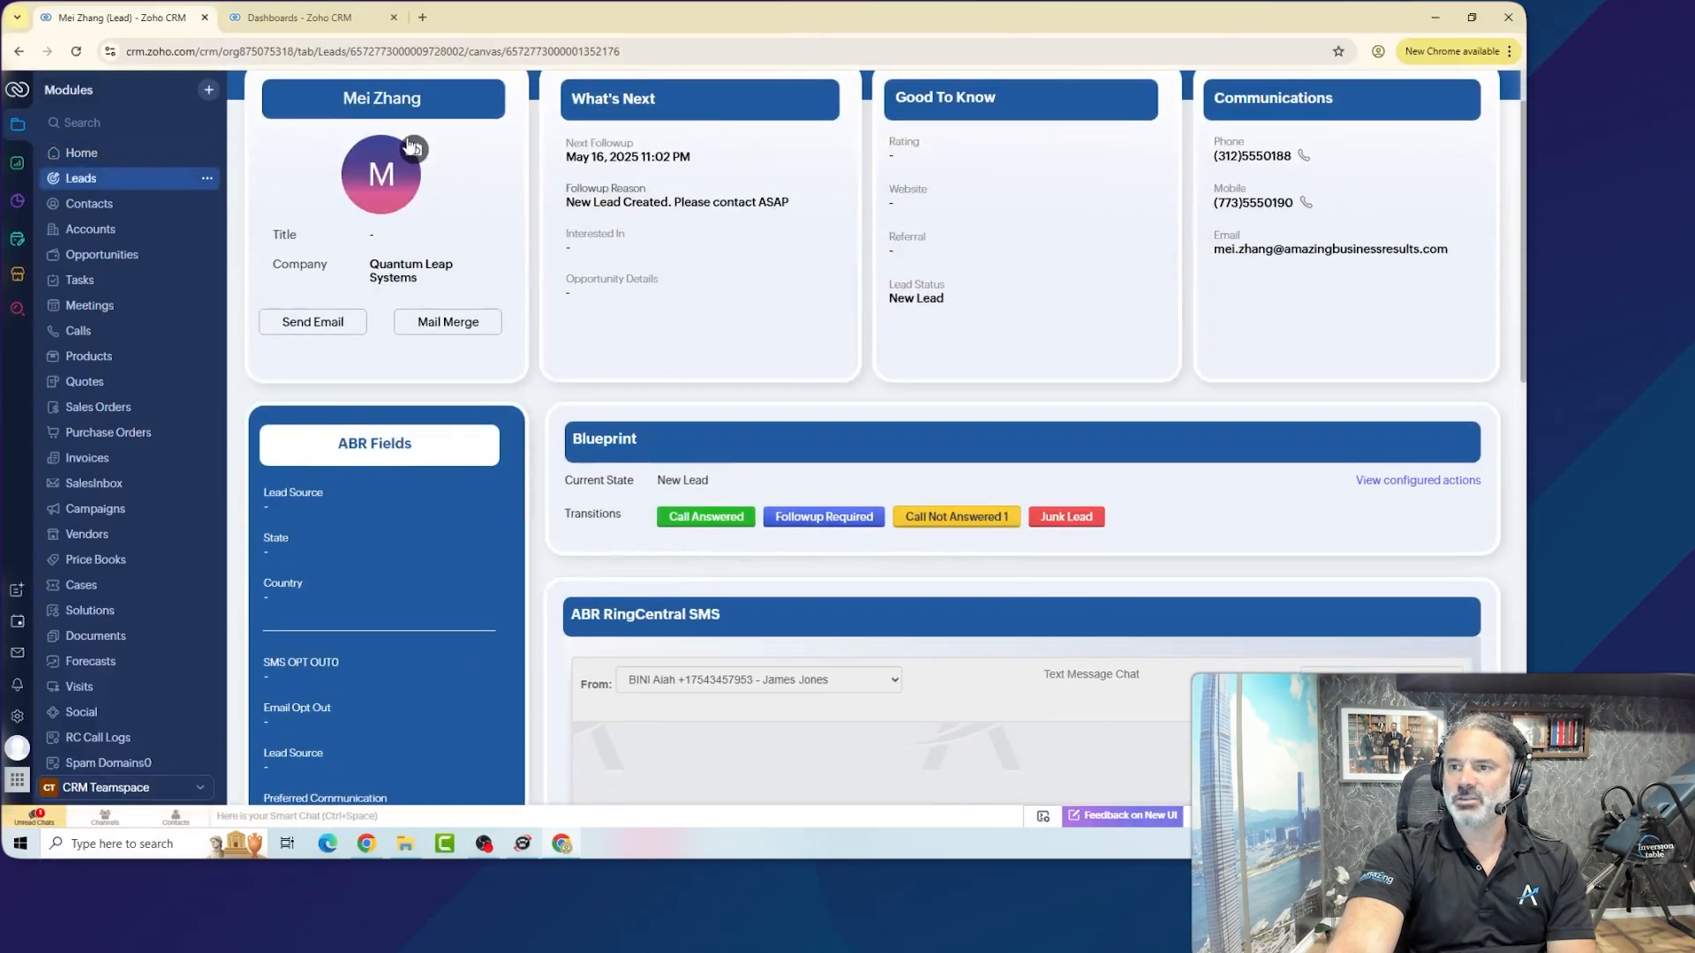
scroll(down, 3)
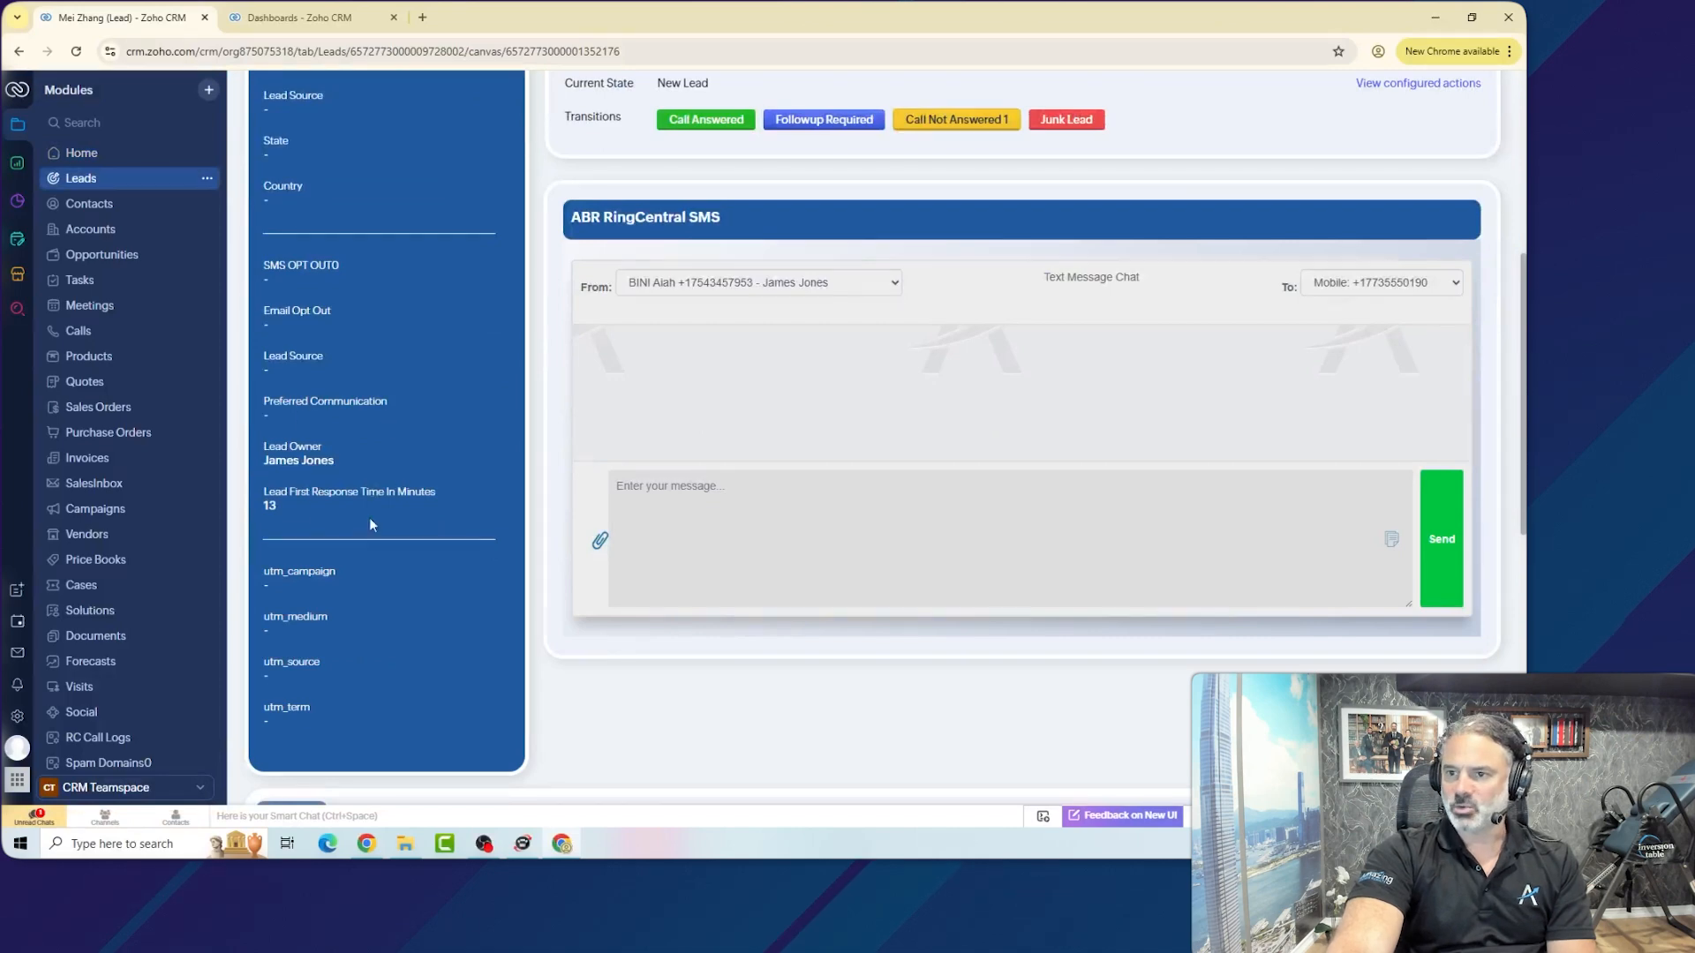
scroll(up, 3)
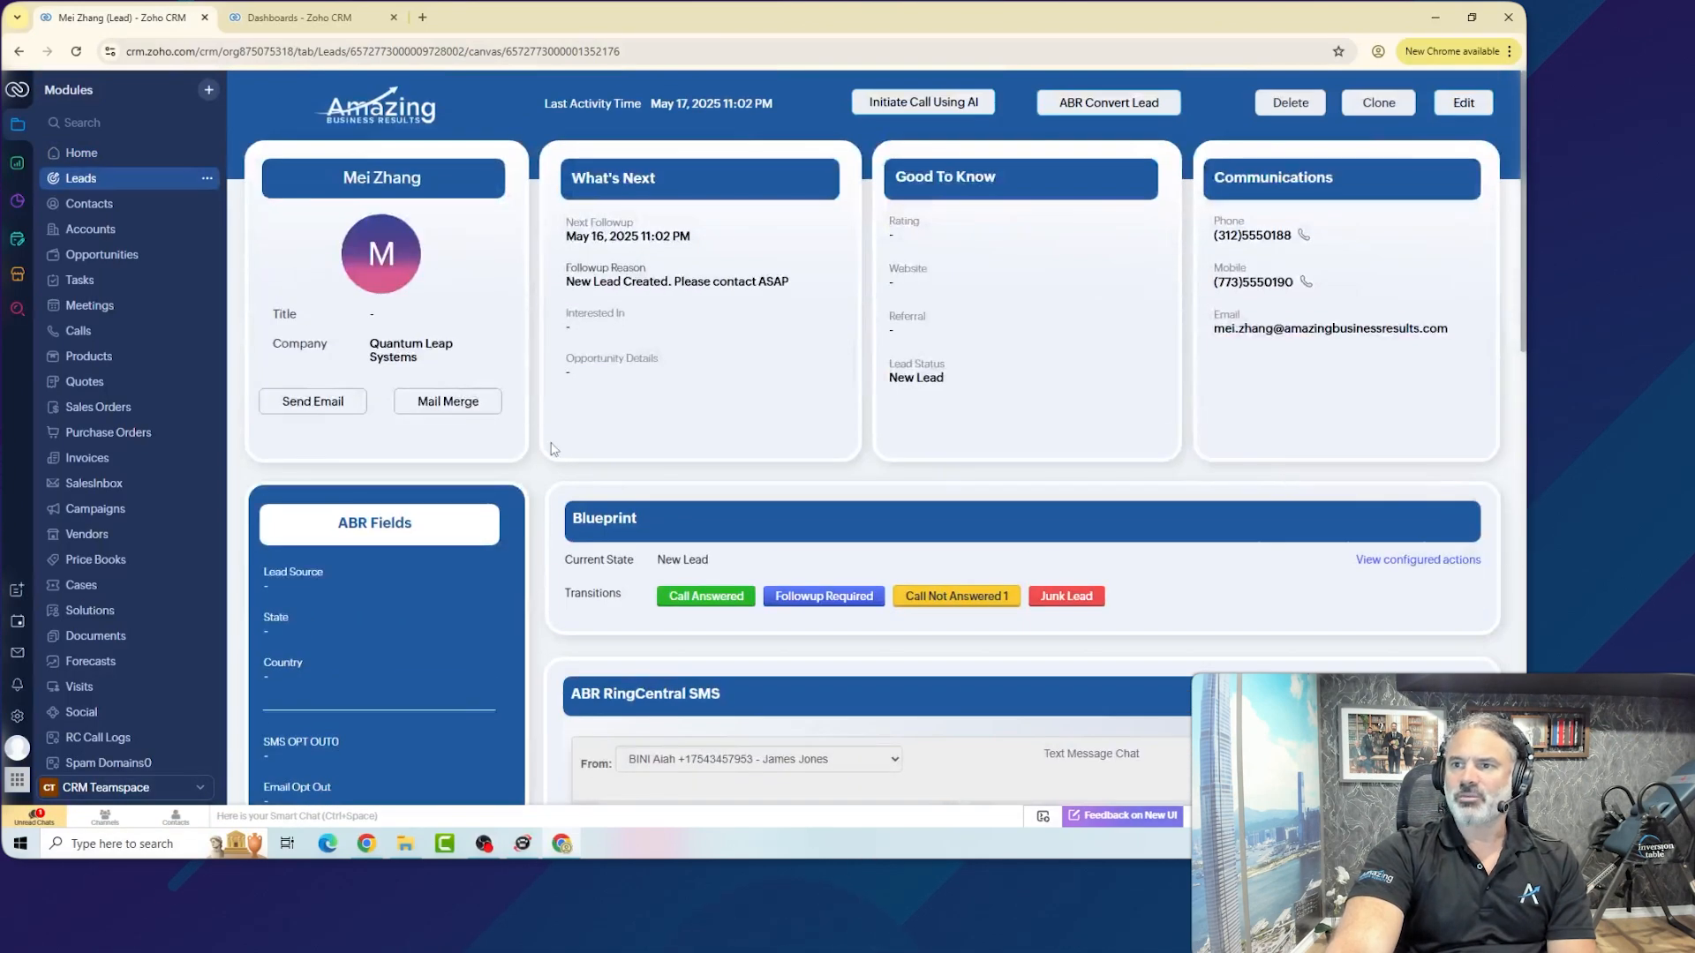
mouse_move(897, 348)
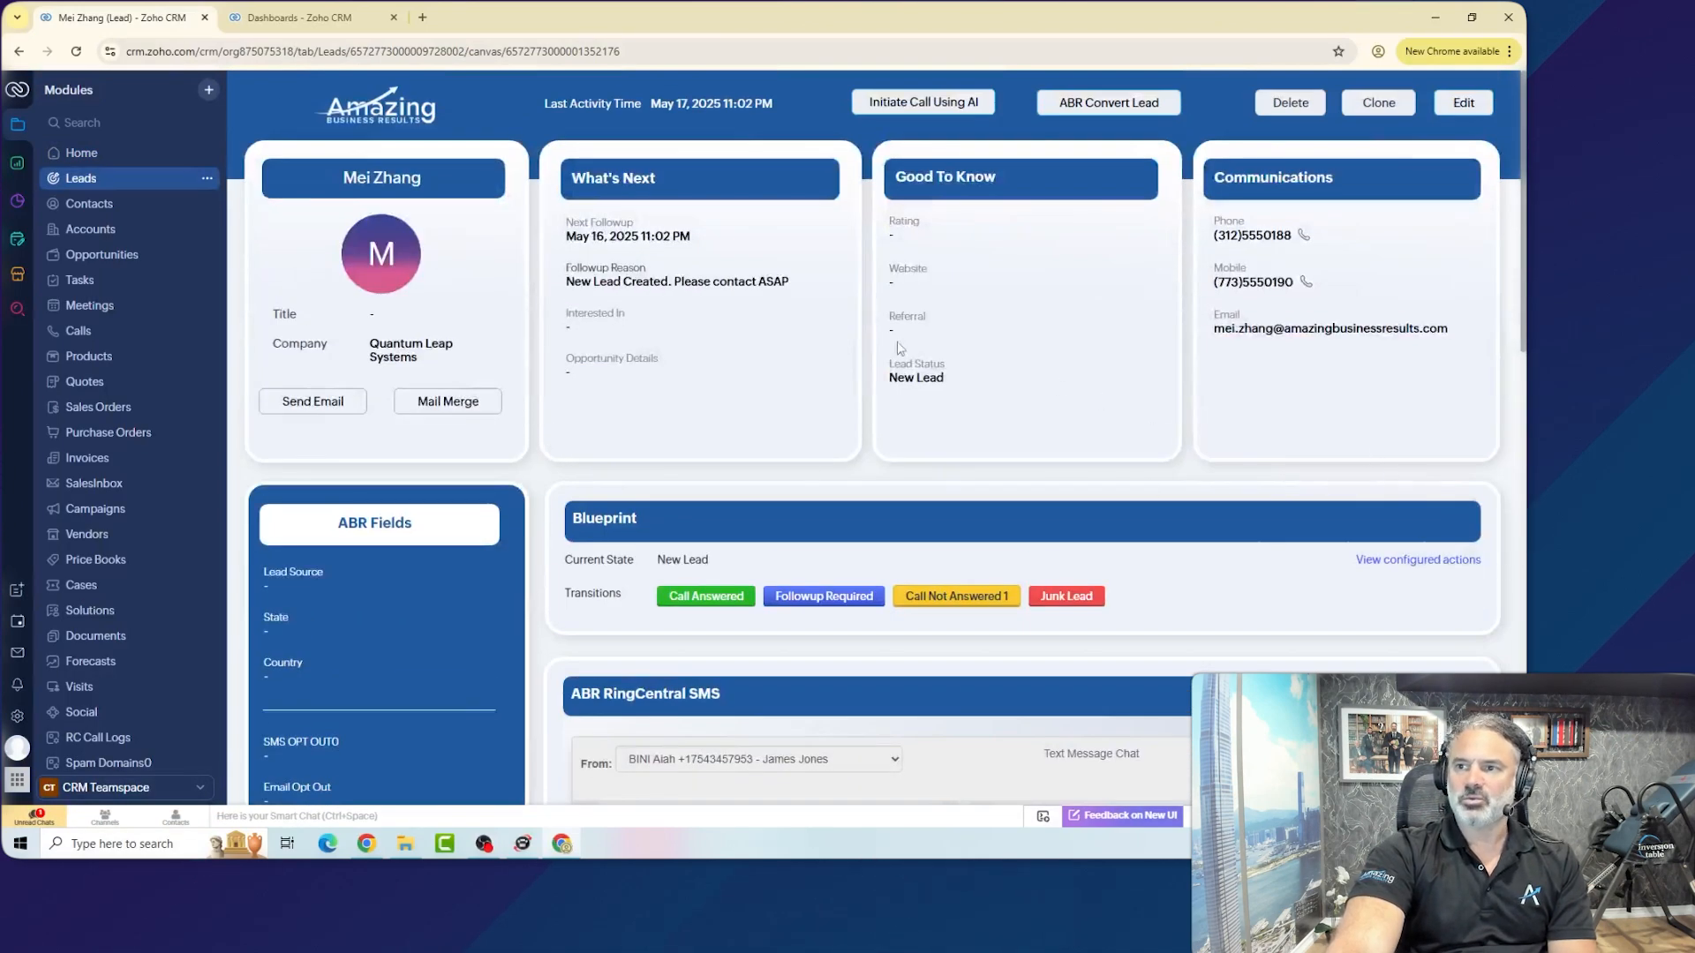
mouse_move(805, 165)
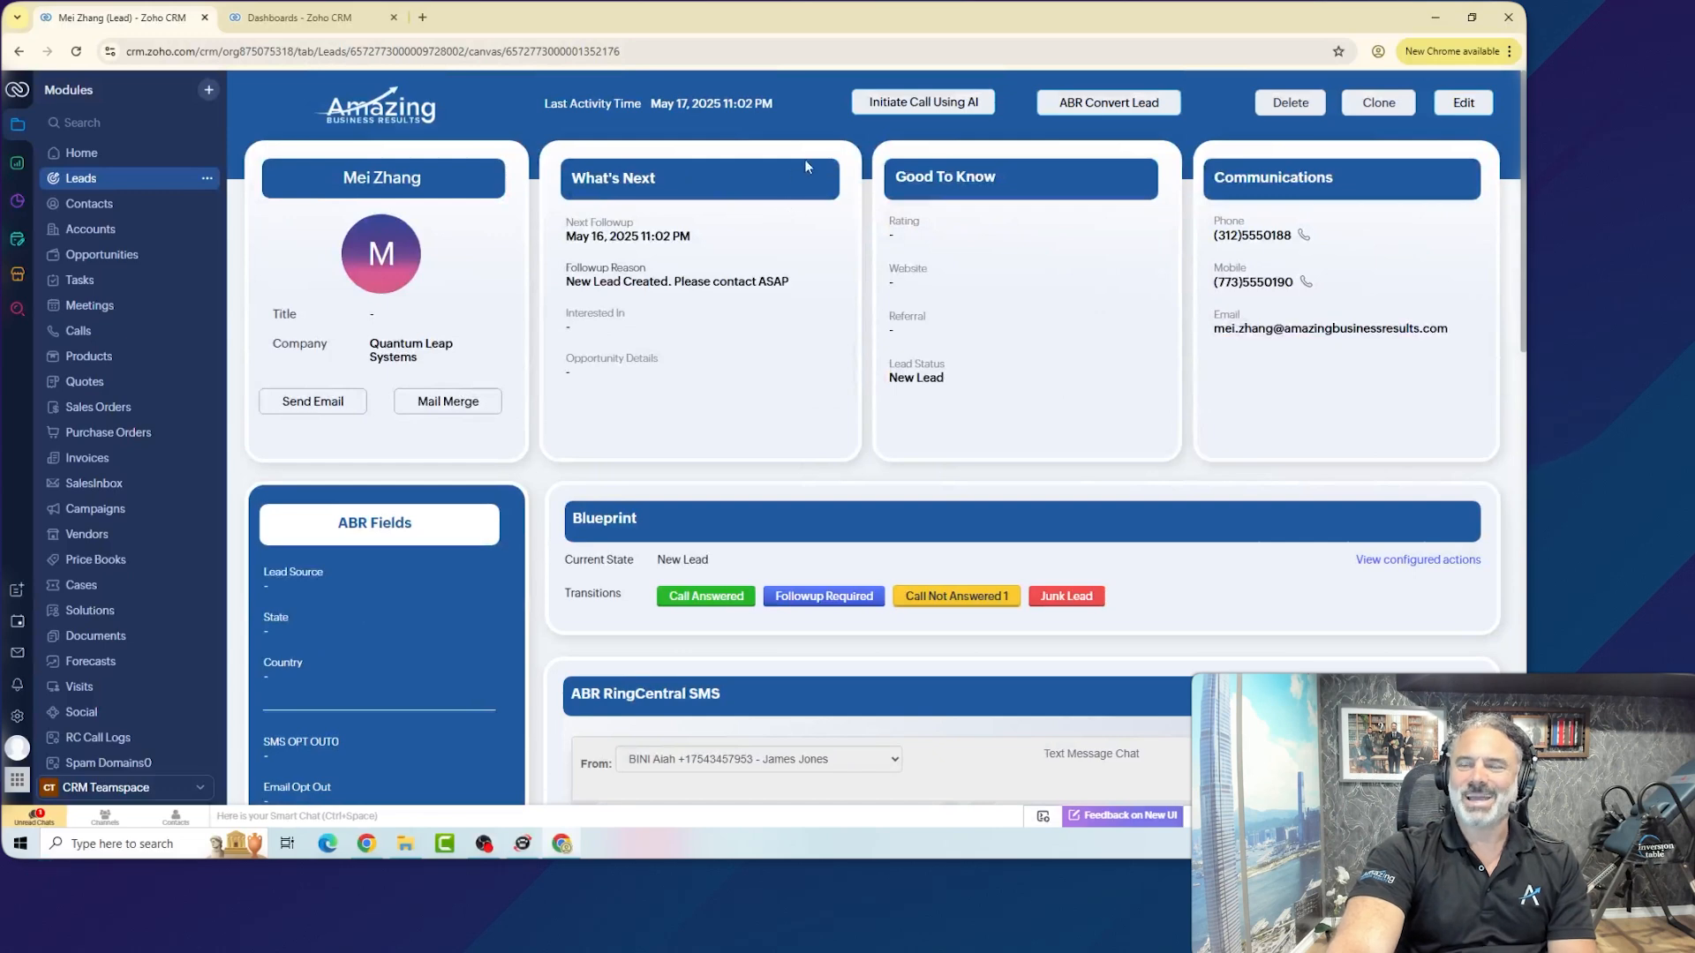
mouse_move(798, 182)
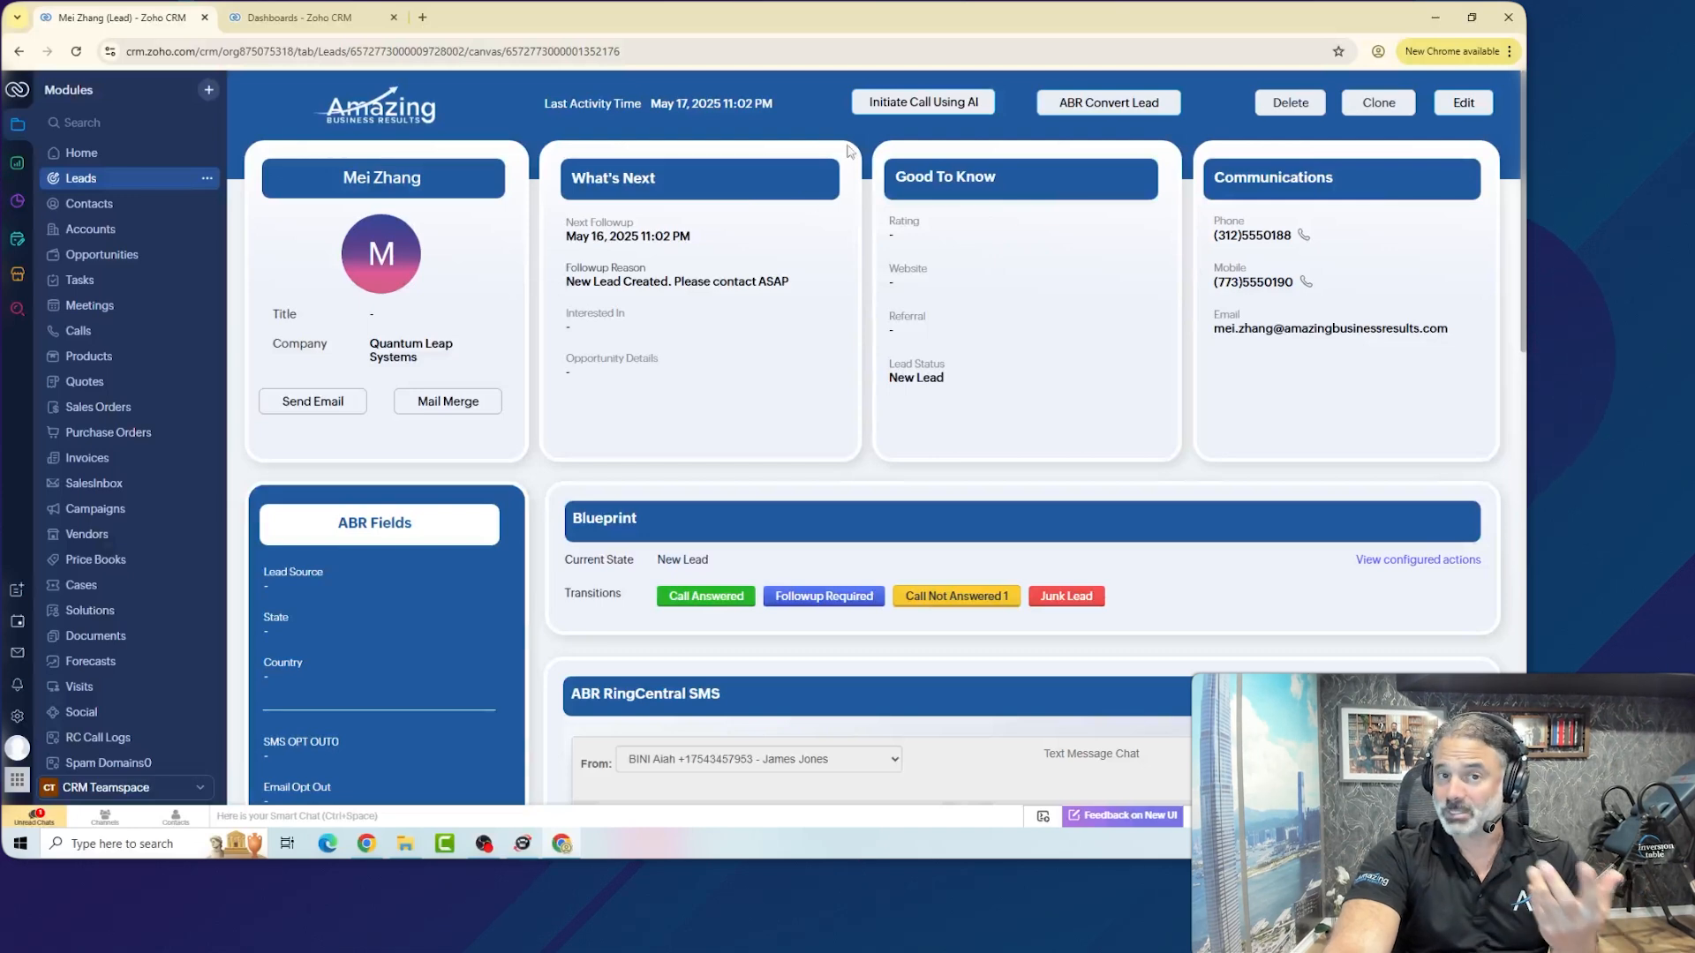
mouse_move(307, 418)
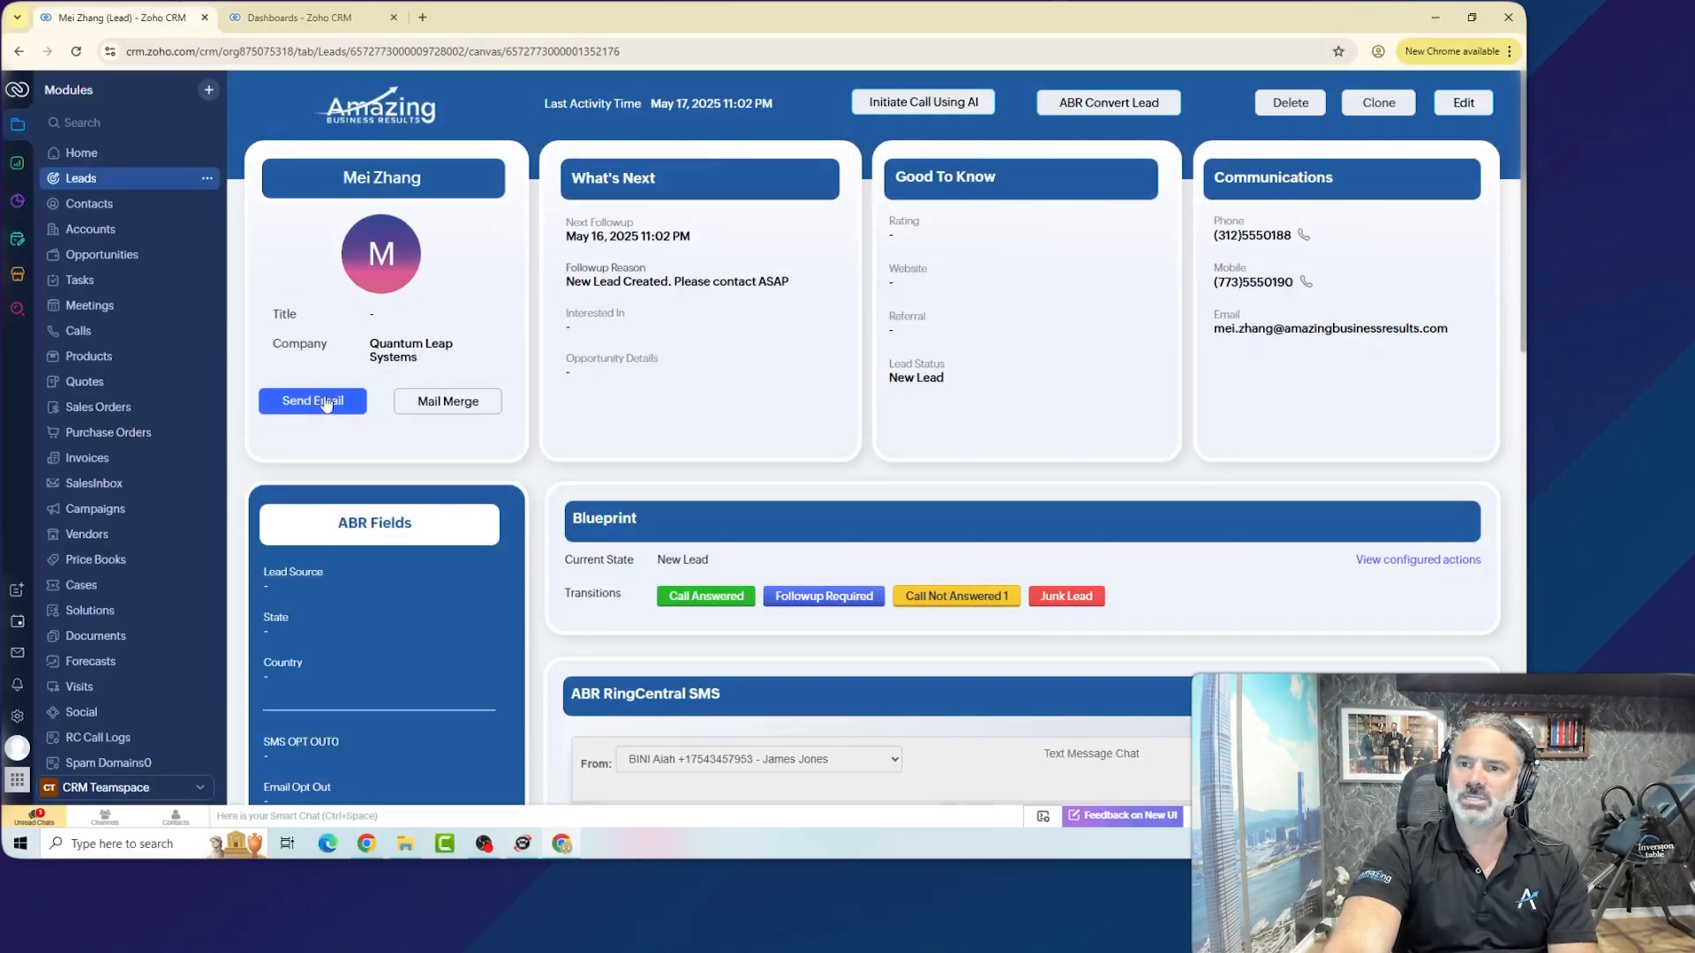
click(313, 400)
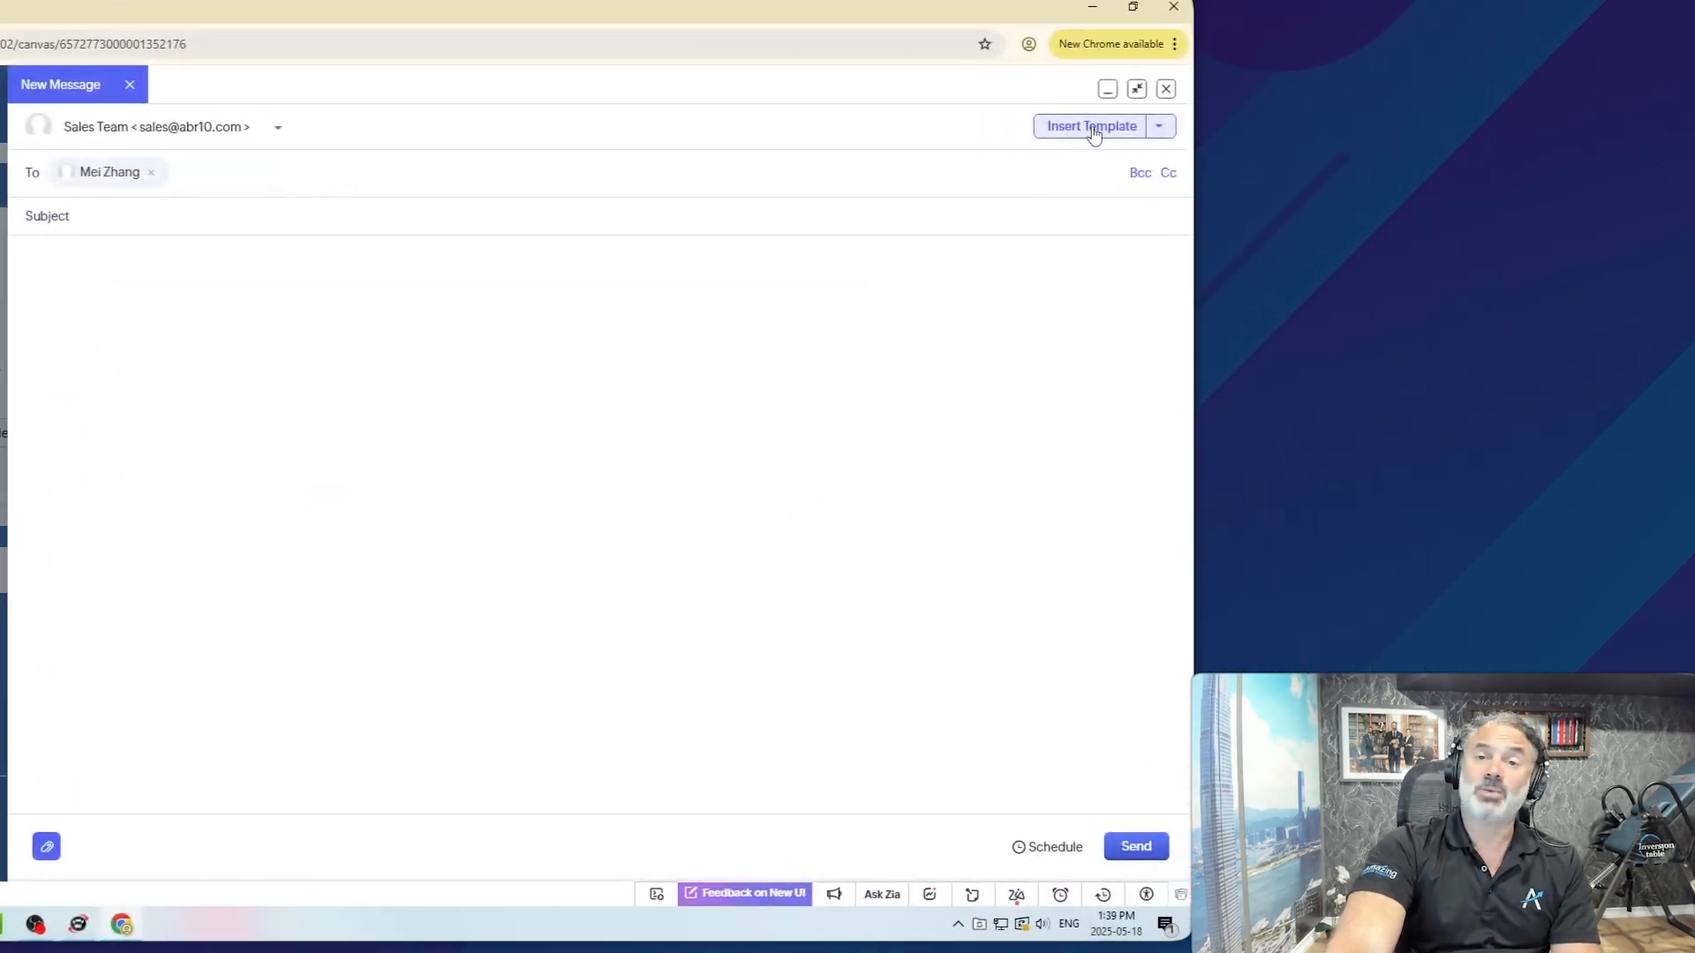
click(1091, 125)
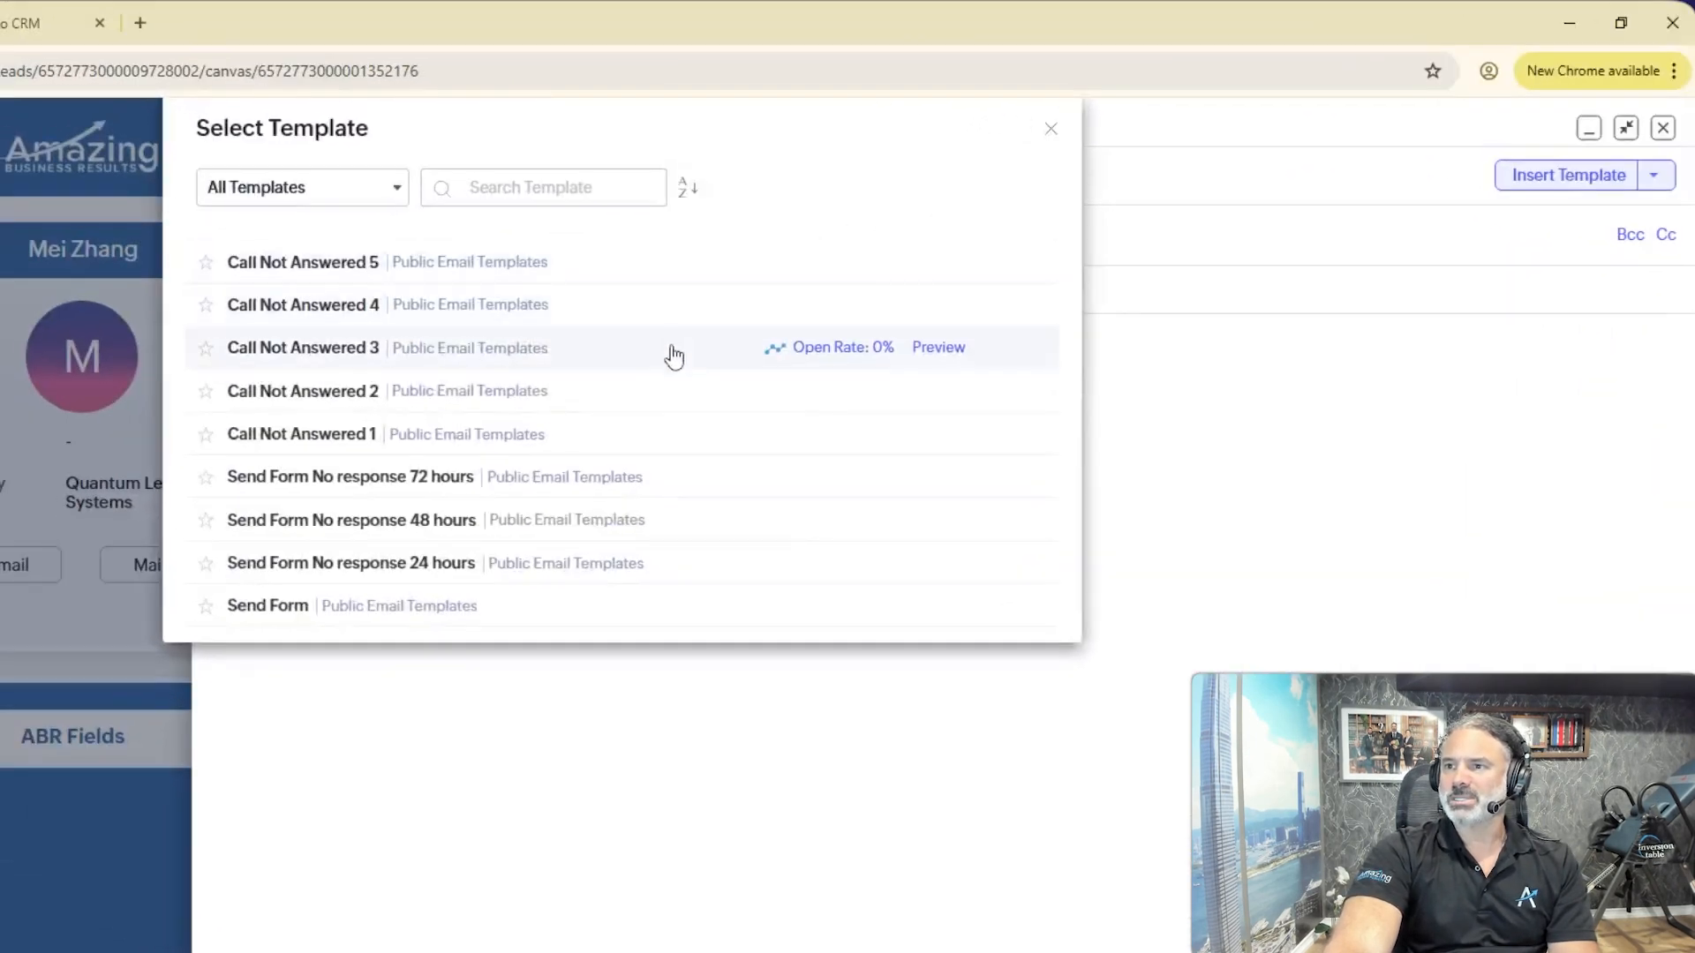
mouse_move(708, 519)
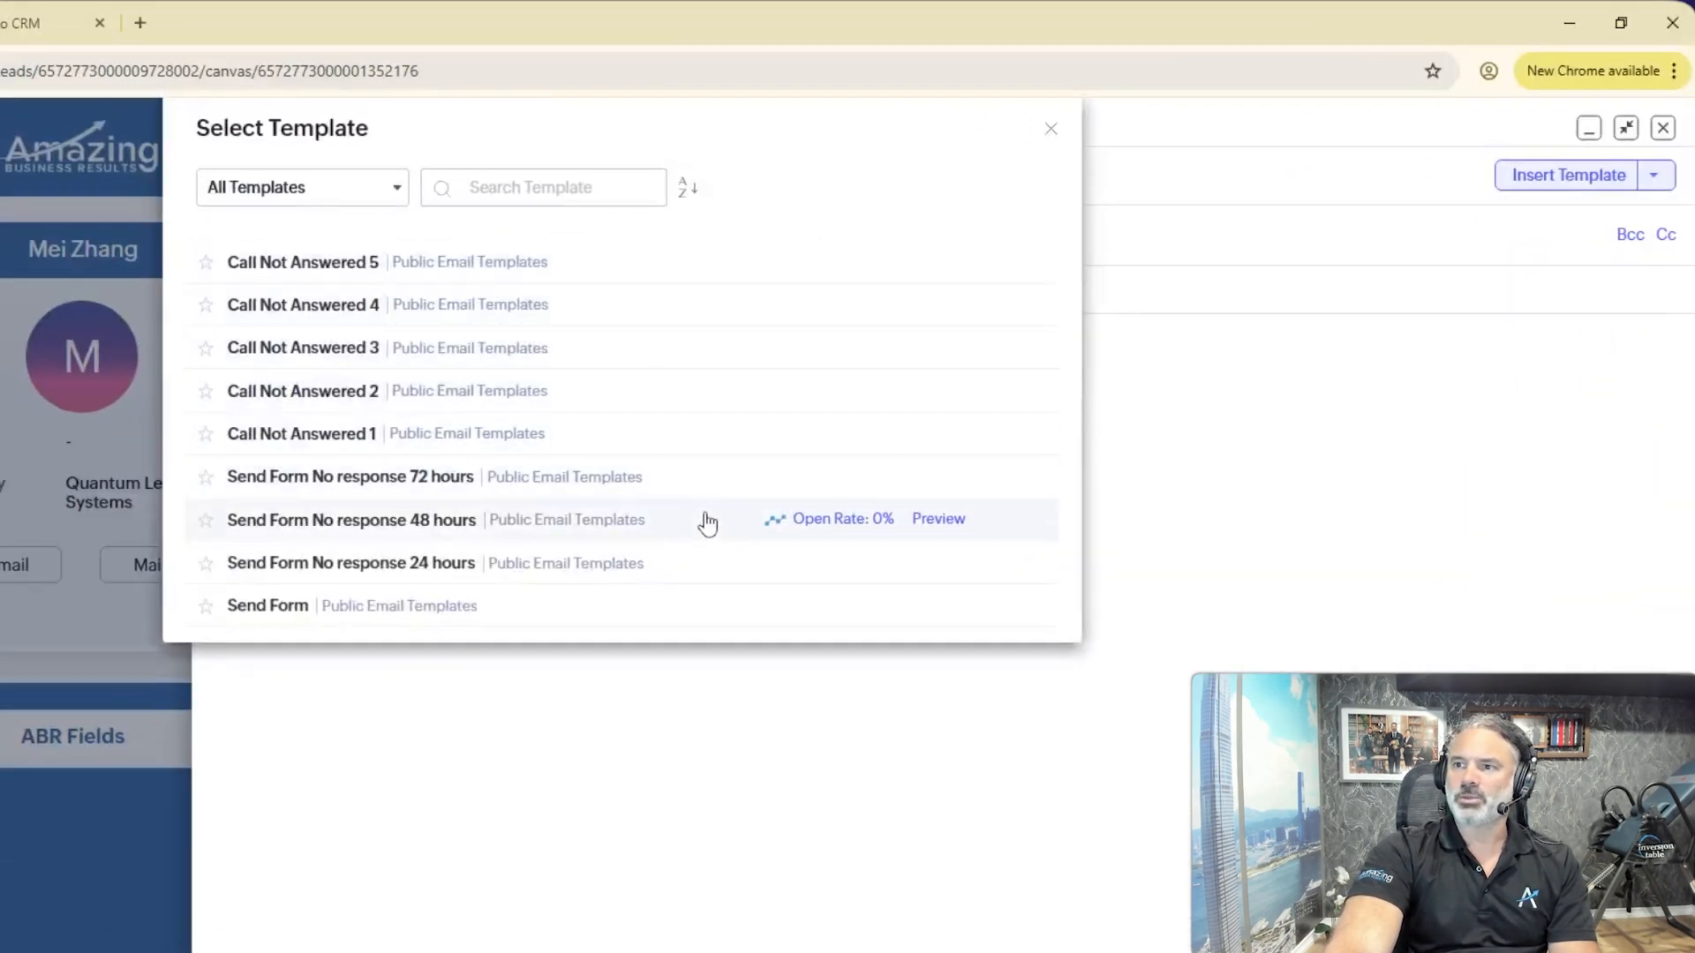
mouse_move(712, 357)
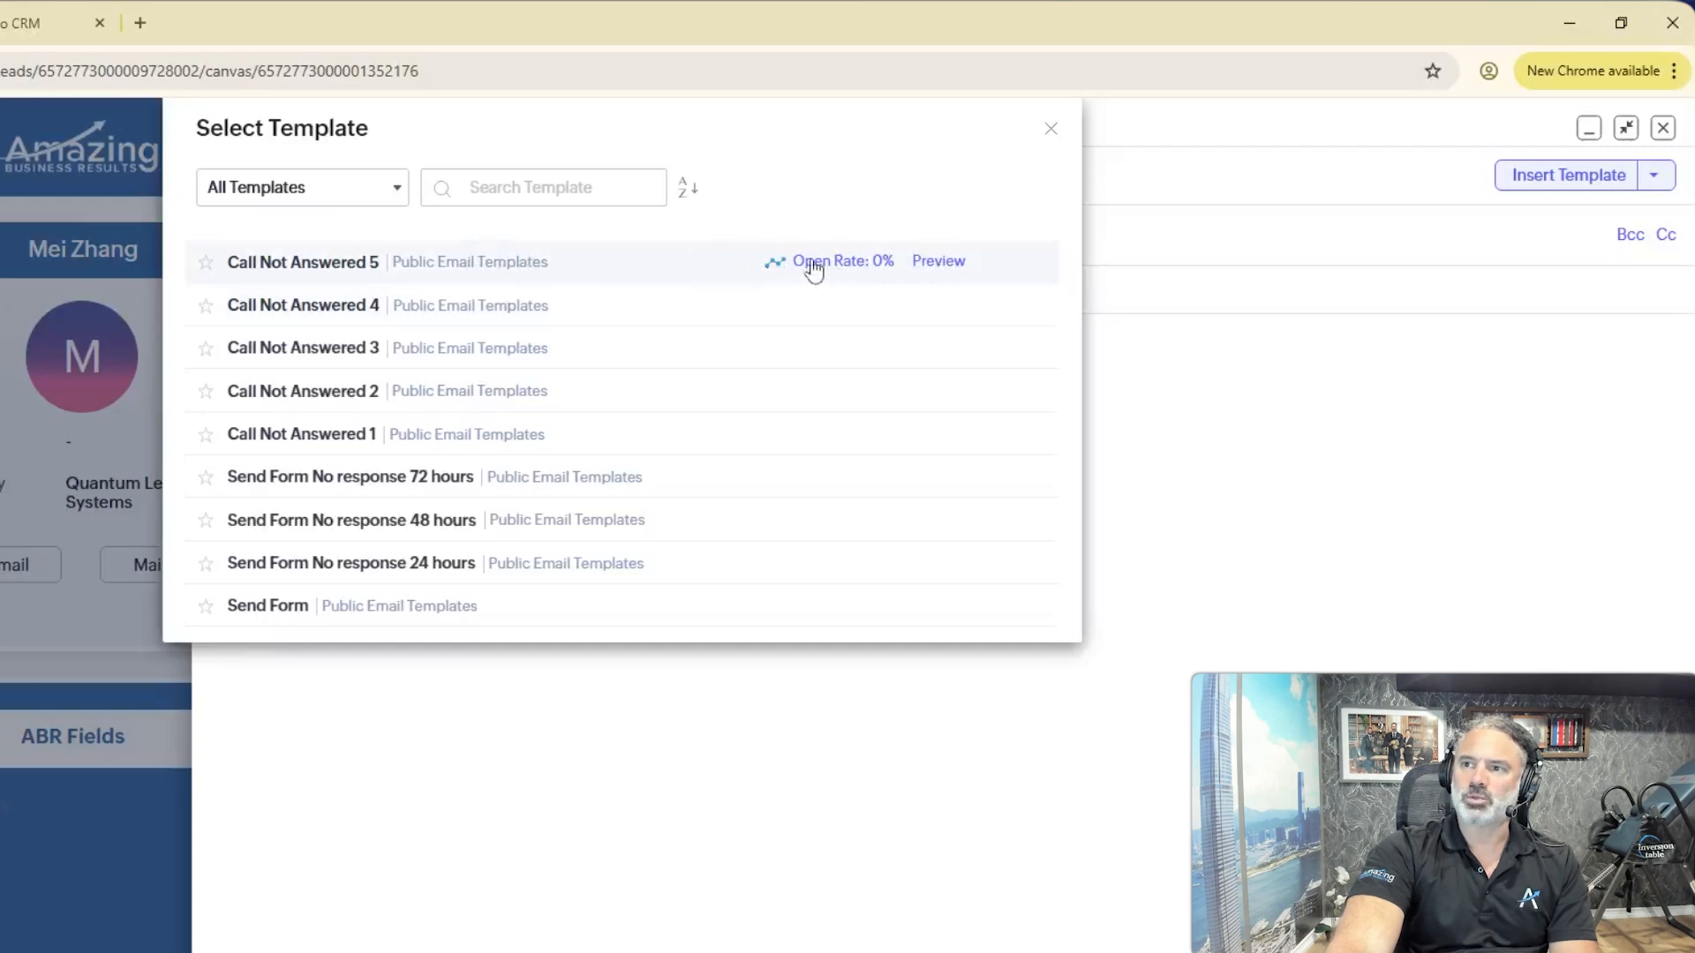
Check Call Not Answered 5's analytics: 2.5% open, 0% click, 7% bounce.
click(842, 261)
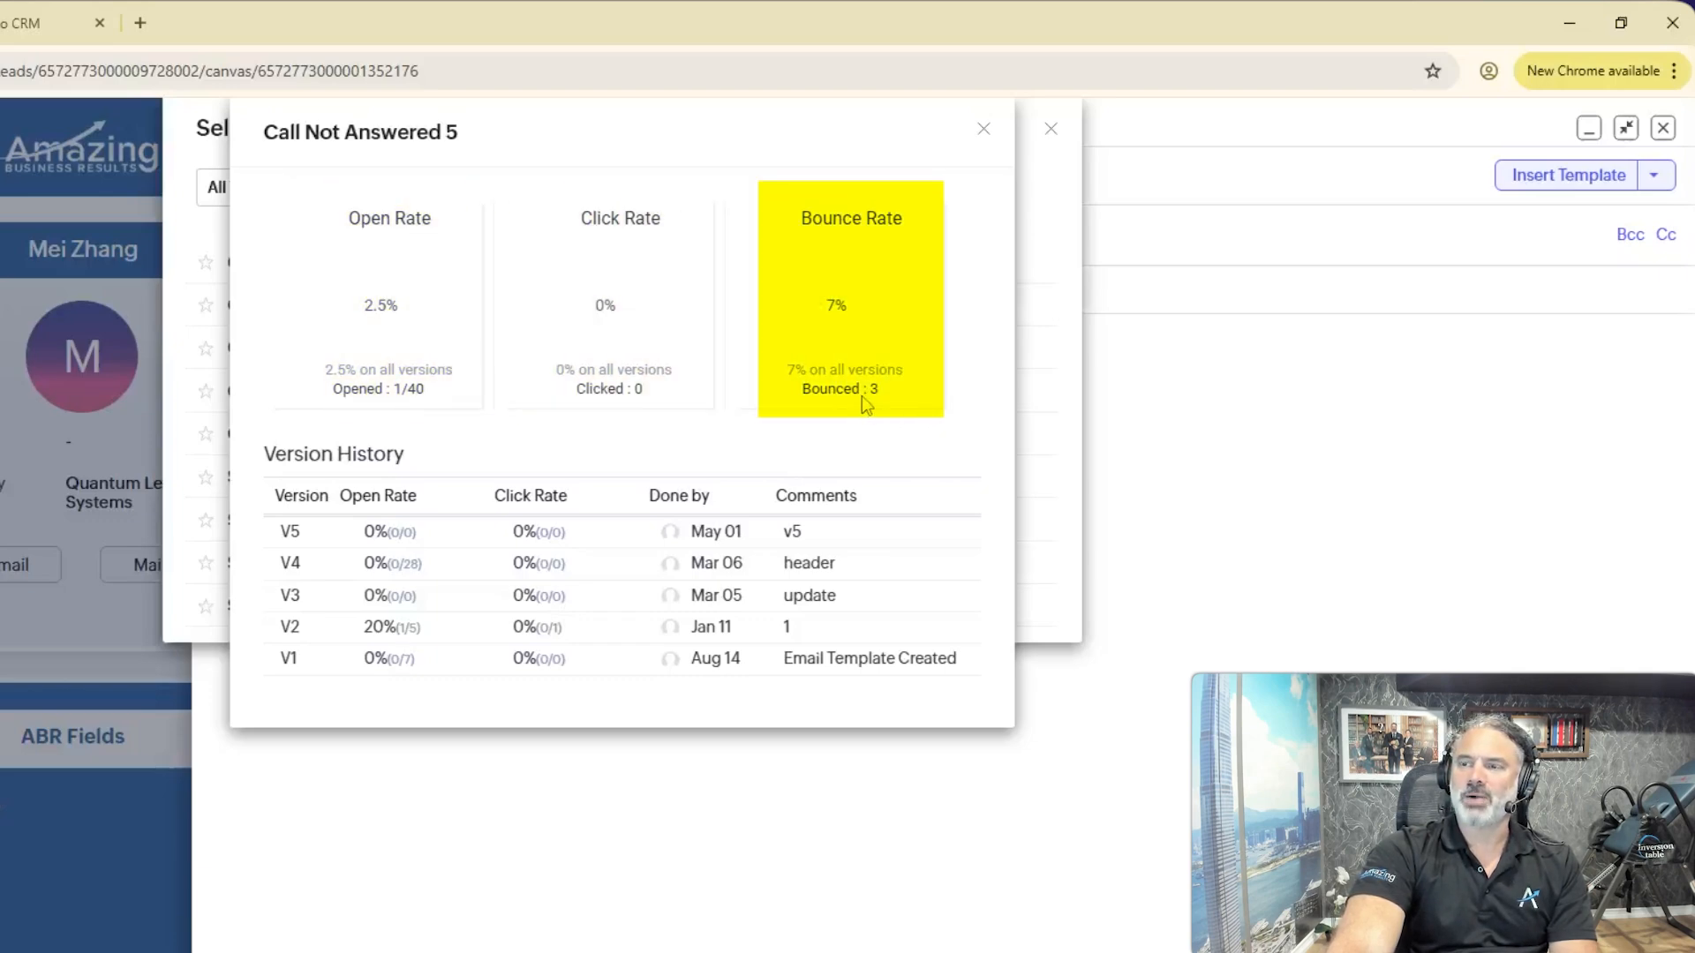
mouse_move(927, 292)
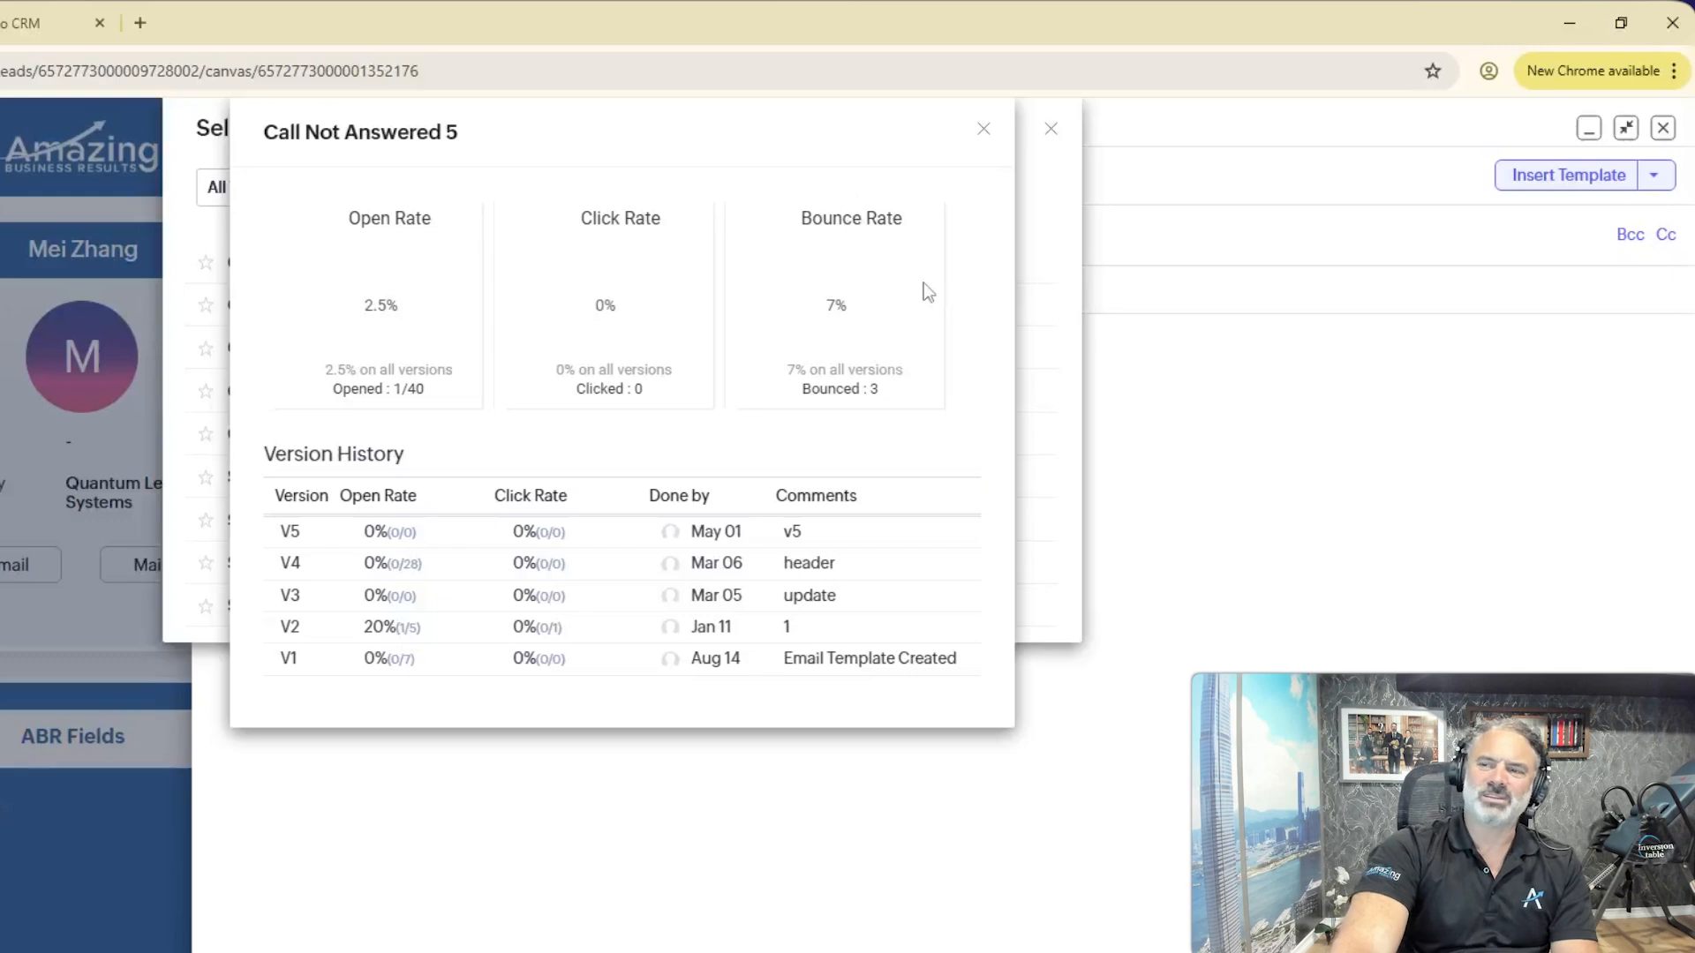
mouse_move(865, 290)
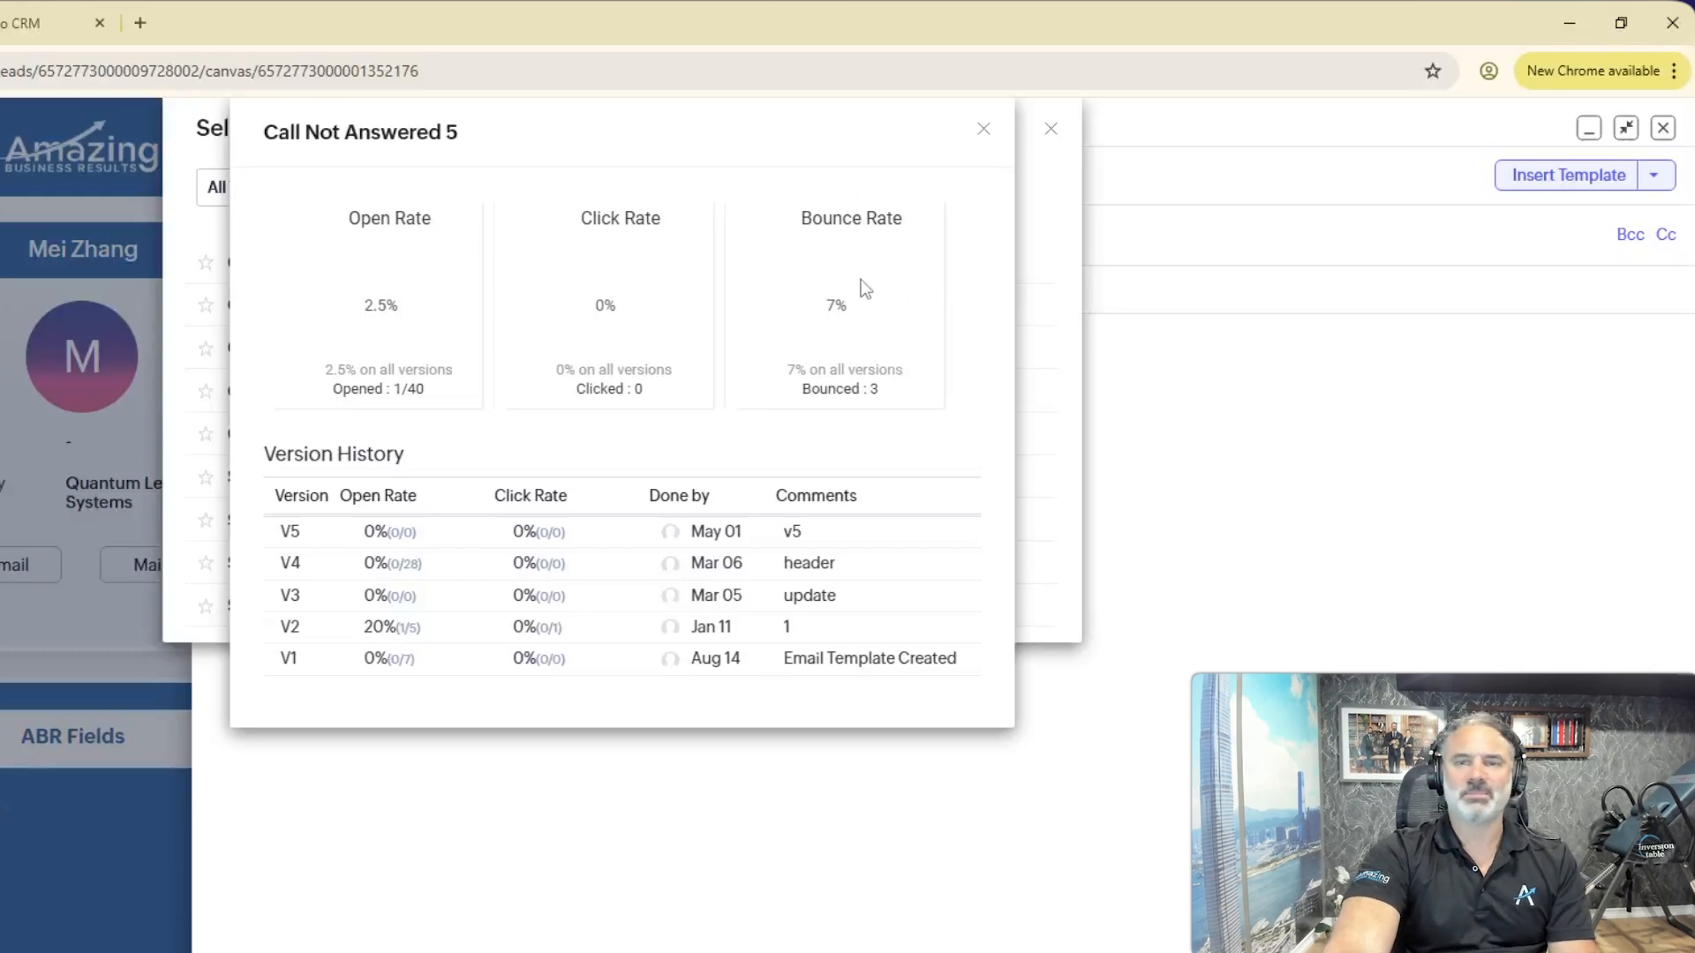
mouse_move(825, 251)
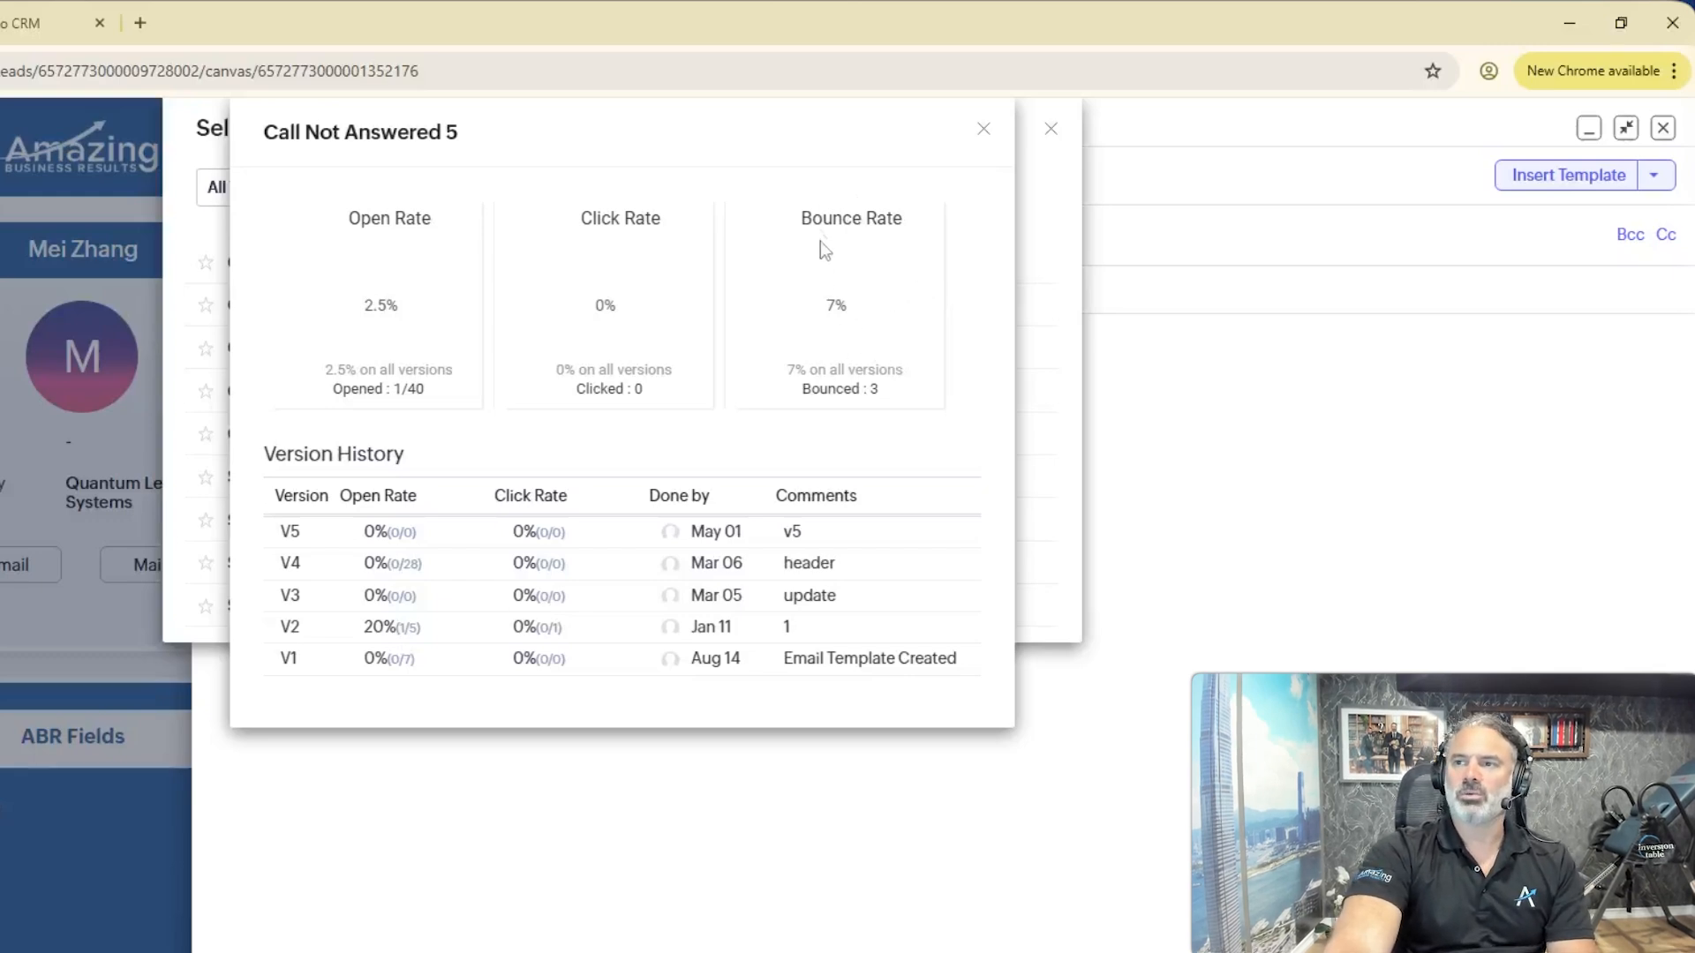
mouse_move(805, 223)
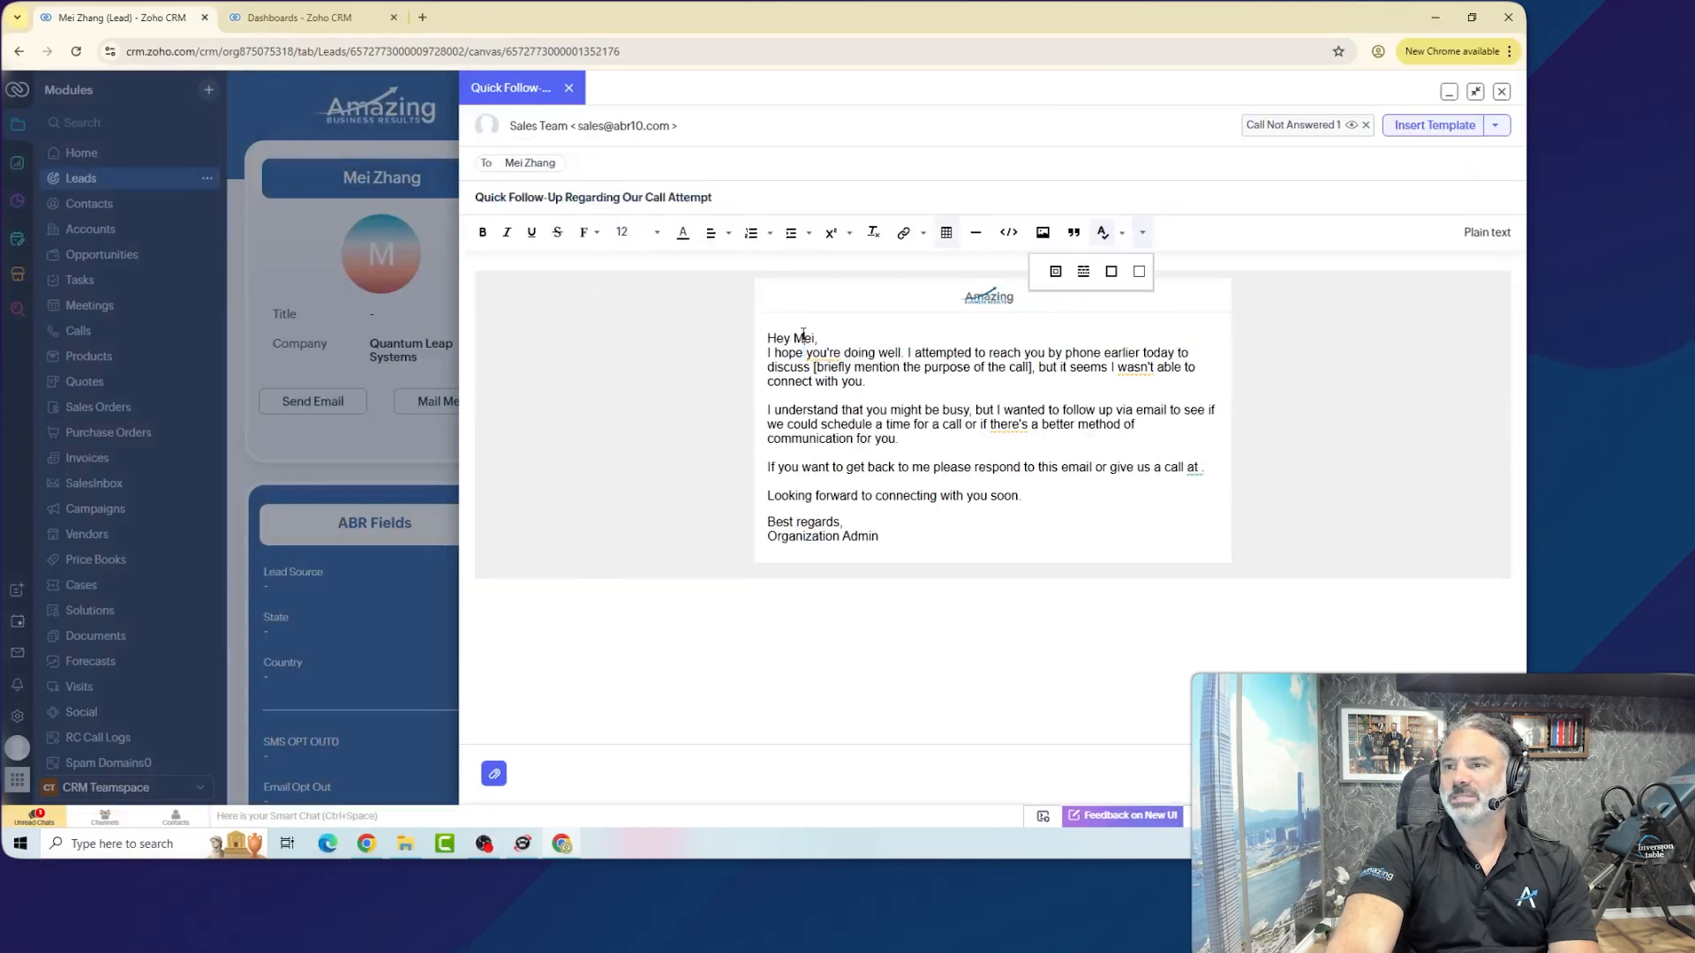
Switch the email to the Send Form No response 48 hours template, then close the draft.
double_click(804, 338)
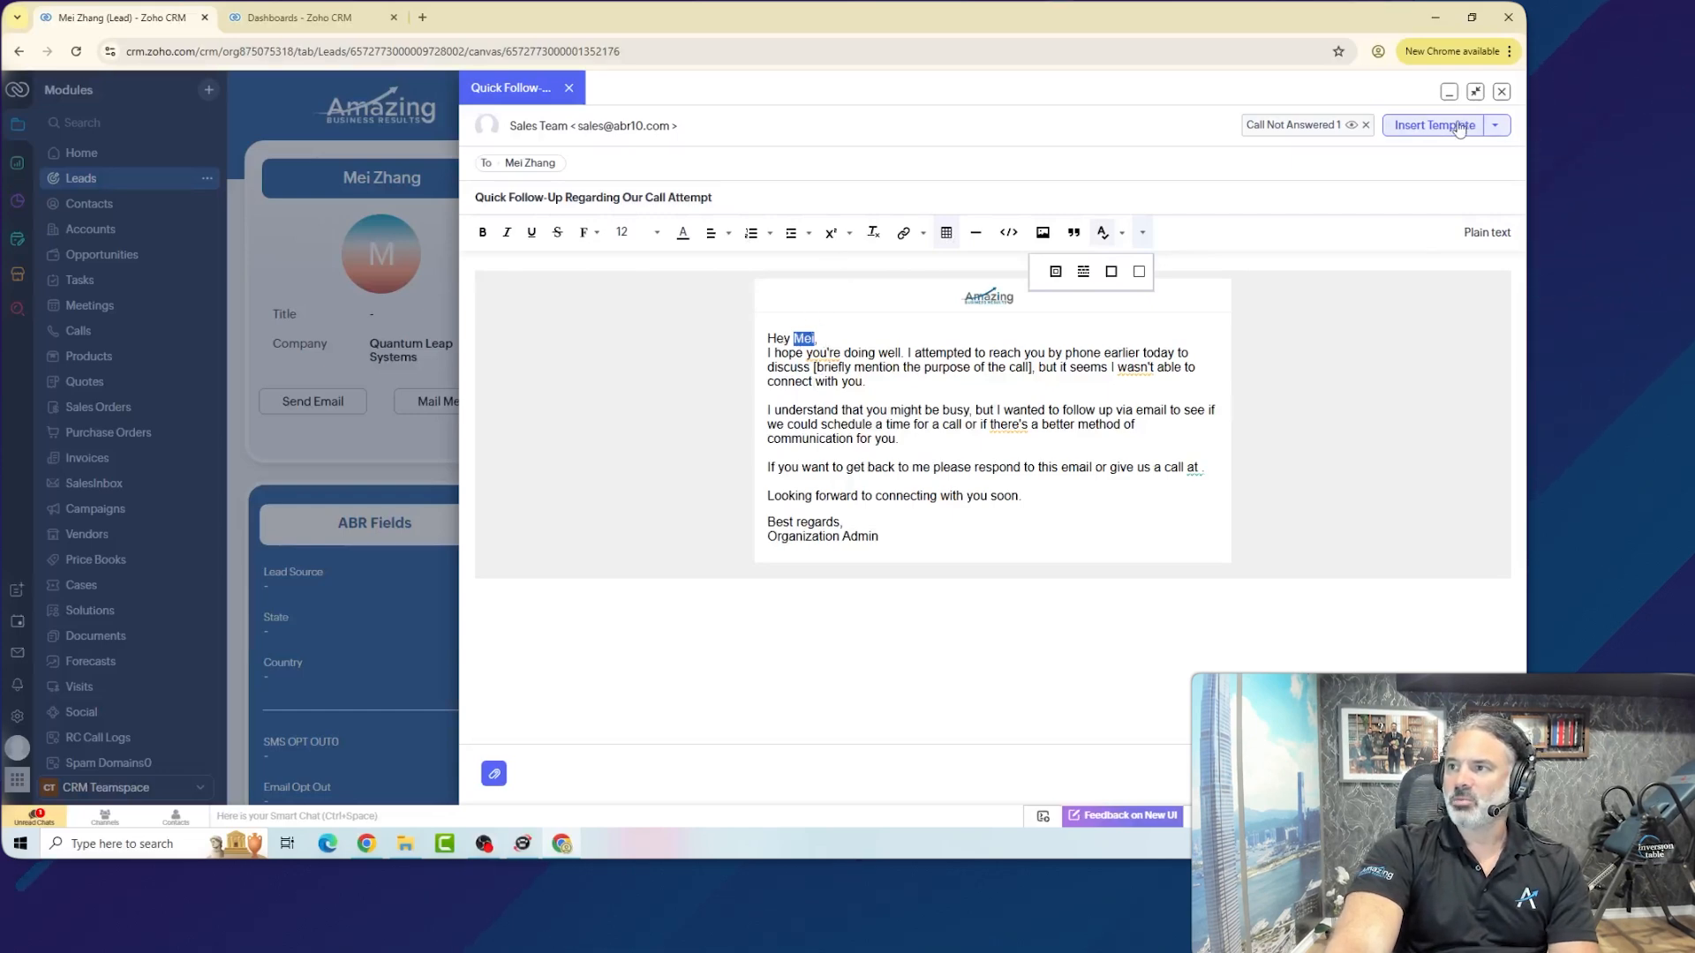
click(1432, 125)
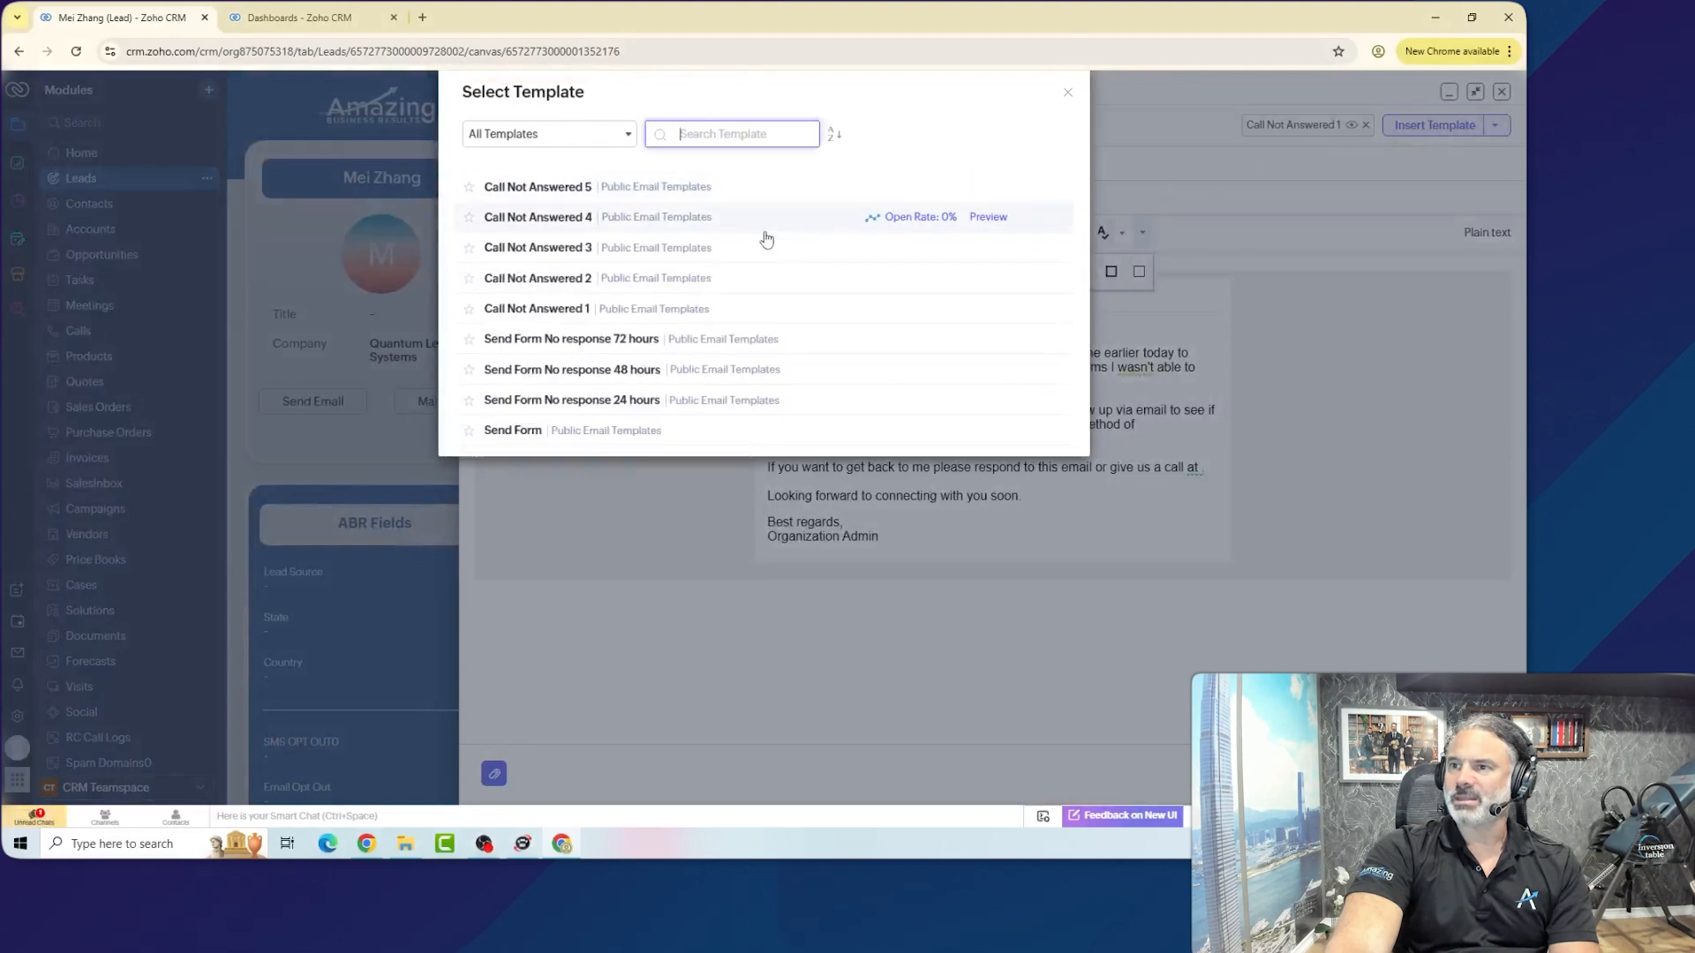
mouse_move(584, 369)
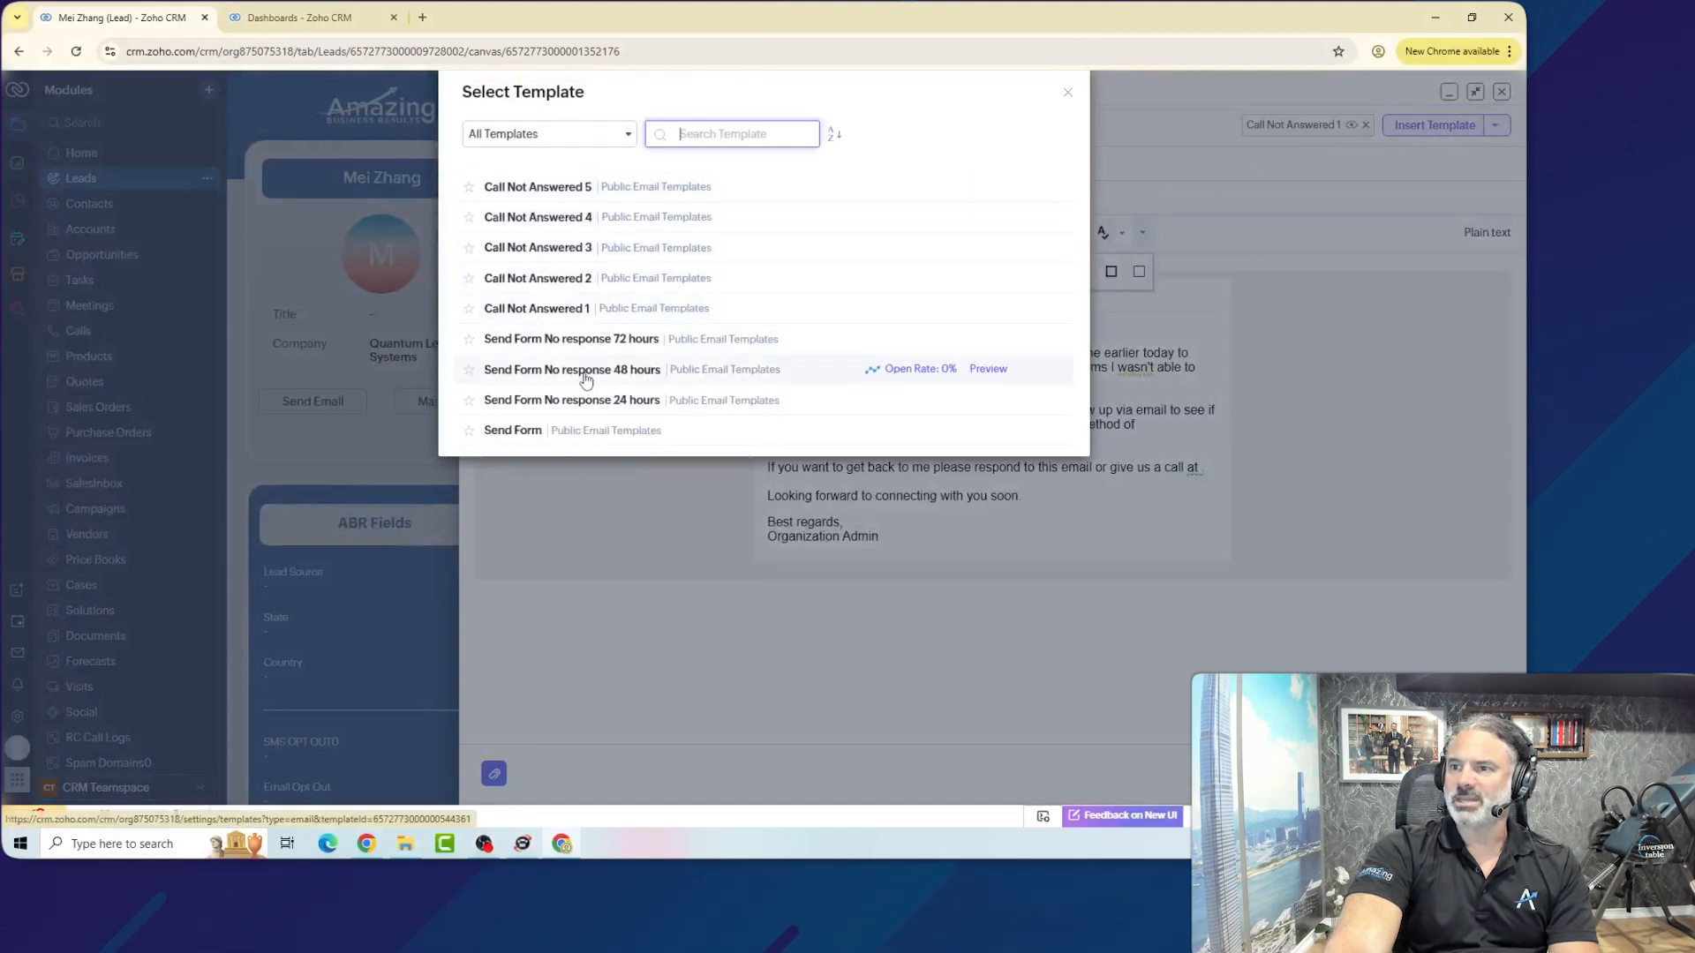
click(572, 369)
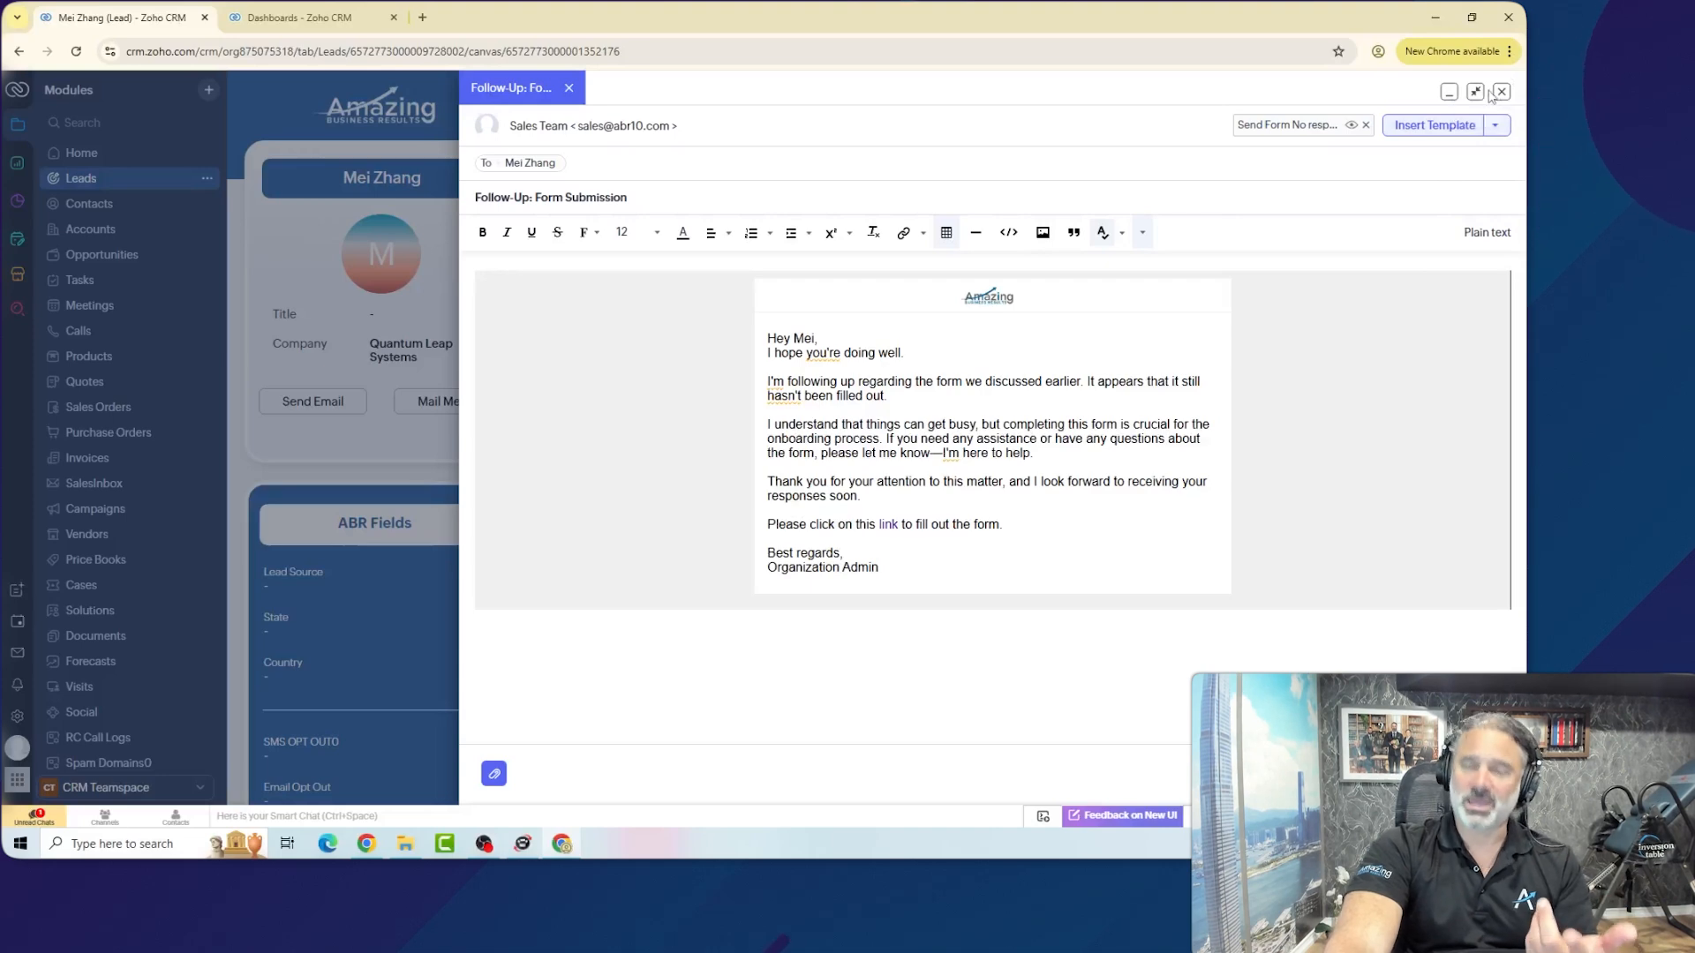
click(1501, 92)
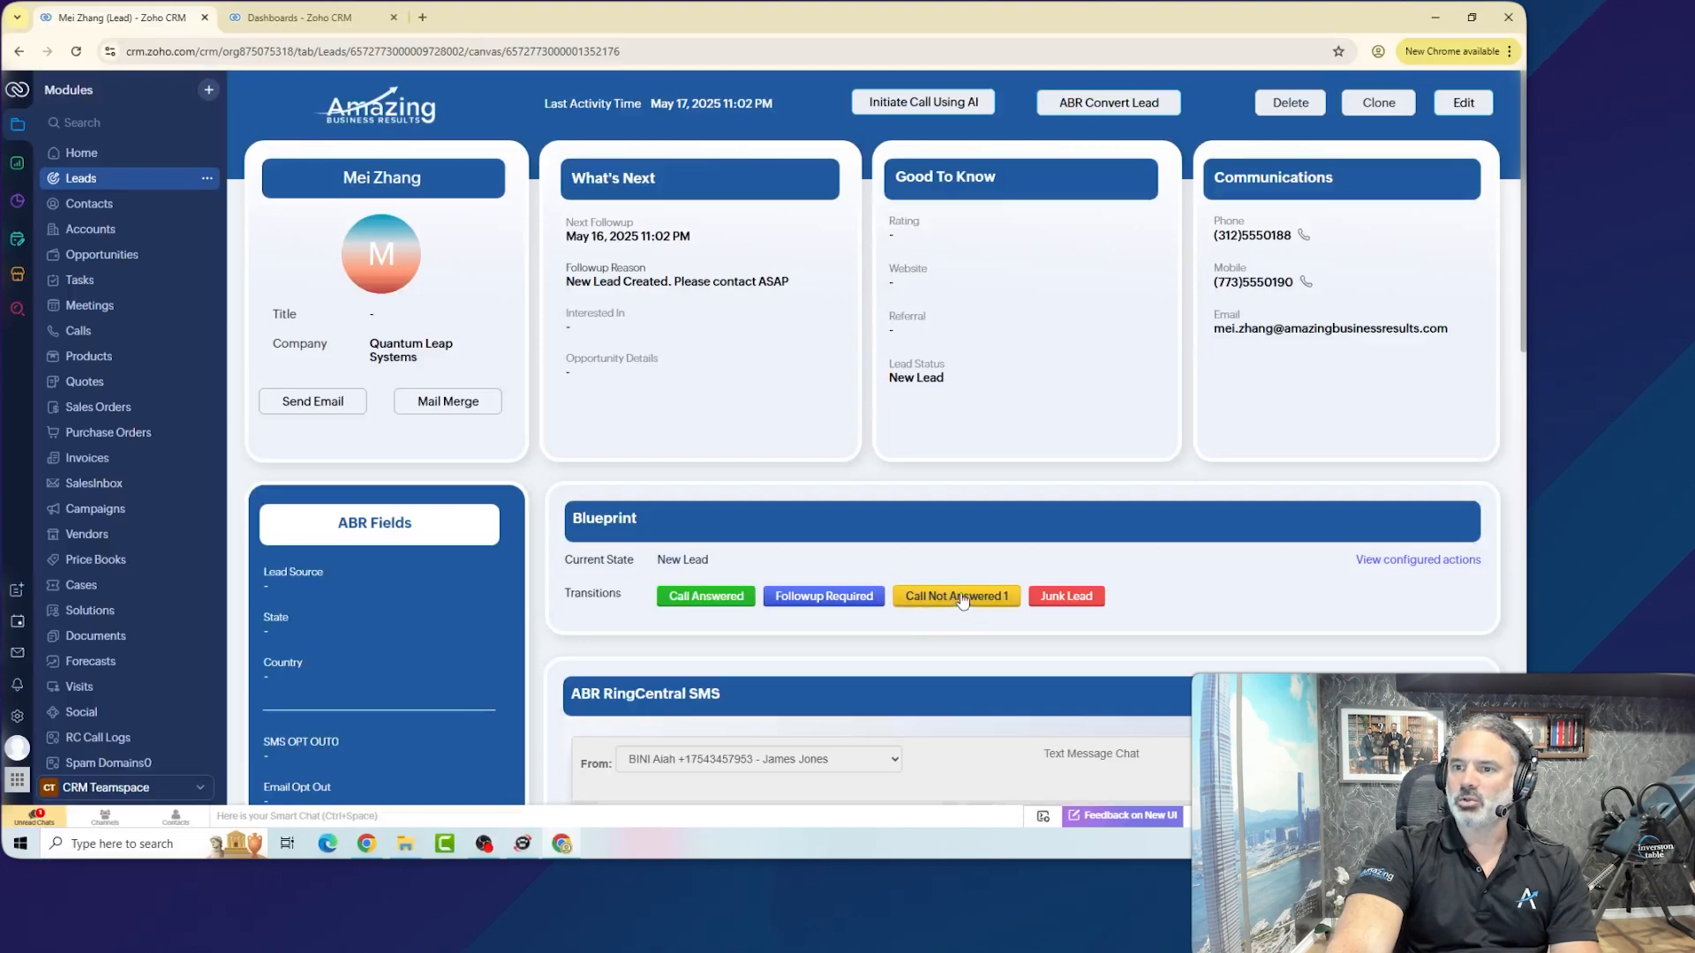
Preview the Call Not Answered 1 transition's Send Email automation, then return to ChatGPT's follow-up drafts.
click(955, 596)
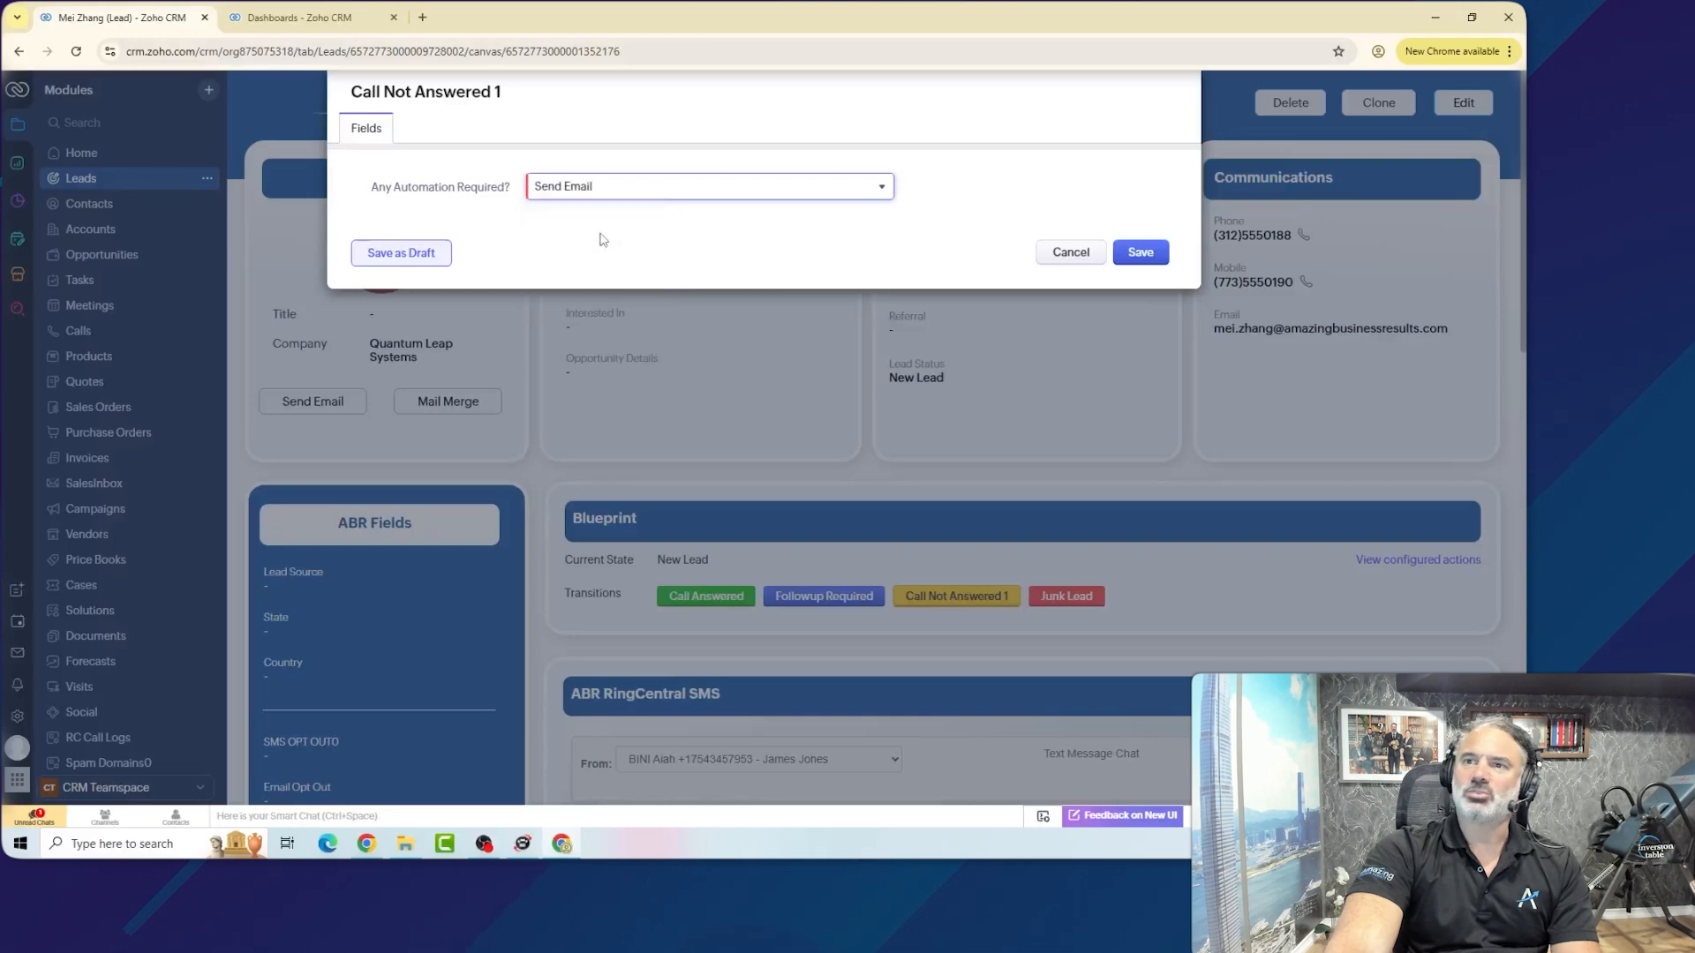
mouse_move(563, 223)
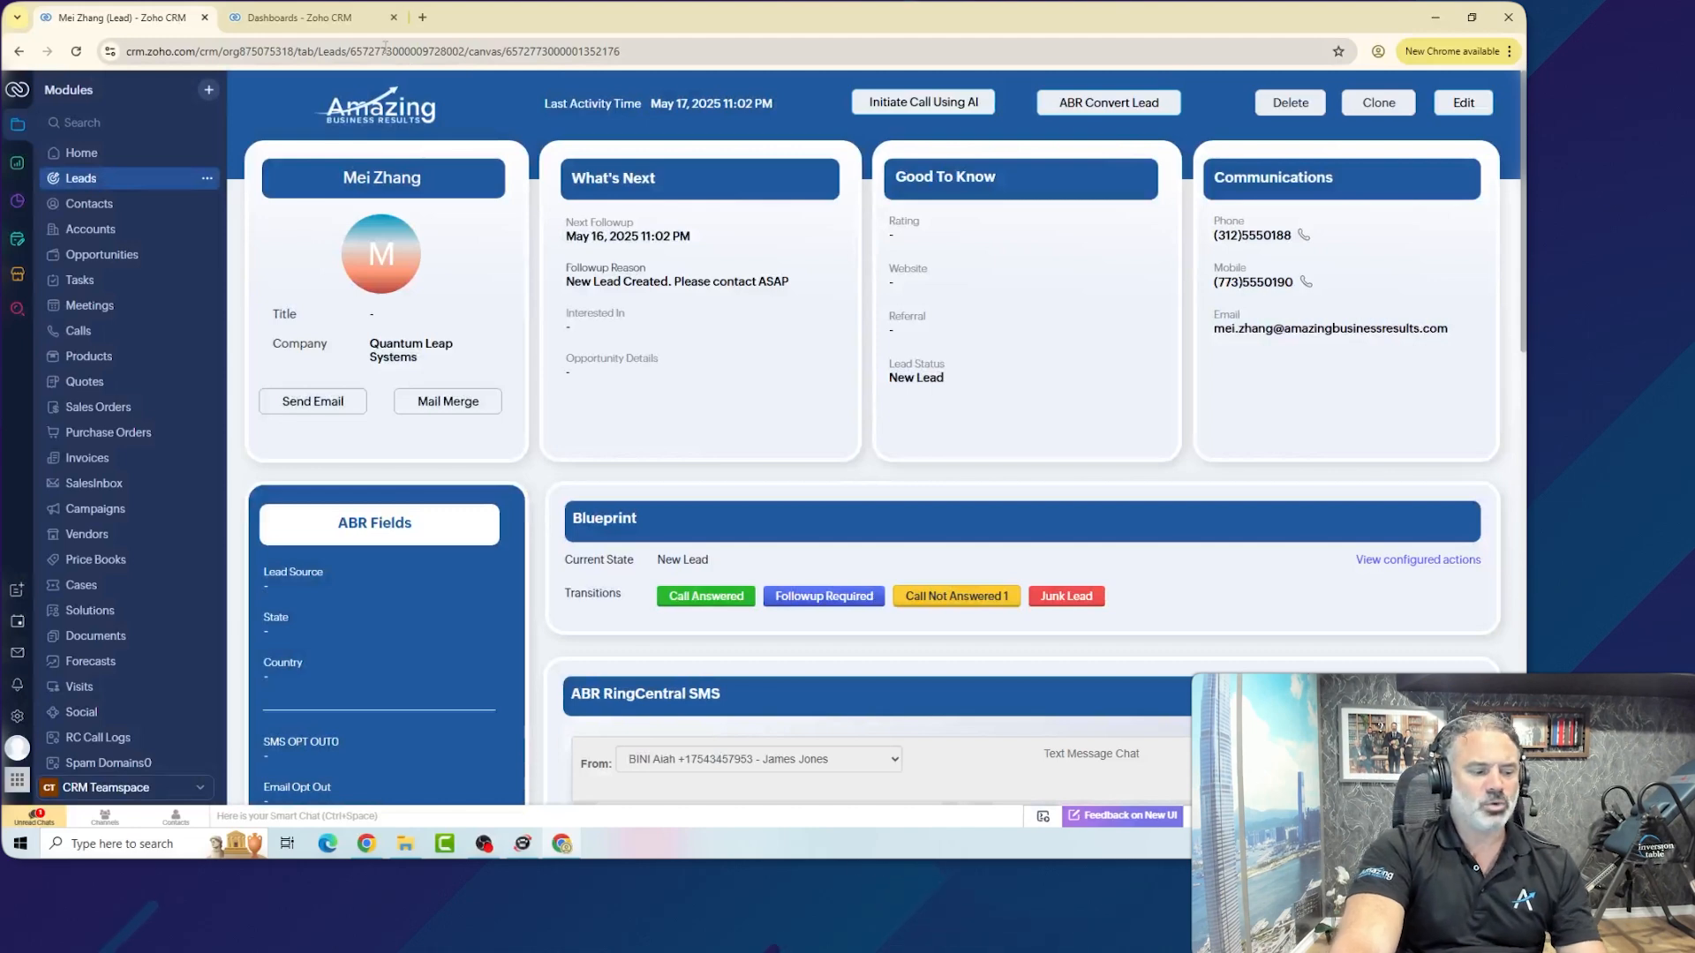
click(1243, 17)
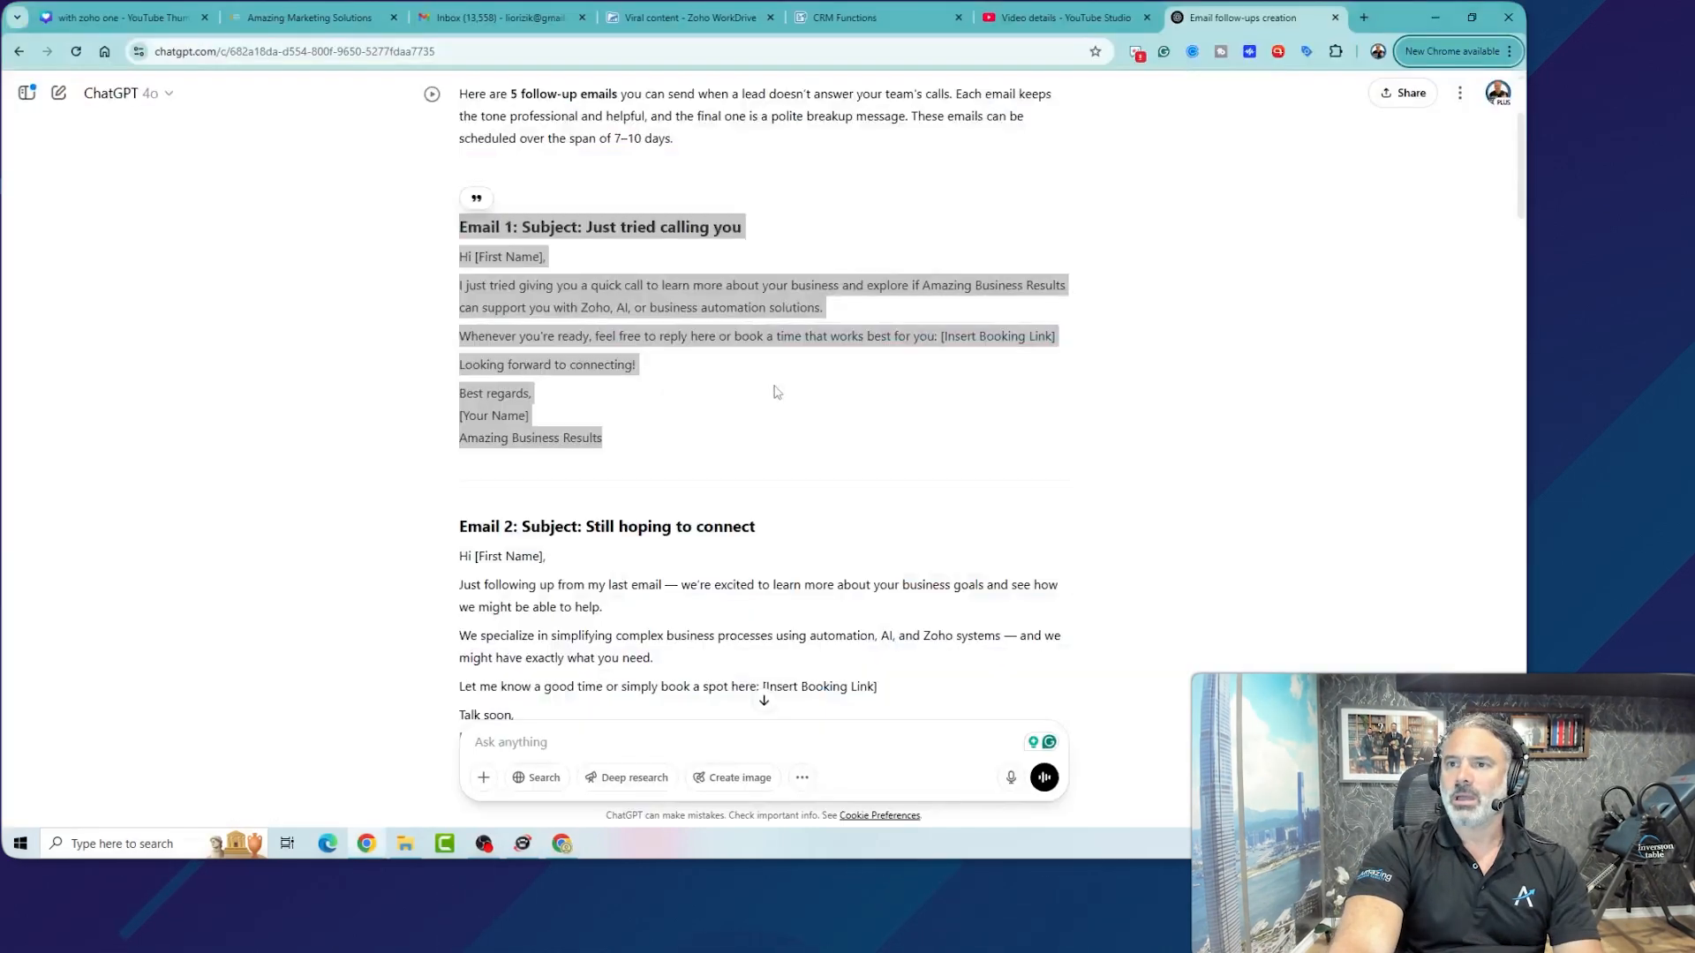
mouse_move(706, 399)
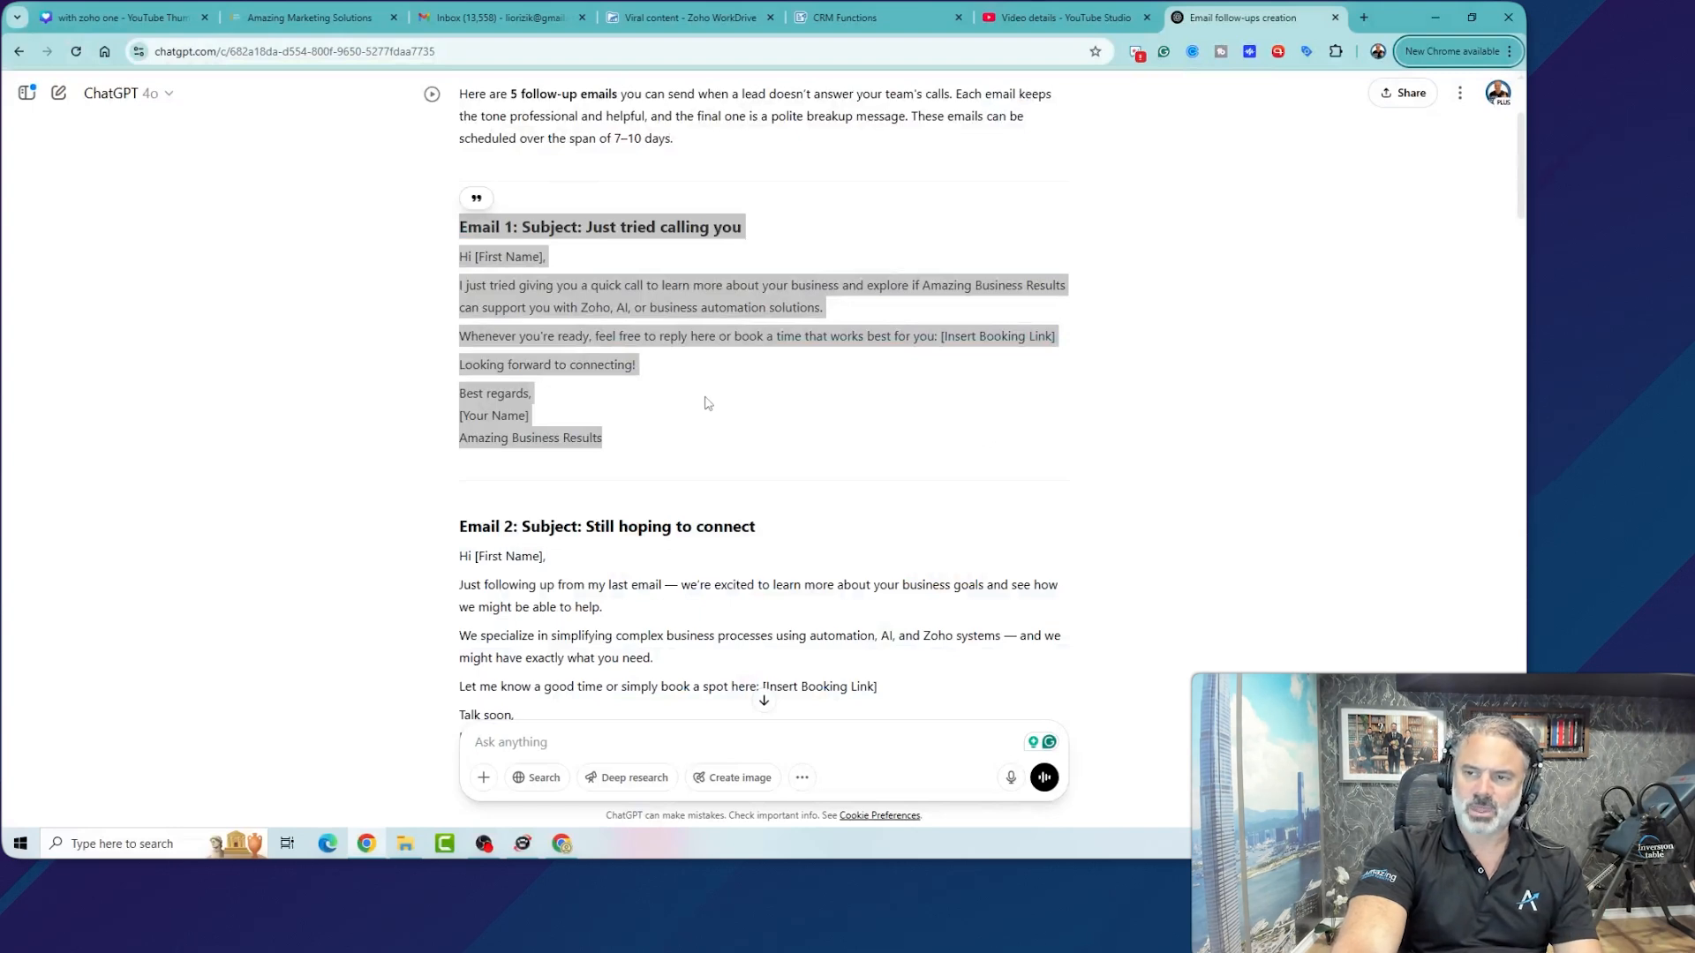
click(704, 403)
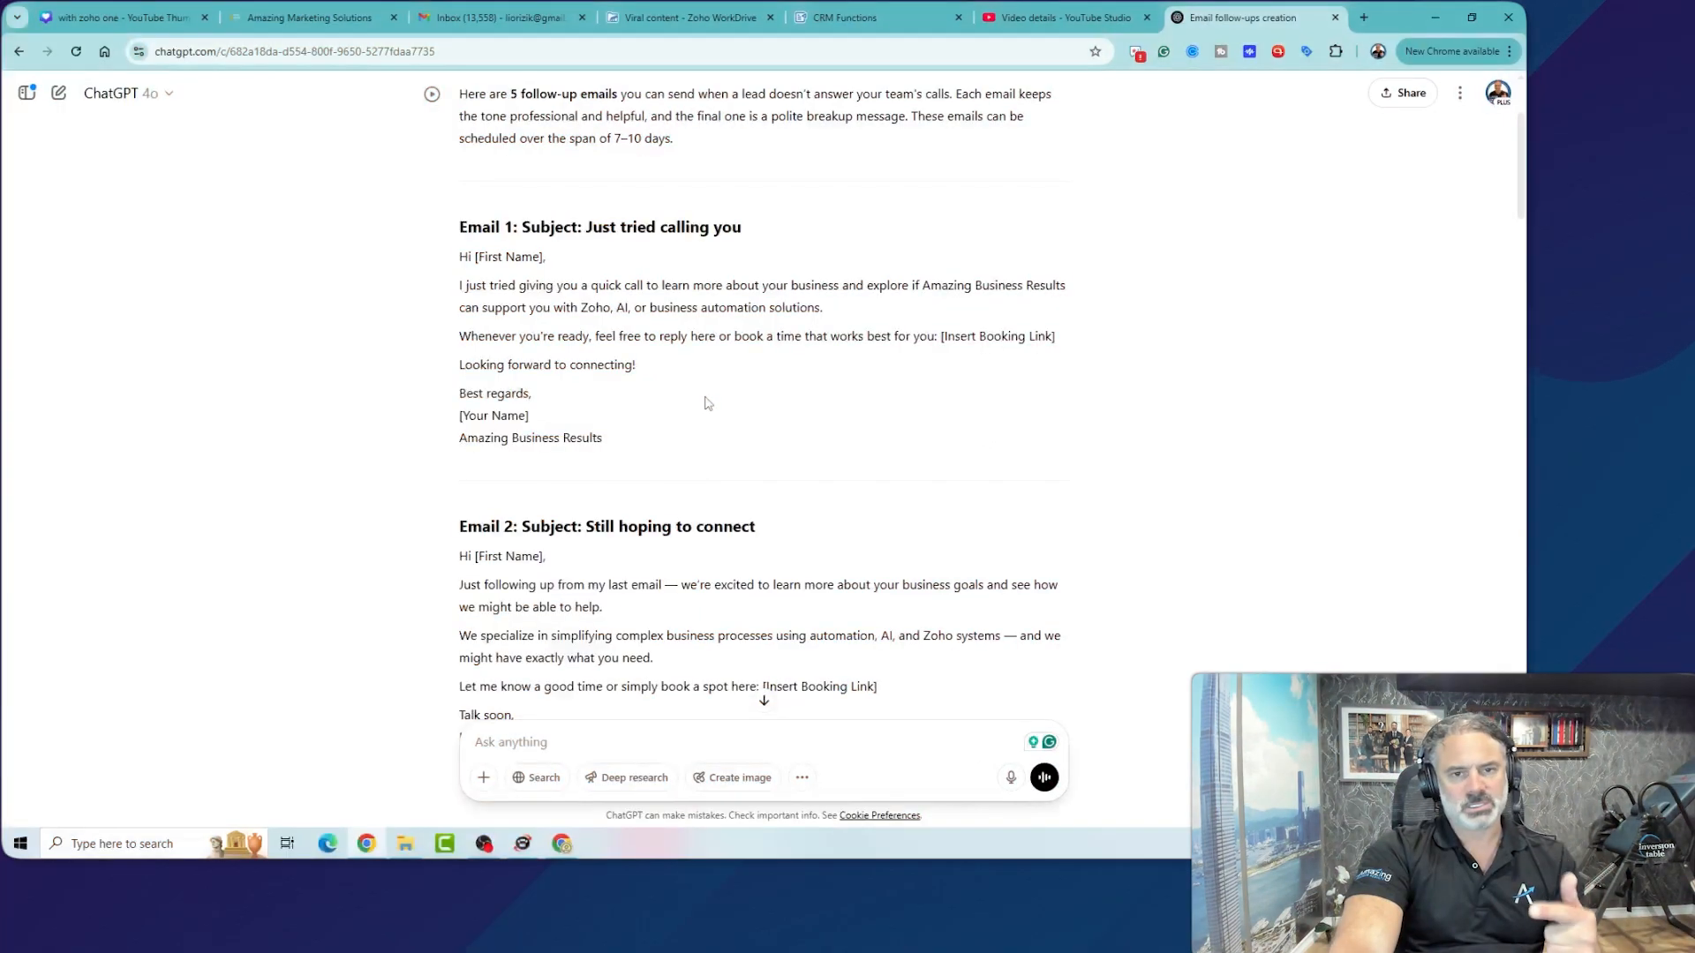